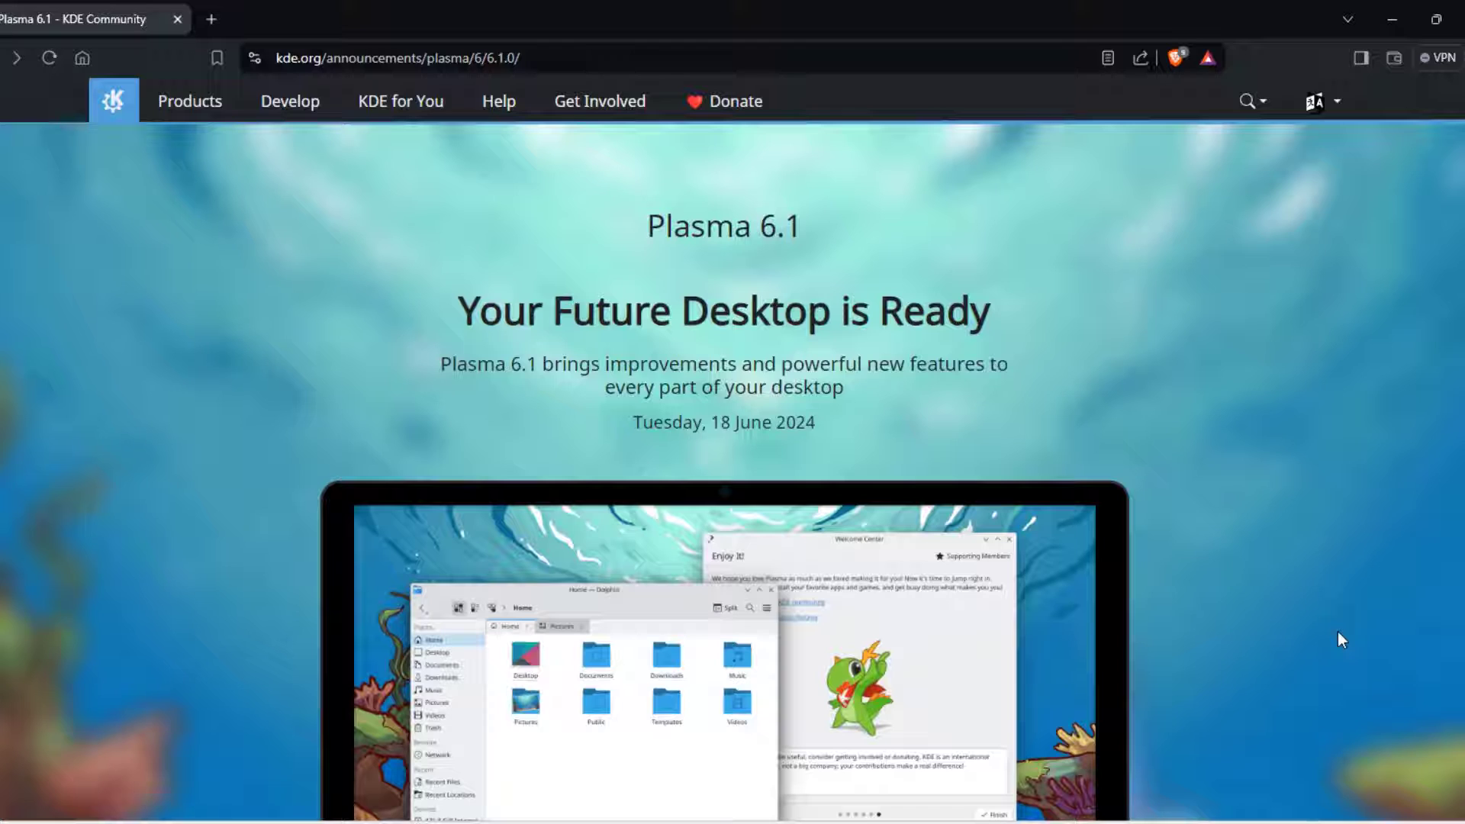
mouse_move(1332, 644)
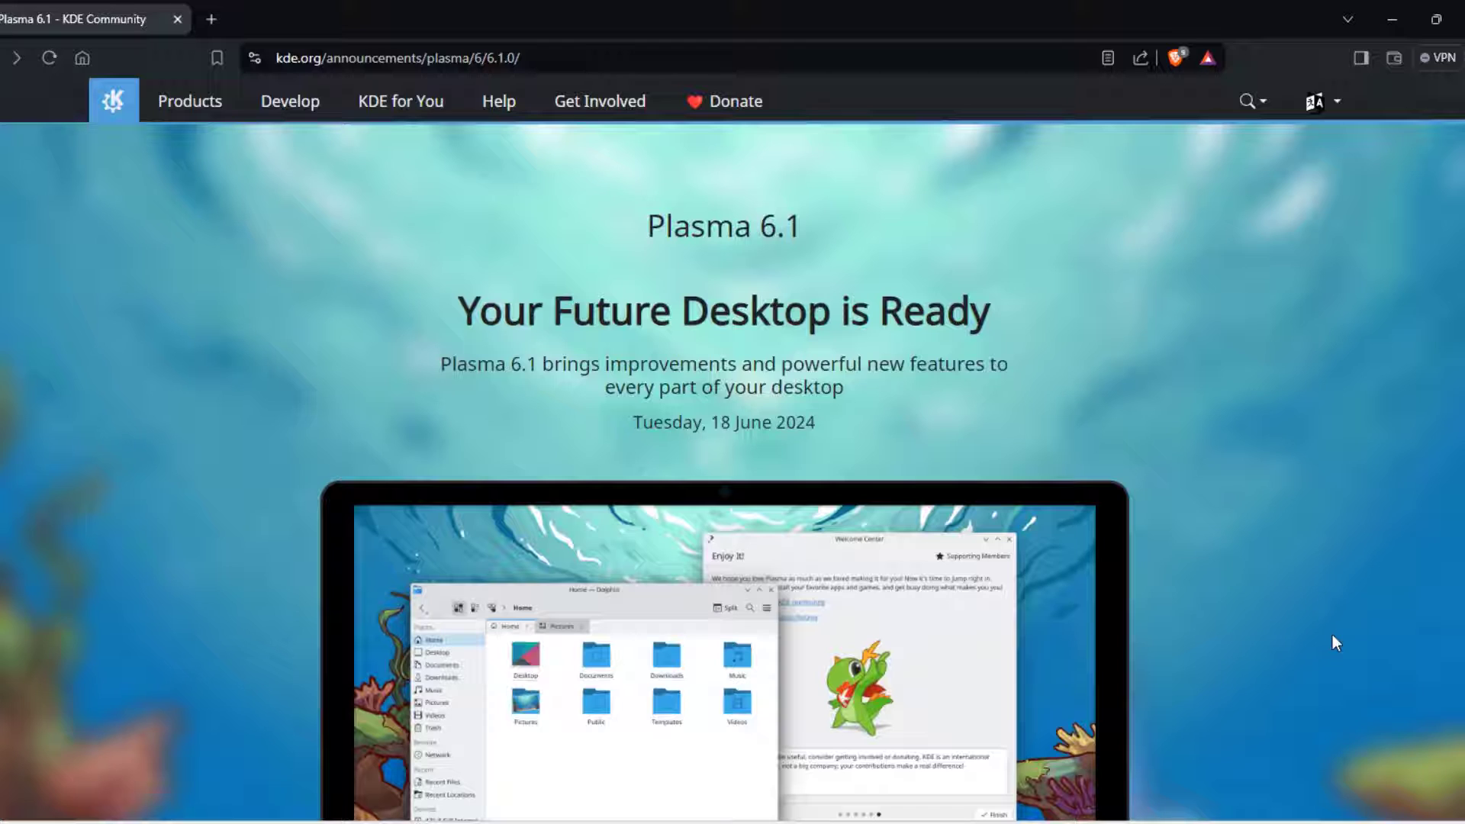
mouse_move(945, 479)
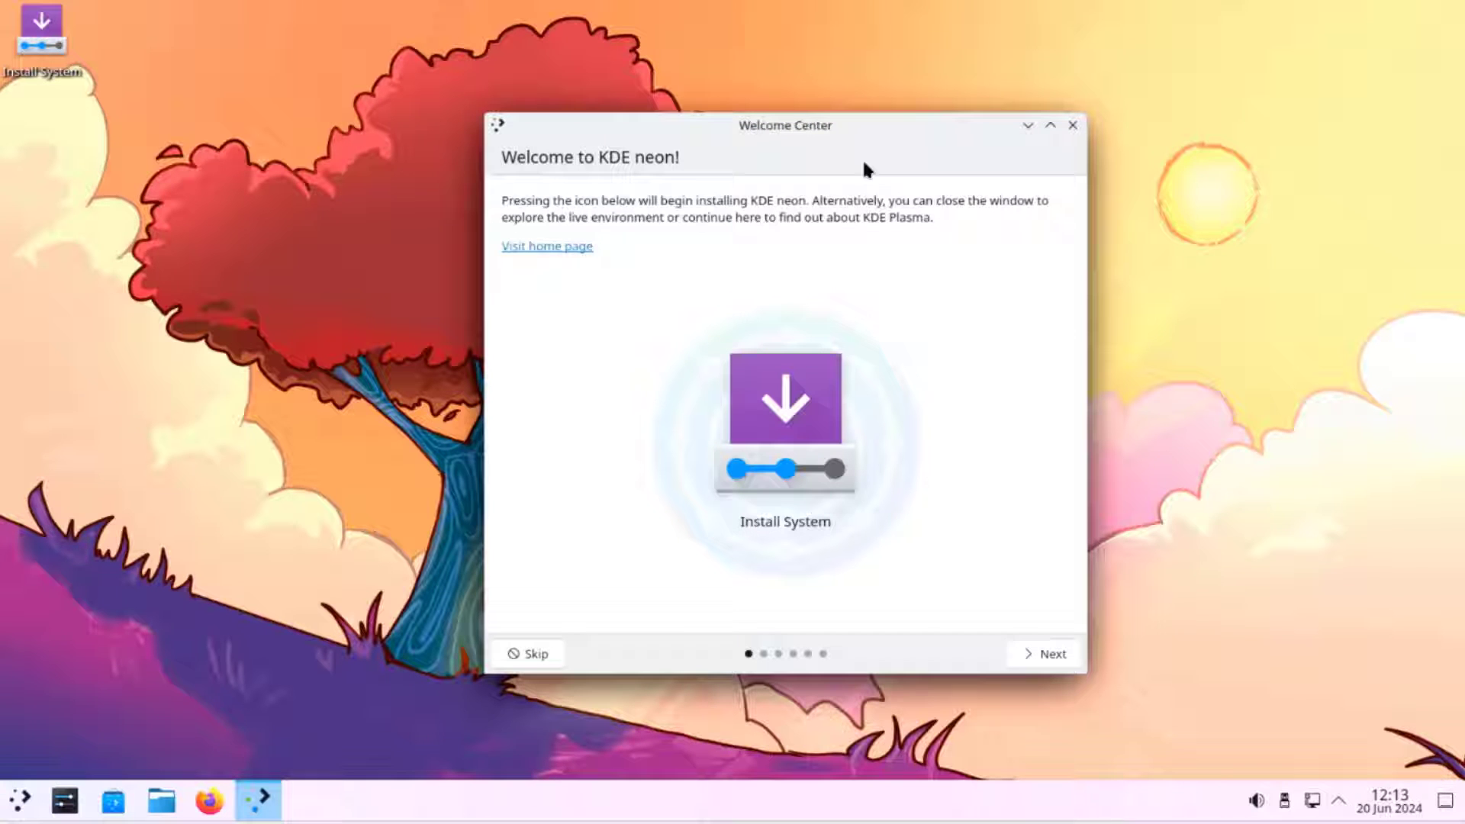
mouse_move(780, 487)
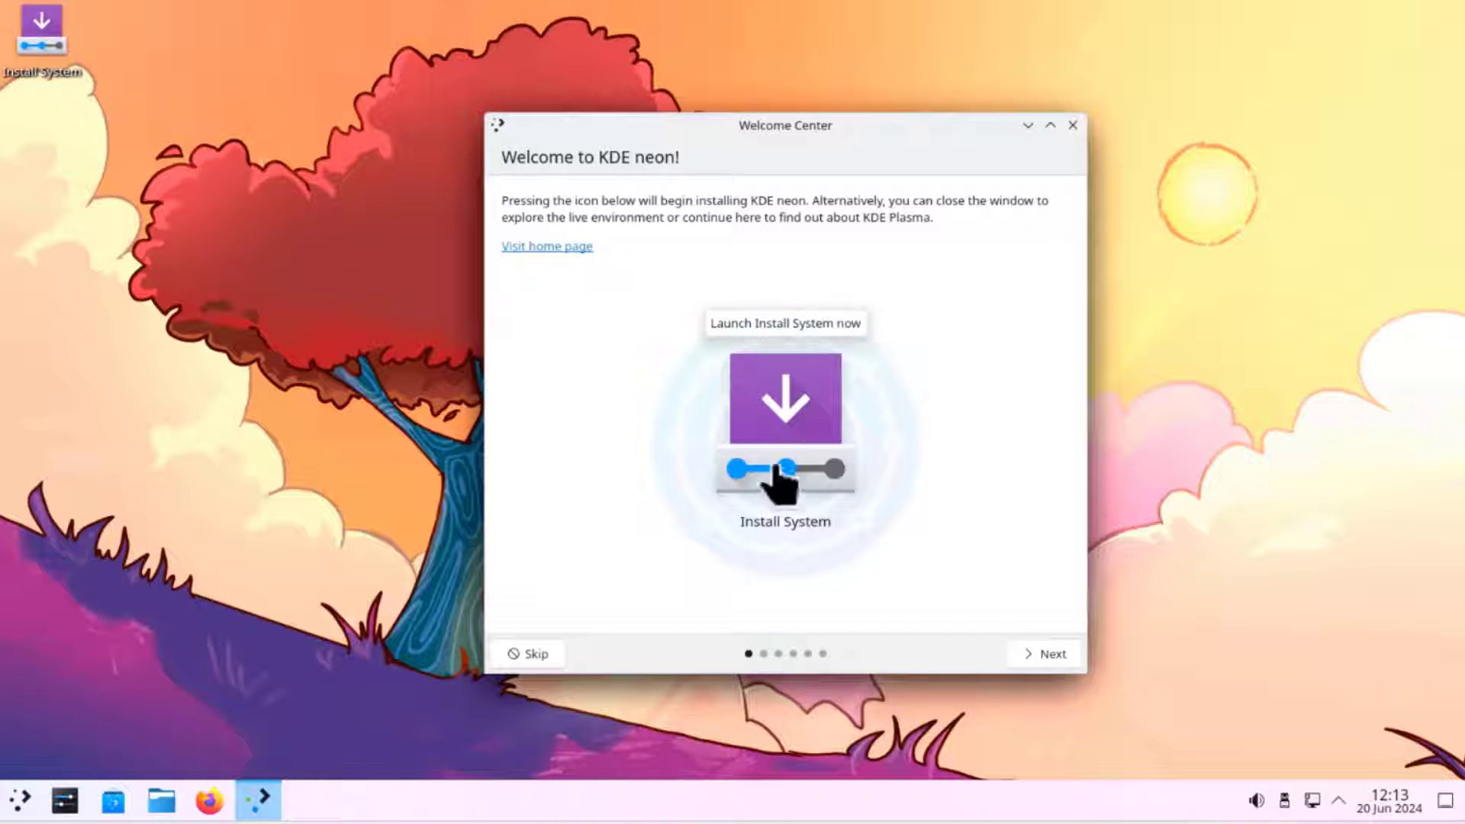
mouse_move(232, 186)
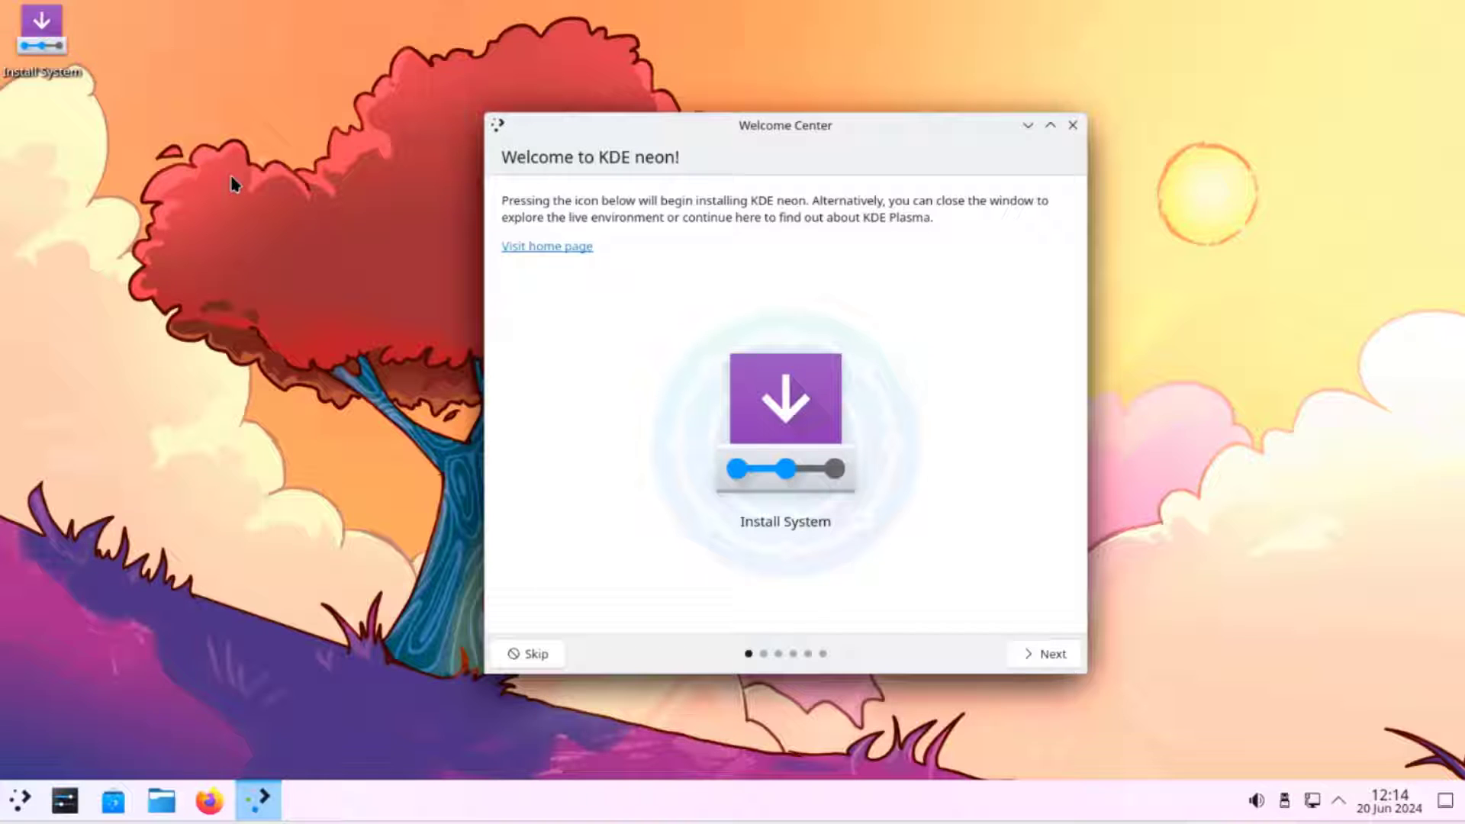
mouse_move(229, 159)
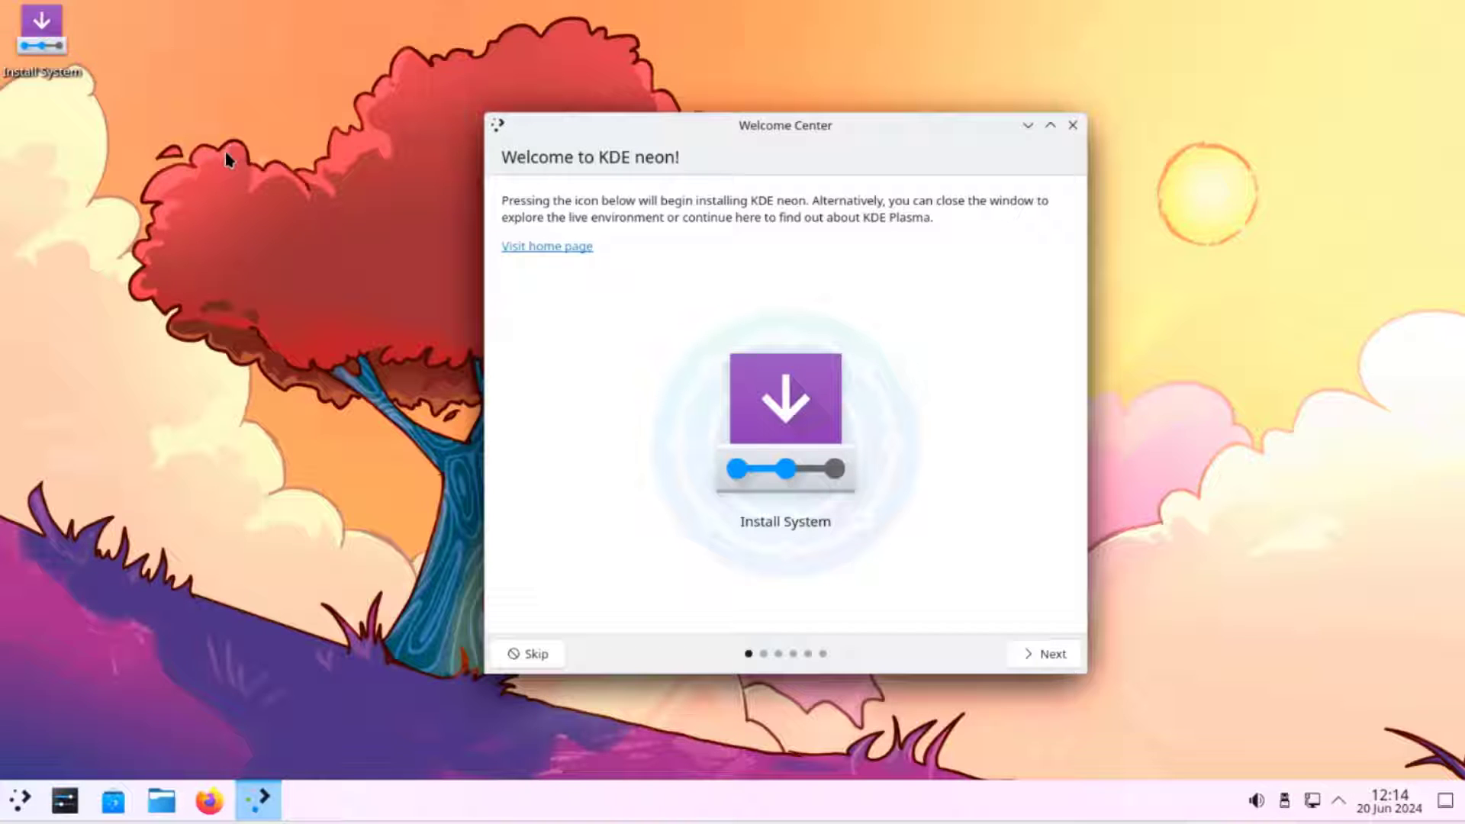
mouse_move(245, 192)
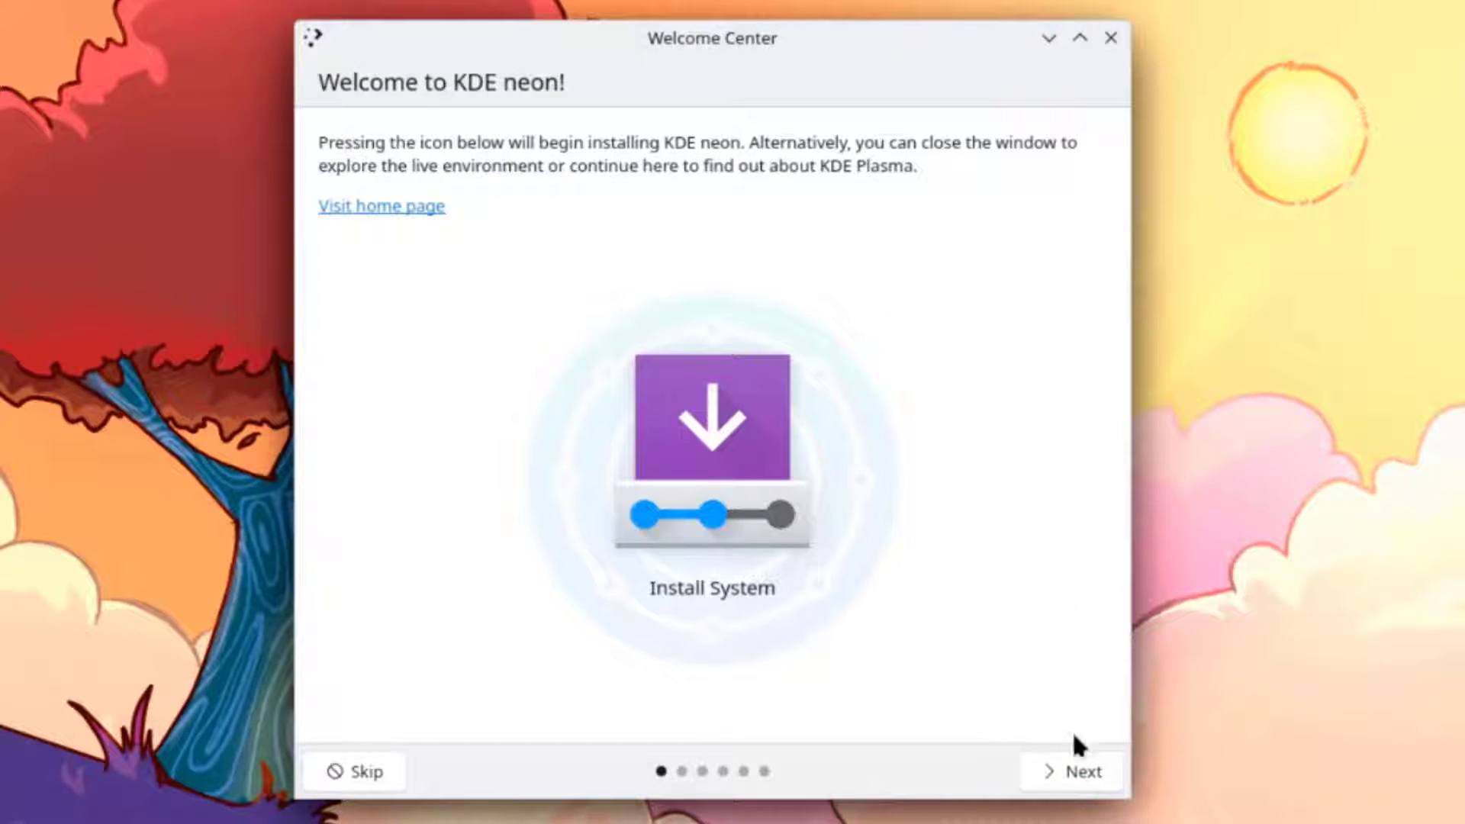
Page through the welcome tour, including Simple by Default, then return to its start
left_click(1080, 793)
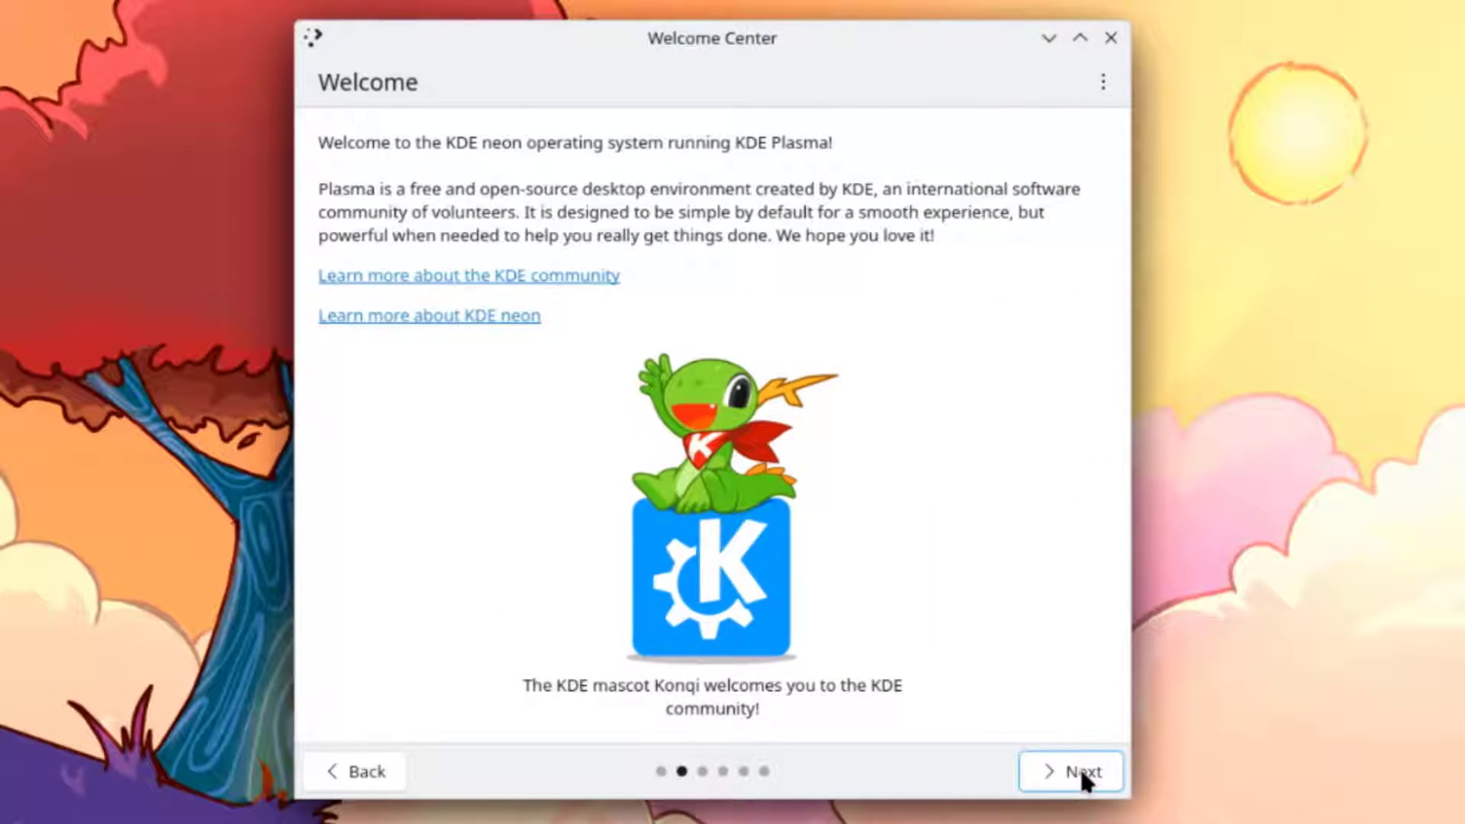
left_click(1083, 792)
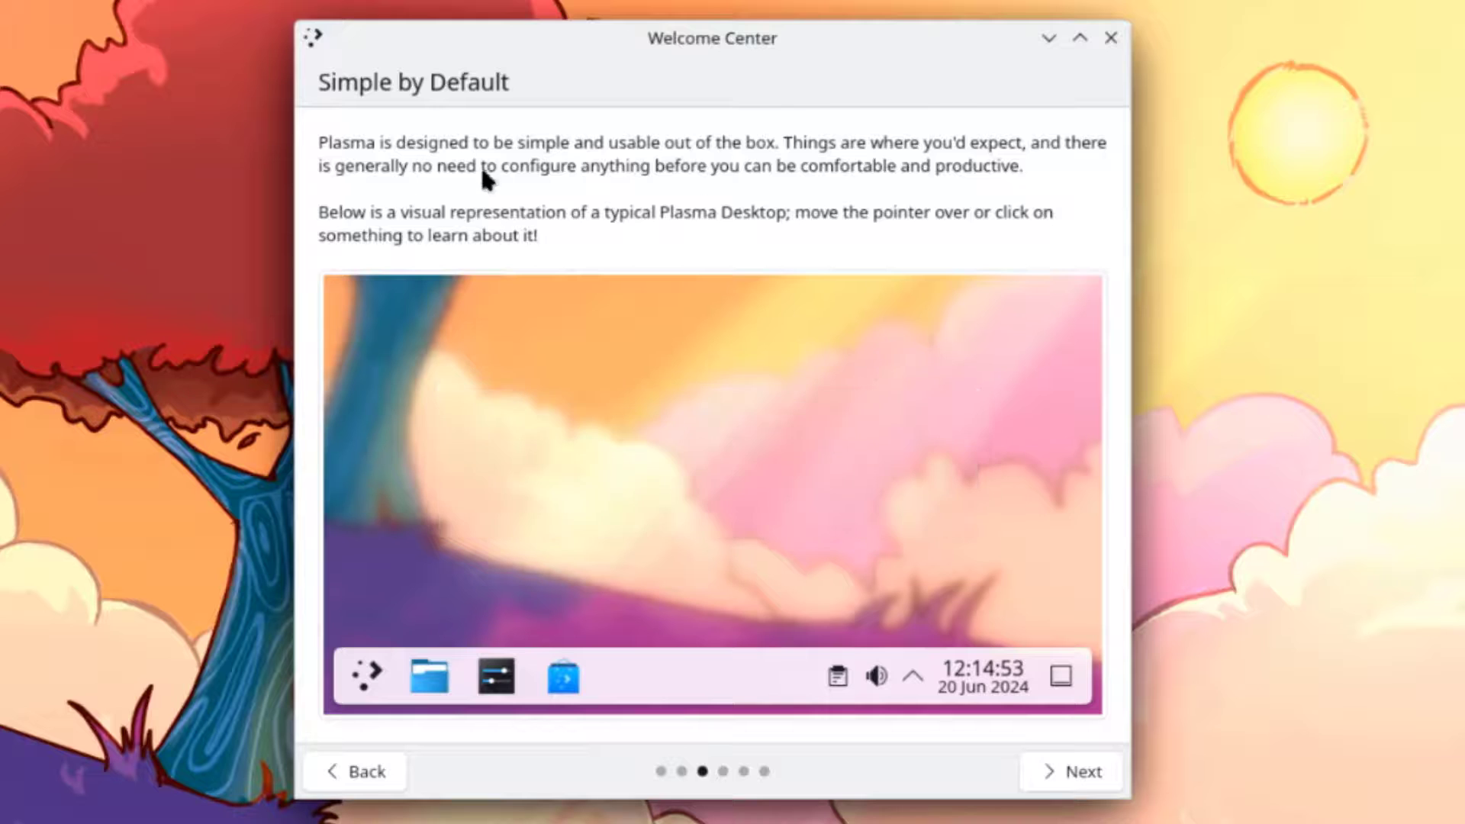
left_click(1080, 771)
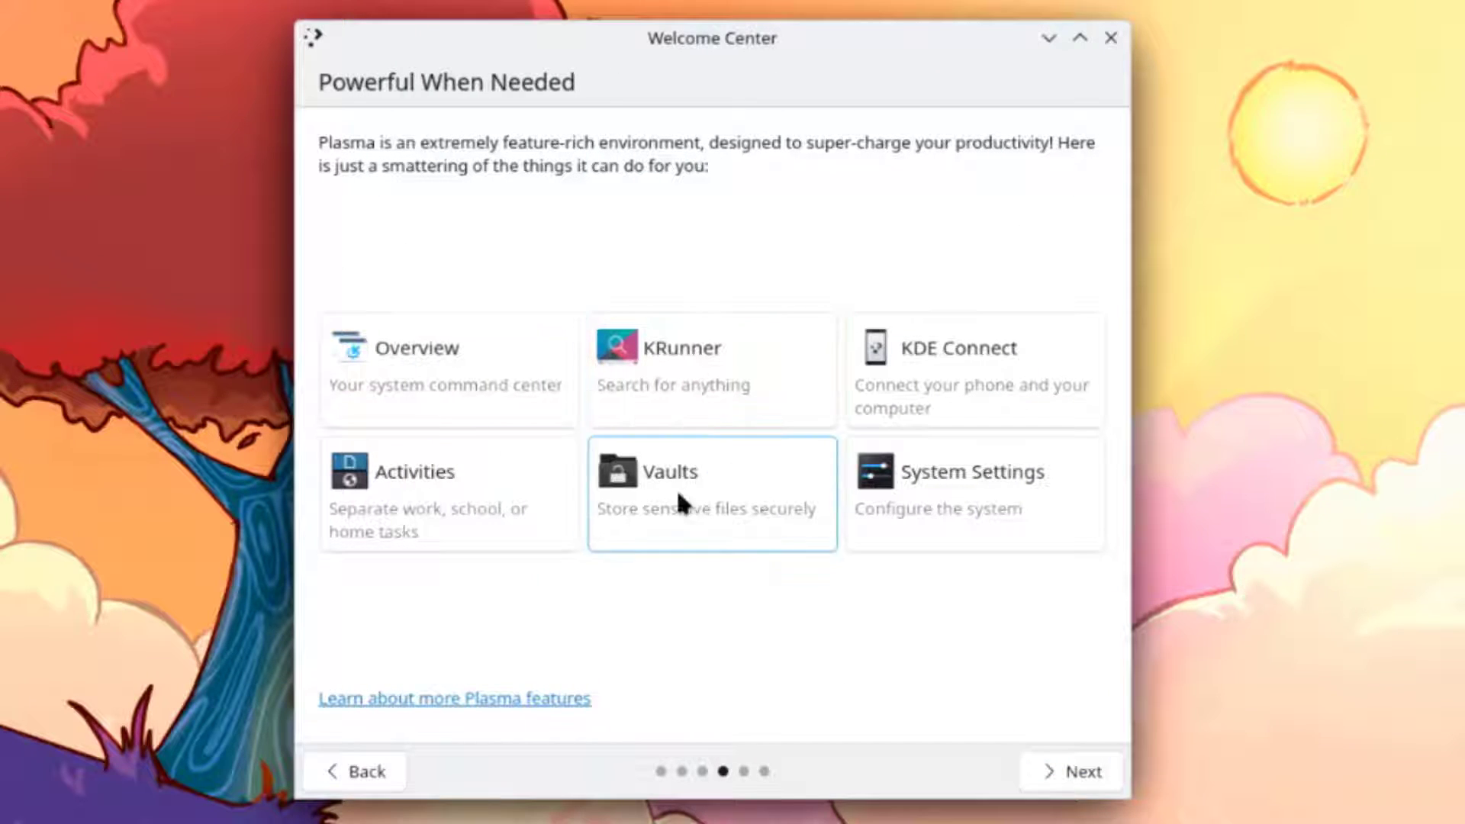
mouse_move(1021, 686)
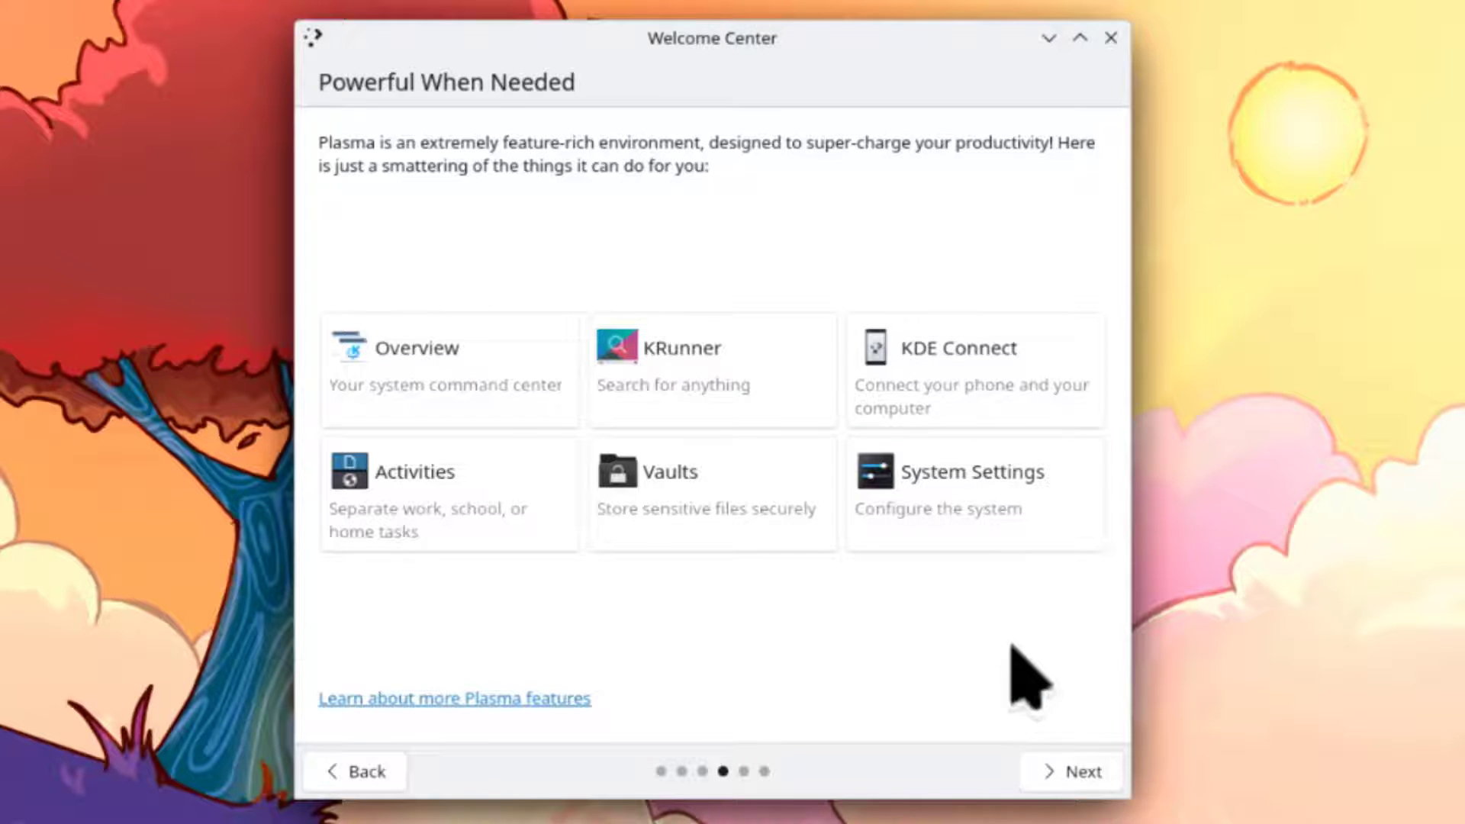
left_click(1082, 771)
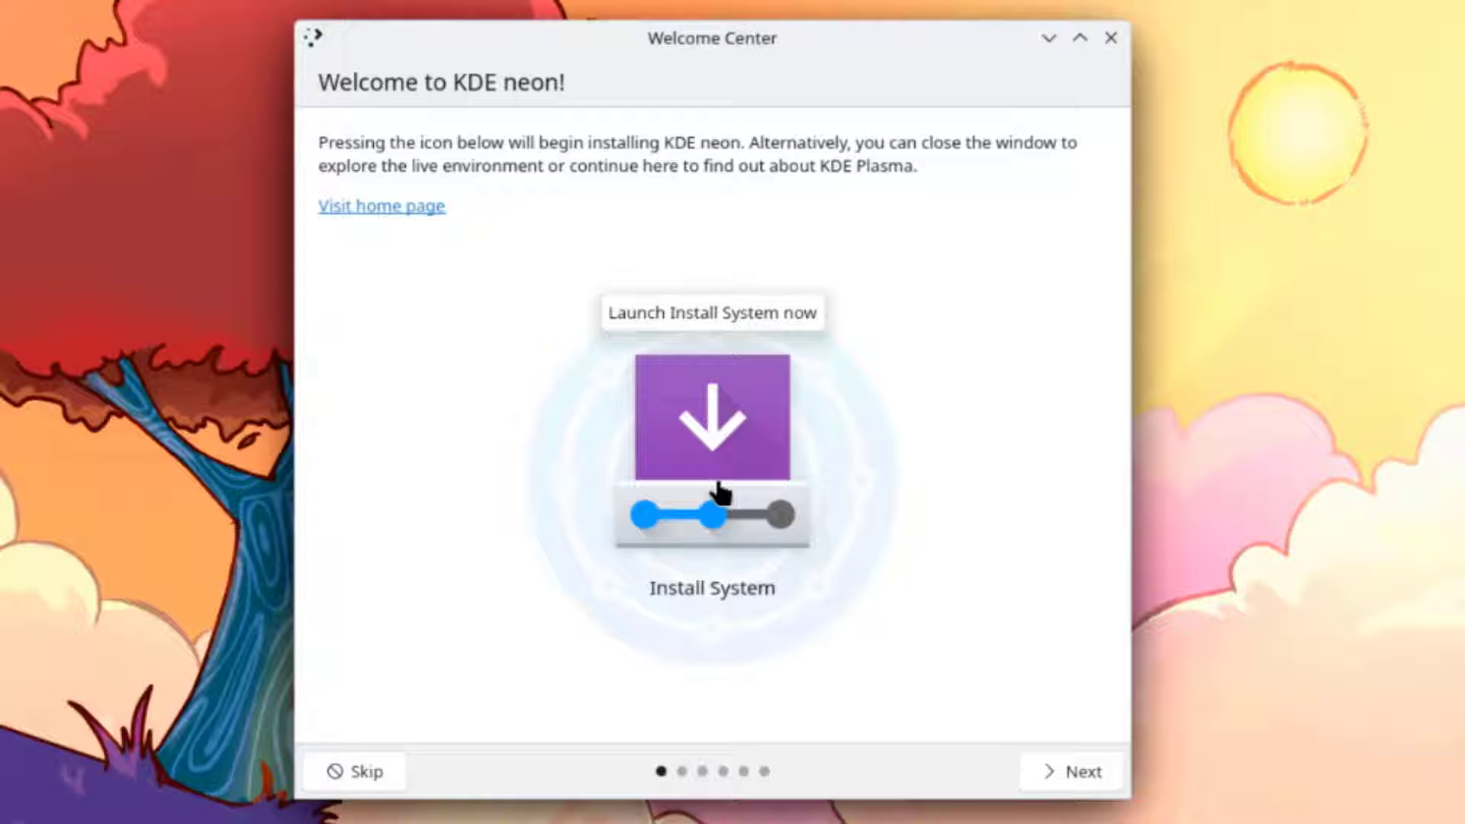
Launch the installer, keeping American English and the America/New York time zone
left_click(712, 431)
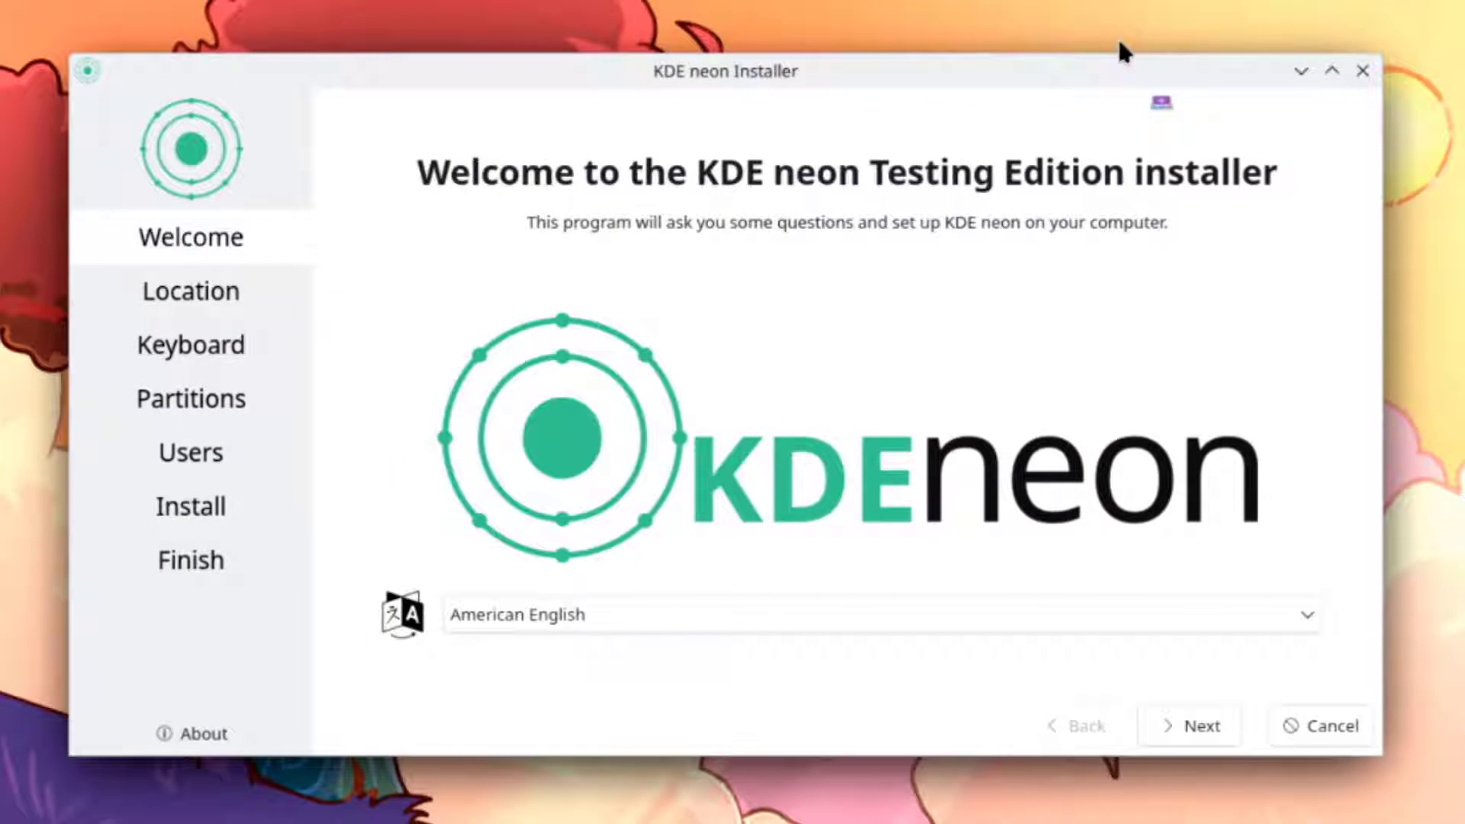
left_click(833, 598)
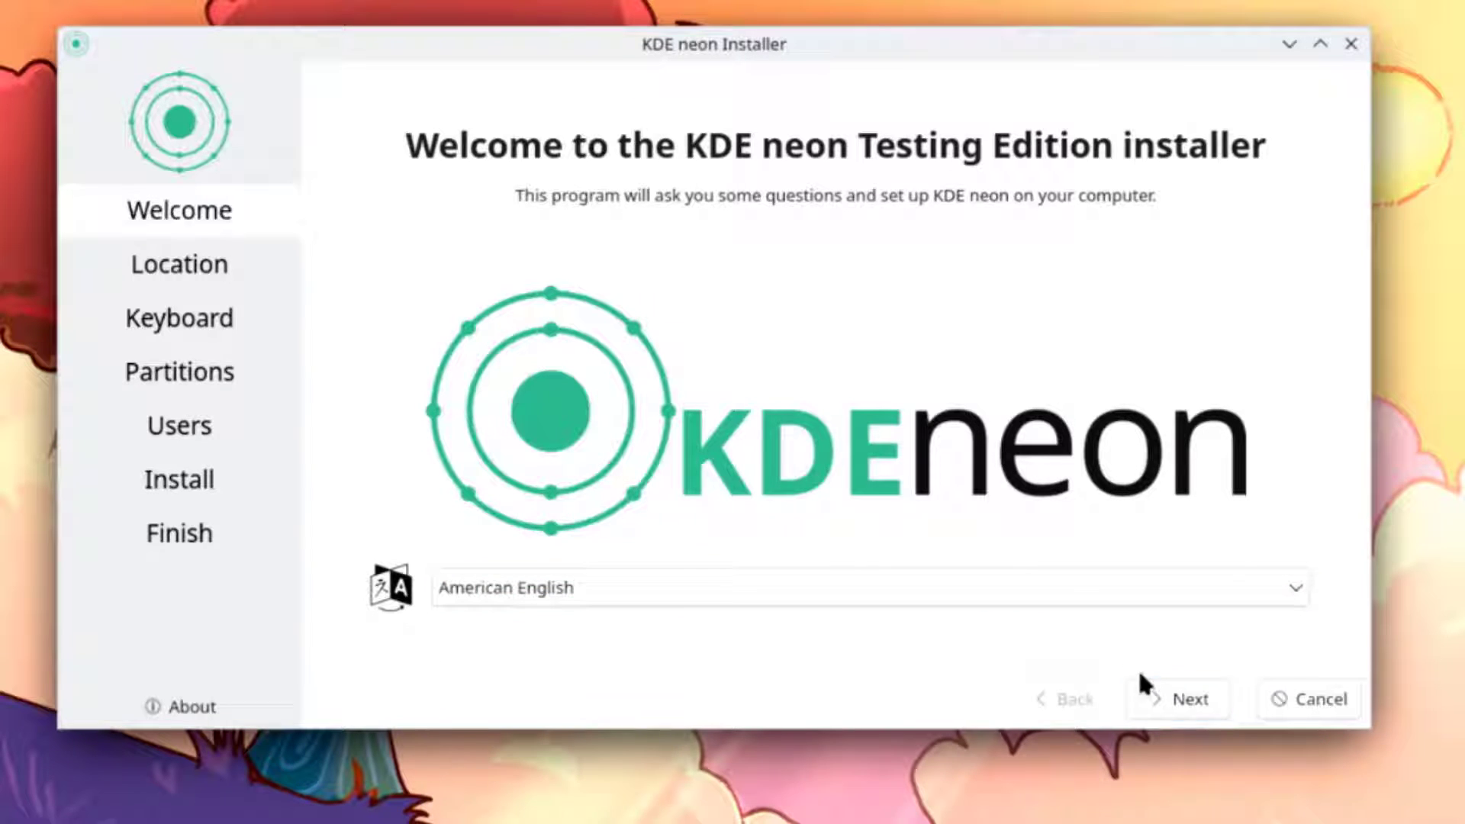
left_click(1182, 698)
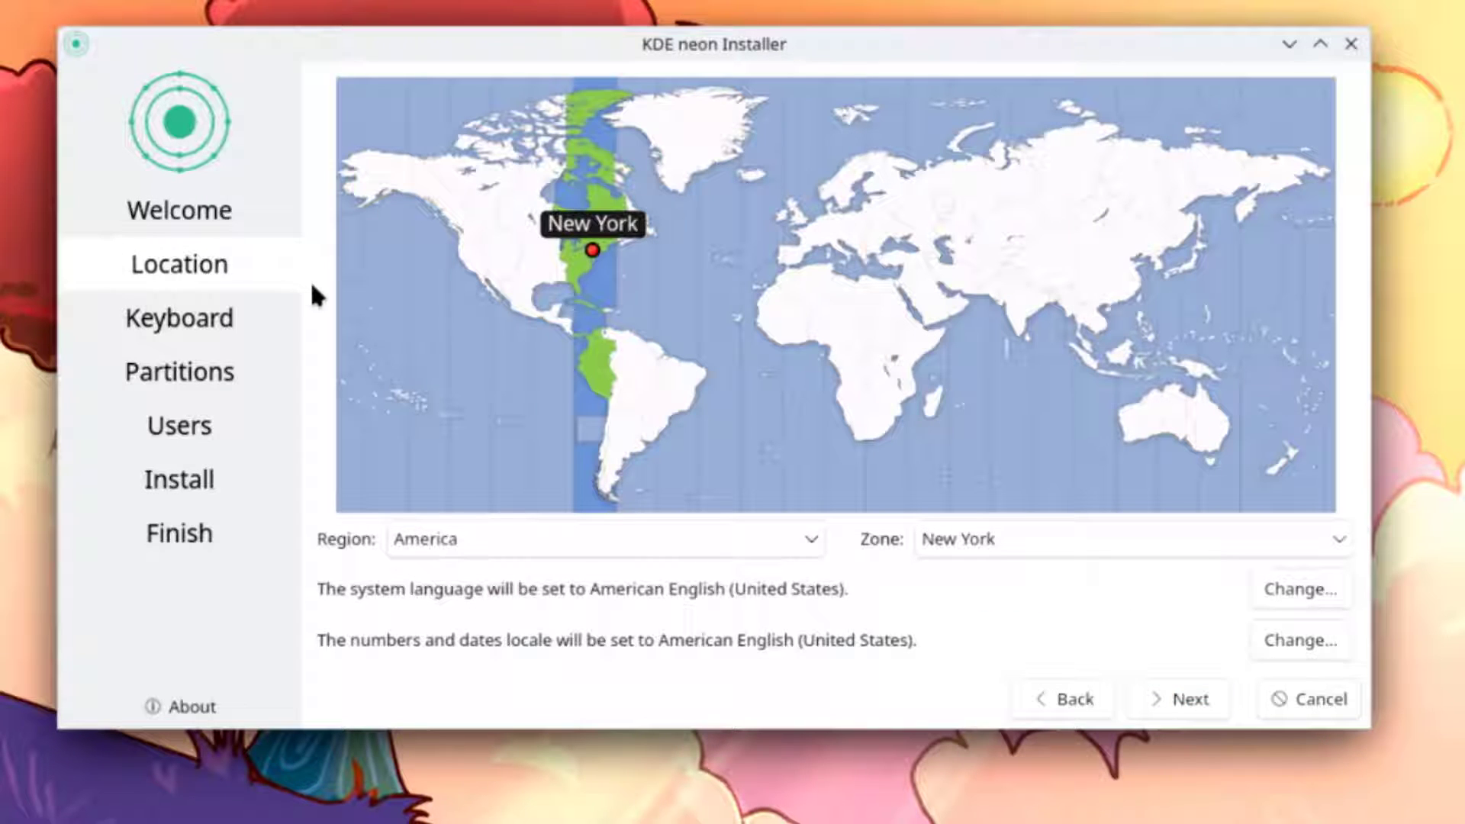
mouse_move(899, 576)
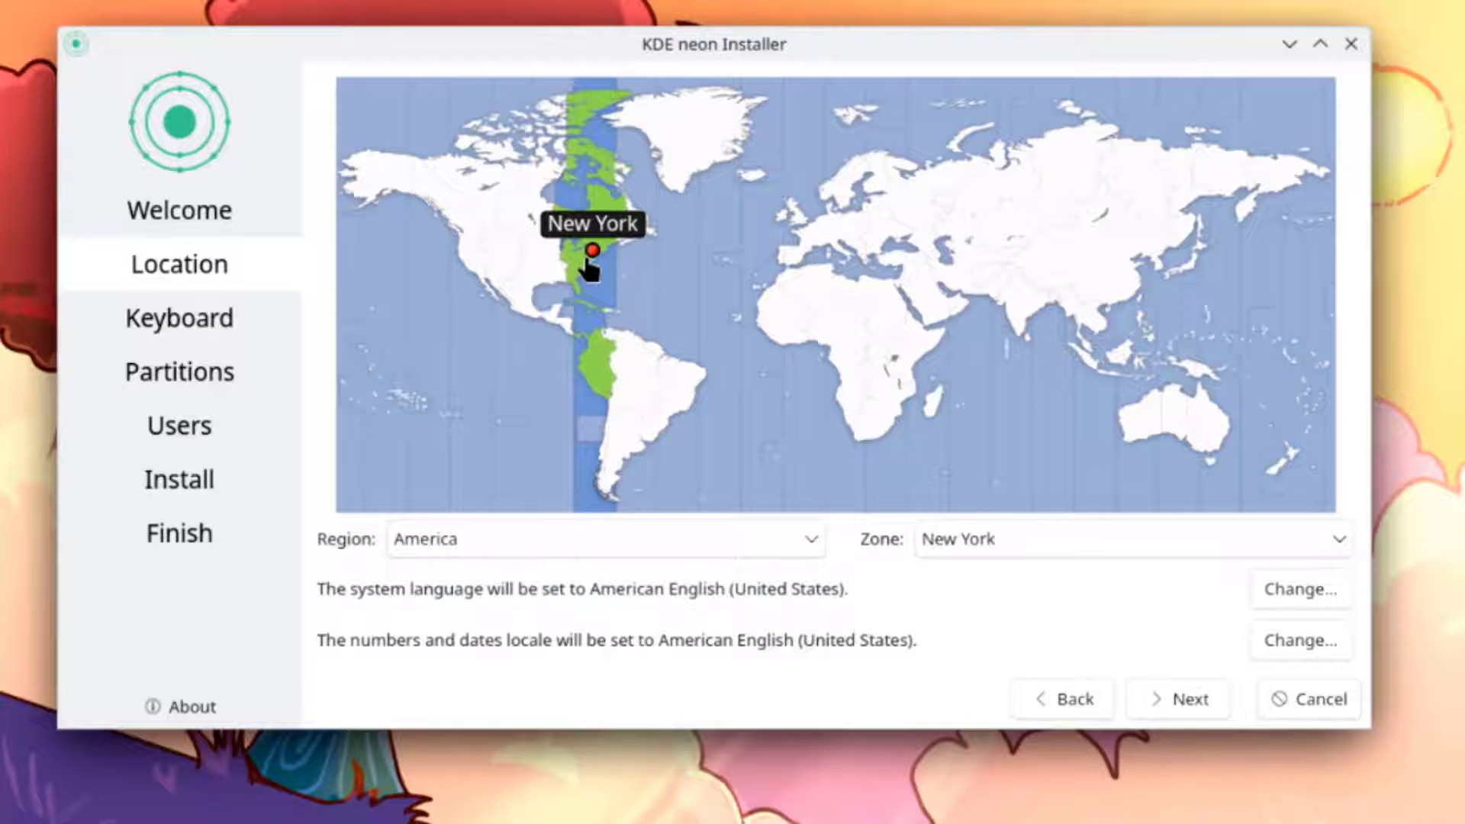
mouse_move(1107, 196)
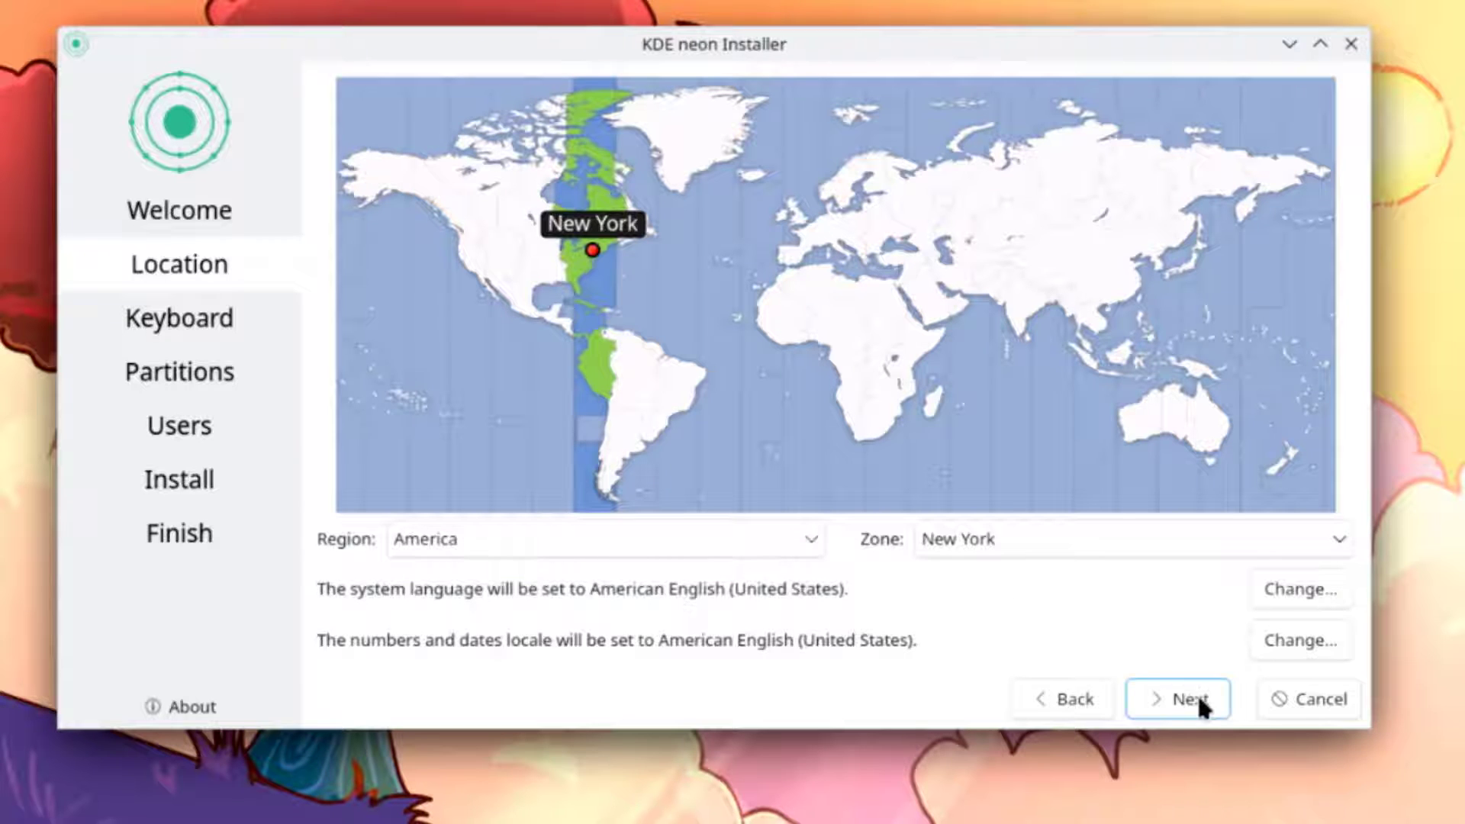
left_click(1179, 699)
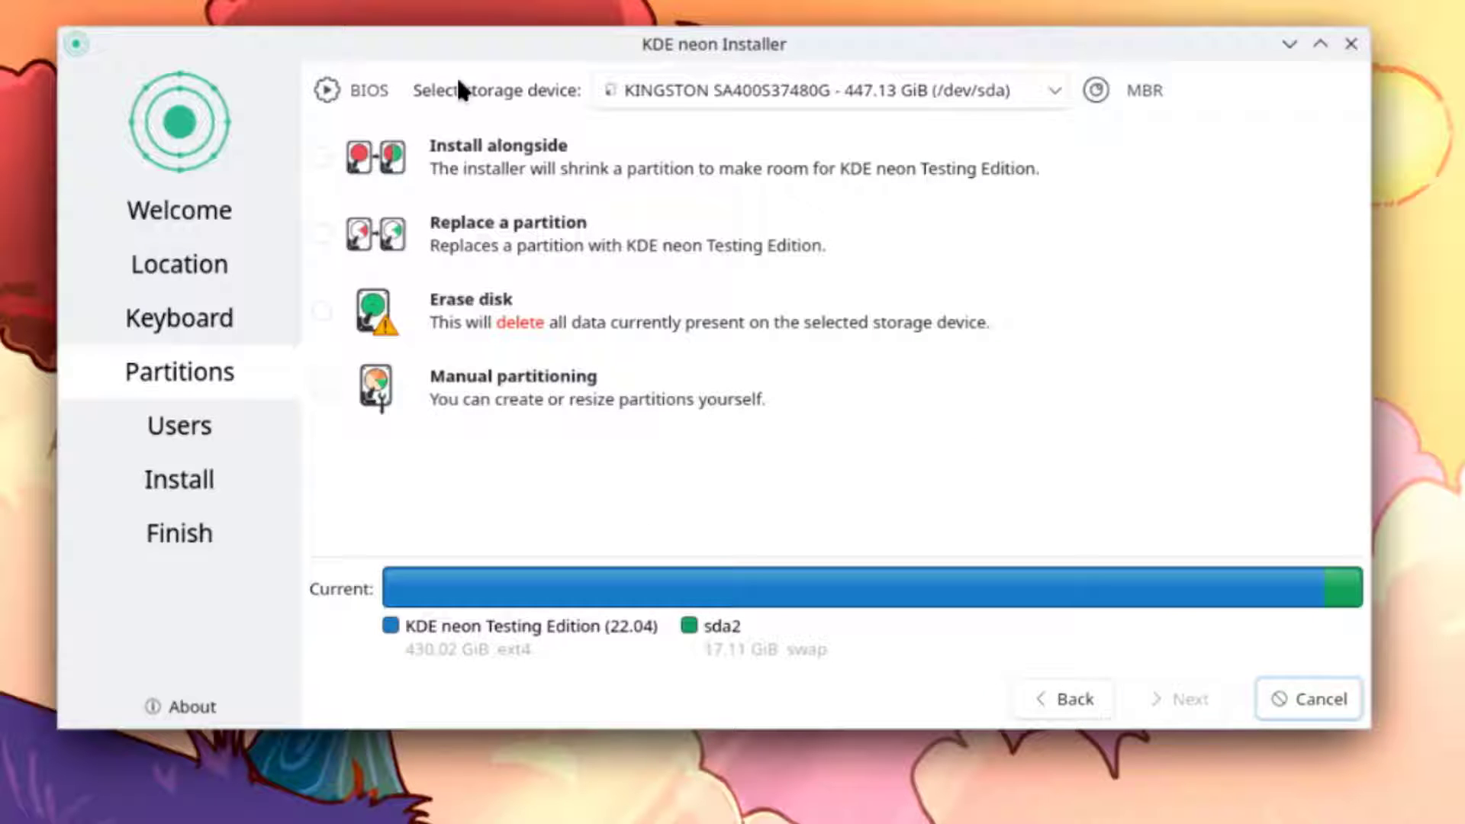
Target the KINGSTON drive with Erase disk and its Master Boot Record as bootloader location
left_click(830, 90)
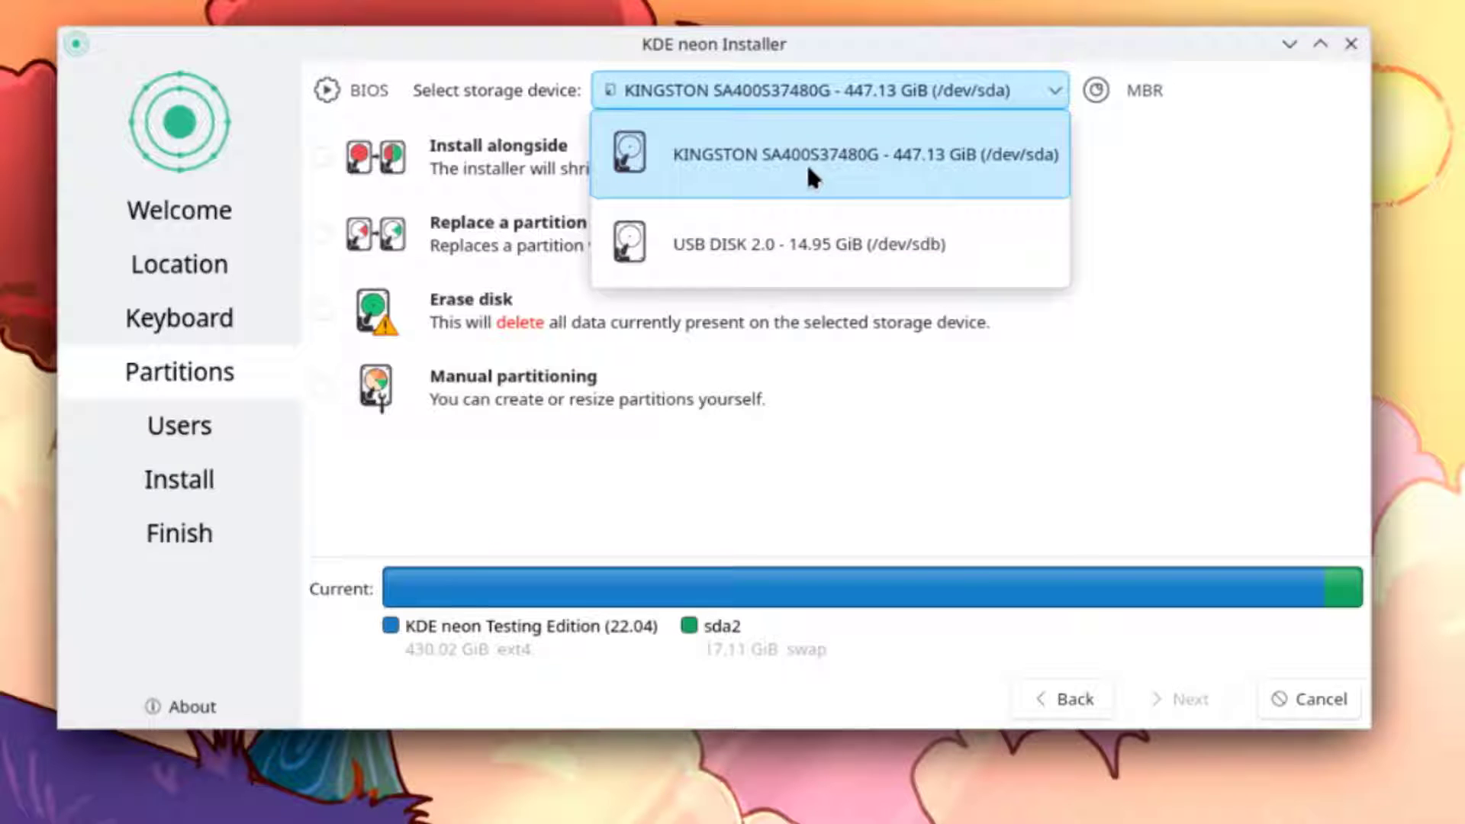
left_click(831, 154)
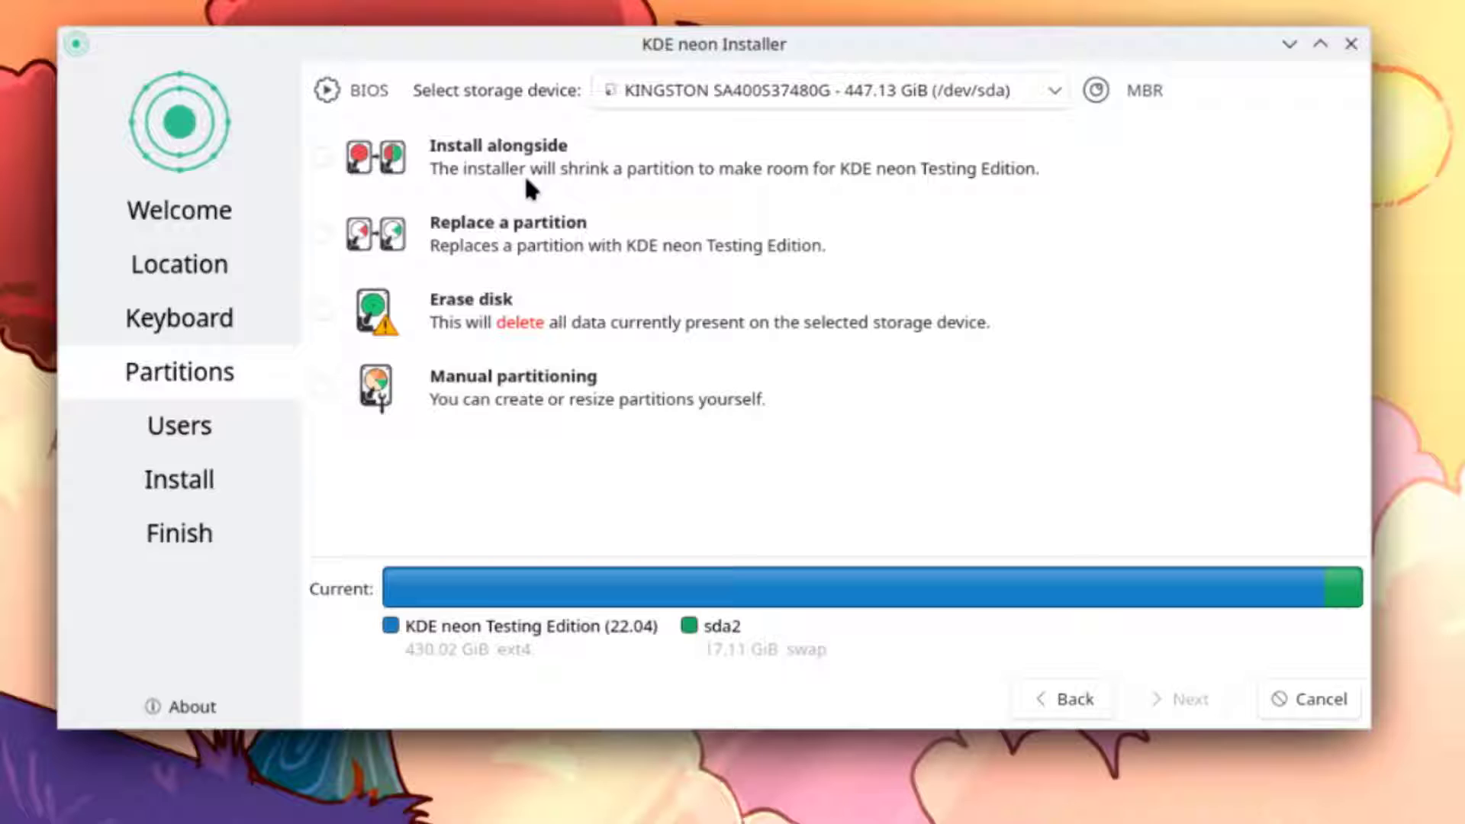
mouse_move(480, 160)
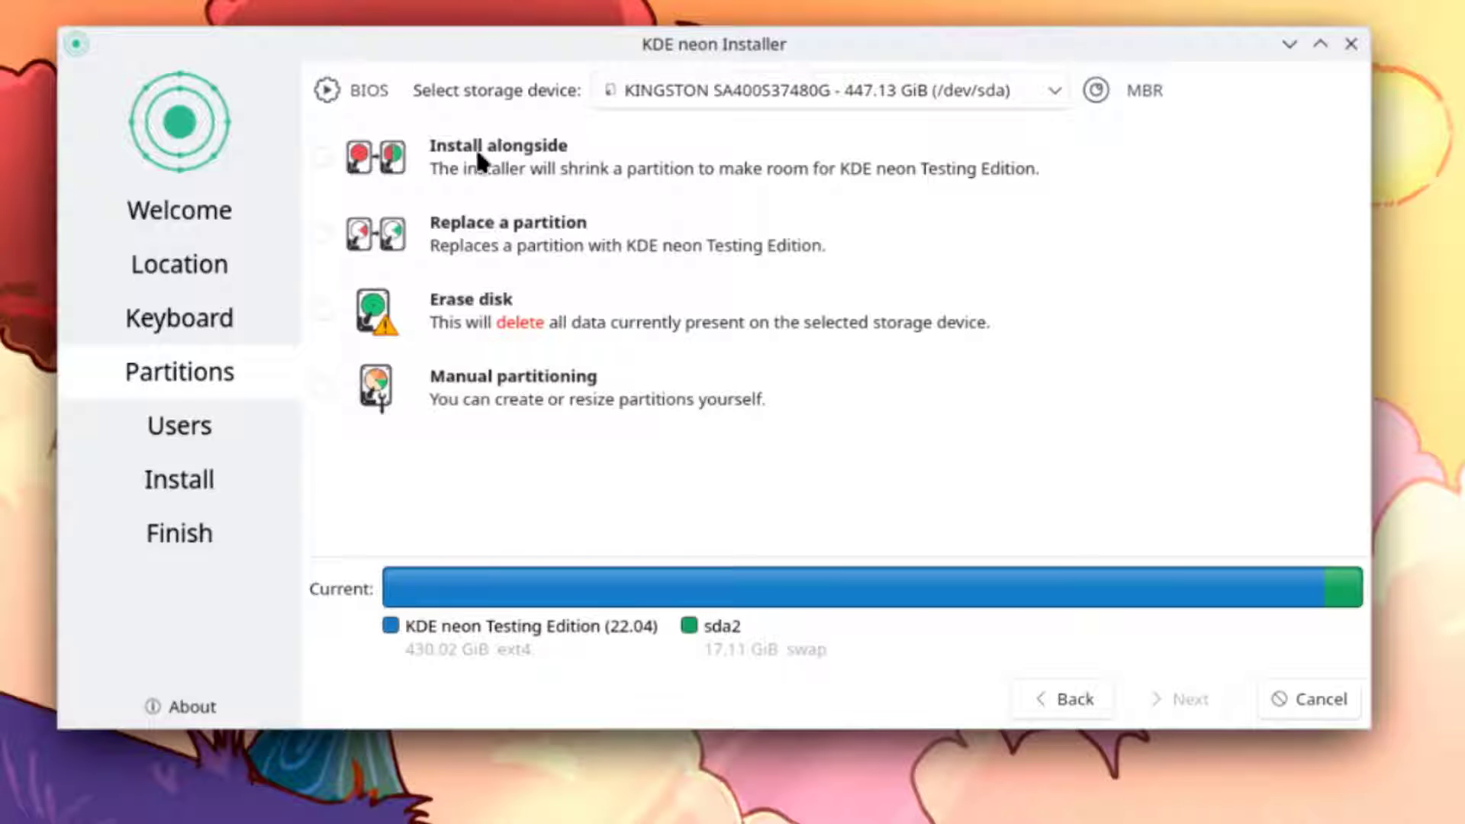
mouse_move(523, 261)
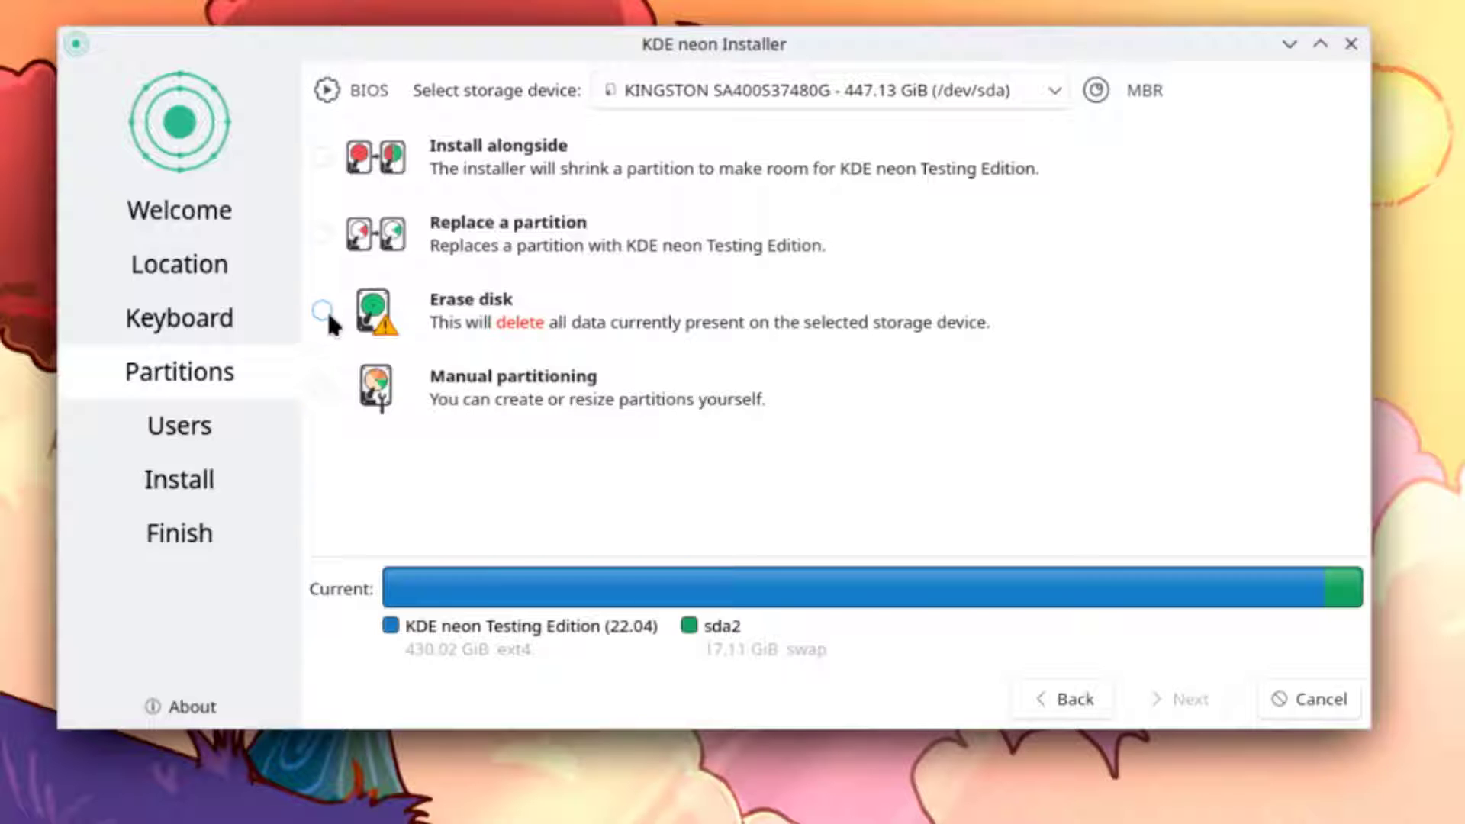
left_click(321, 312)
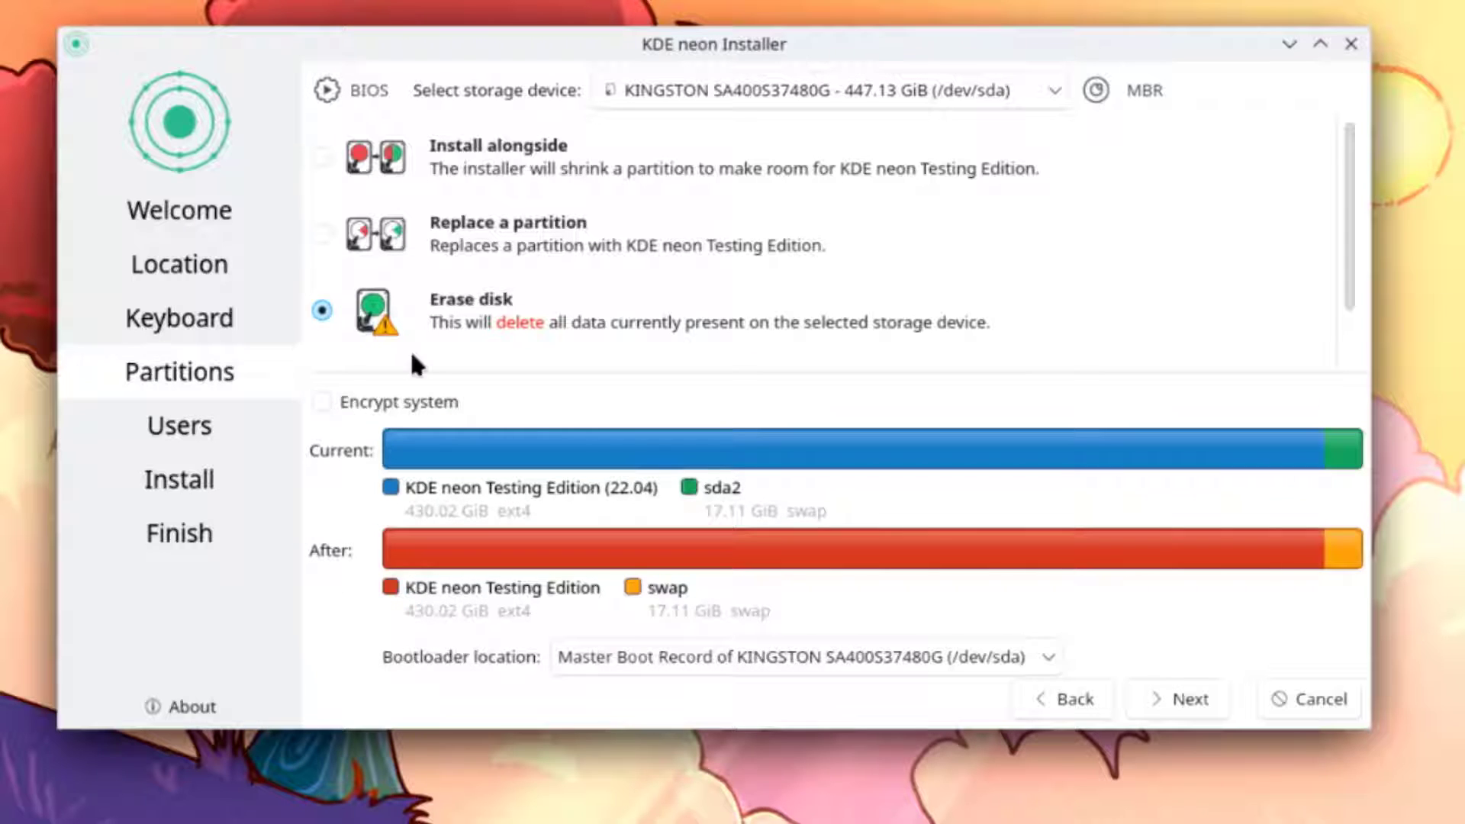
mouse_move(344, 430)
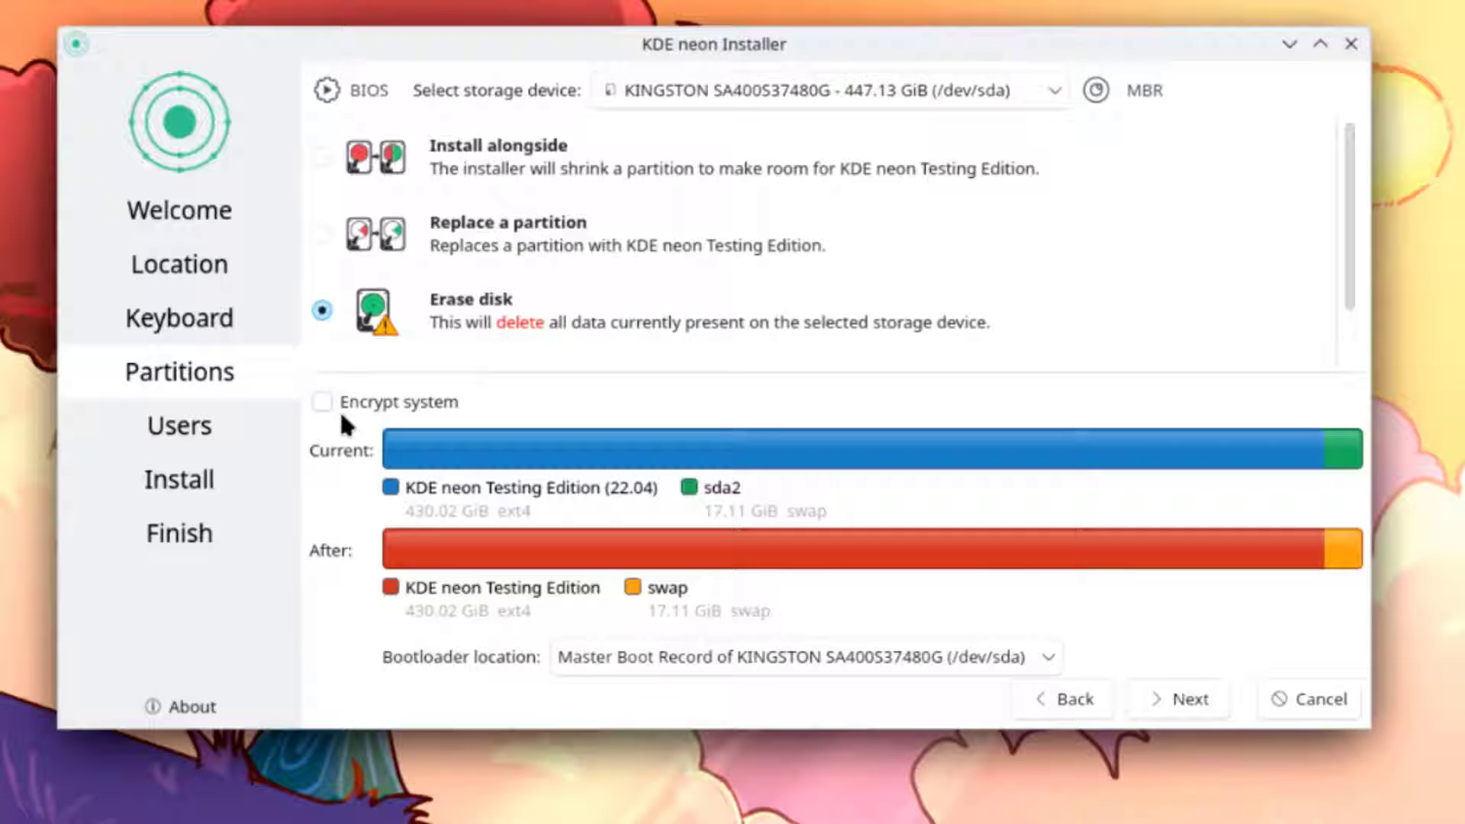
mouse_move(392, 638)
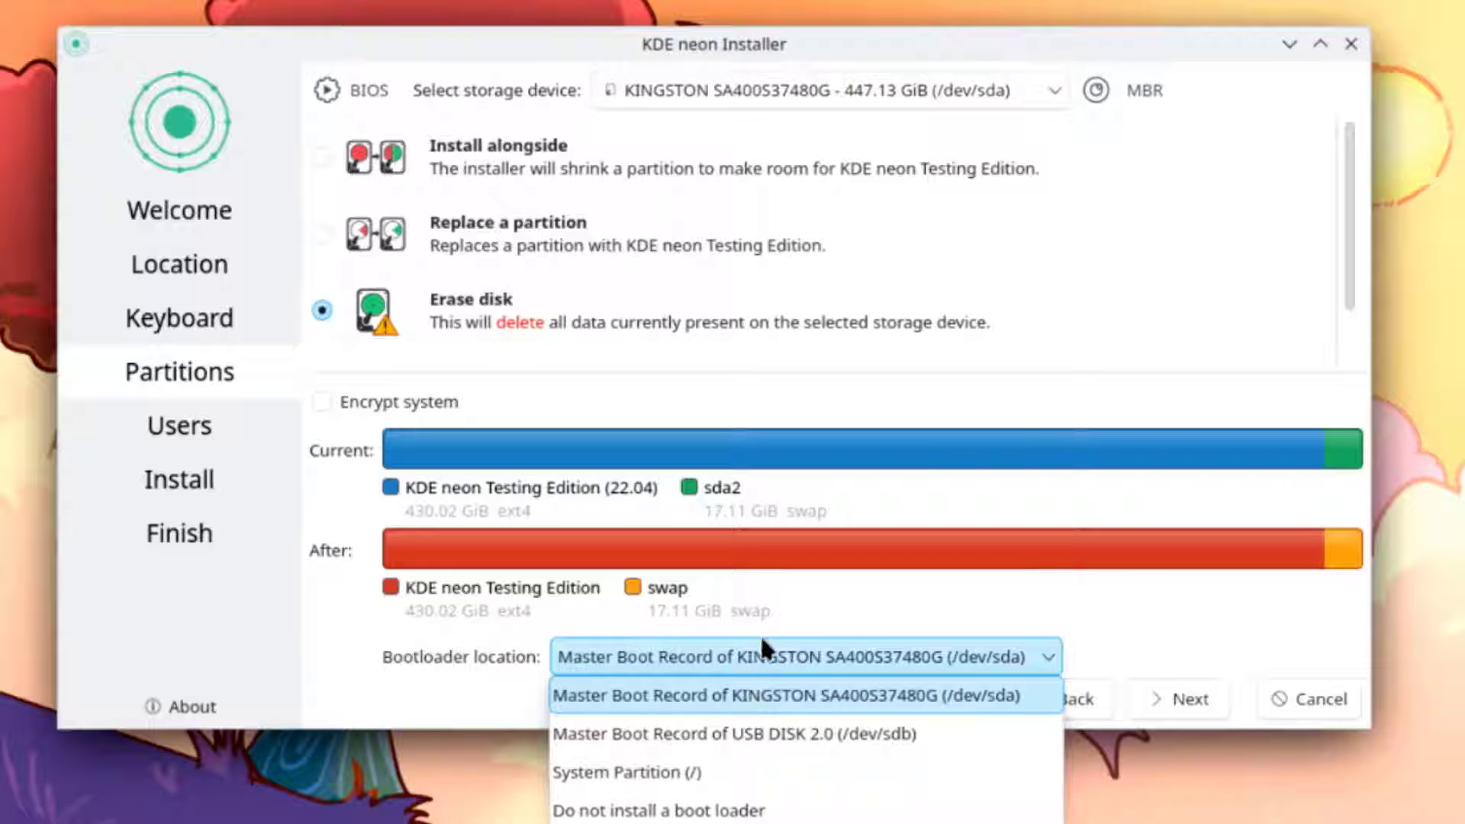
left_click(1191, 699)
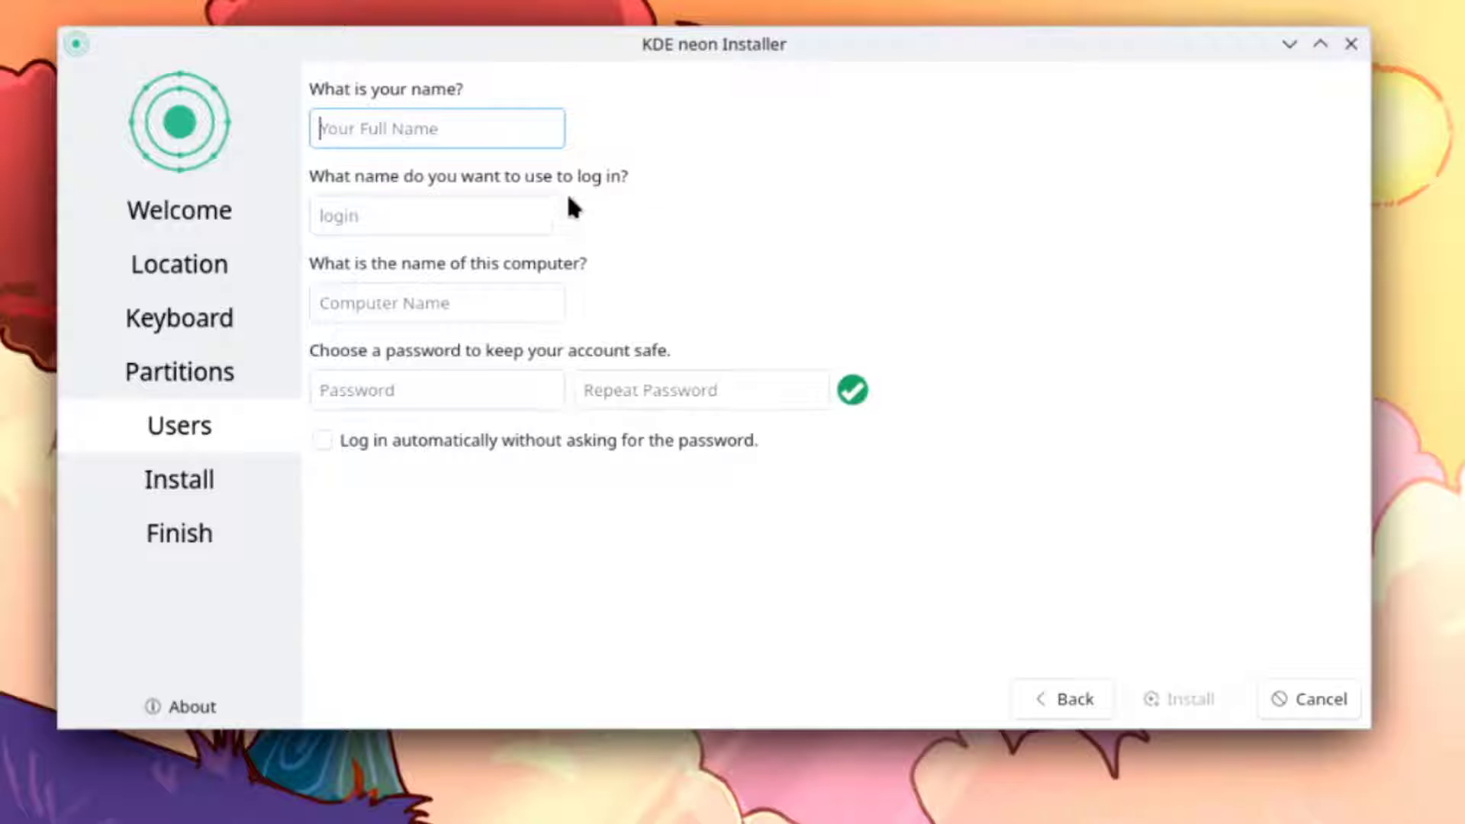
Create the user account 'john' with a password and begin the installation
type("john")
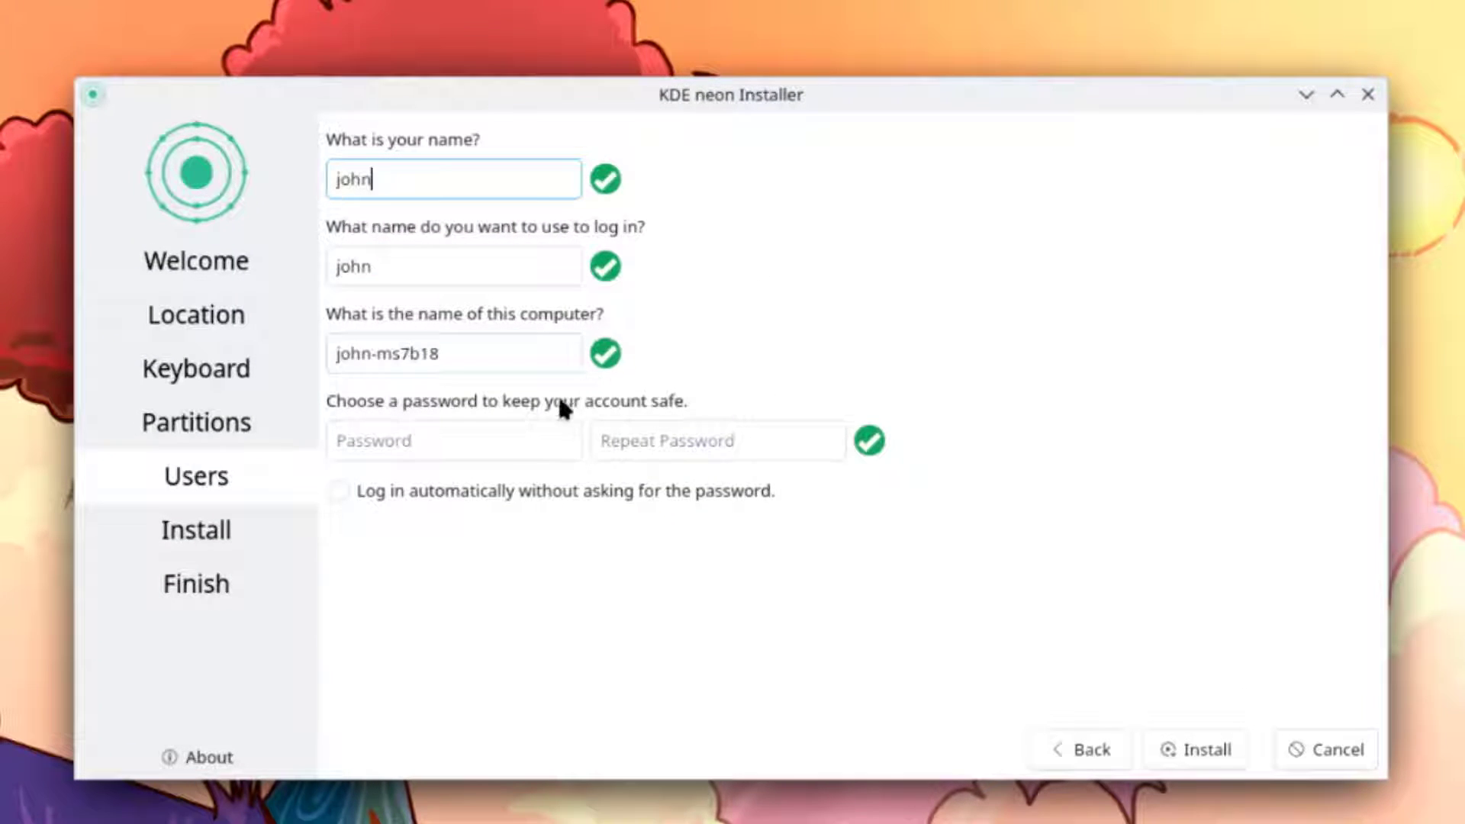
left_click(453, 441)
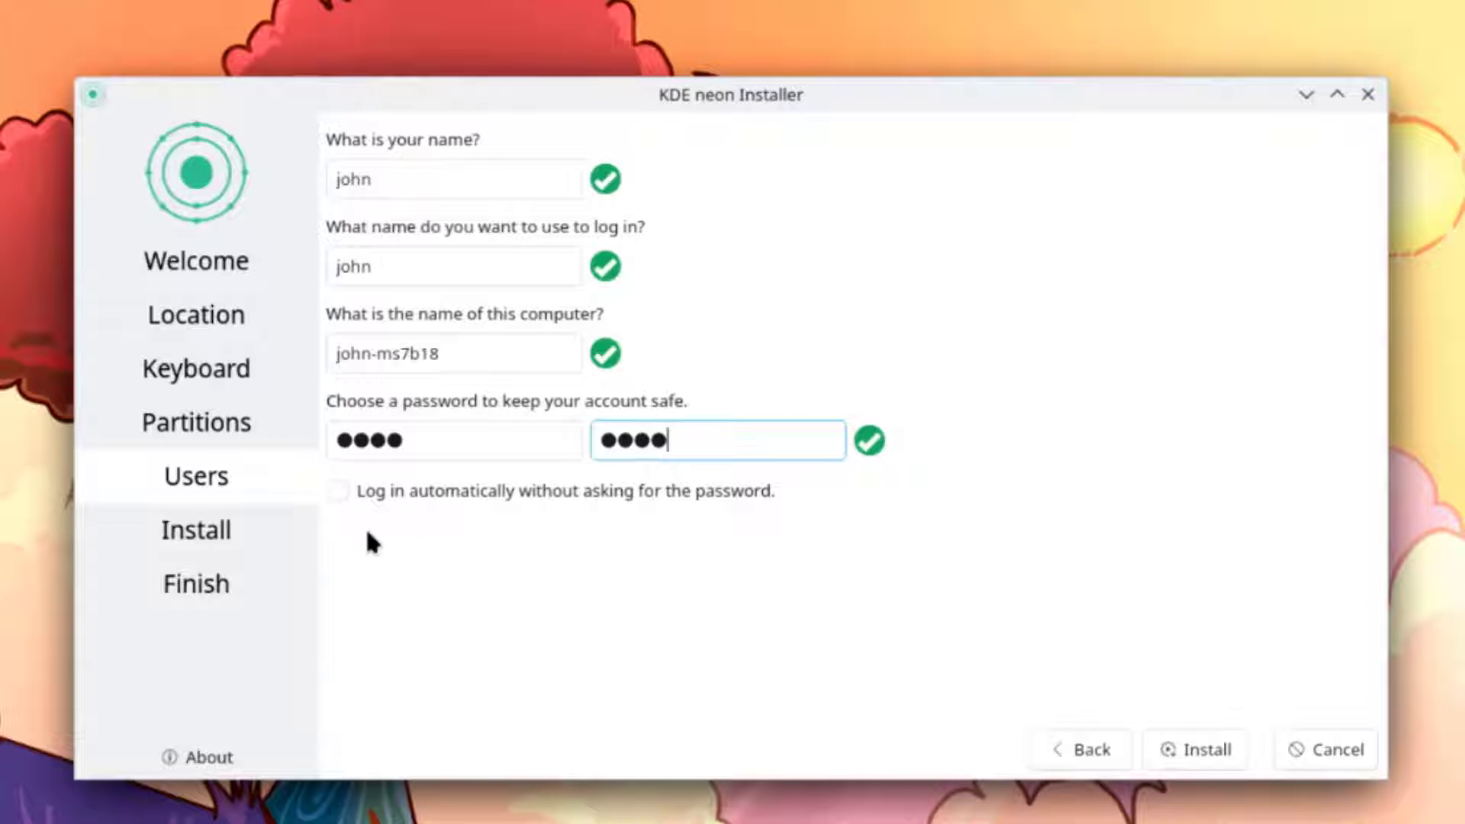
mouse_move(626, 519)
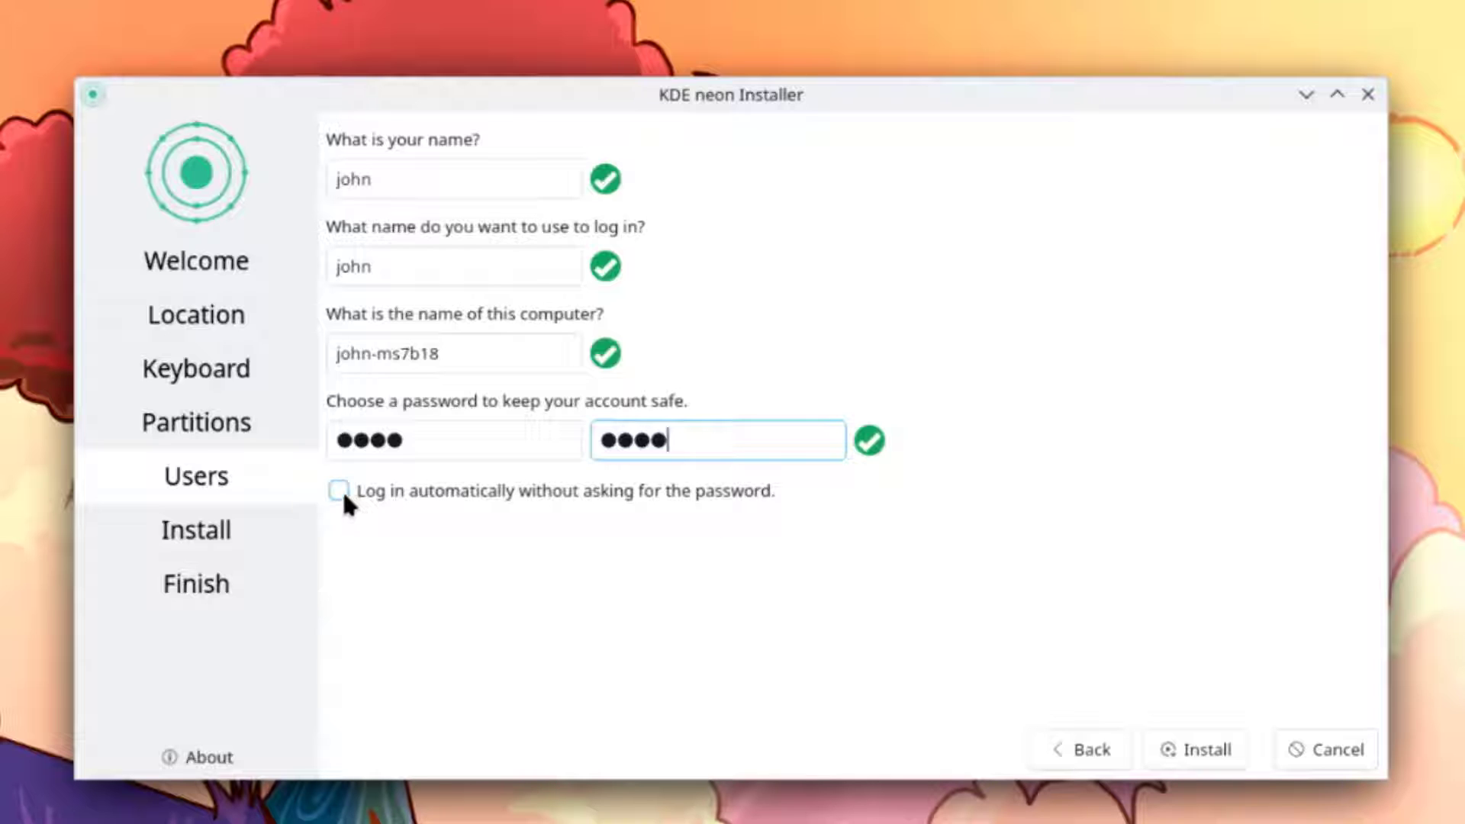
left_click(1196, 770)
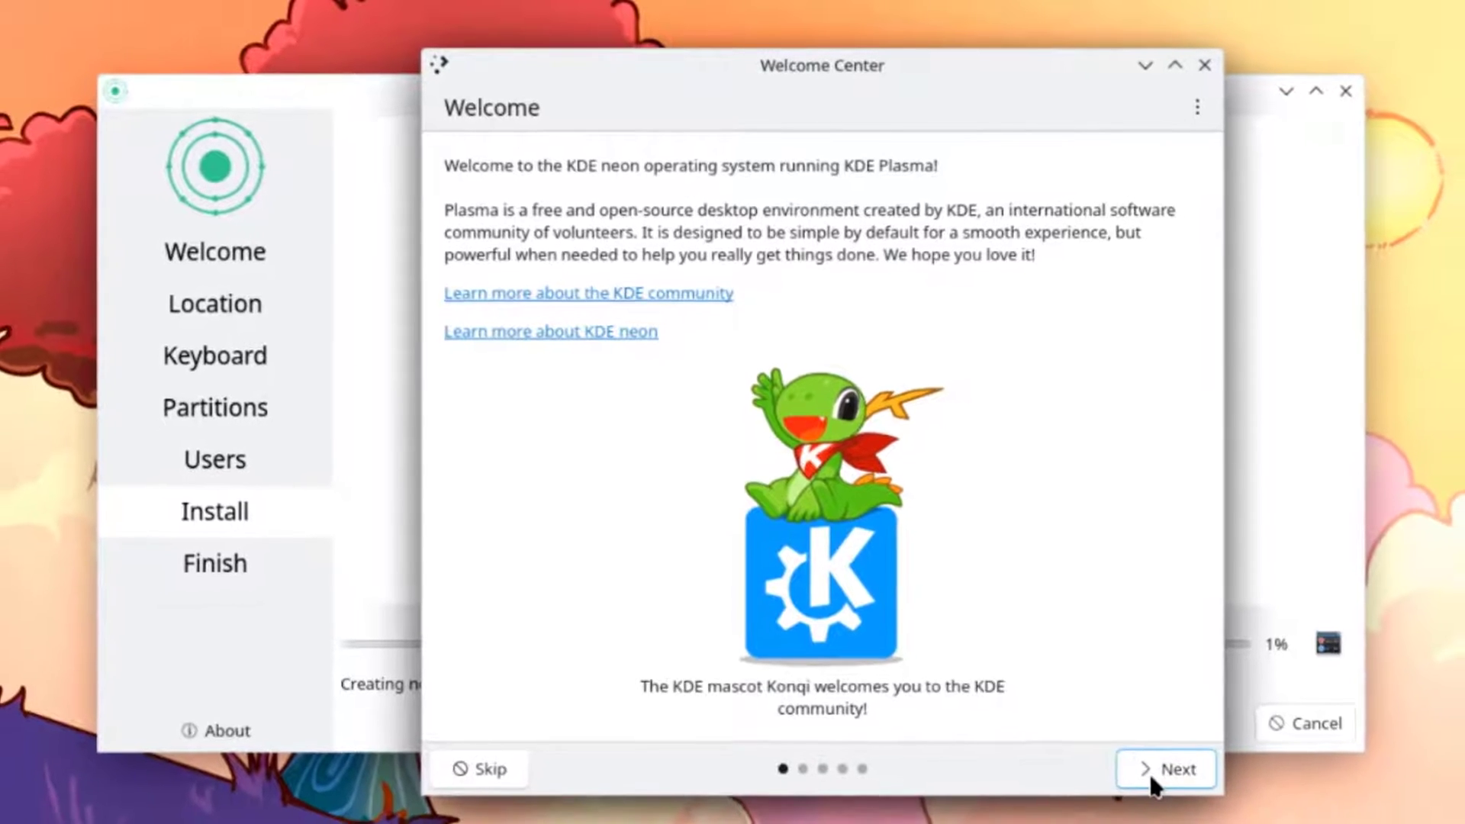
Advance through the Welcome Center pages past usage information sharing
left_click(1171, 769)
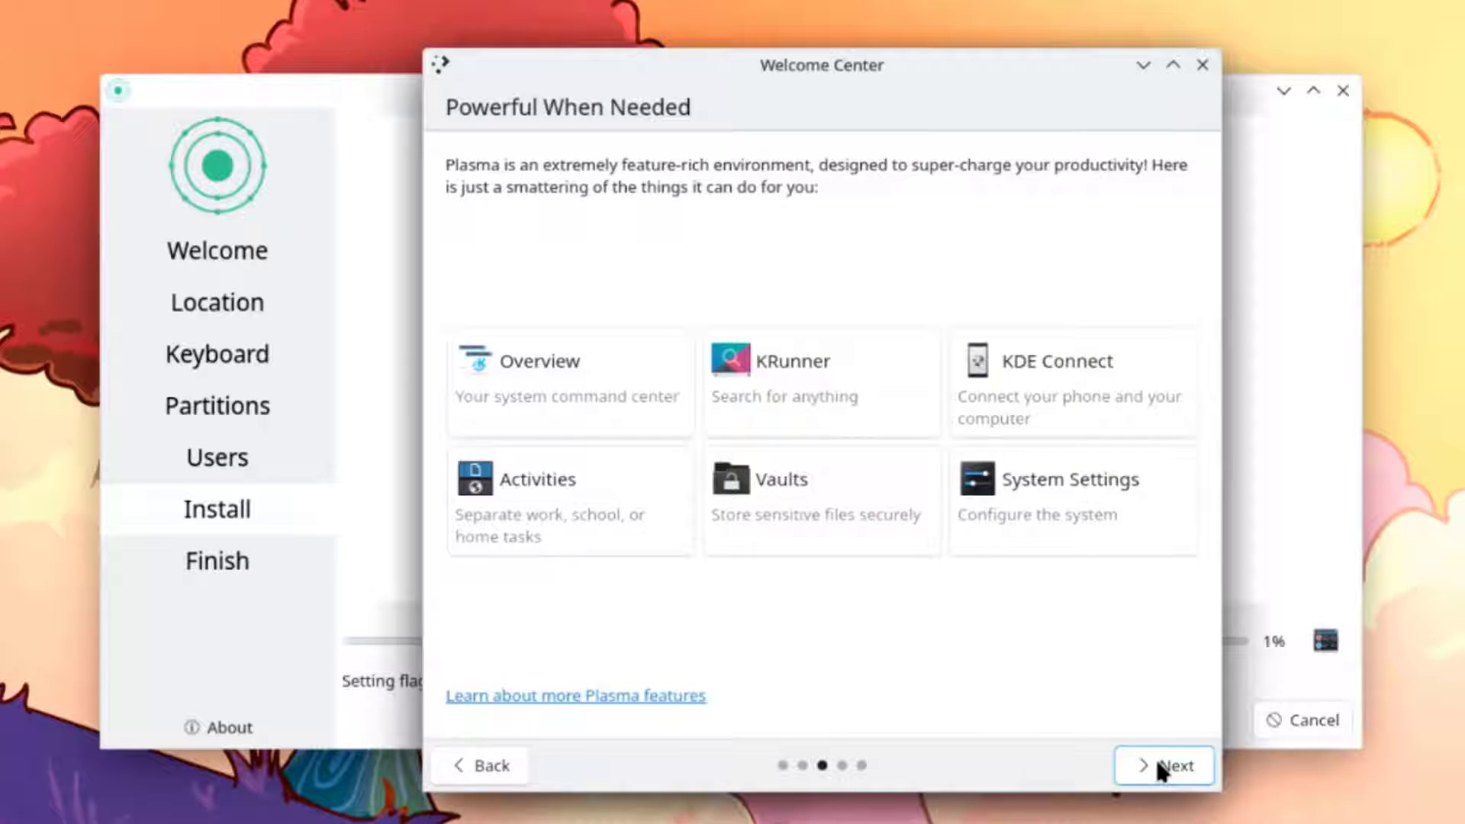
left_click(1172, 786)
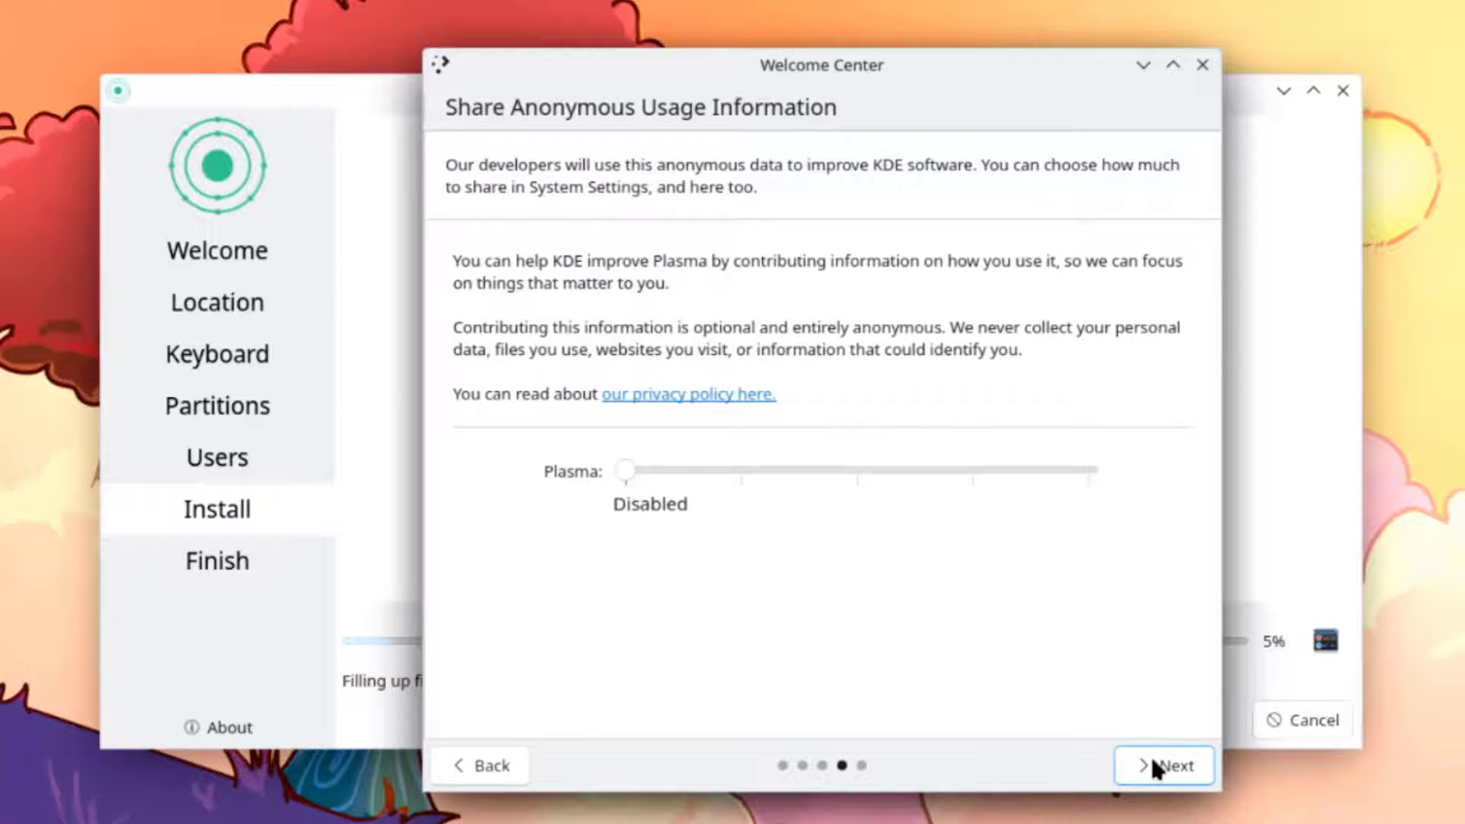
left_click(1174, 764)
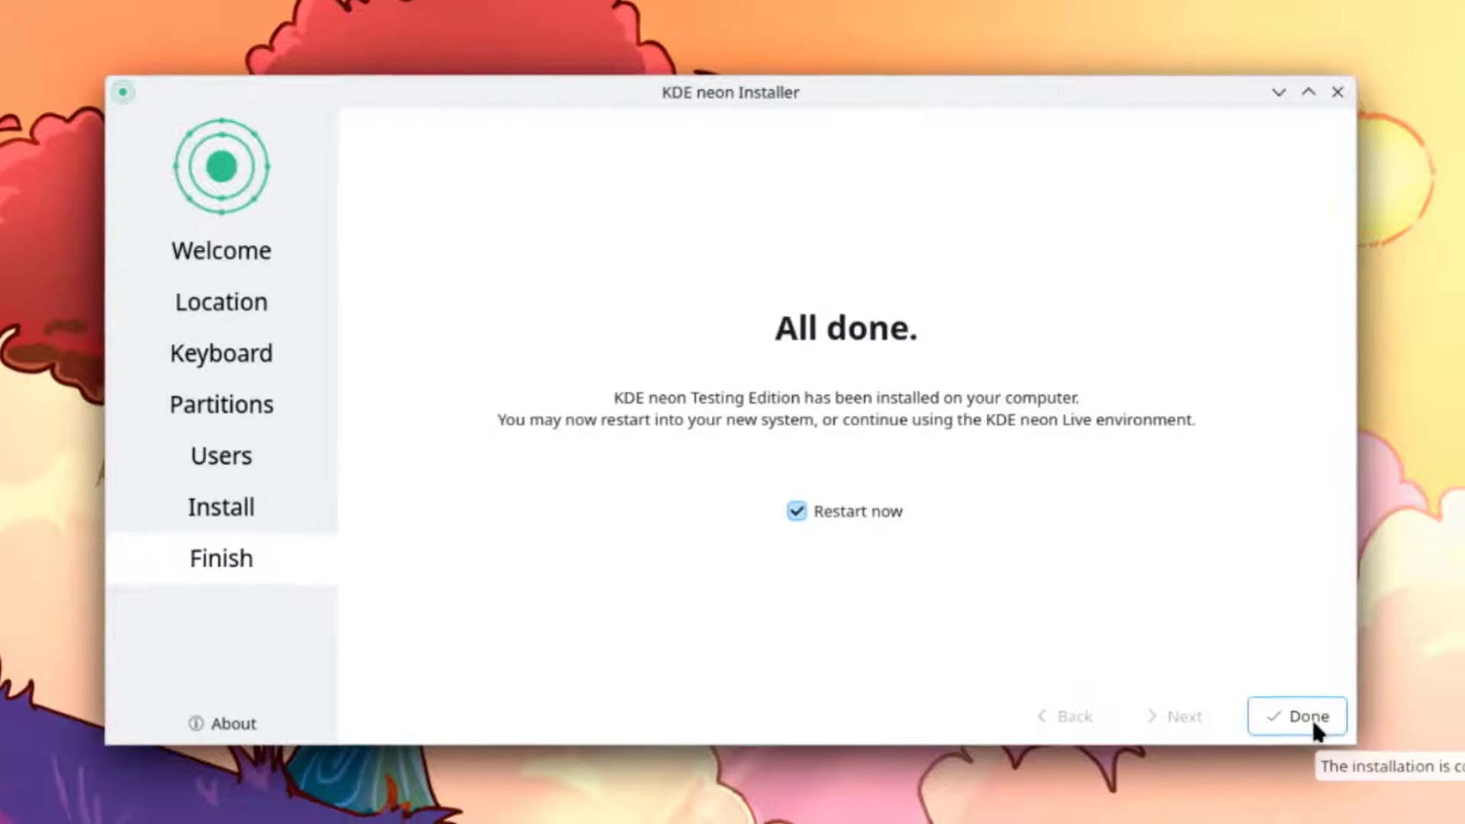
Finish the installer to reboot, then log in as john
left_click(1313, 716)
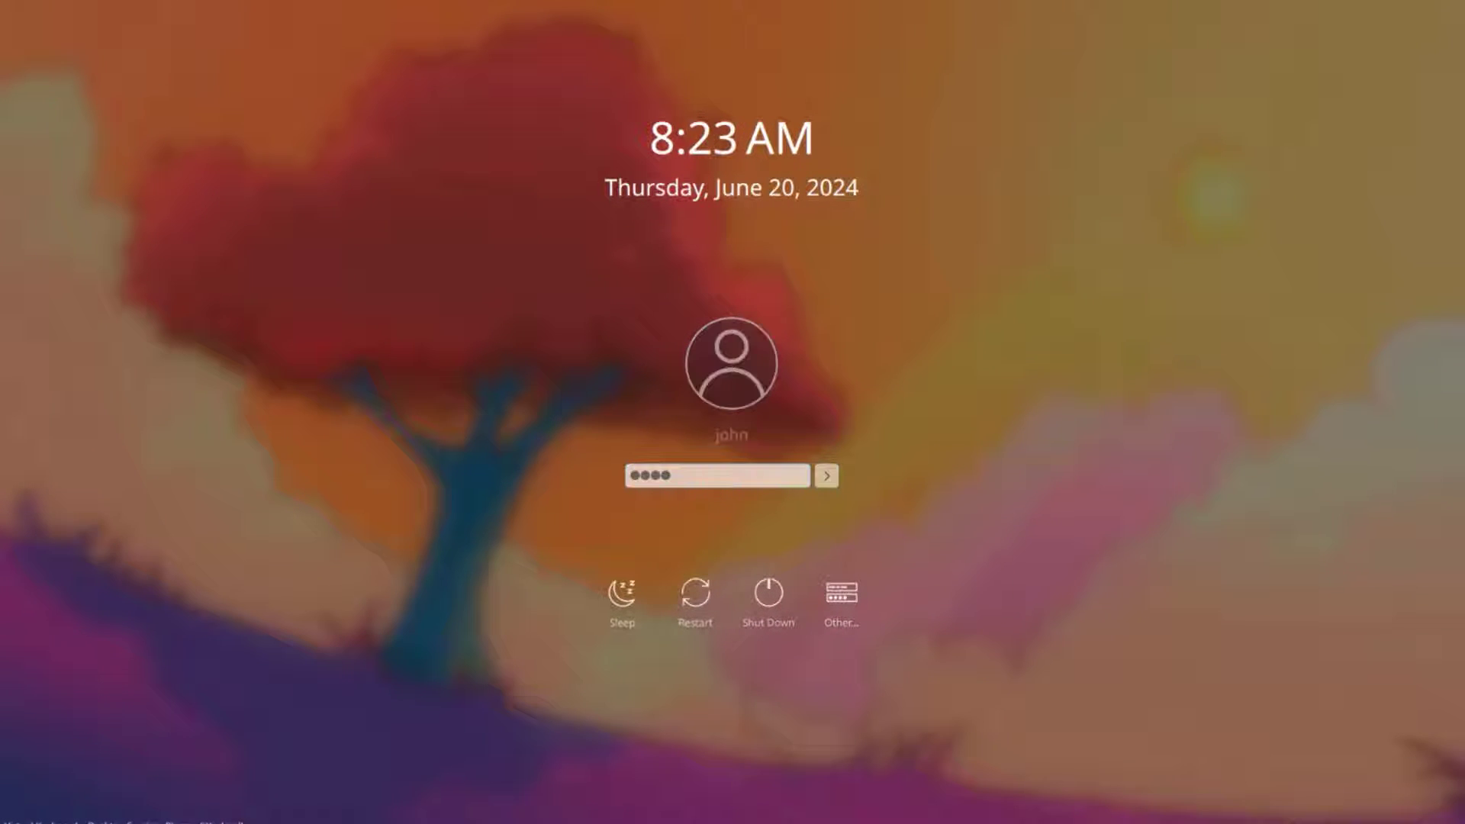
left_click(827, 476)
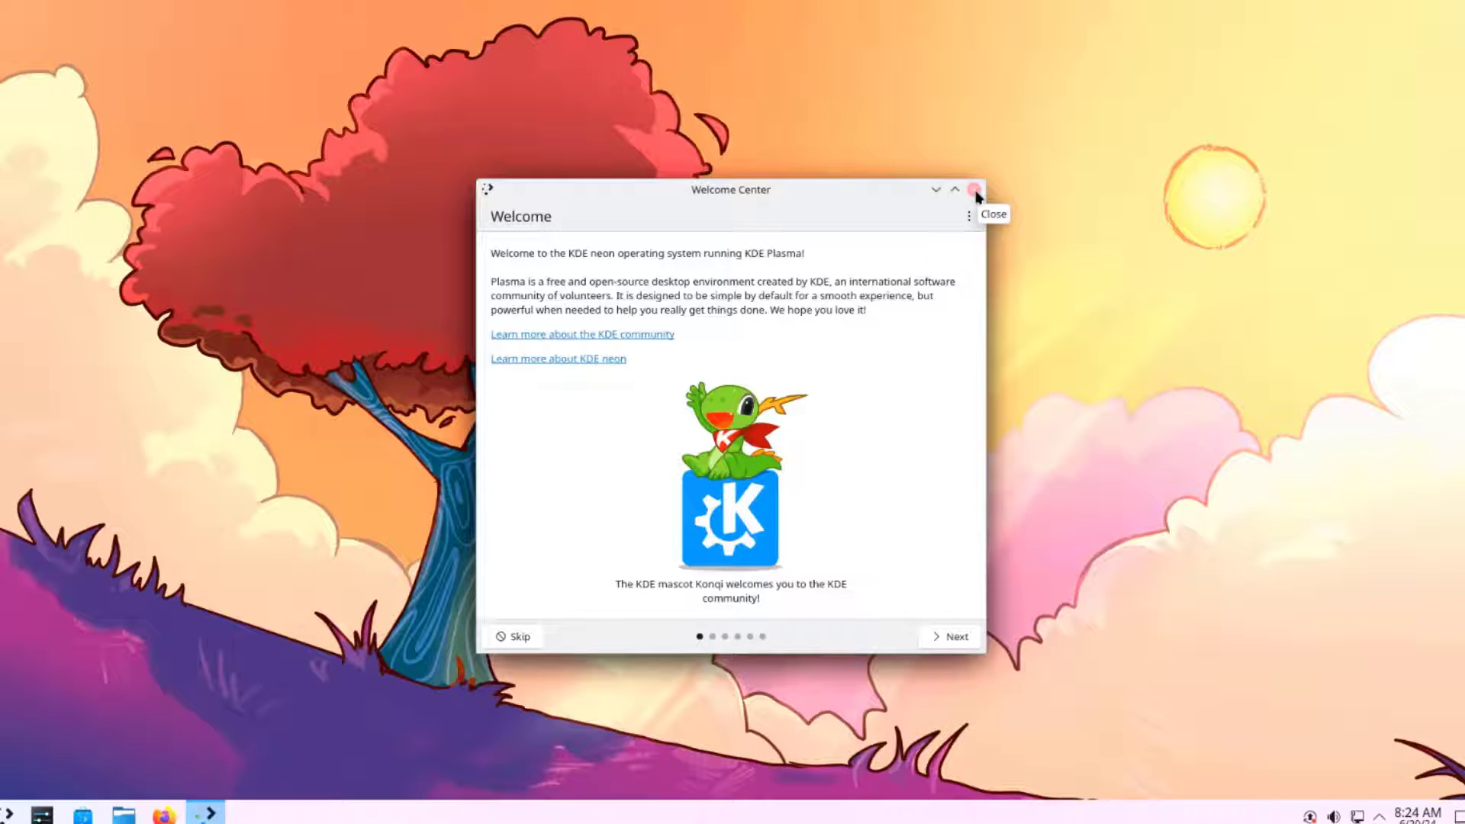
Close the Welcome Center and scroll through All Applications in the launcher
left_click(973, 190)
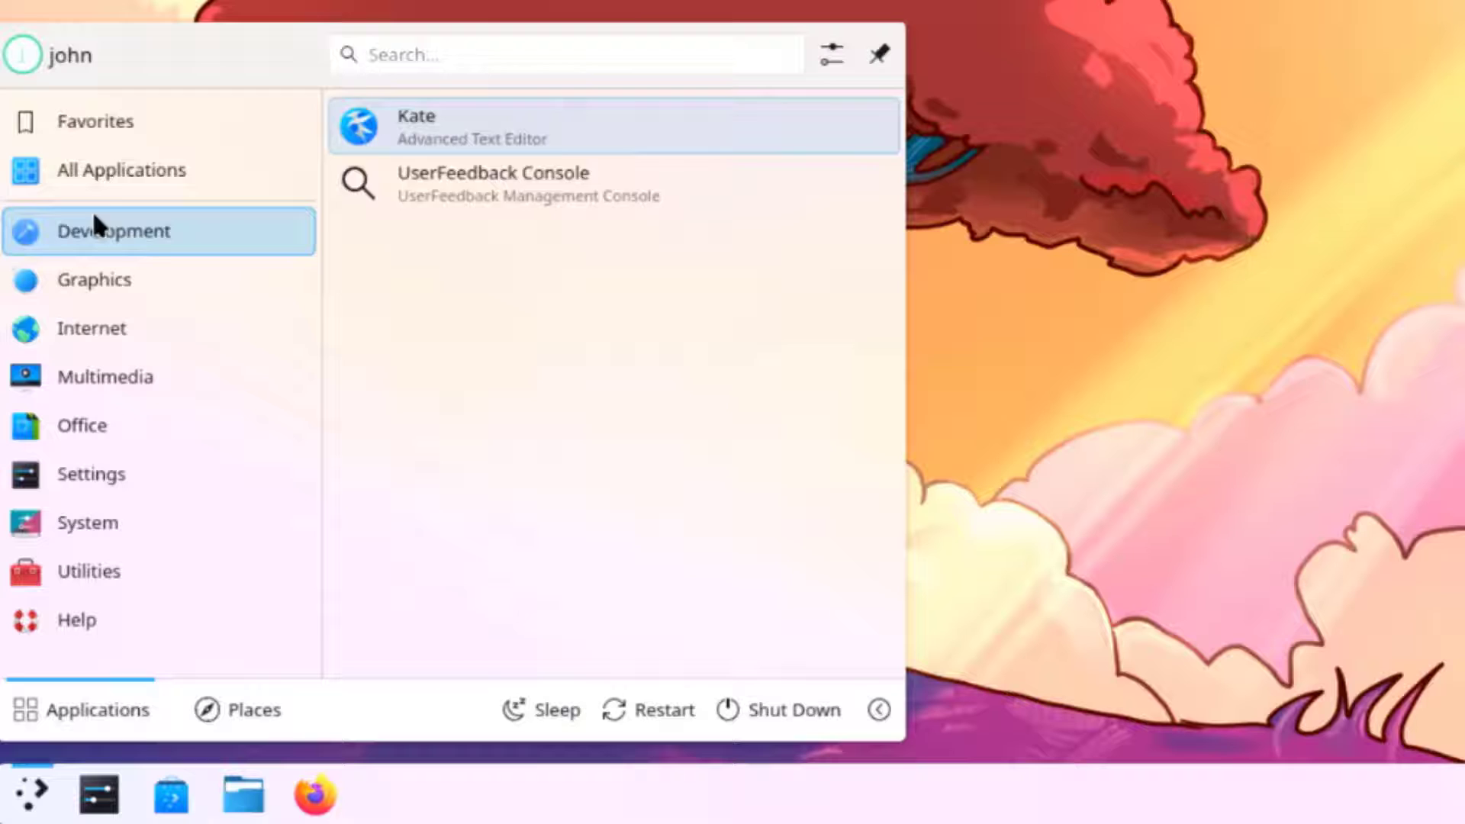
left_click(121, 170)
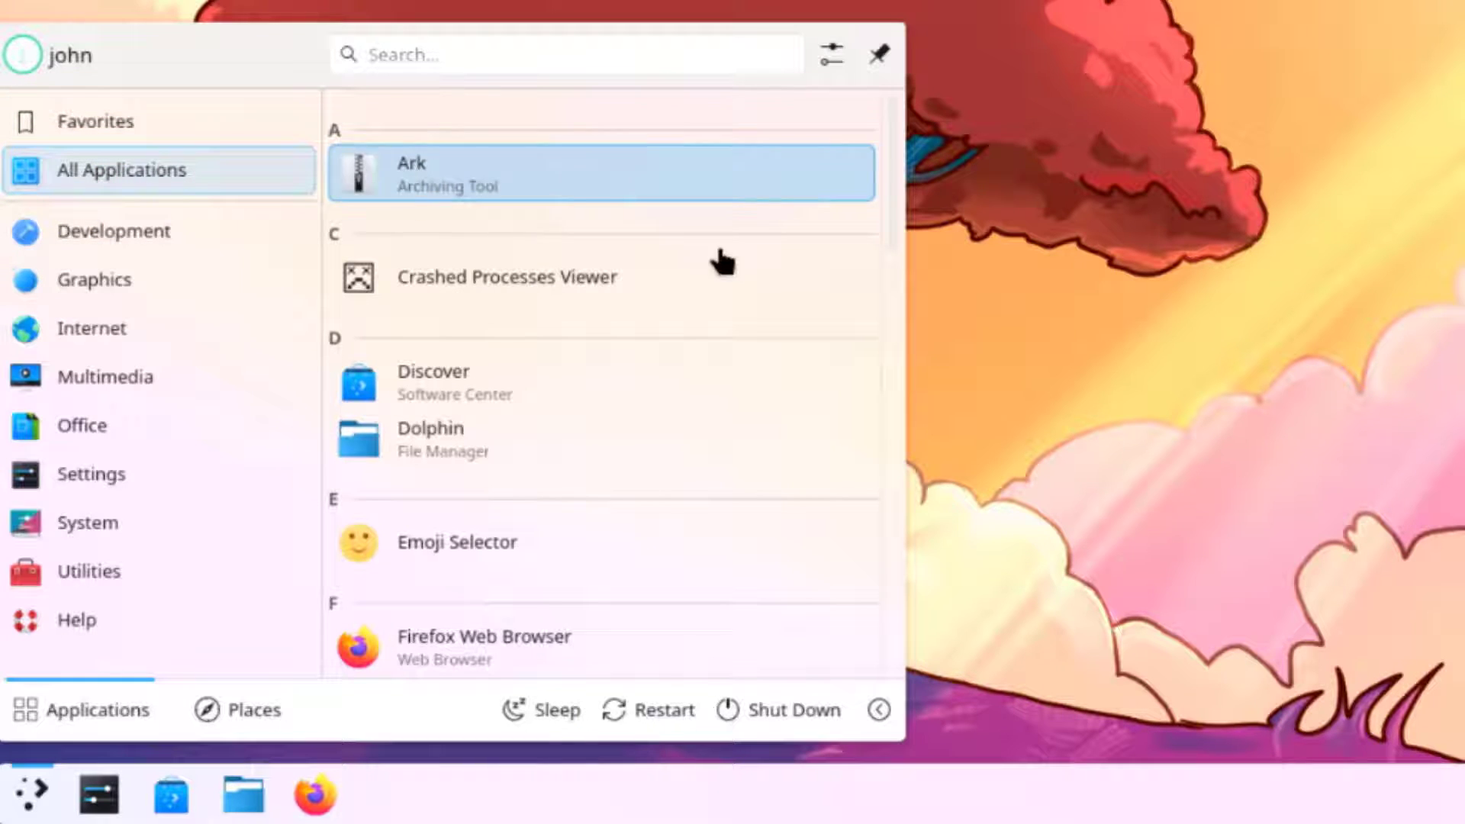
scroll("down", 3)
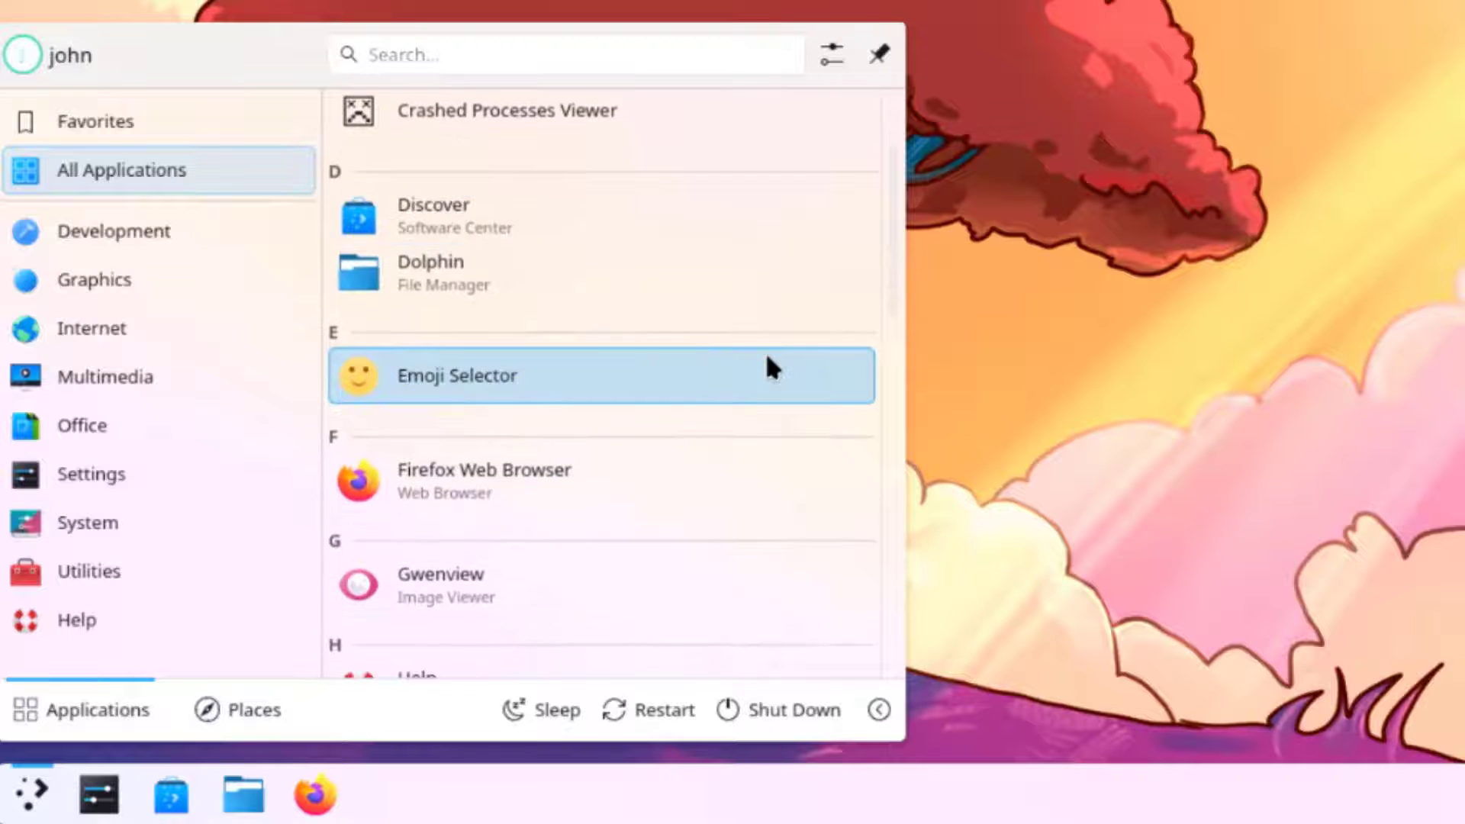
scroll("down", 3)
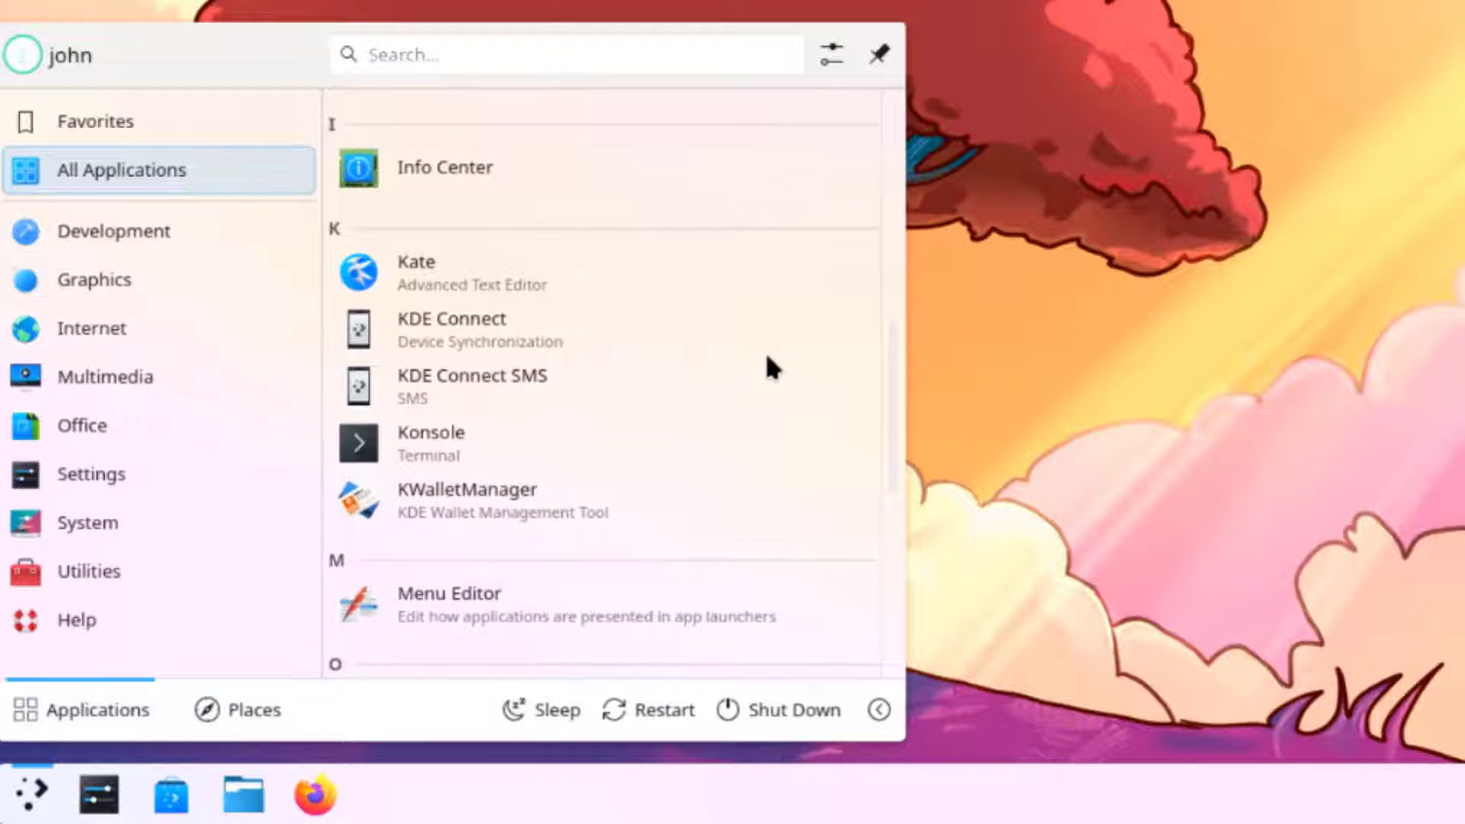
scroll("down", 3)
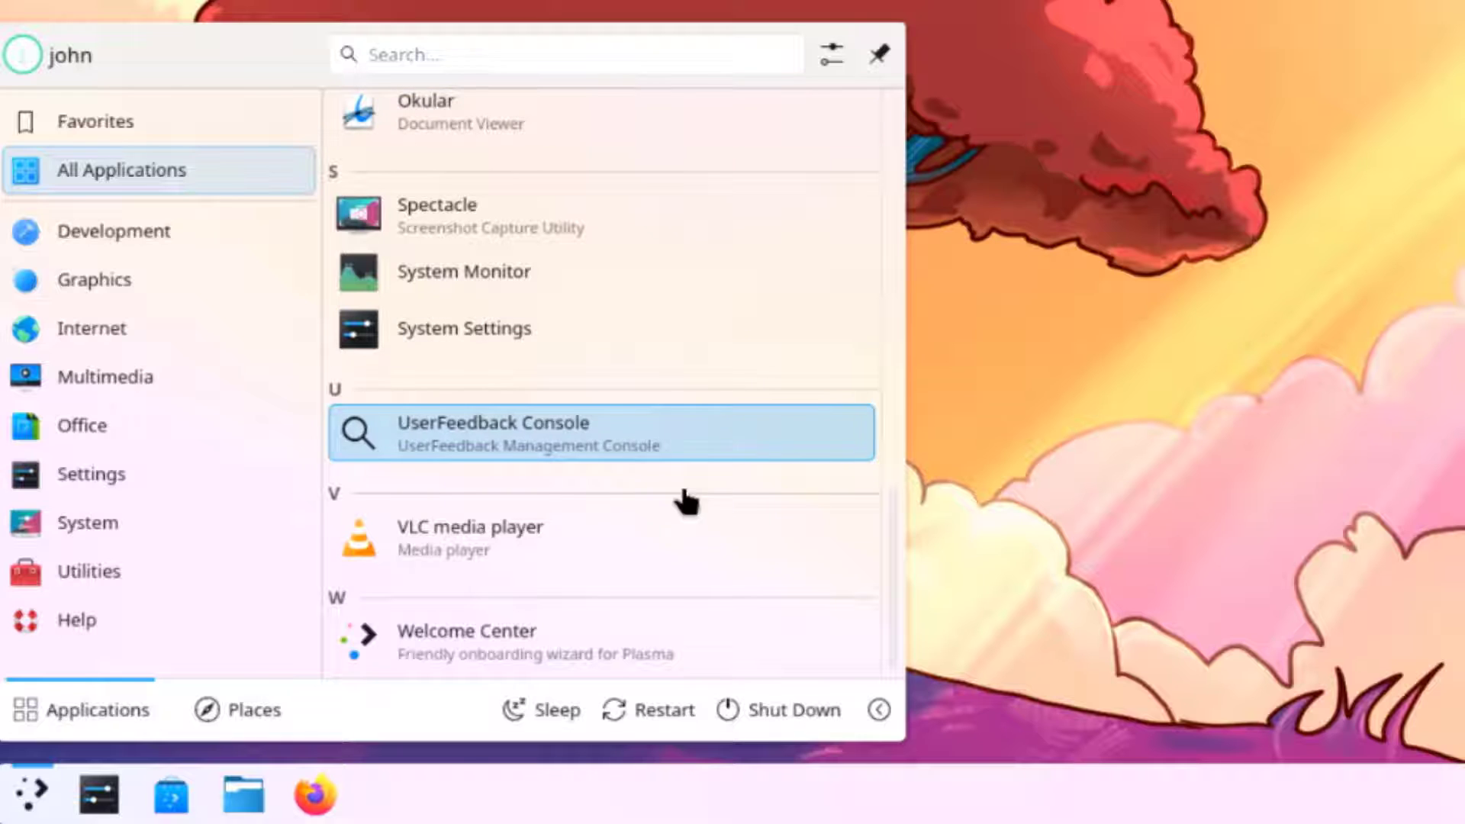
Browse the Graphics, Multimedia, Settings and System categories, then close the launcher
left_click(94, 279)
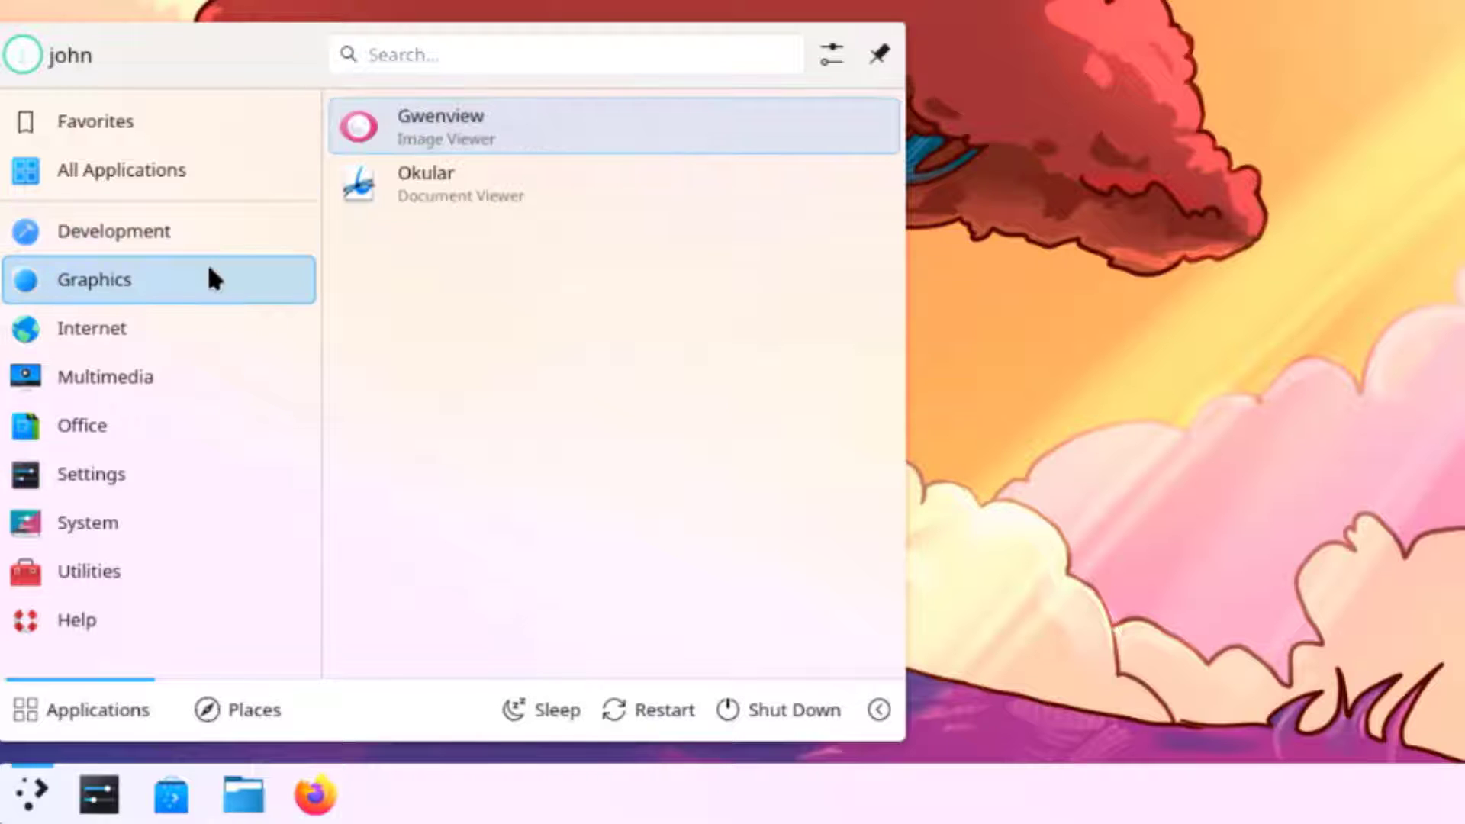
mouse_move(391, 188)
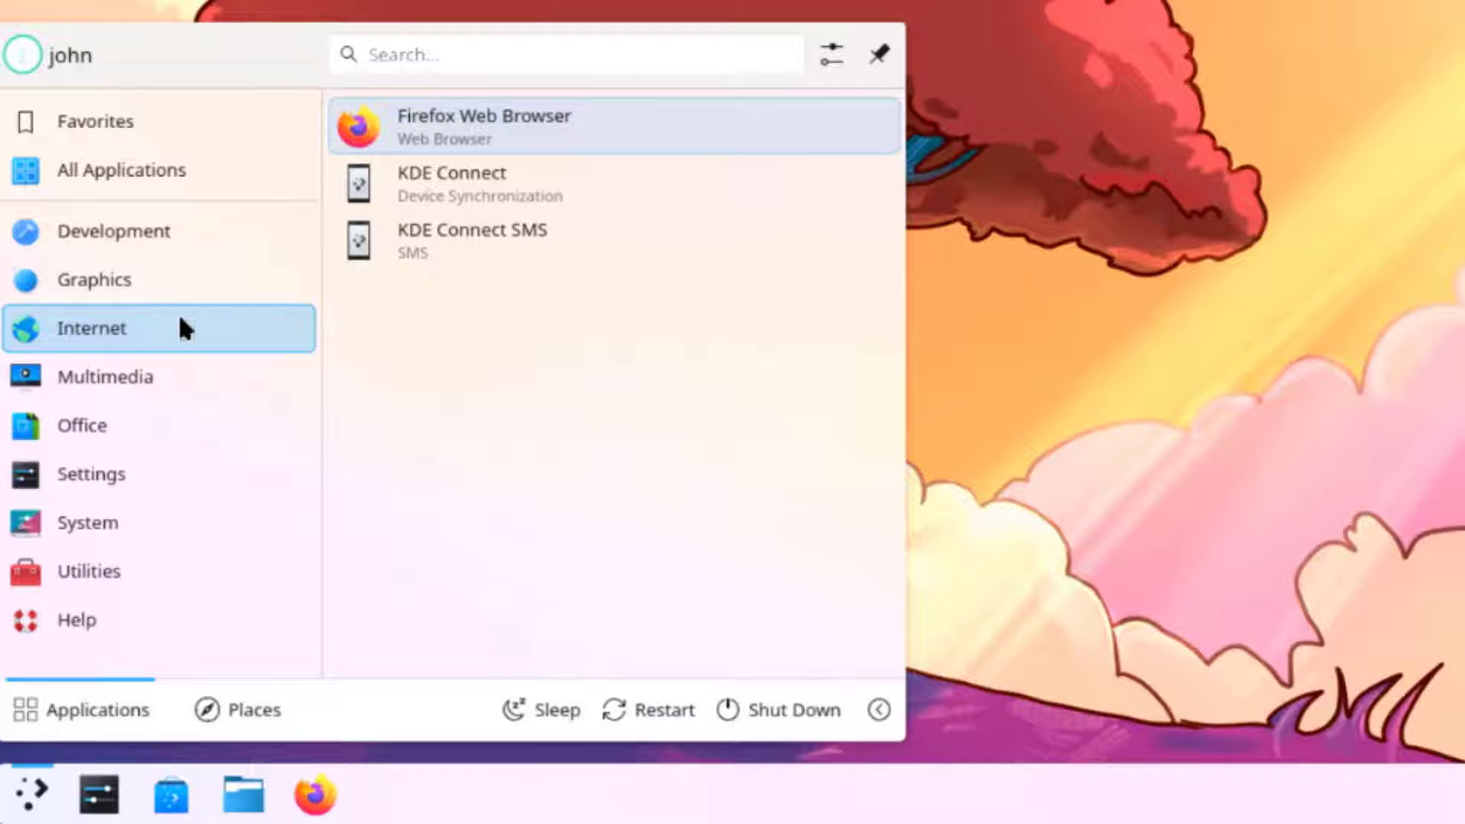
mouse_move(488, 232)
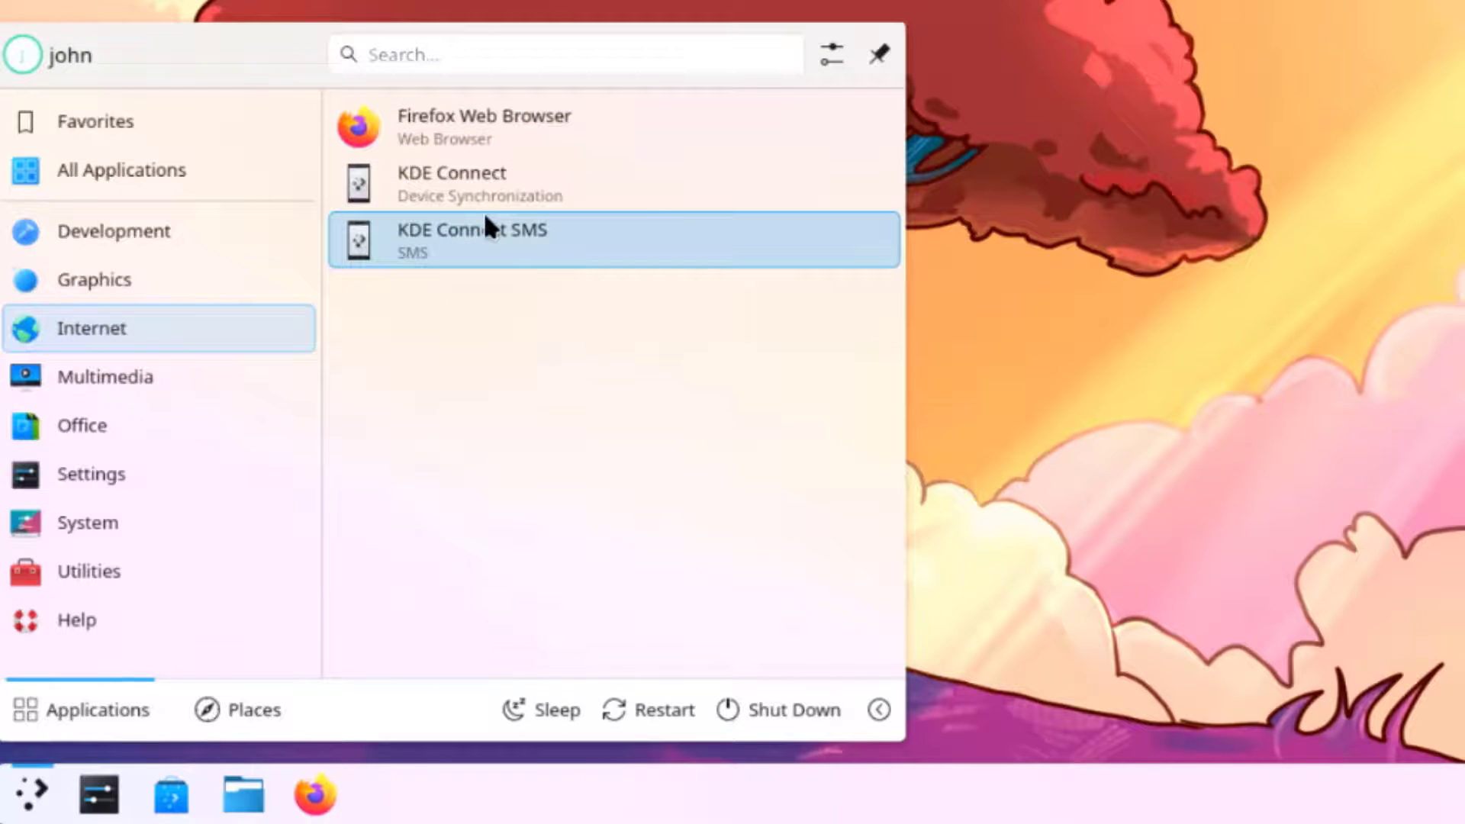
left_click(104, 377)
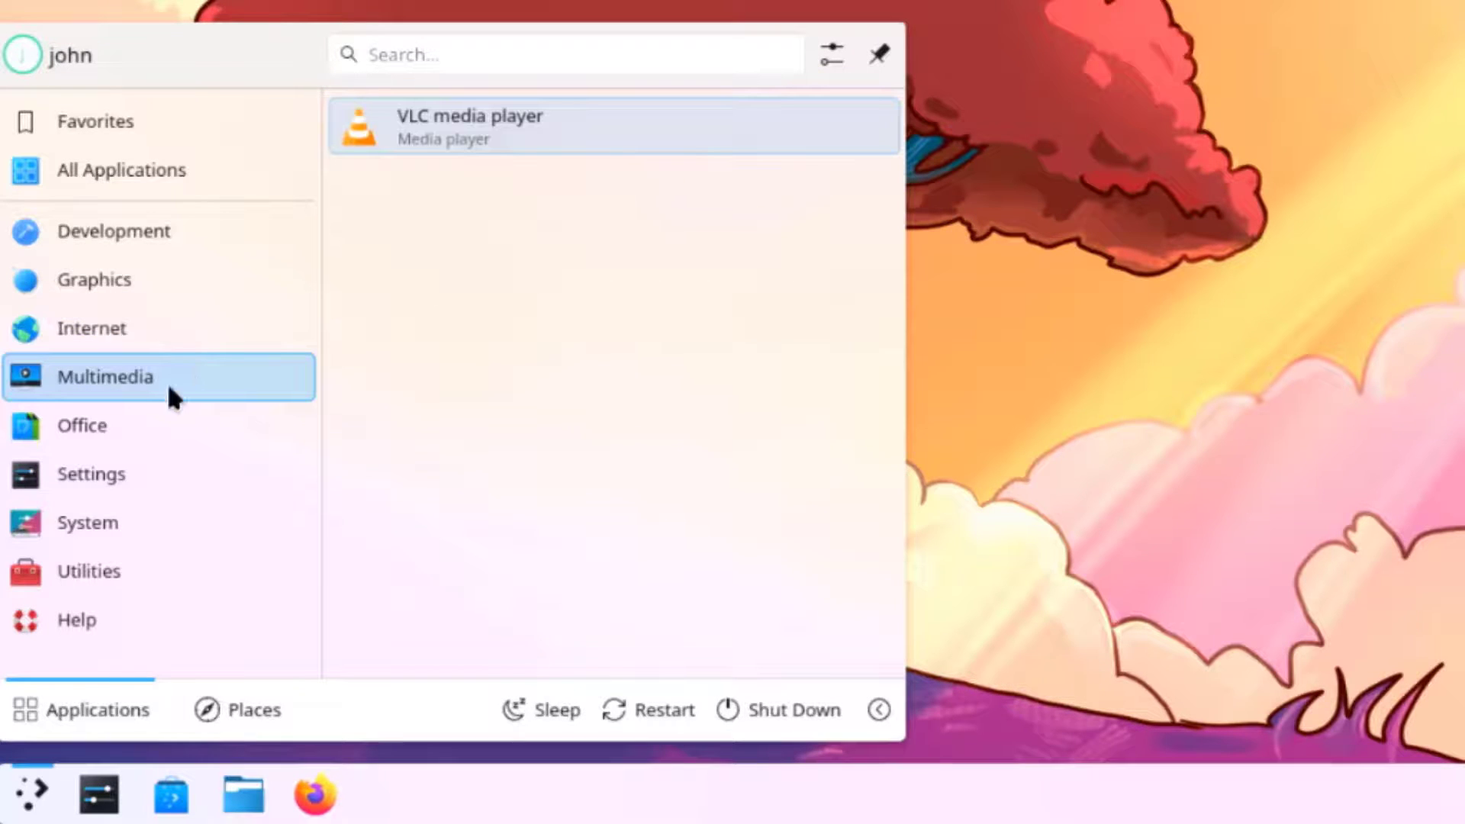
mouse_move(263, 381)
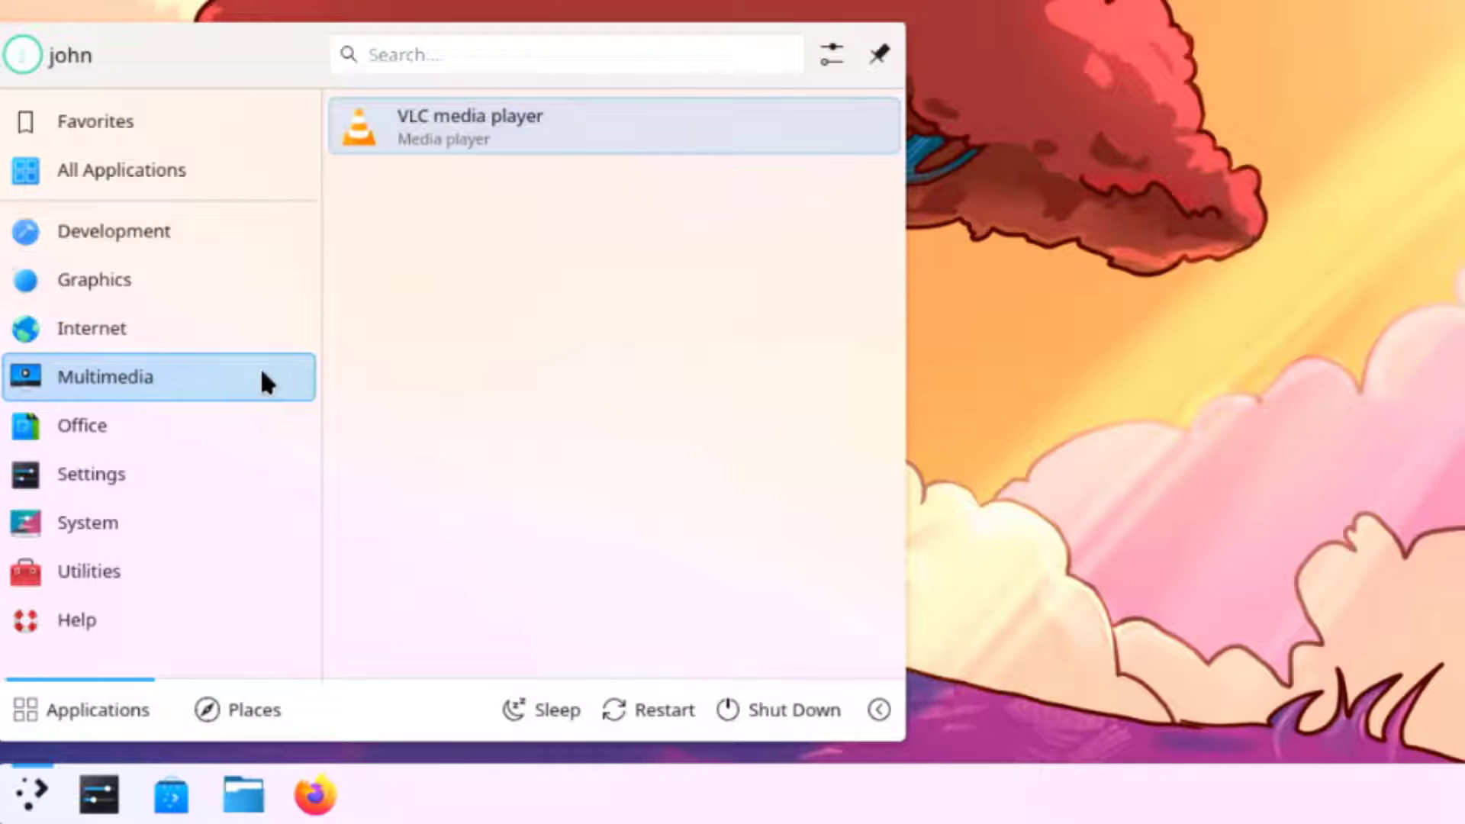
left_click(91, 474)
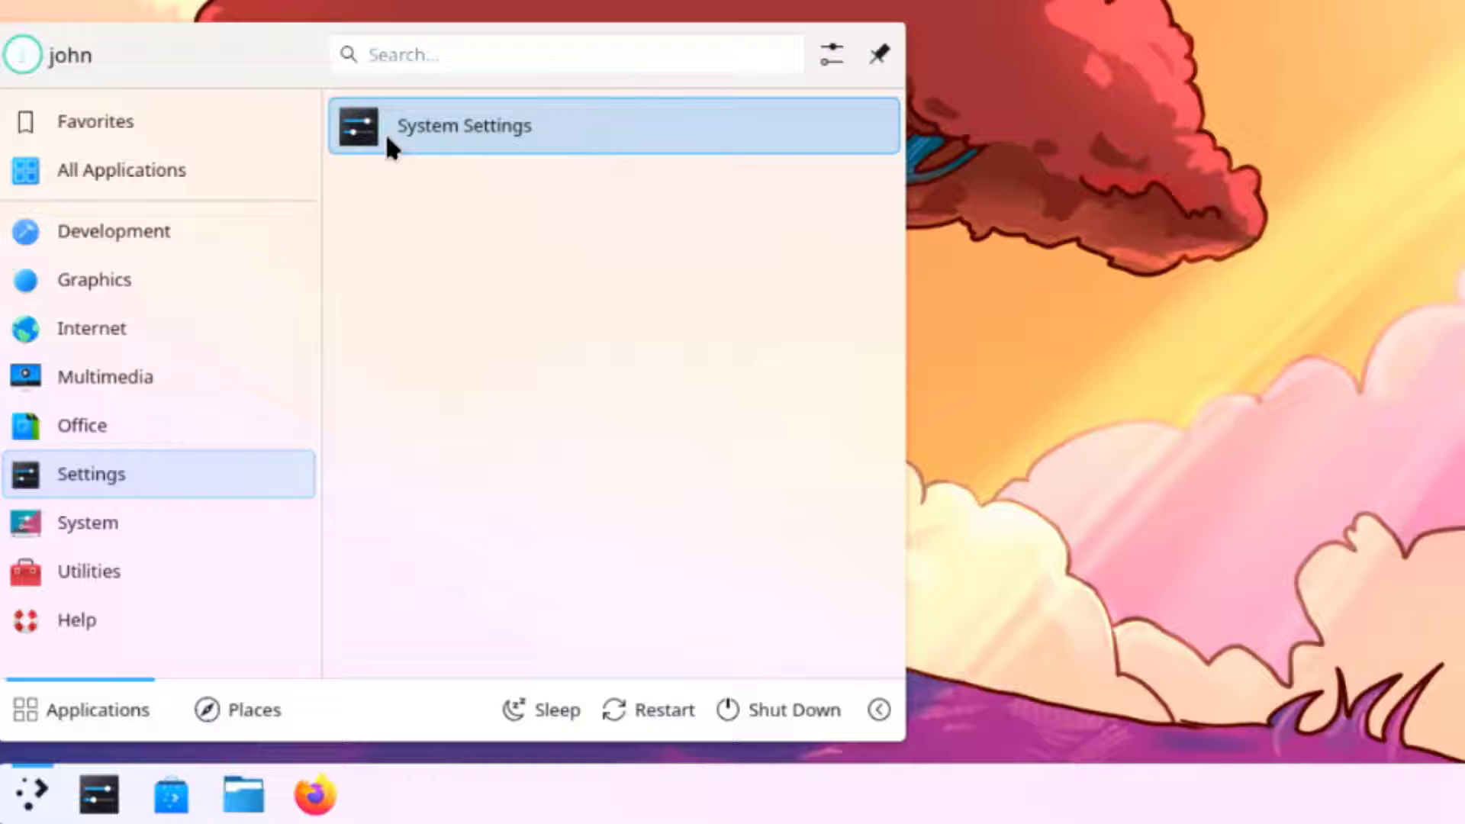
left_click(87, 522)
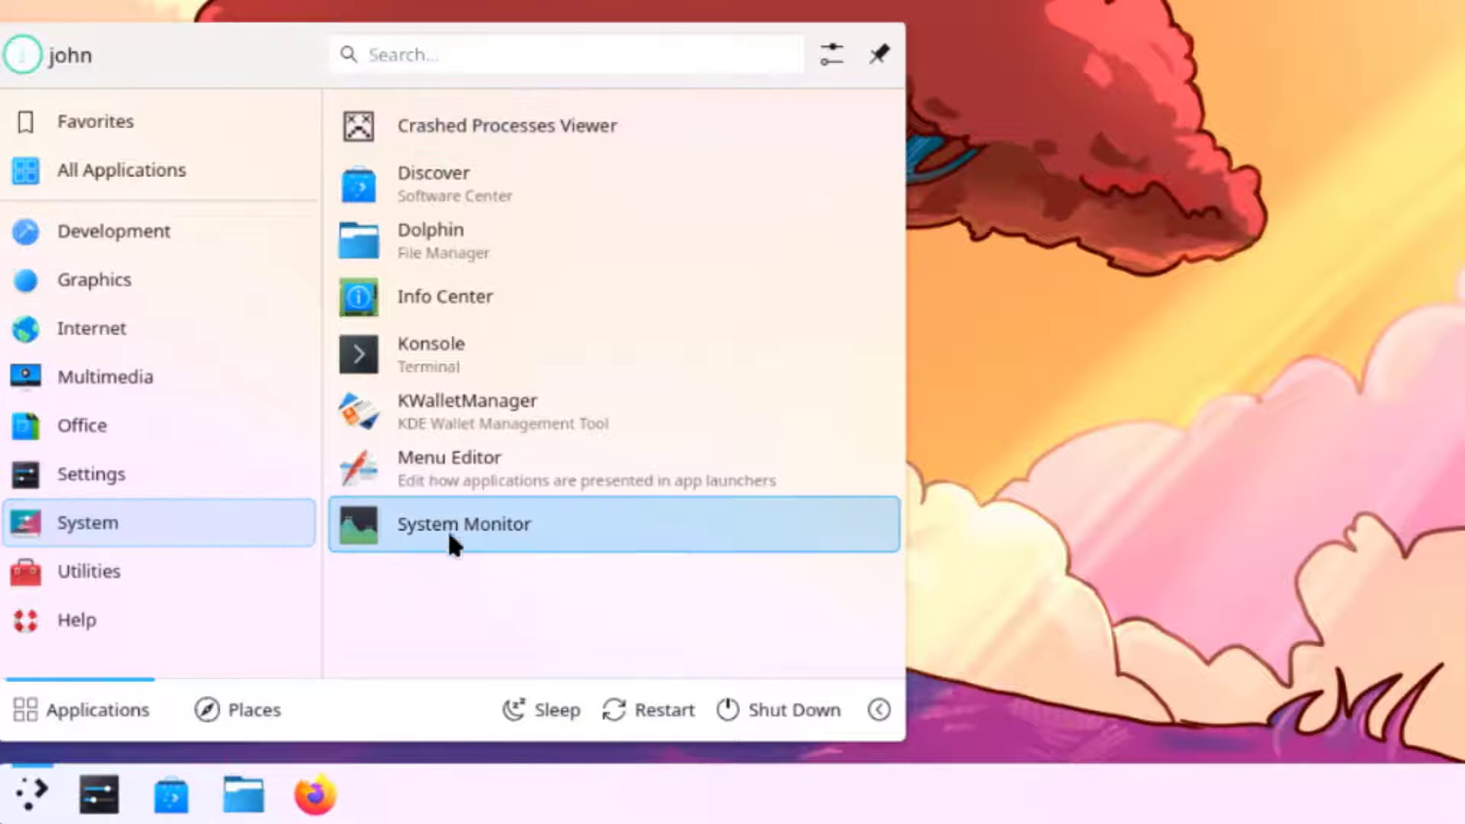
mouse_move(492, 223)
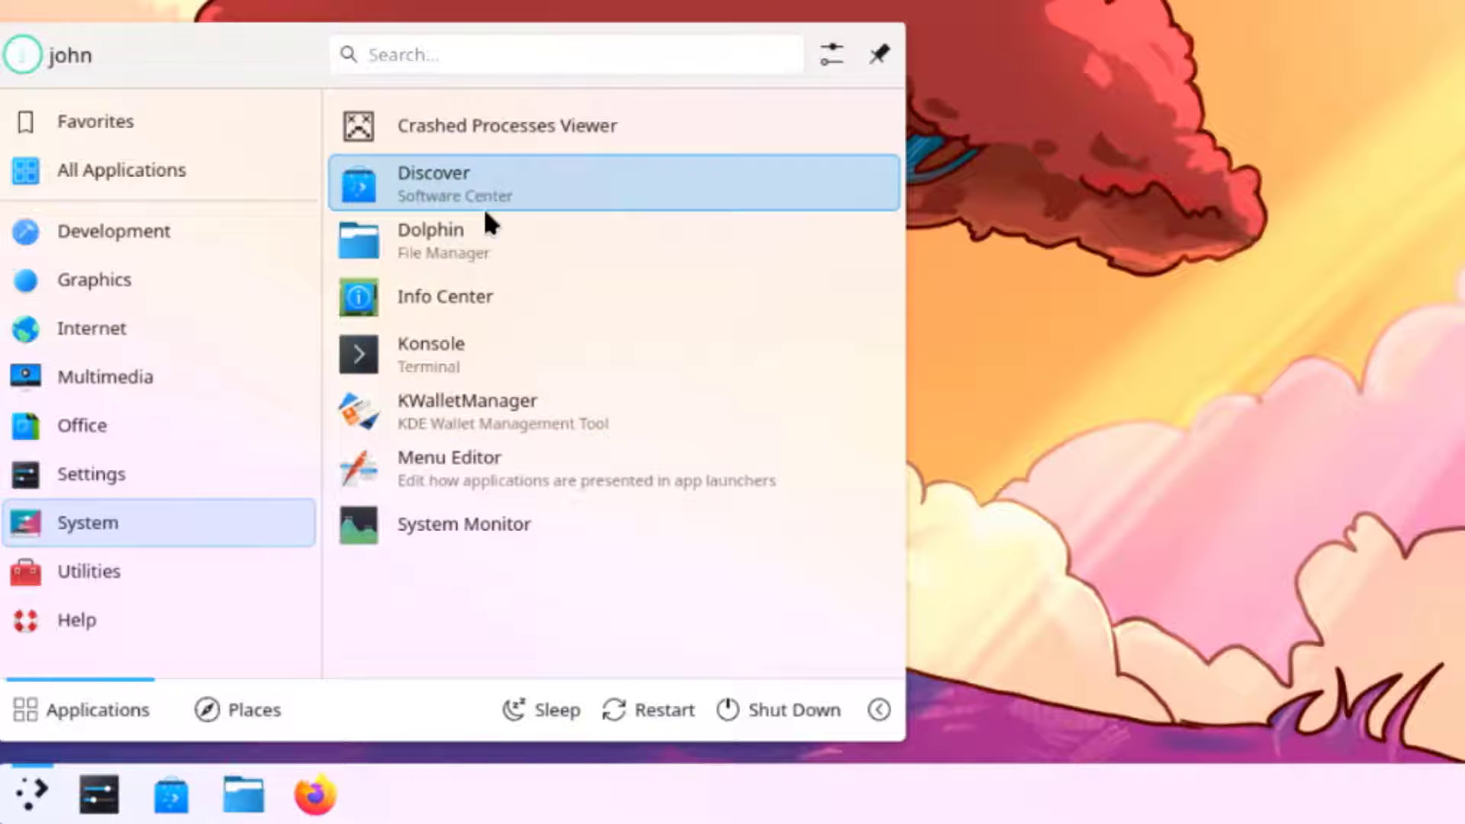
left_click(89, 572)
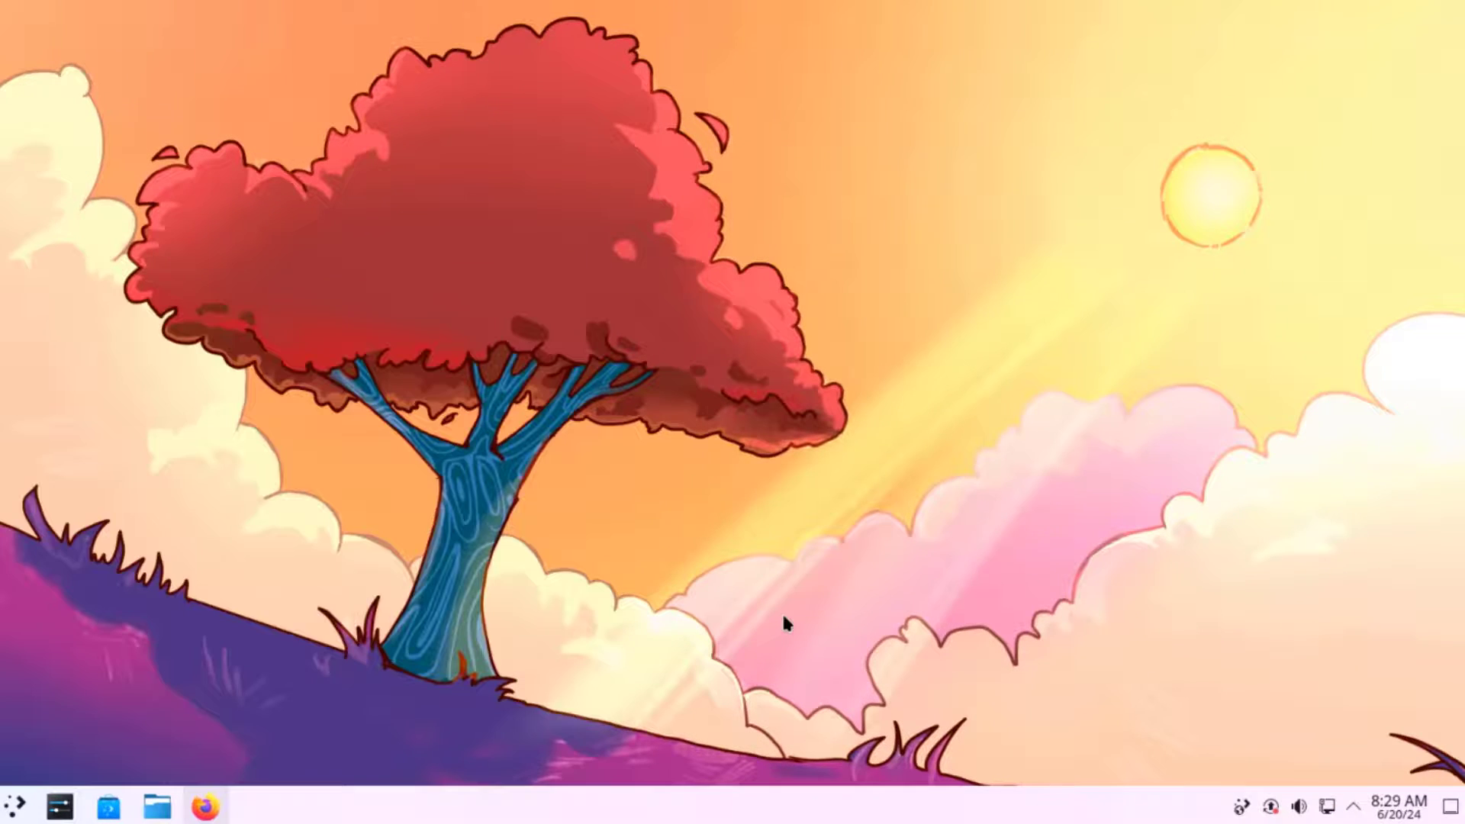
mouse_move(829, 239)
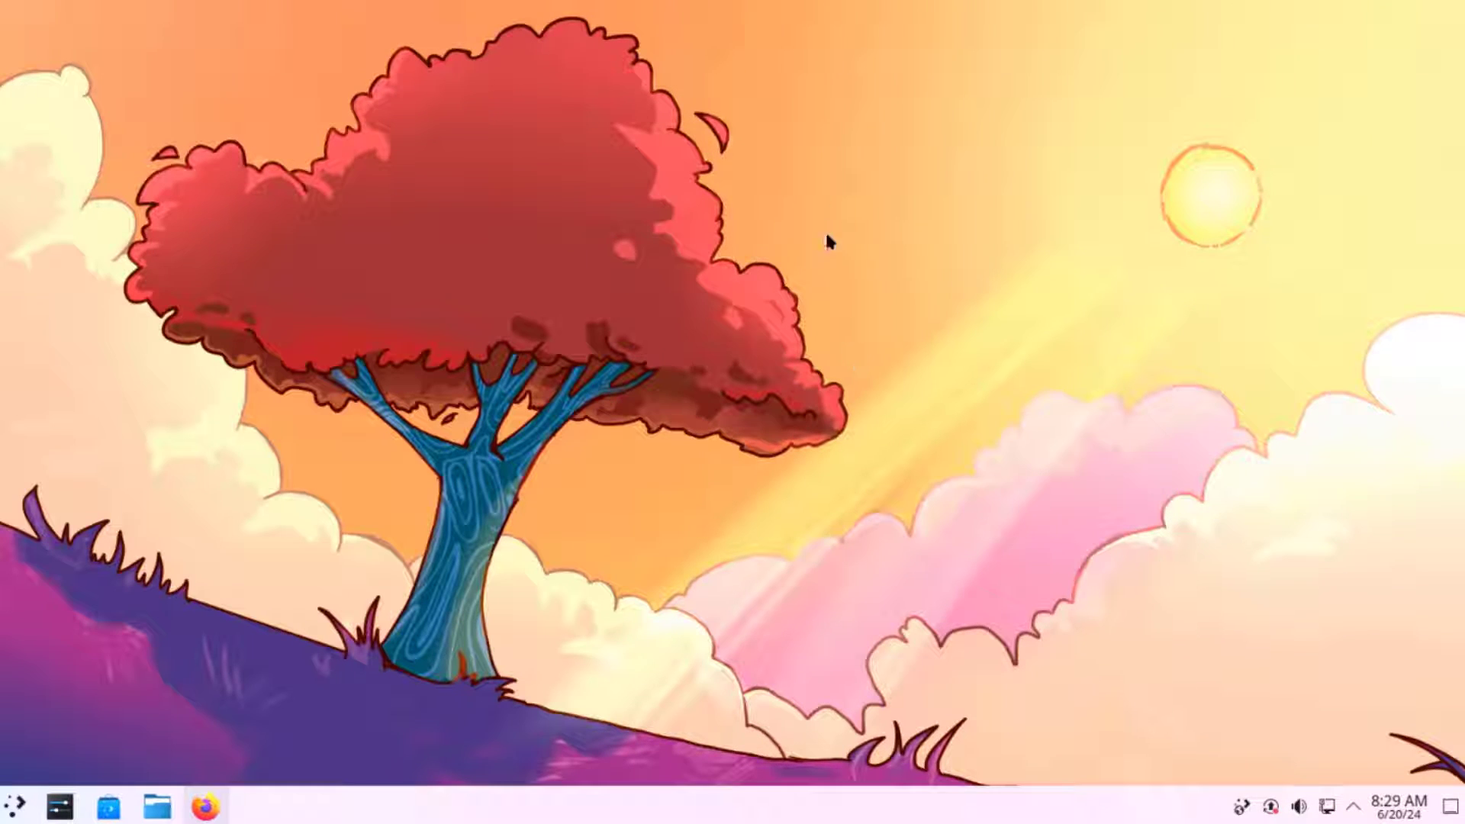
Open Desktop and Wallpaper from the desktop context menu and scroll the Images list
right_click(828, 244)
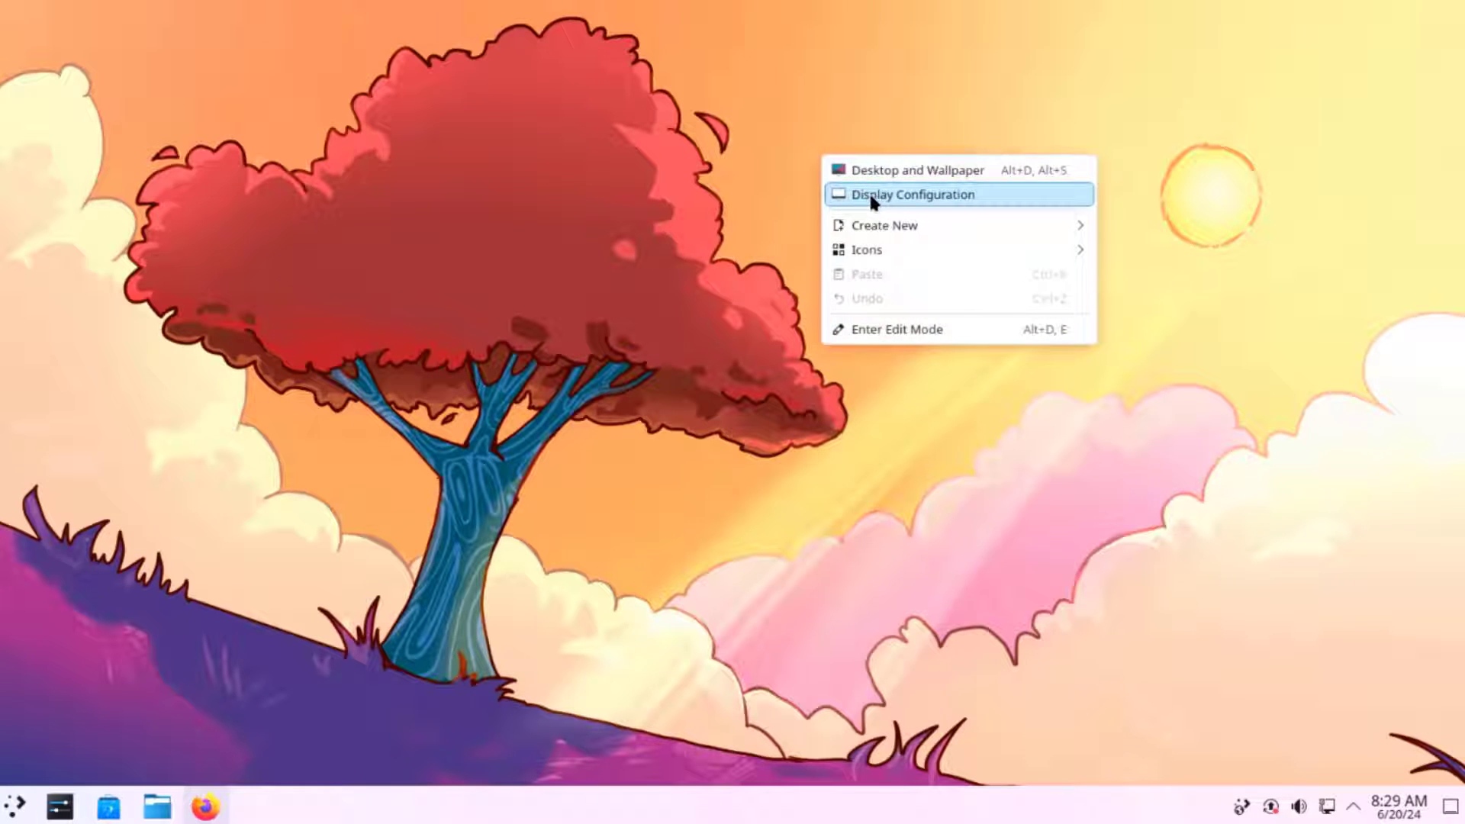
mouse_move(904, 170)
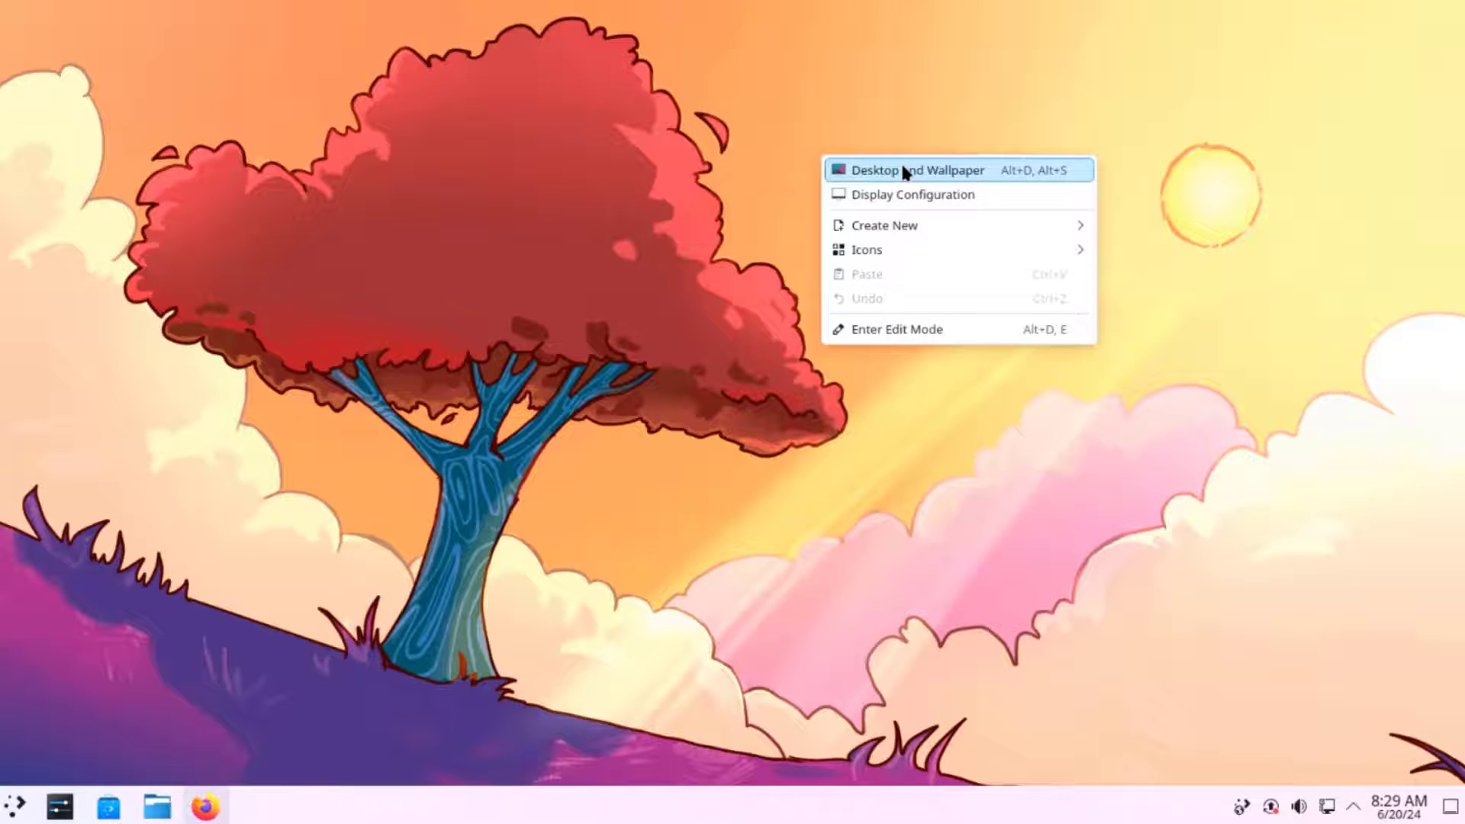
left_click(917, 170)
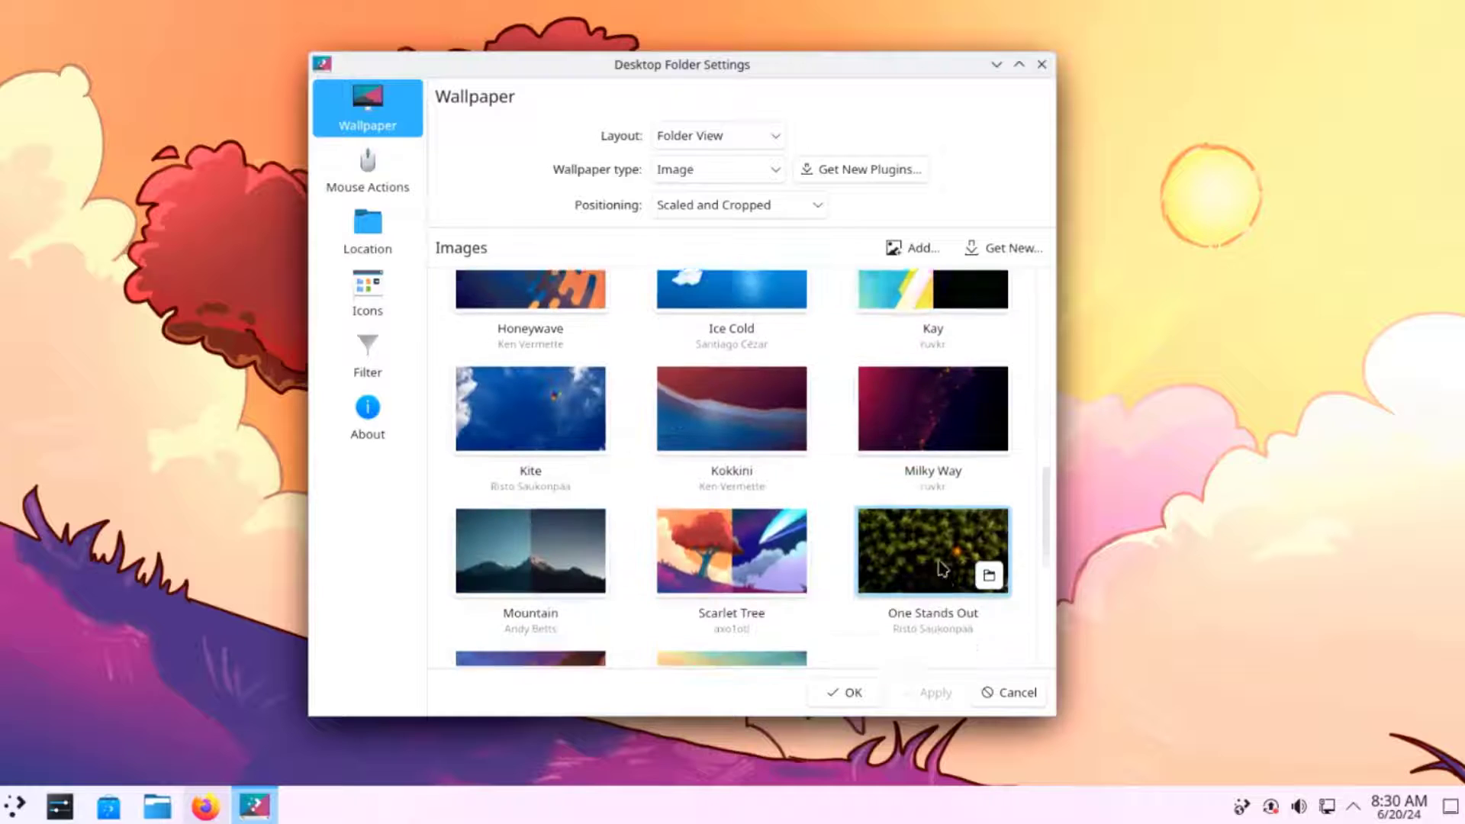
scroll("down", 3)
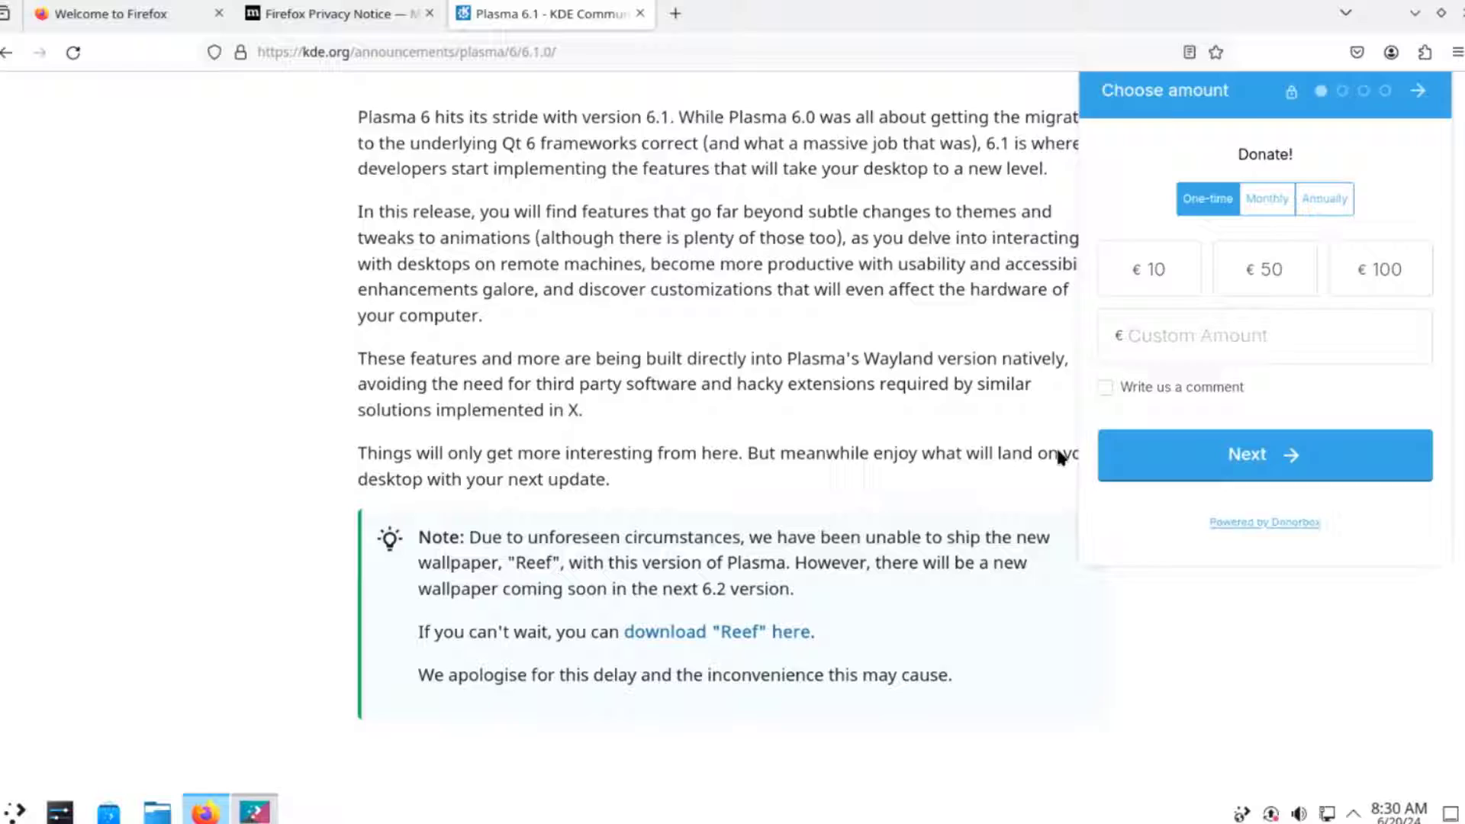
Open the Reef wallpaper from the announcement and save the image into Documents
scroll("down", 3)
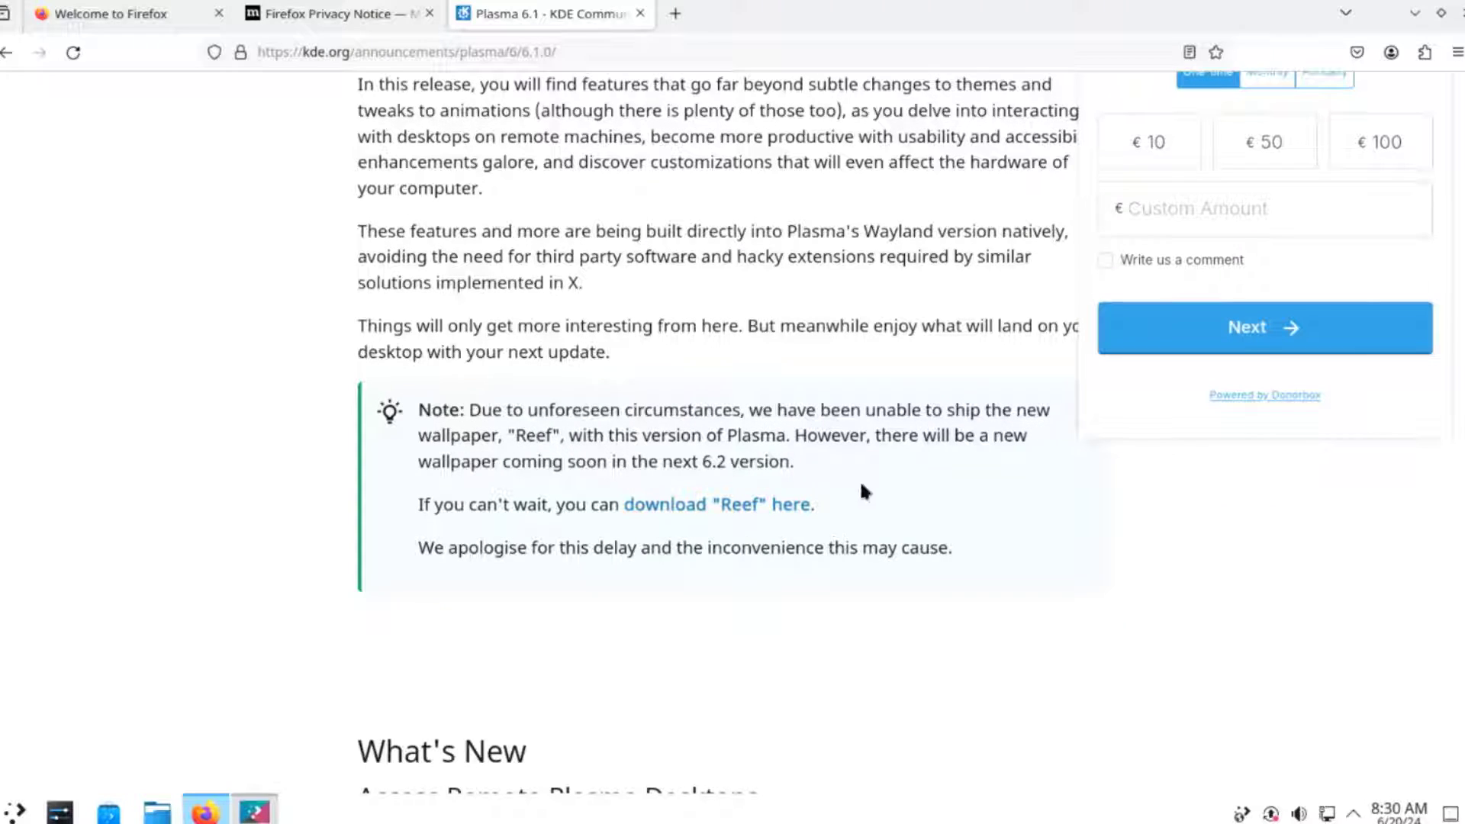
mouse_move(757, 526)
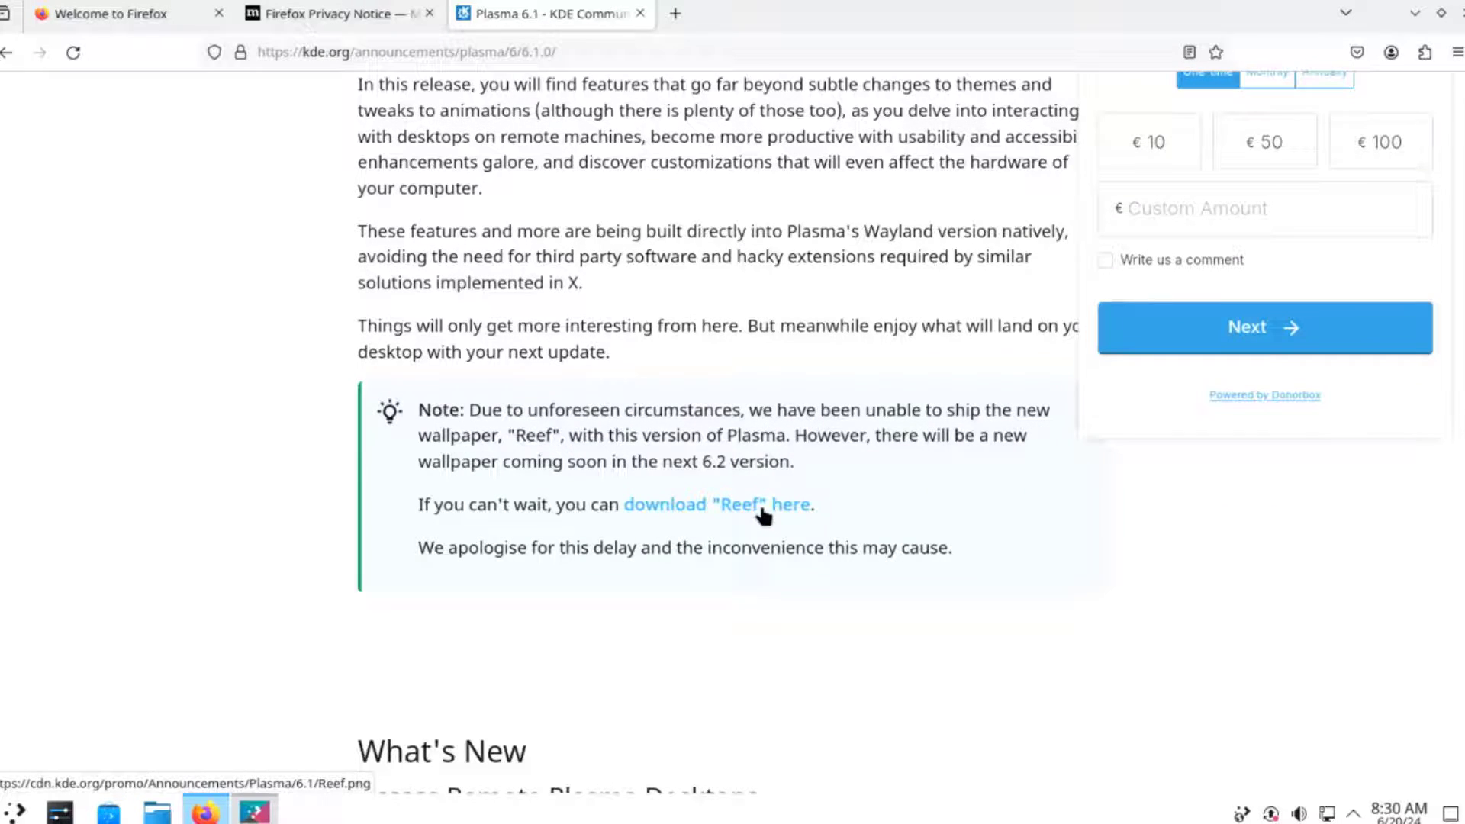
left_click(747, 504)
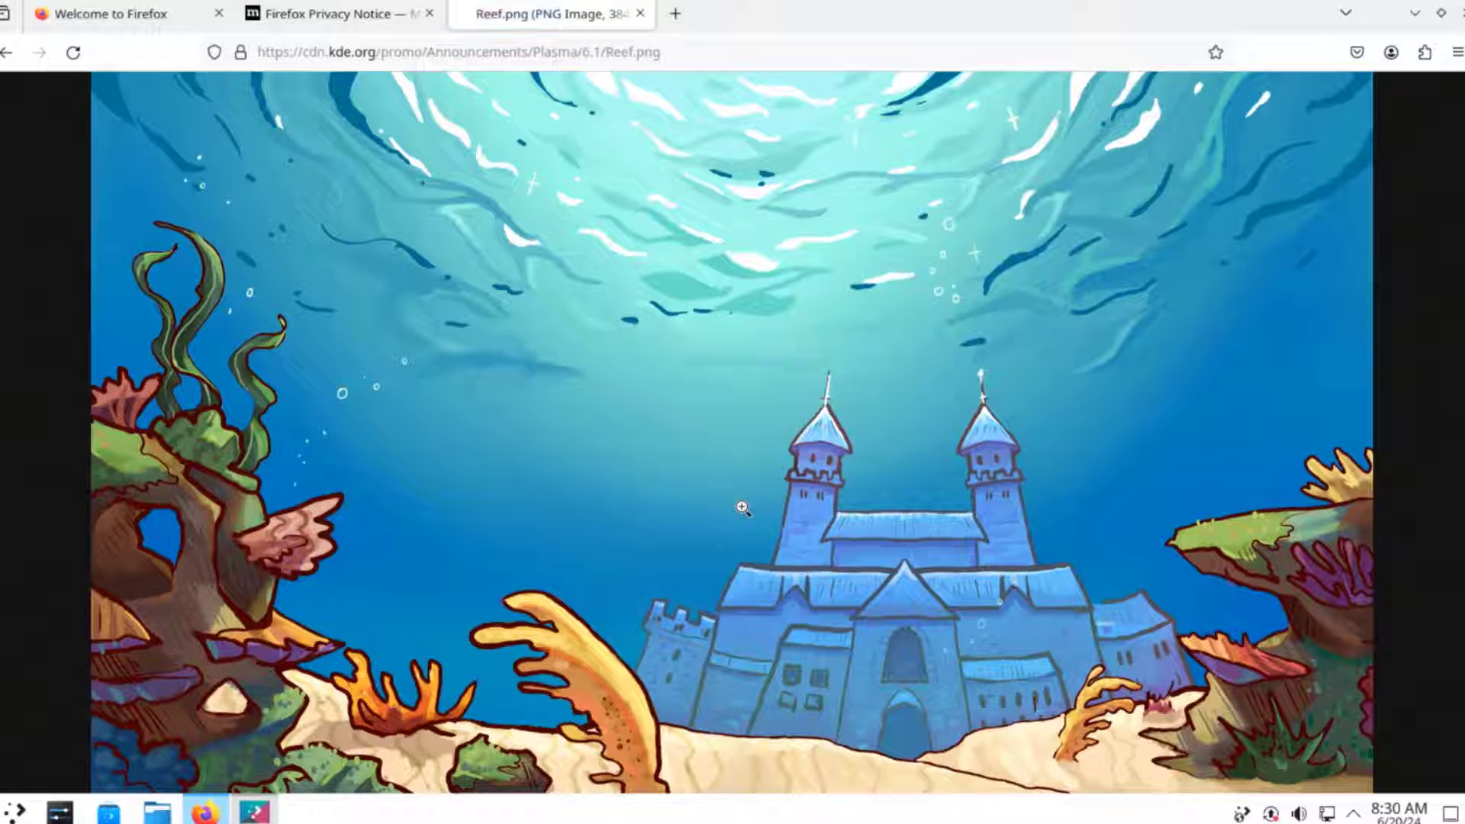
right_click(743, 507)
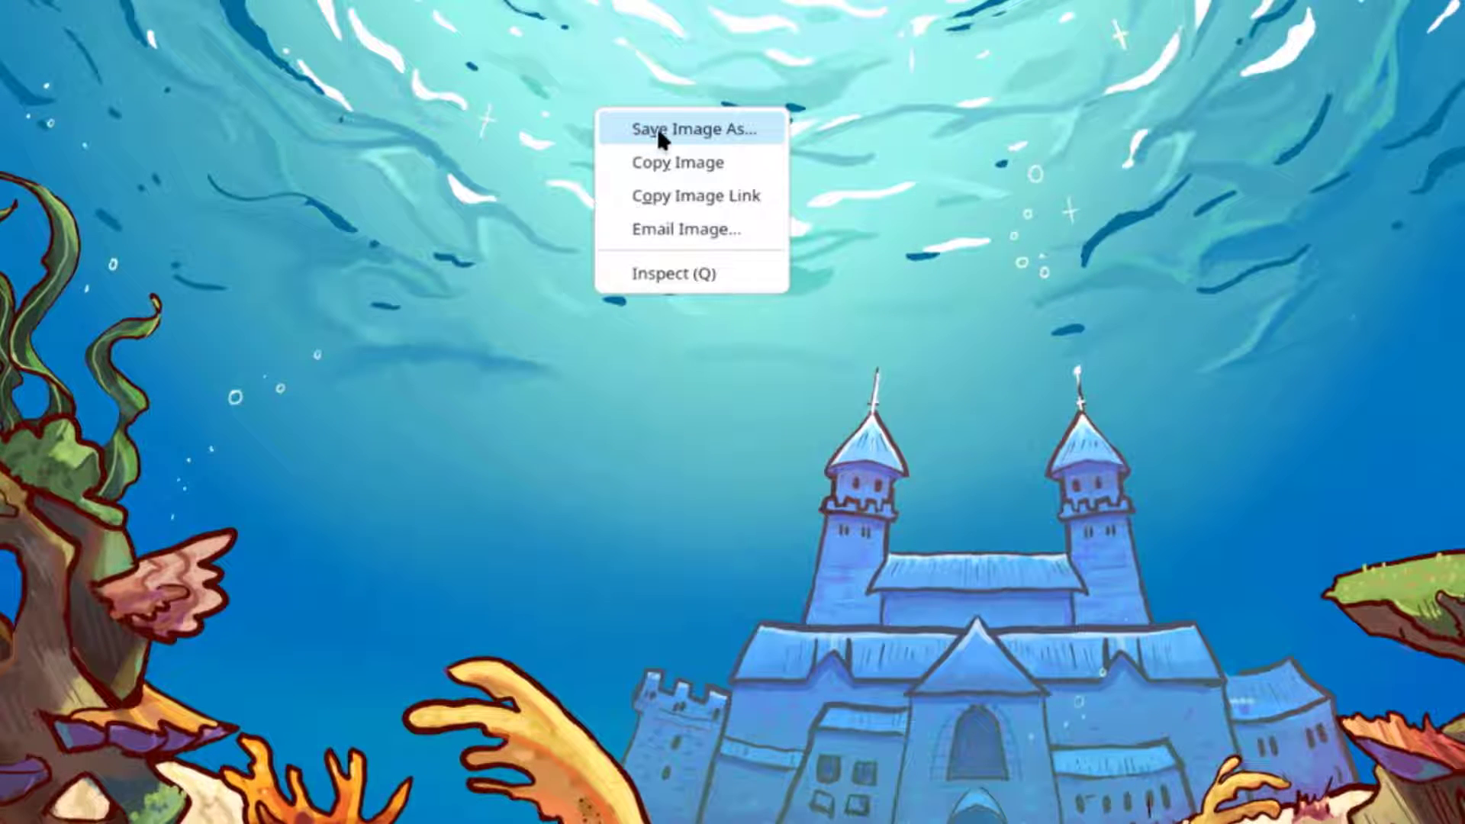
mouse_move(937, 709)
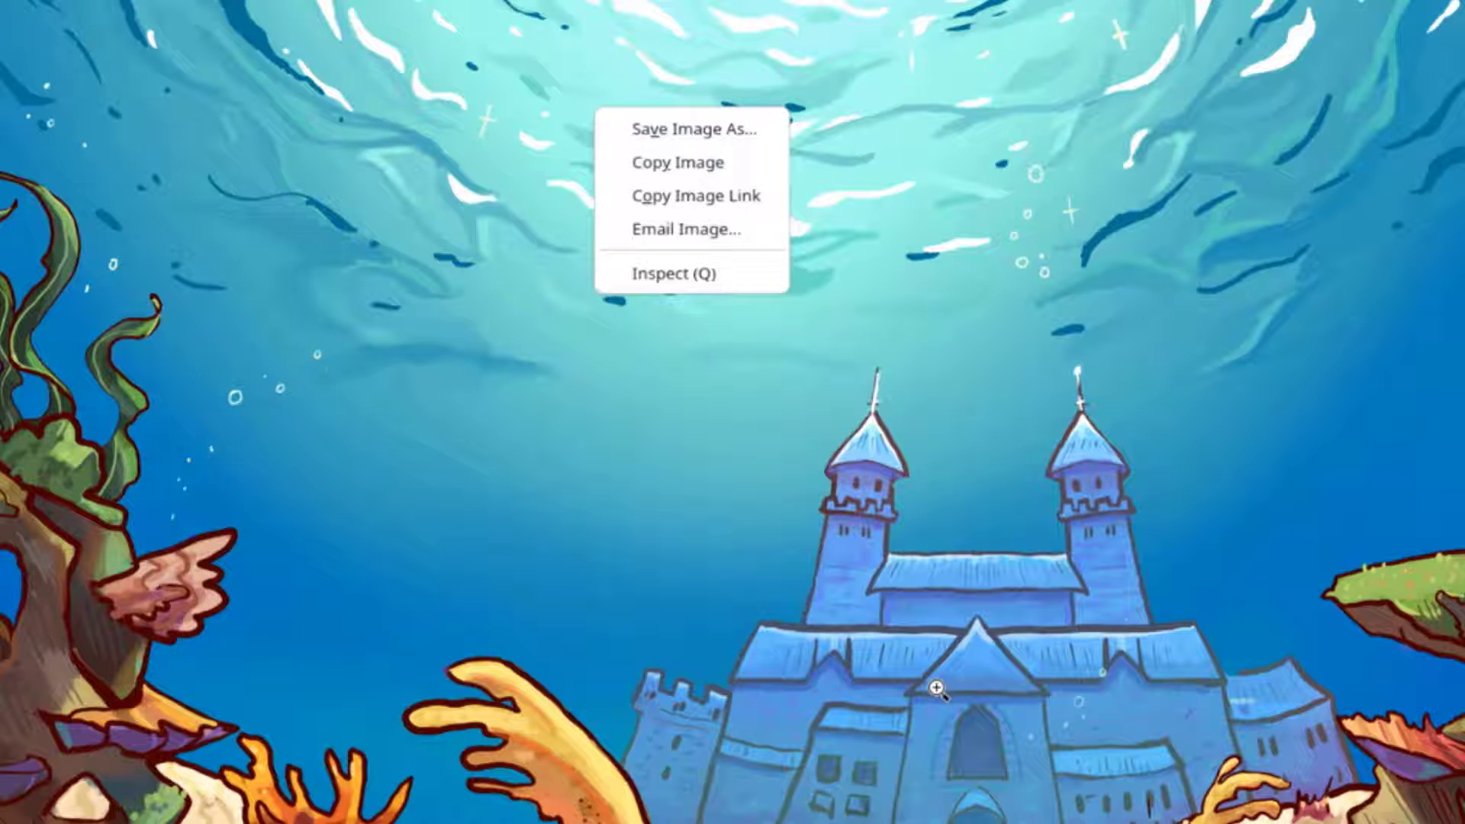
left_click(694, 128)
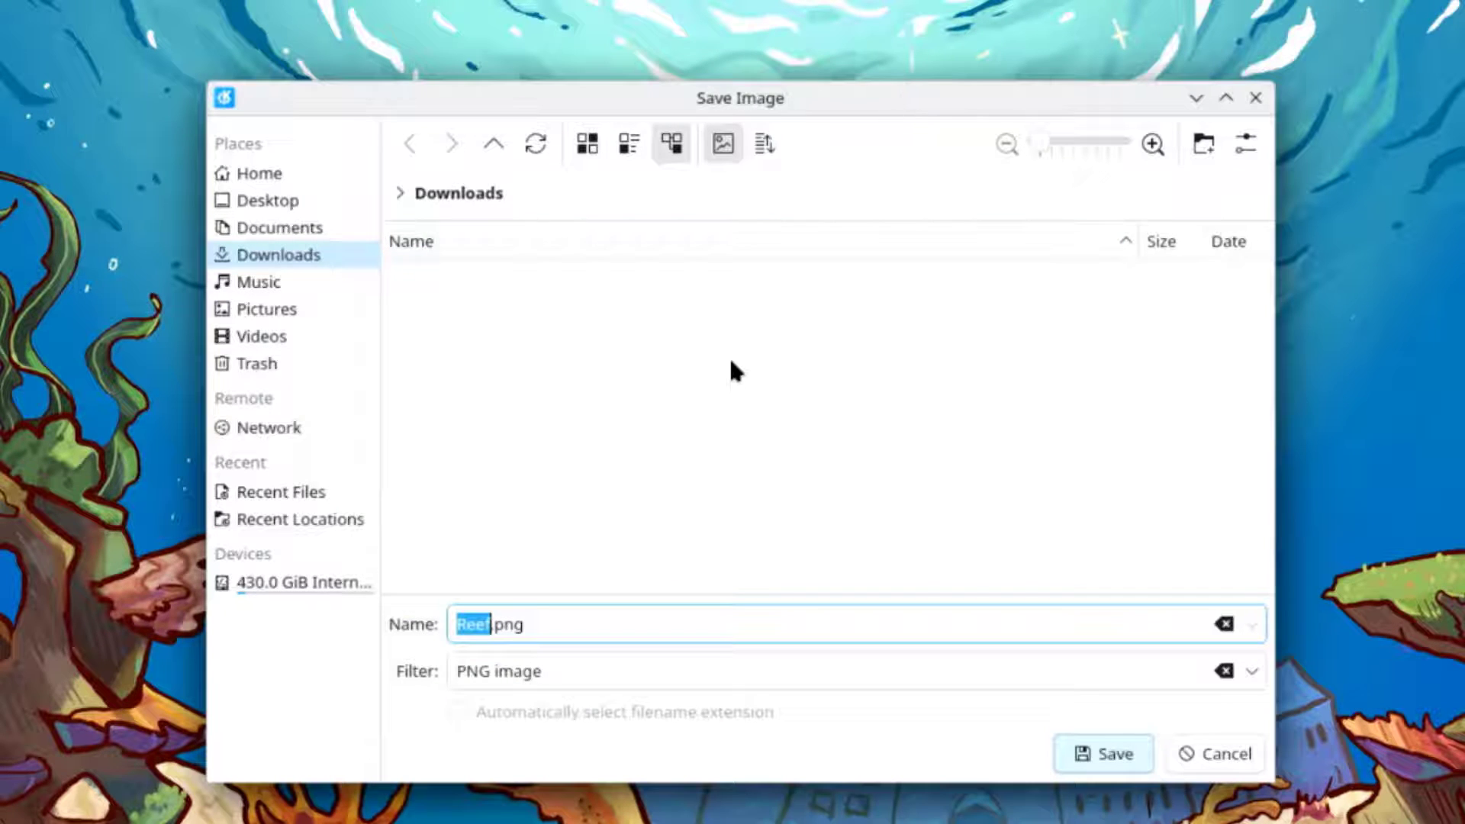
mouse_move(262, 227)
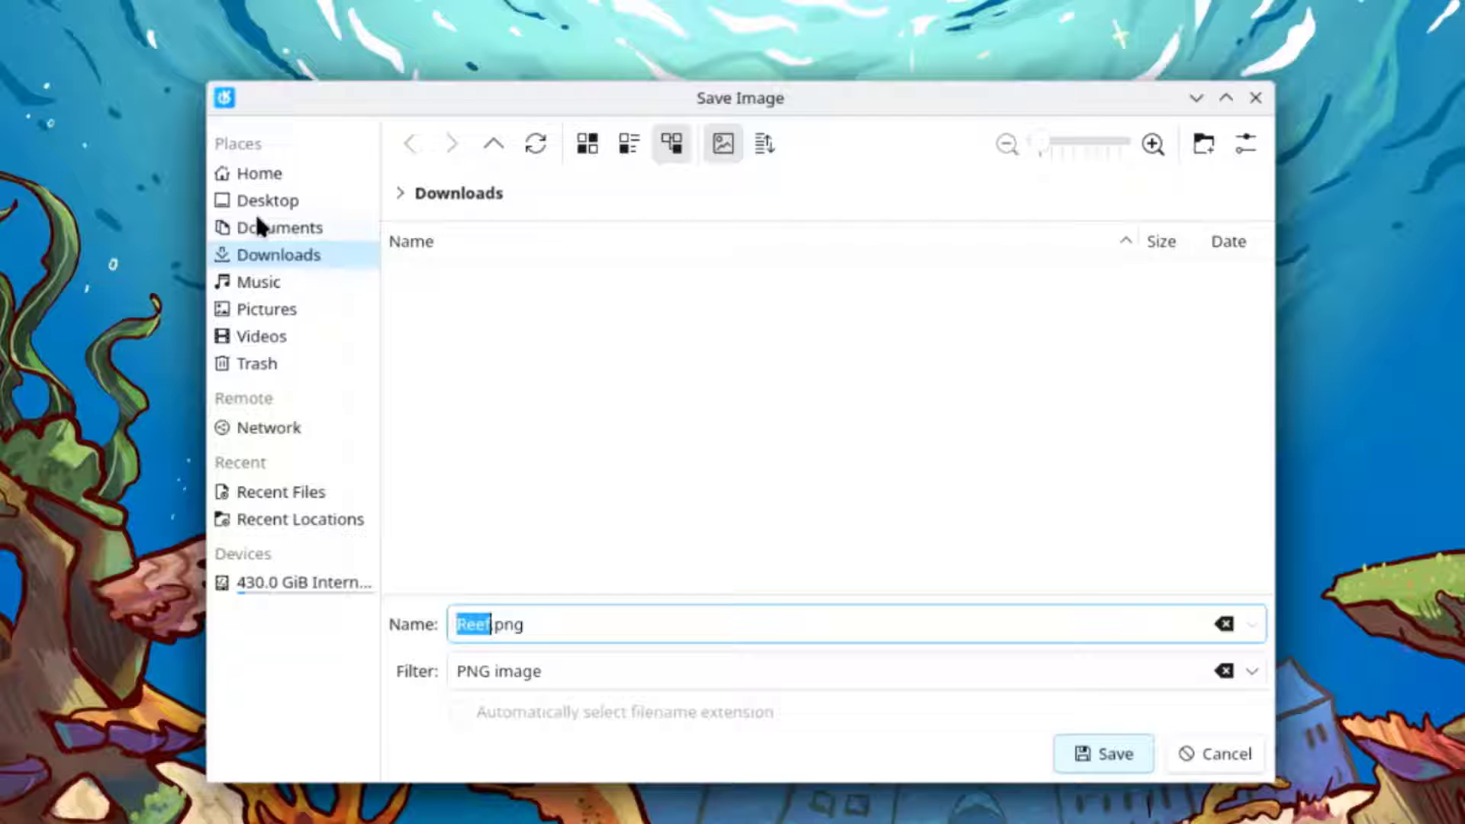
left_click(279, 228)
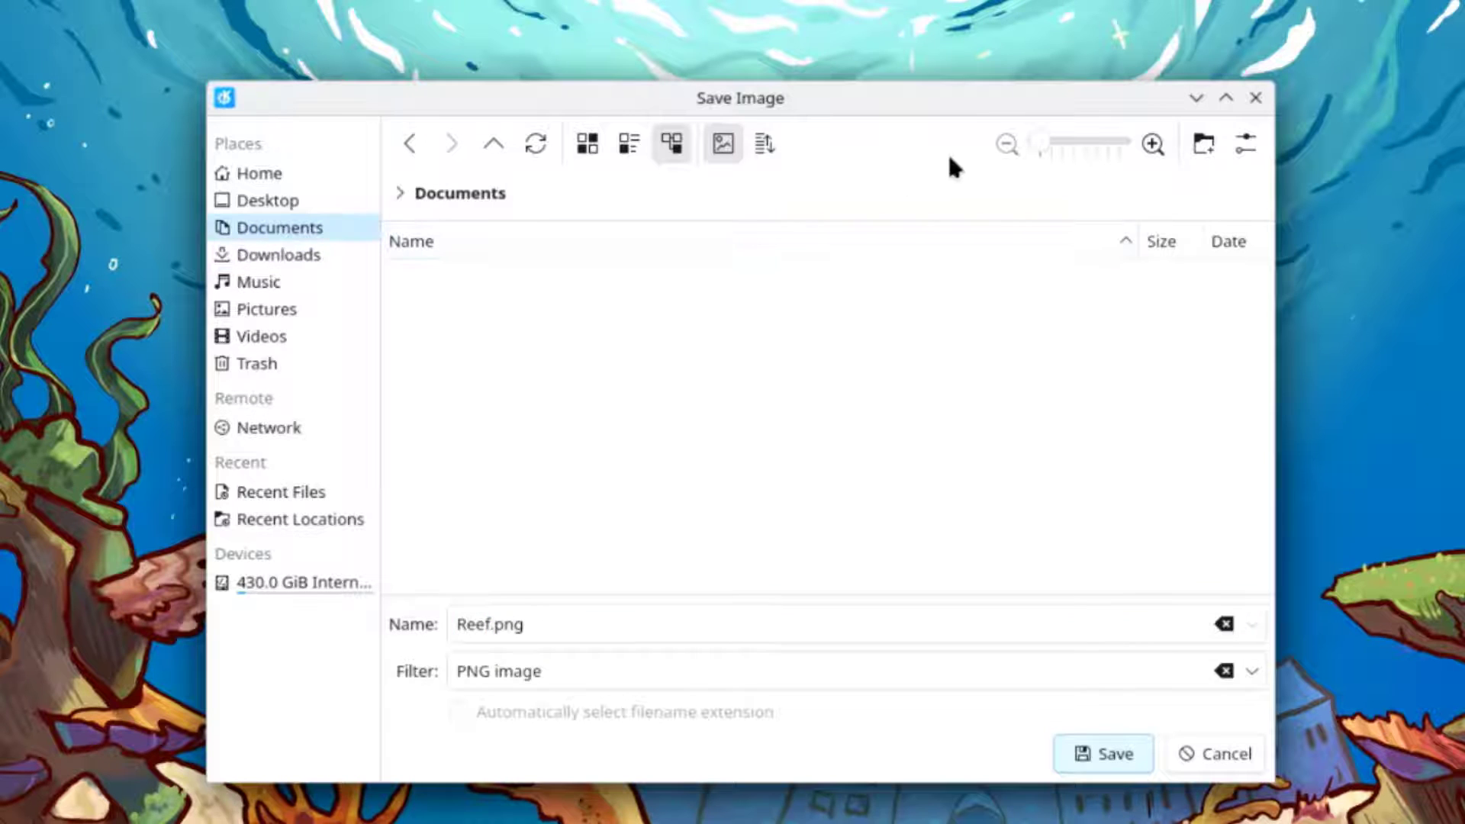
mouse_move(879, 172)
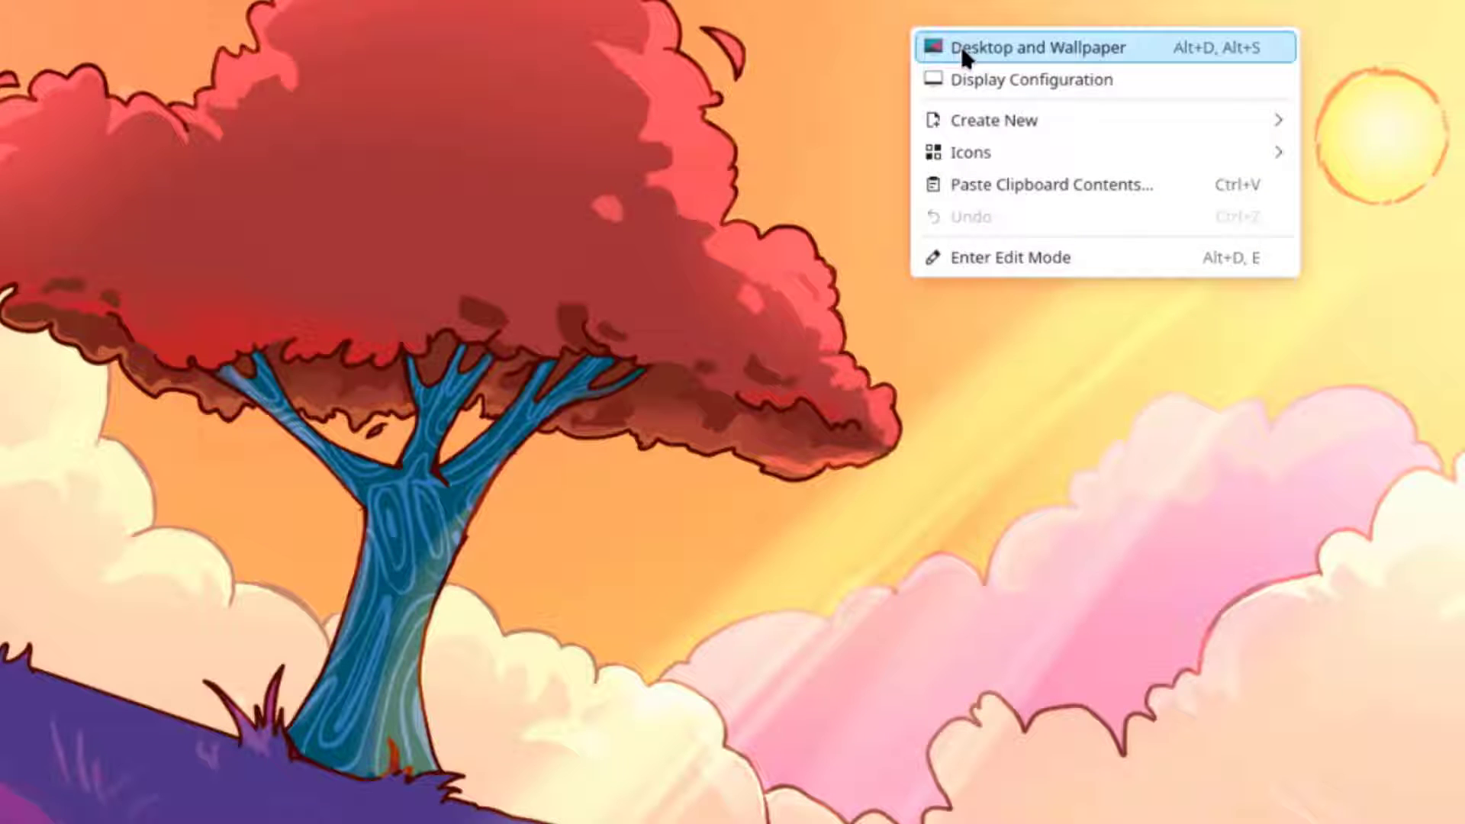
Add Reef.png from Documents to the wallpaper images and apply it with OK
left_click(1027, 47)
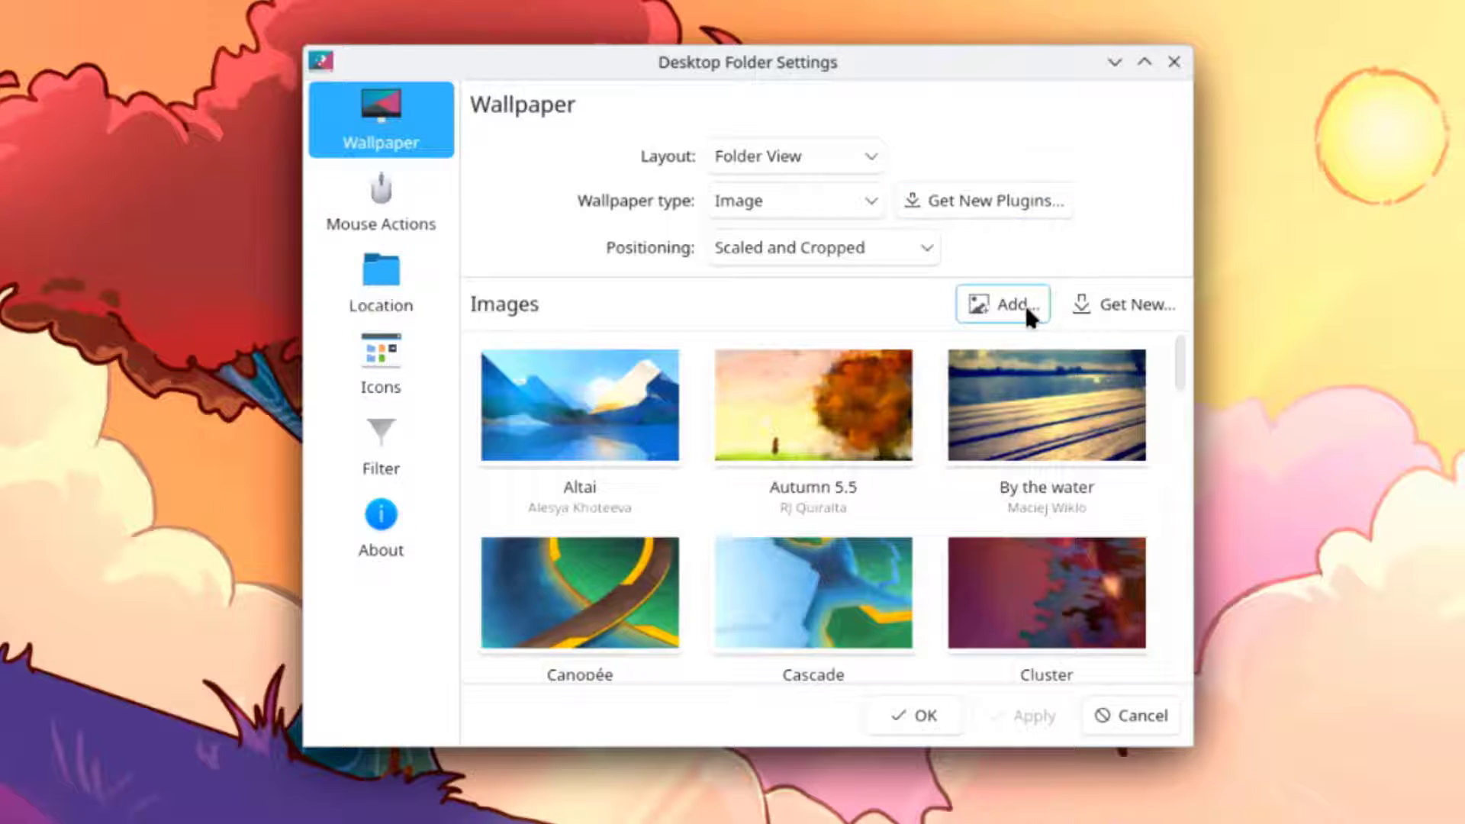
left_click(1003, 304)
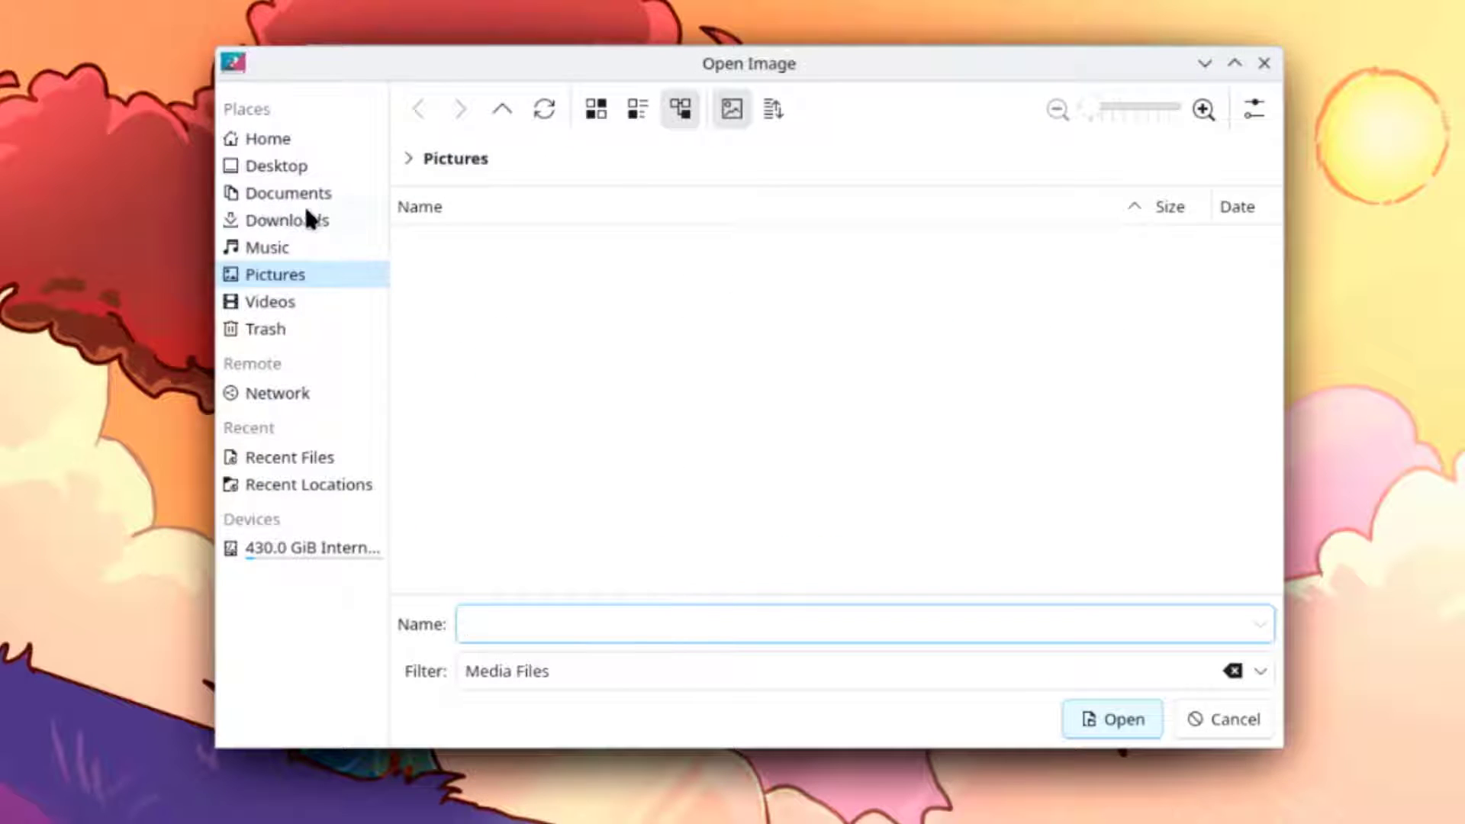
left_click(287, 192)
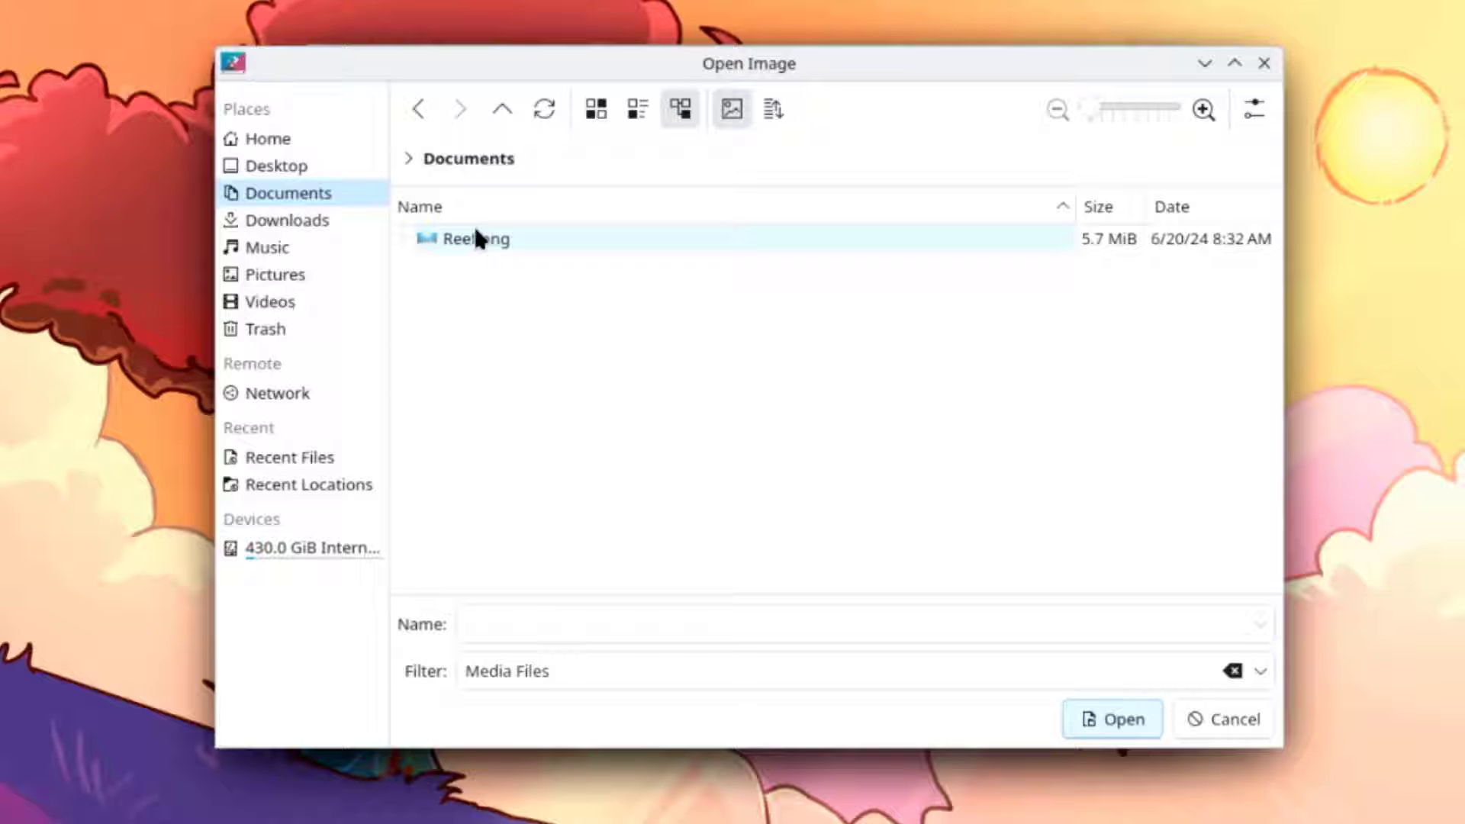
left_click(473, 239)
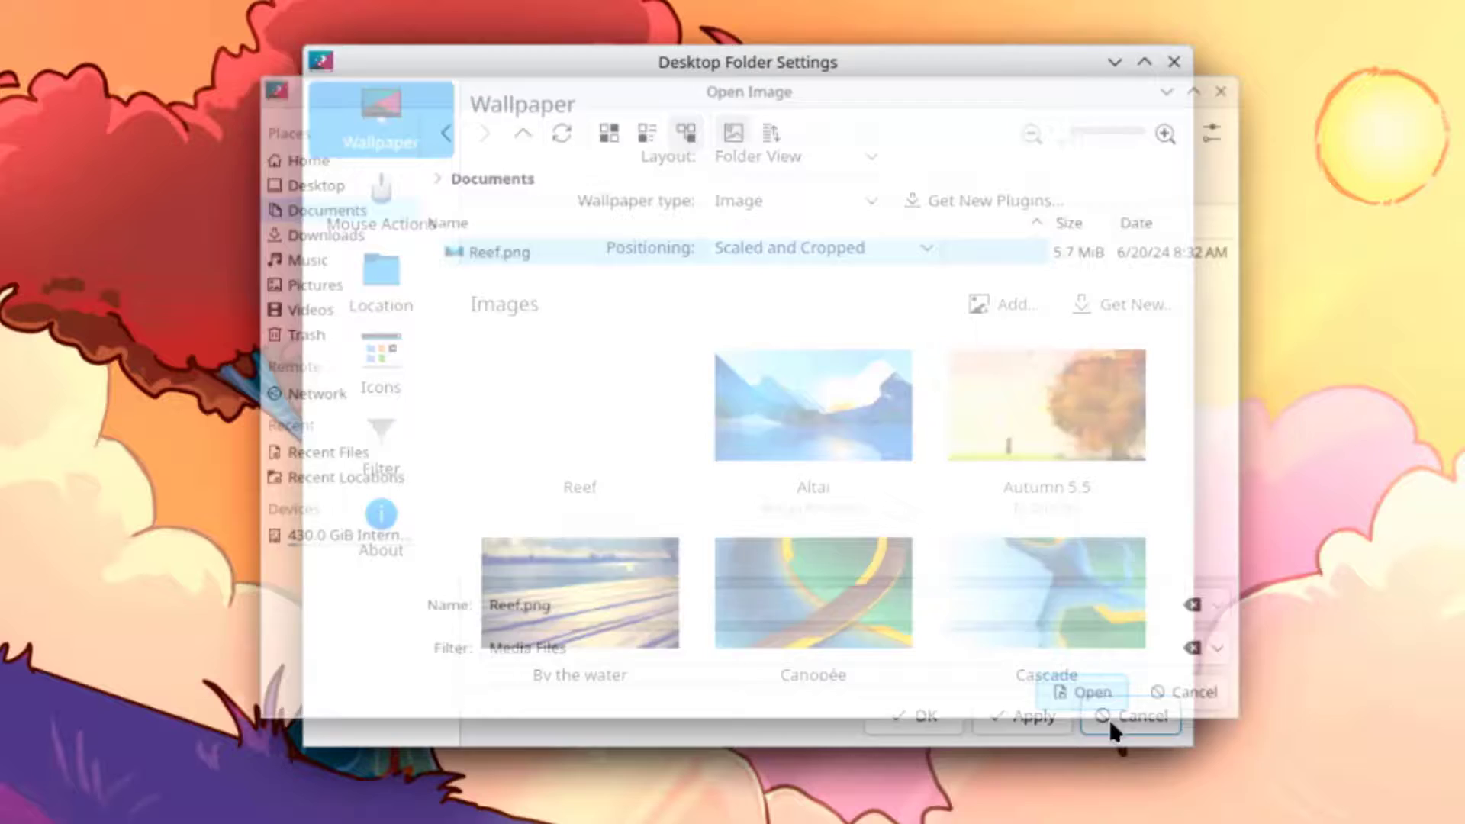
left_click(1147, 717)
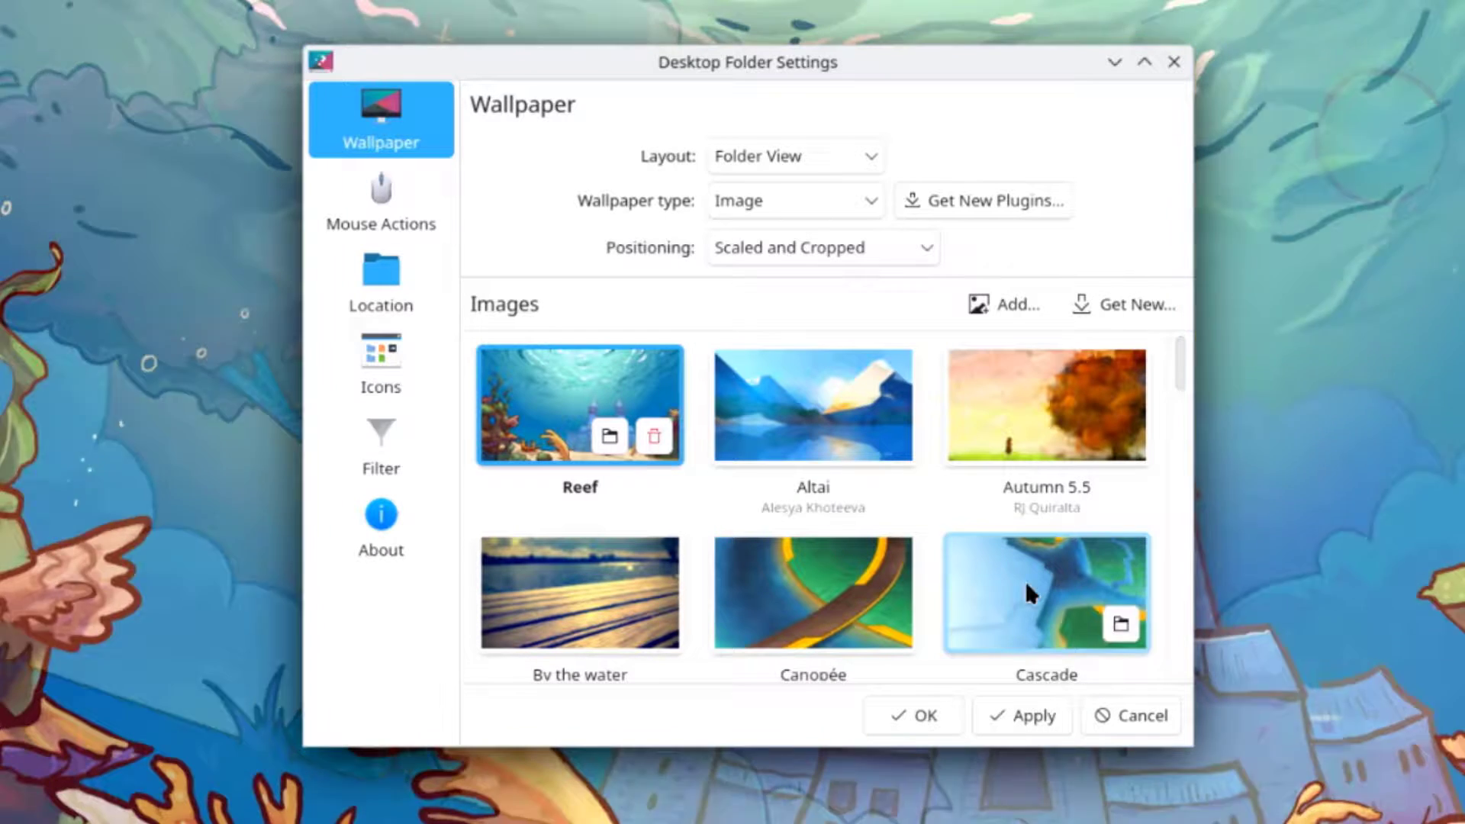
left_click(1028, 715)
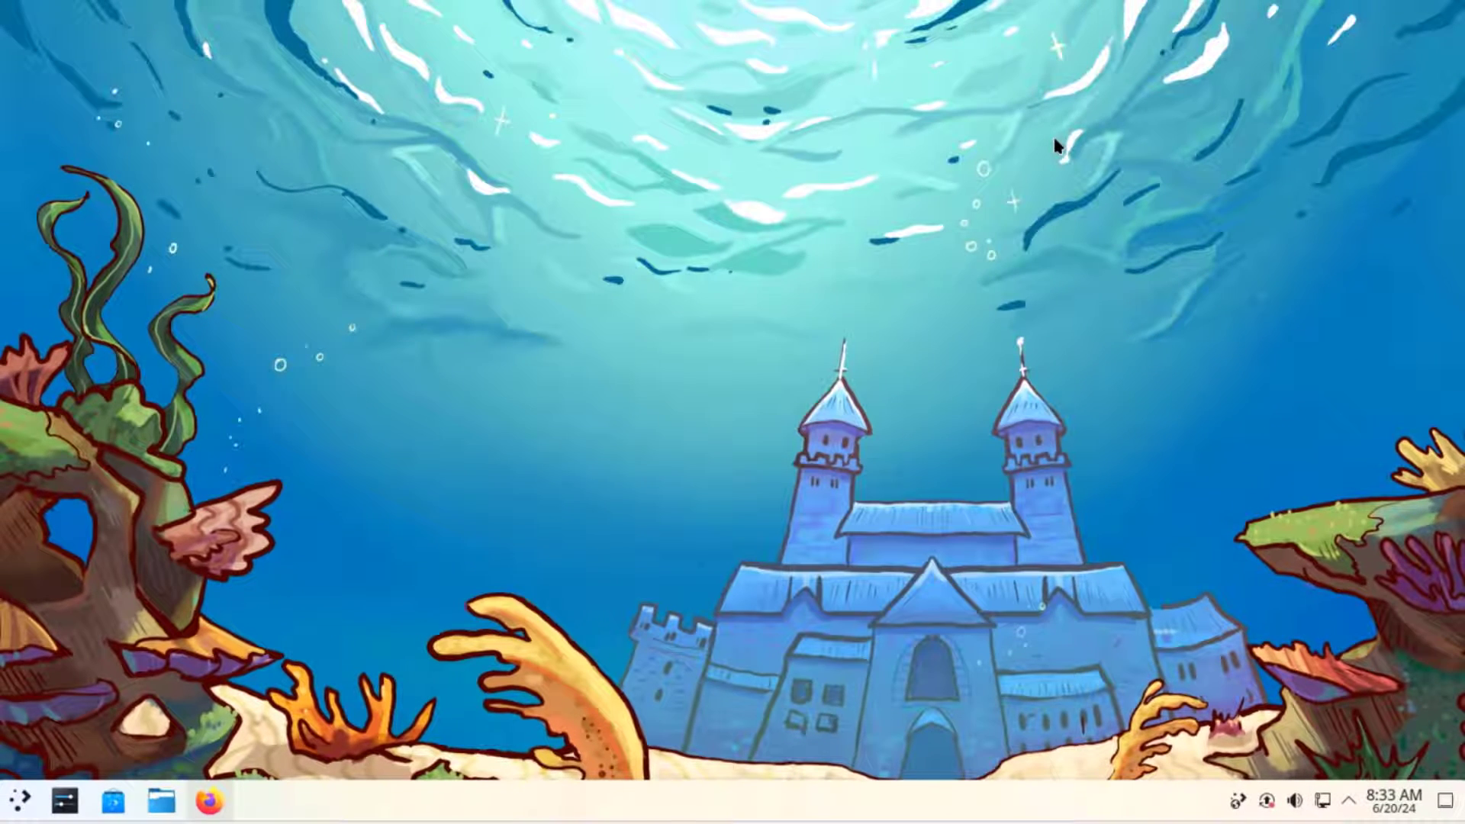
mouse_move(760, 384)
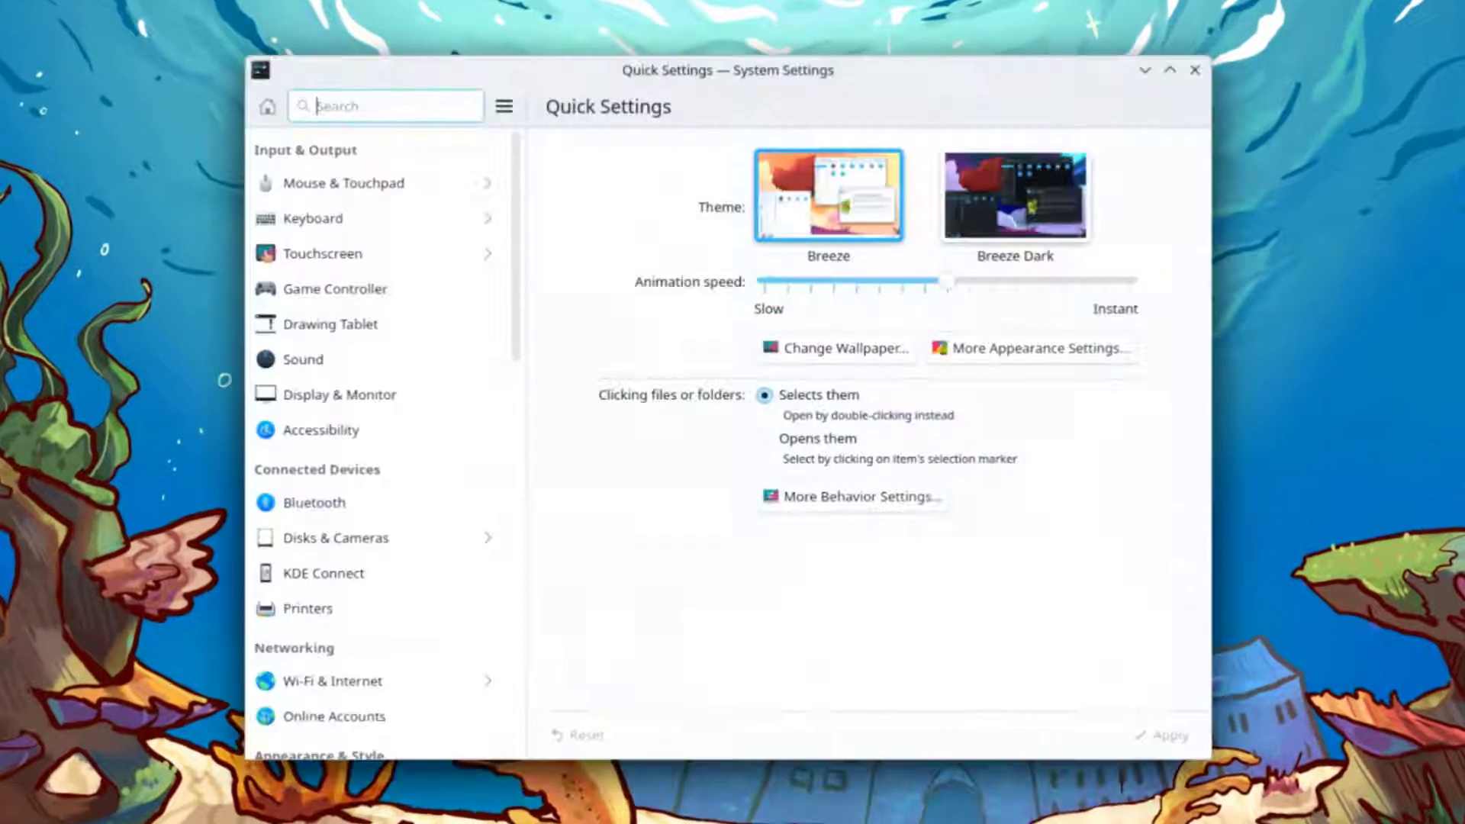
Add desktops on the Virtual Desktops page until five exist, then apply
scroll("down", 3)
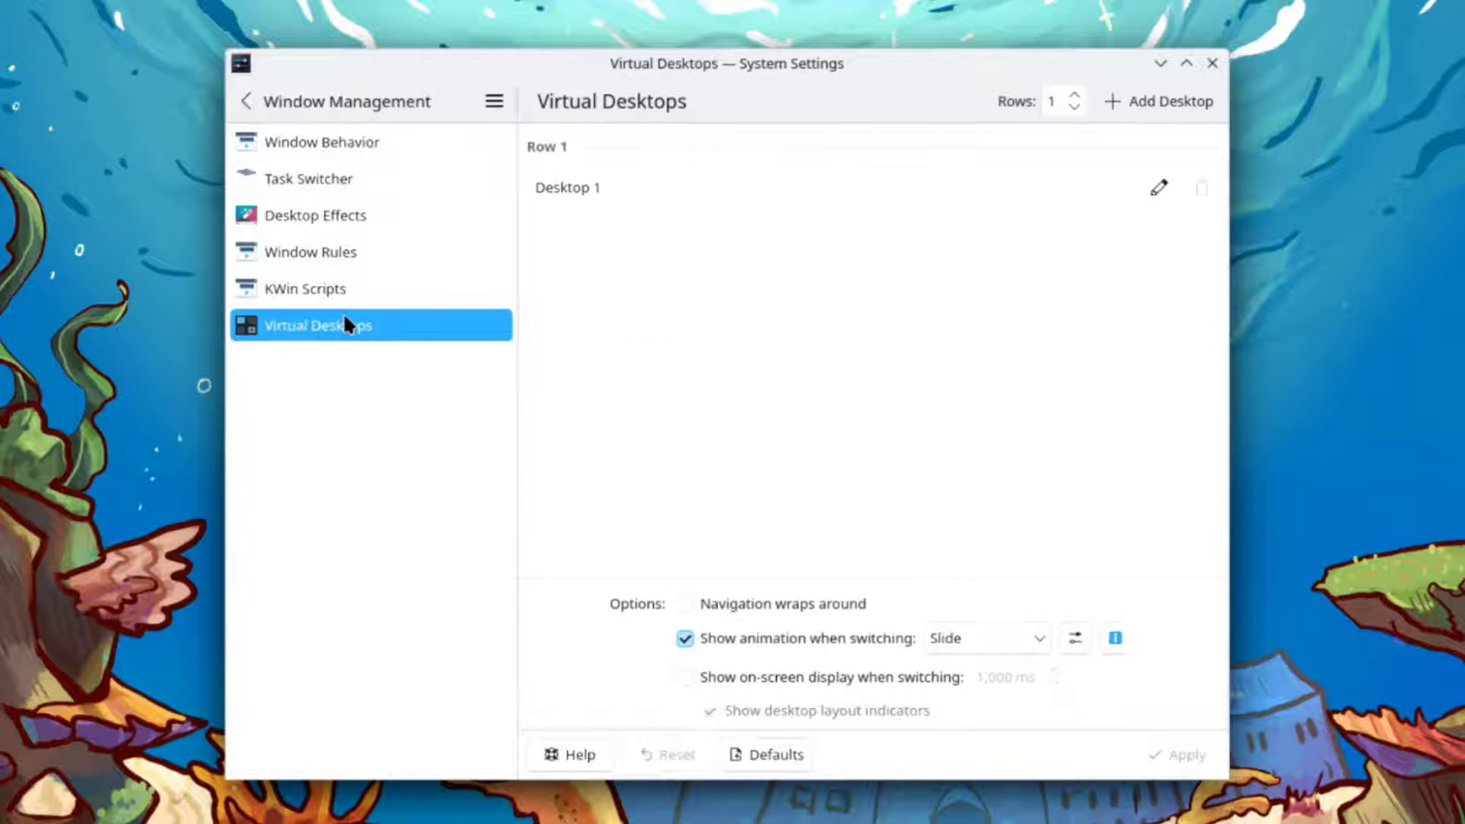
mouse_move(1093, 262)
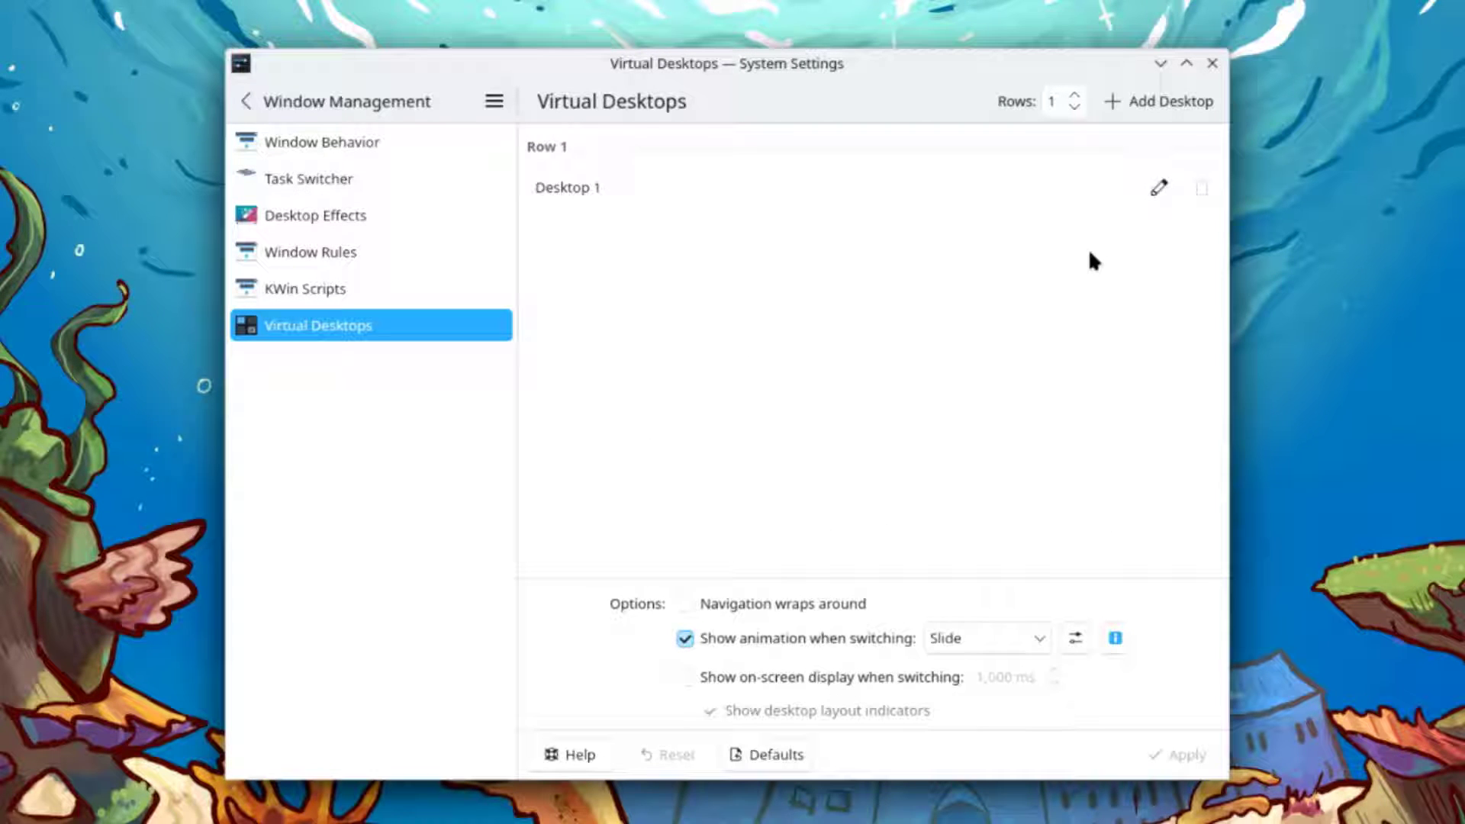
mouse_move(749, 368)
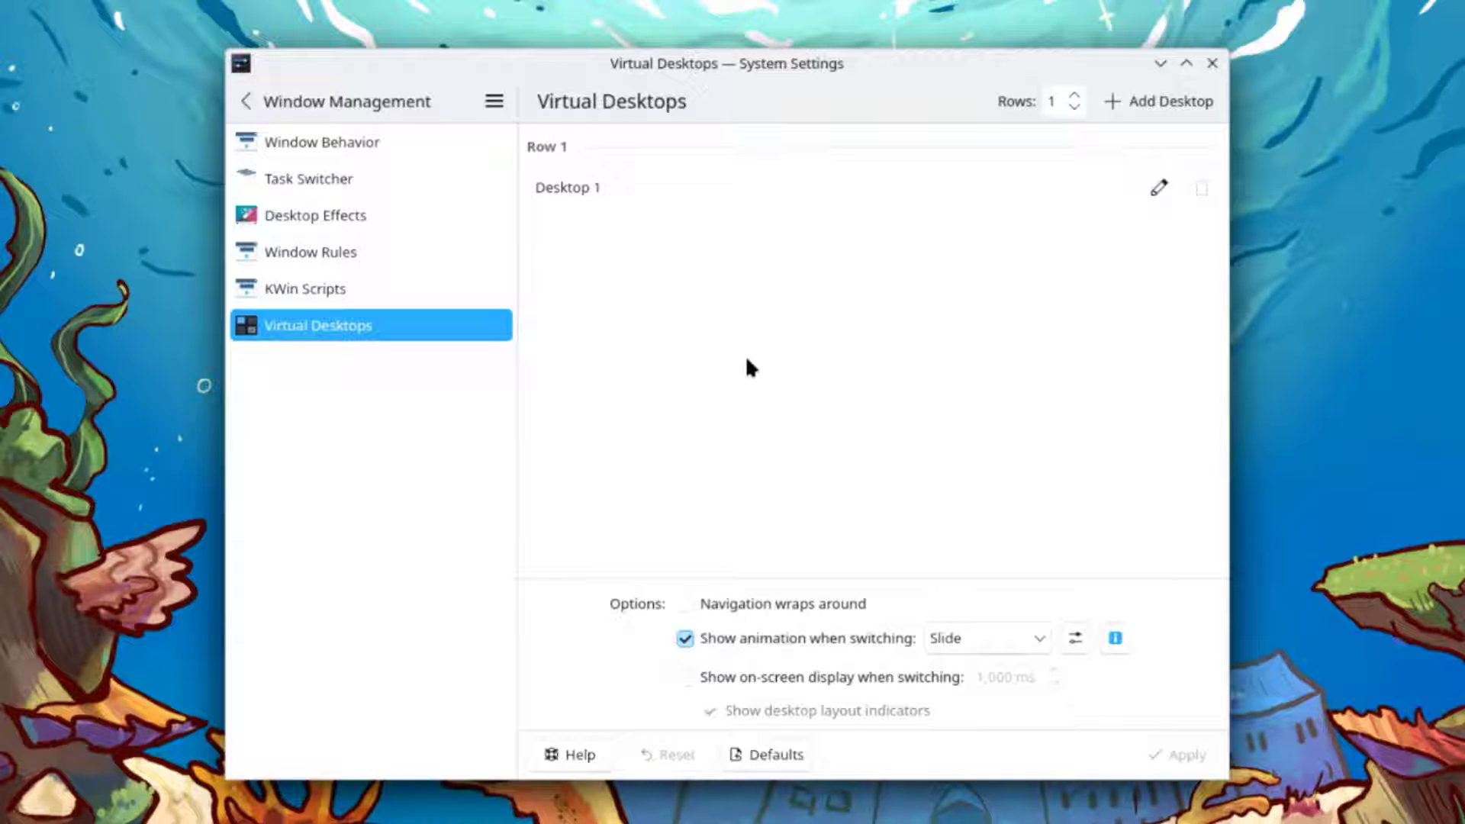
mouse_move(985, 222)
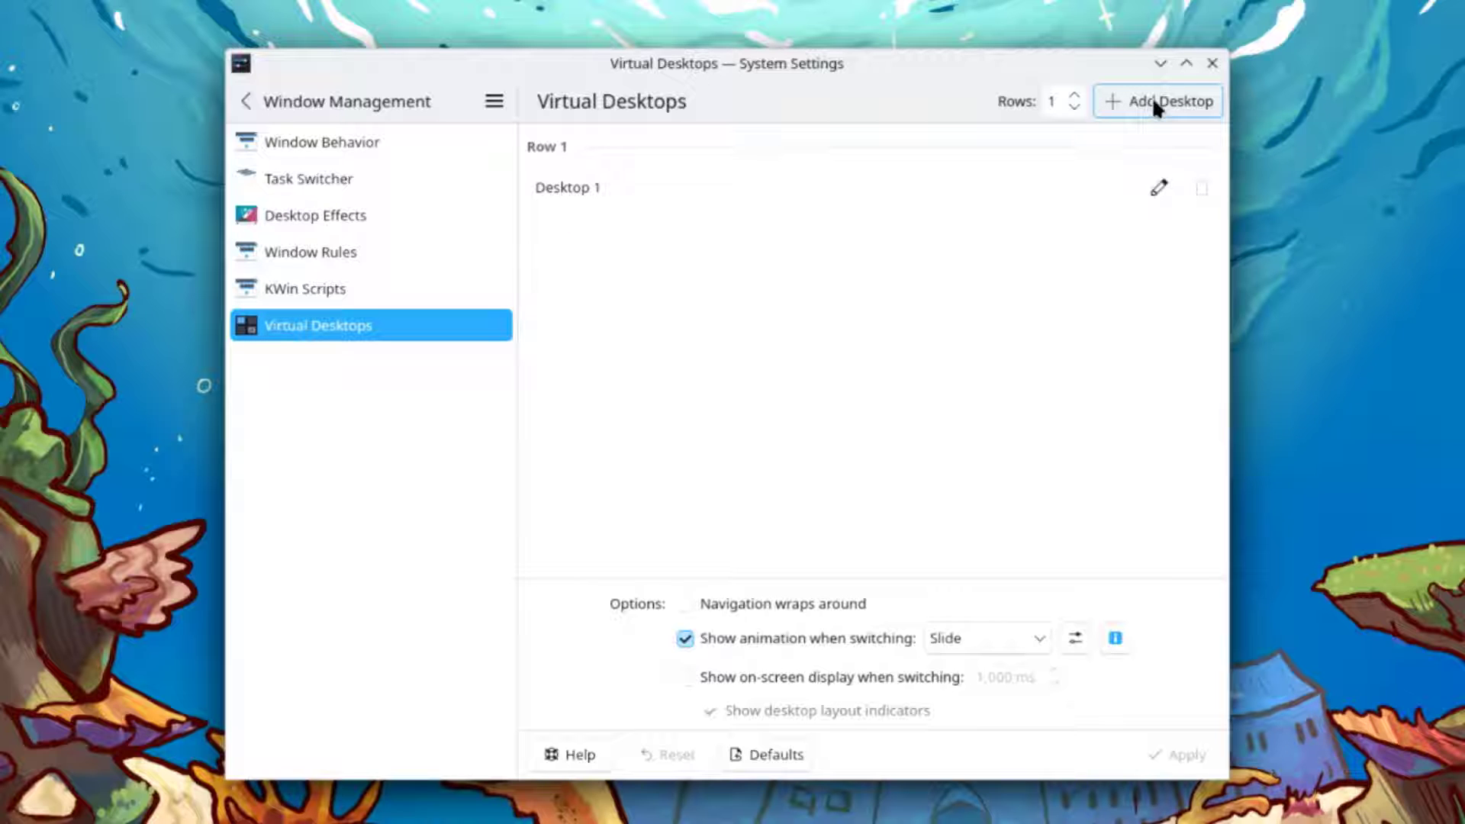
left_click(1157, 100)
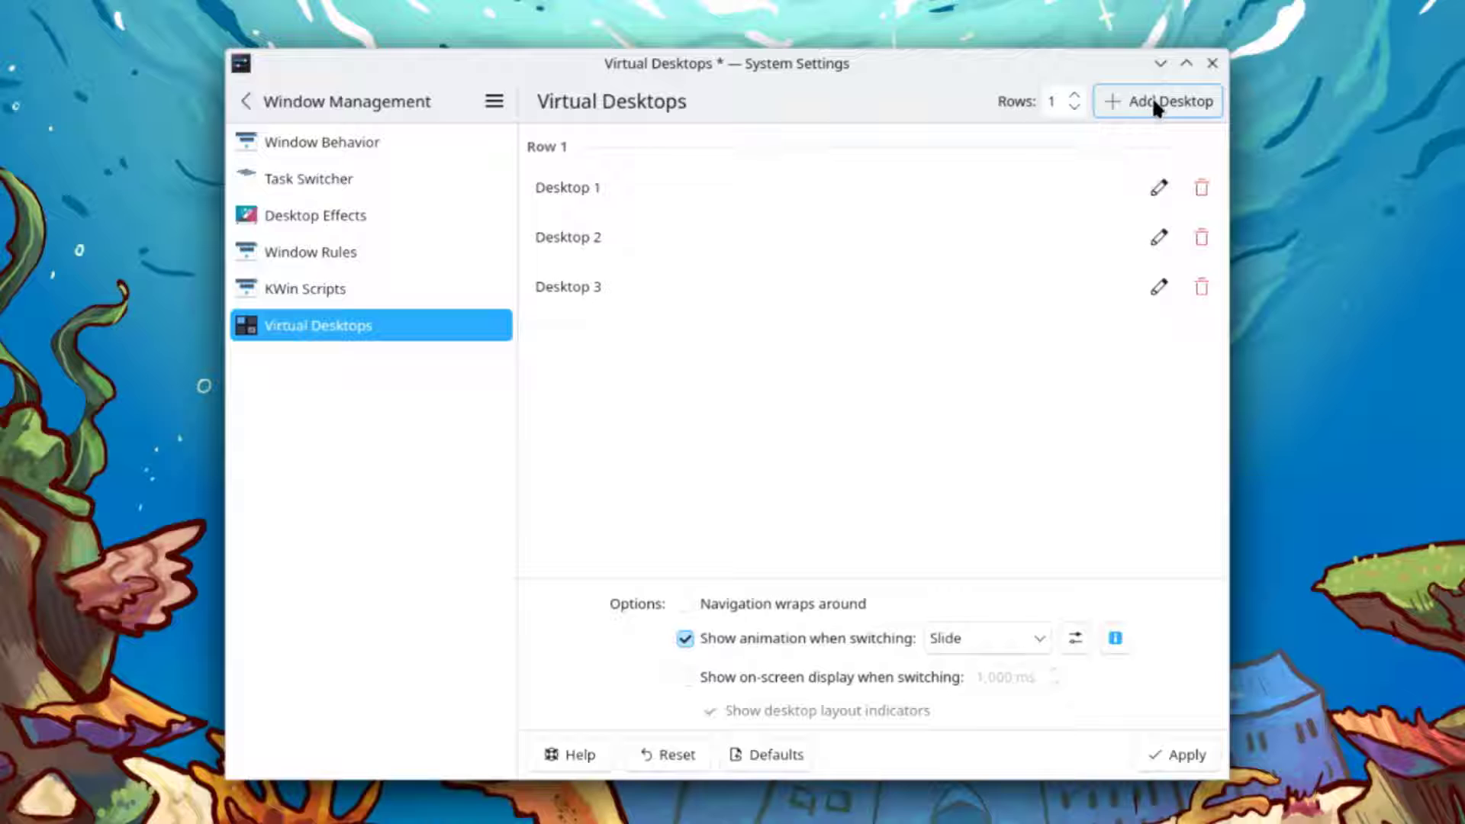
left_click(1159, 101)
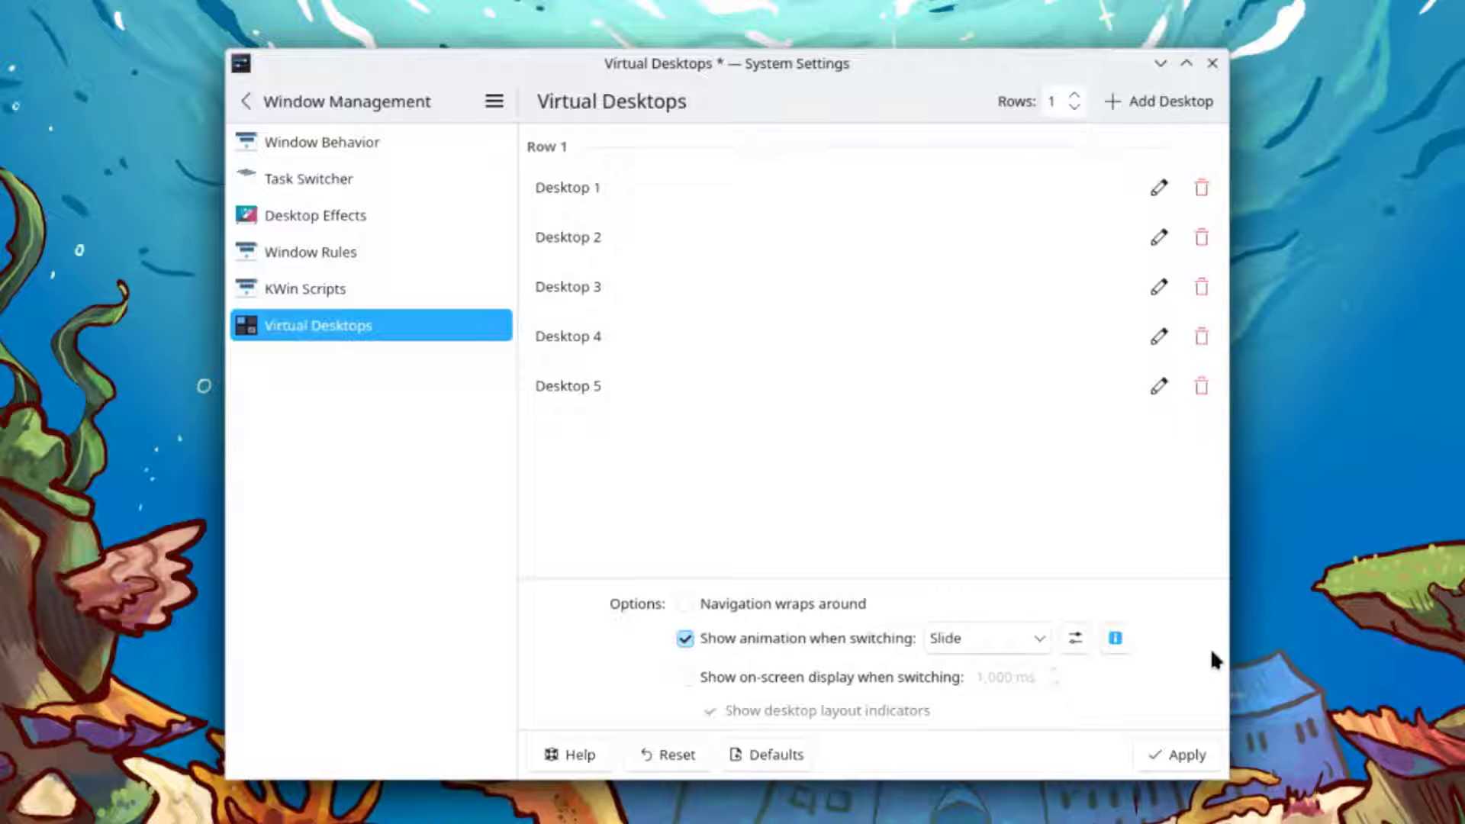
left_click(1187, 754)
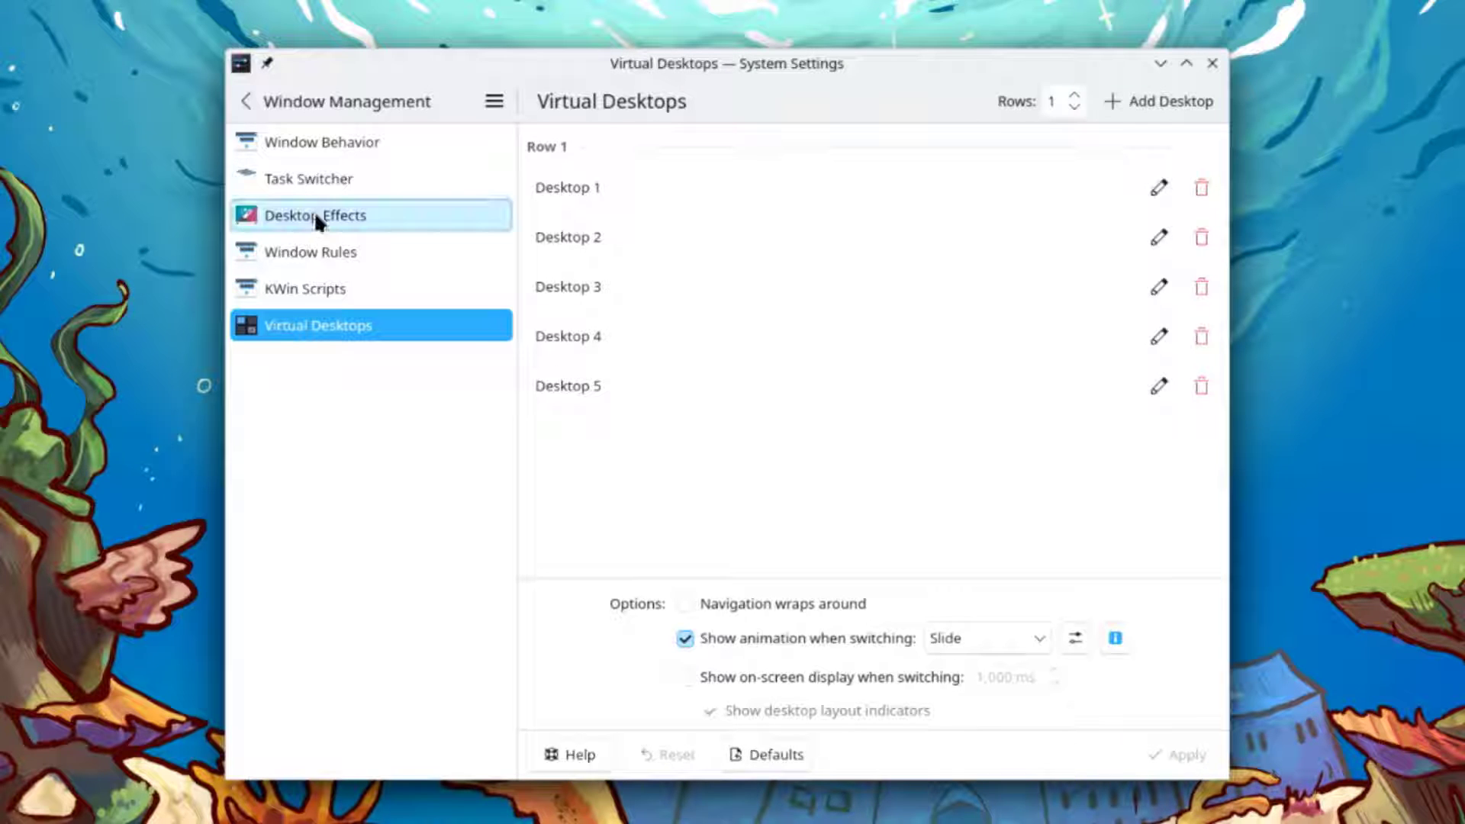
Tick Cube under Window Management in Desktop Effects, then close System Settings
left_click(315, 215)
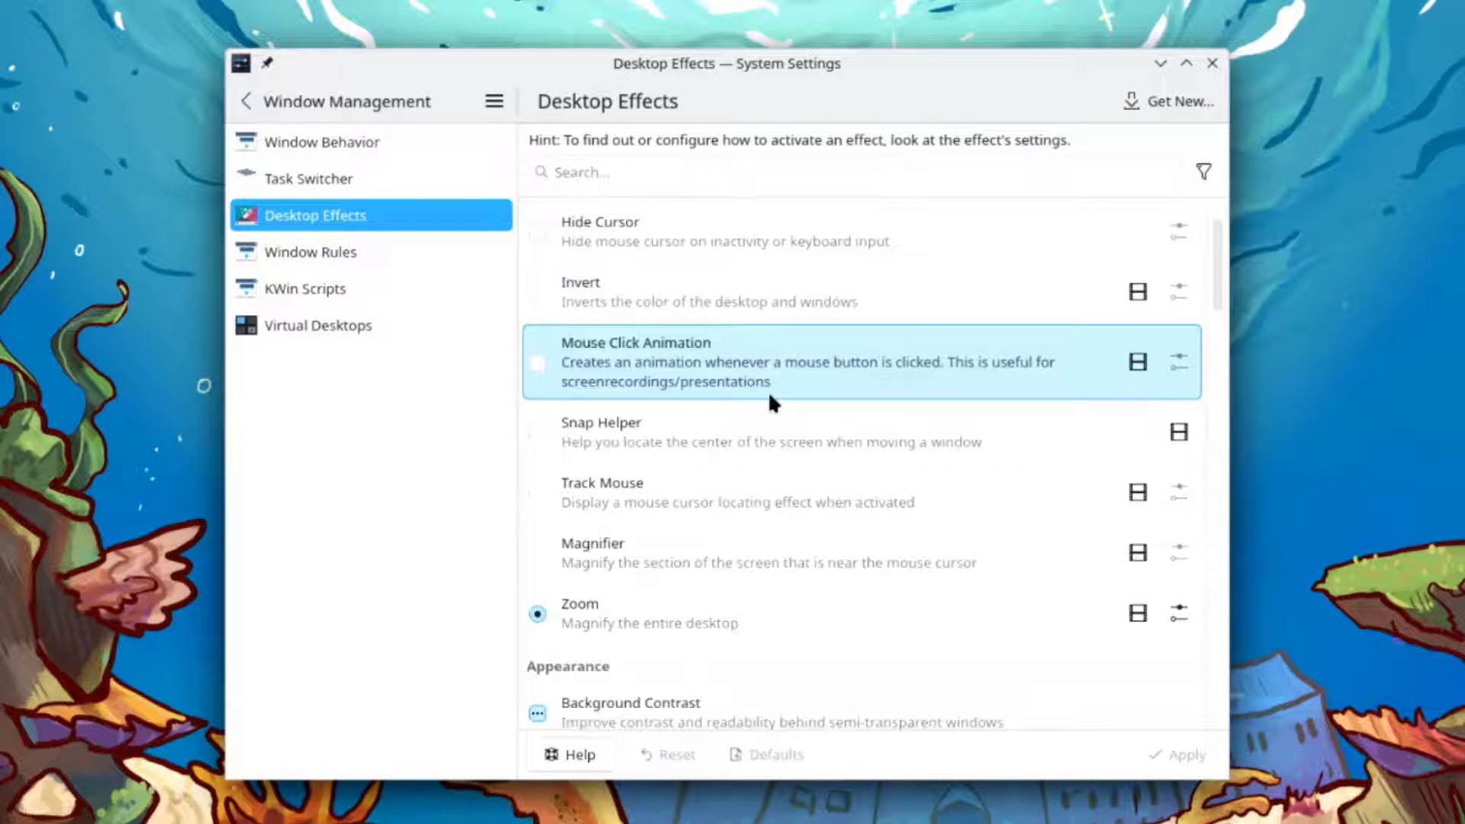
scroll("down", 3)
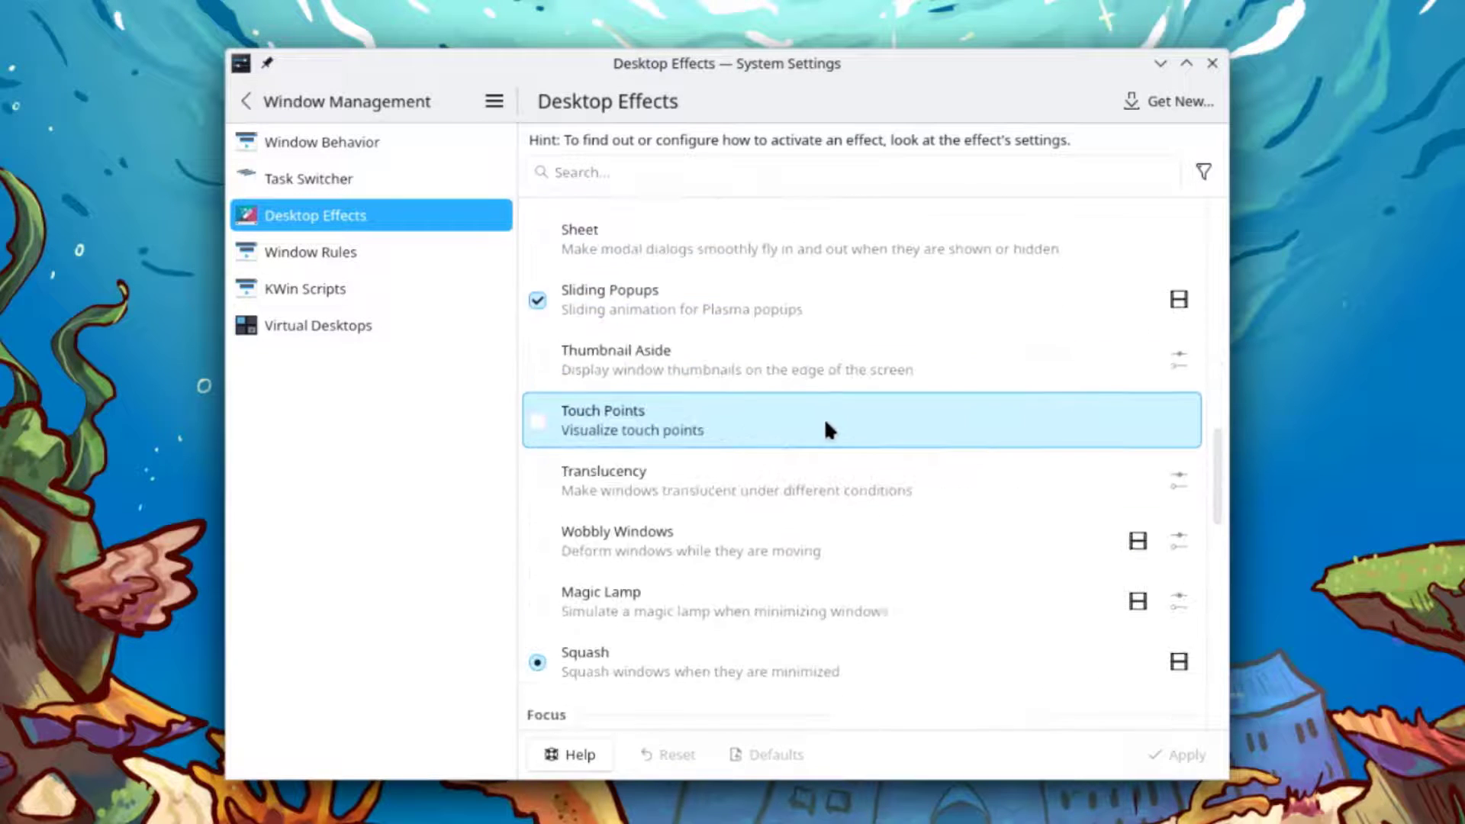
scroll("down", 3)
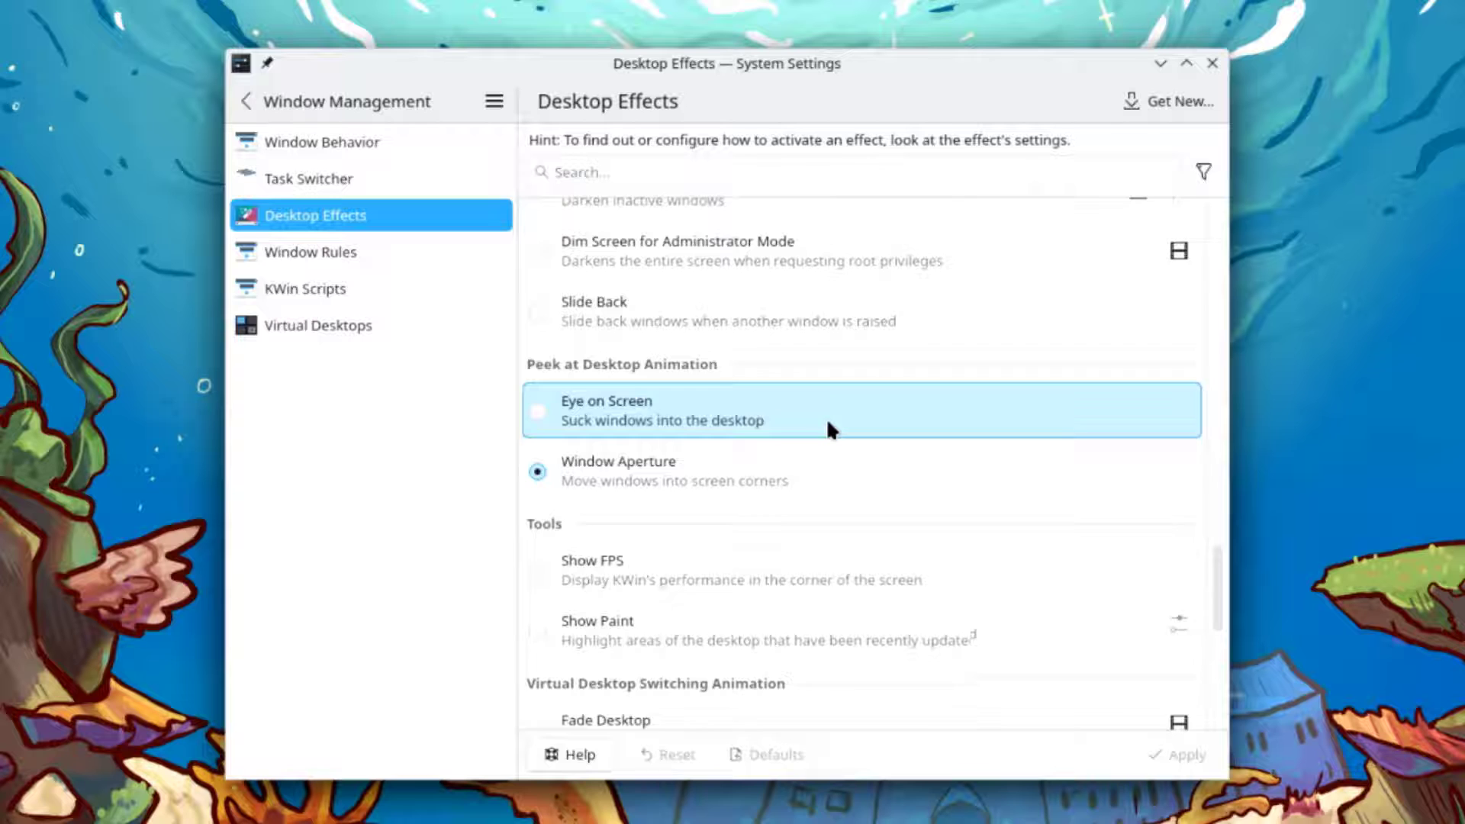
scroll("down", 3)
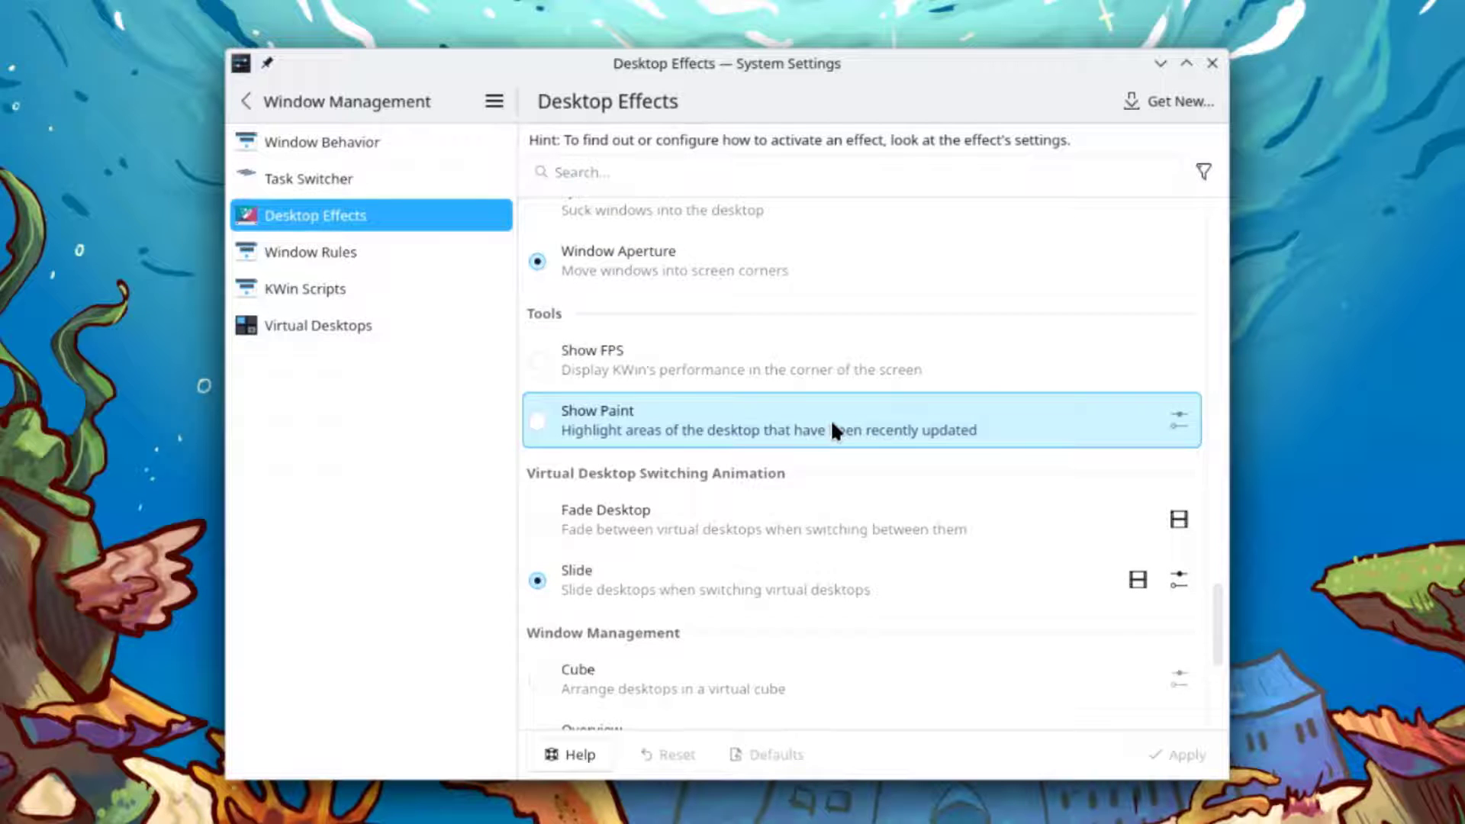
scroll("down", 3)
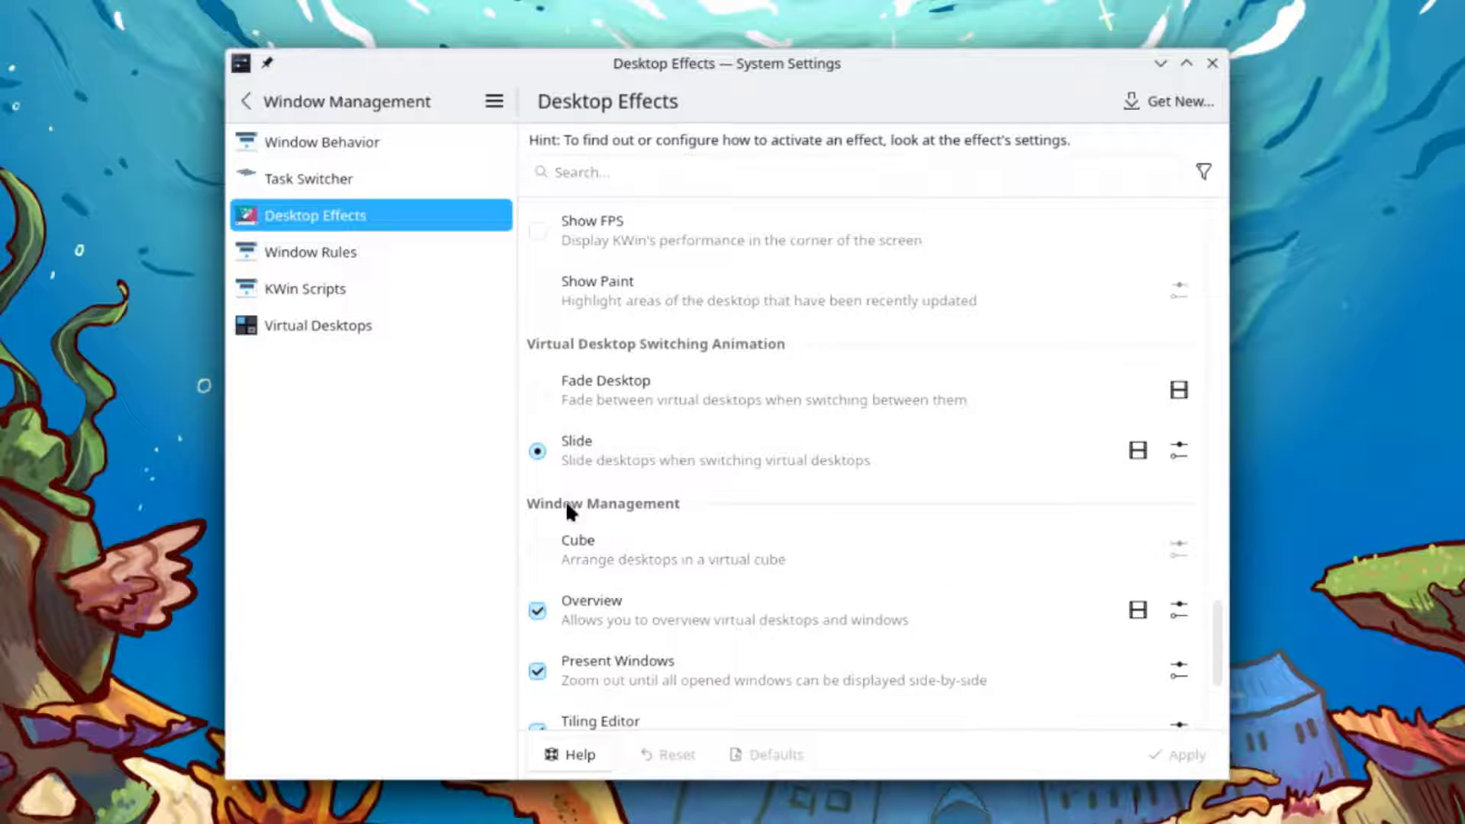
mouse_move(608, 564)
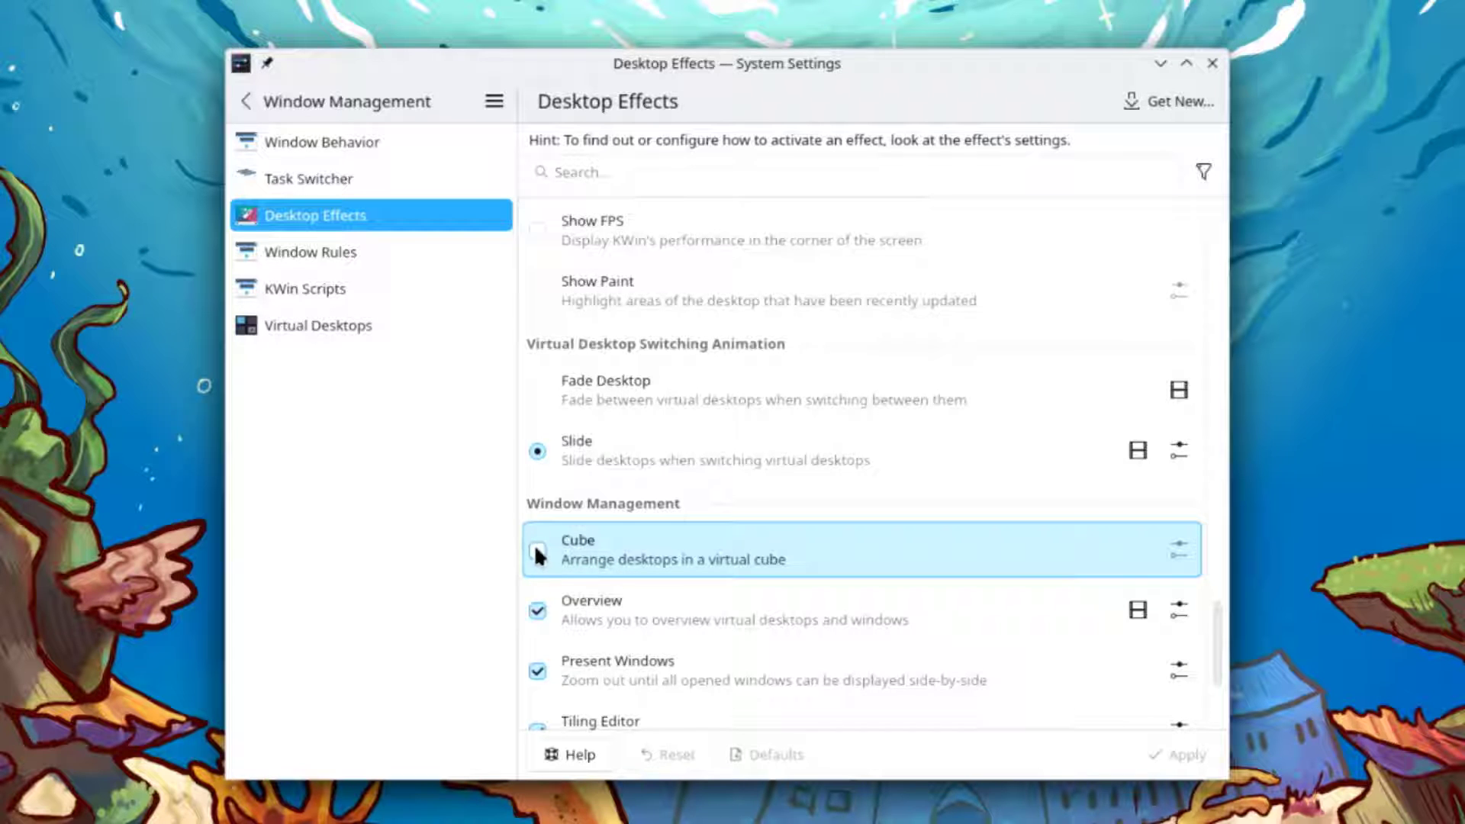
left_click(538, 551)
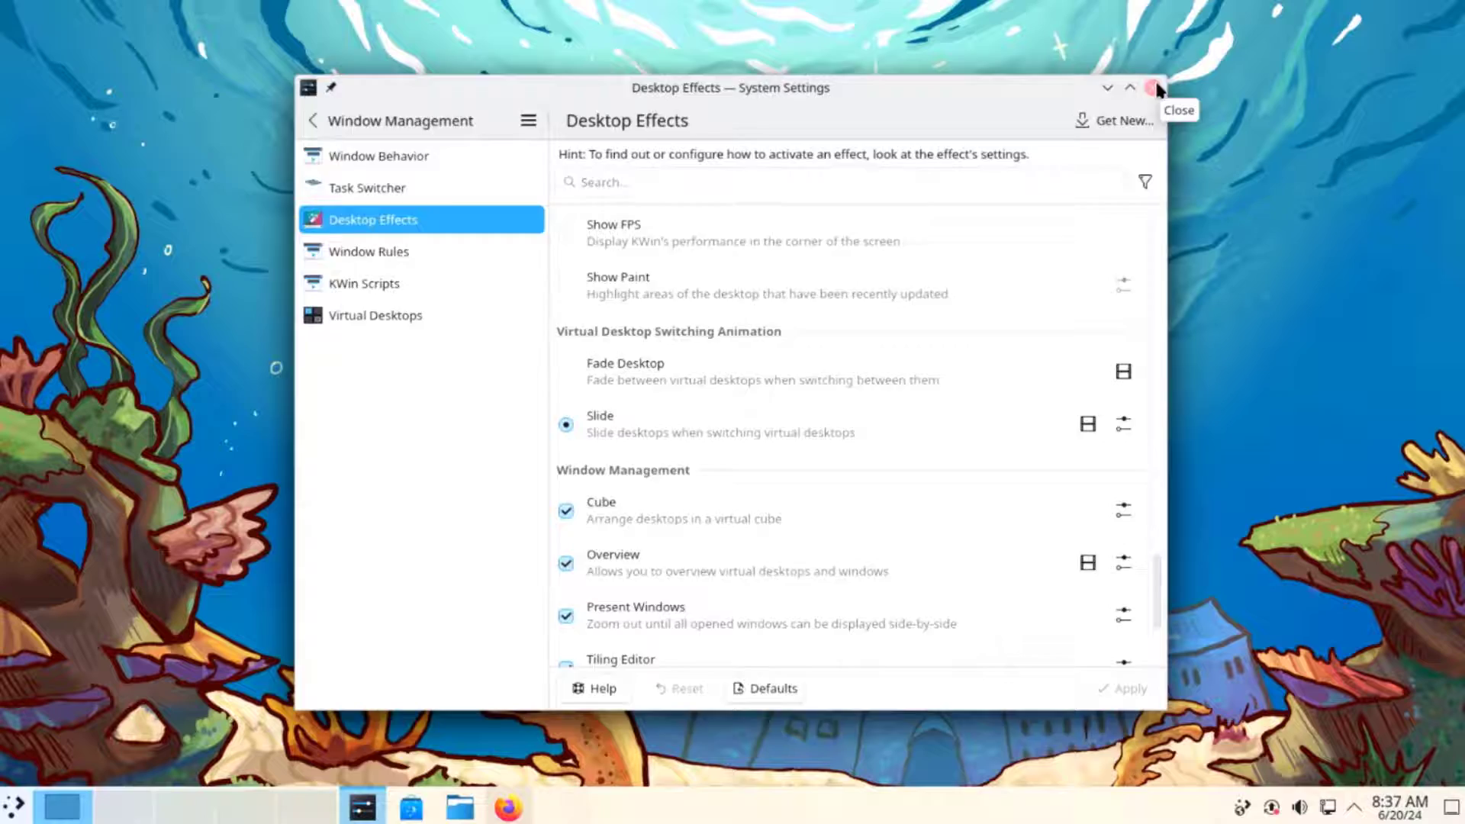
left_click(1153, 89)
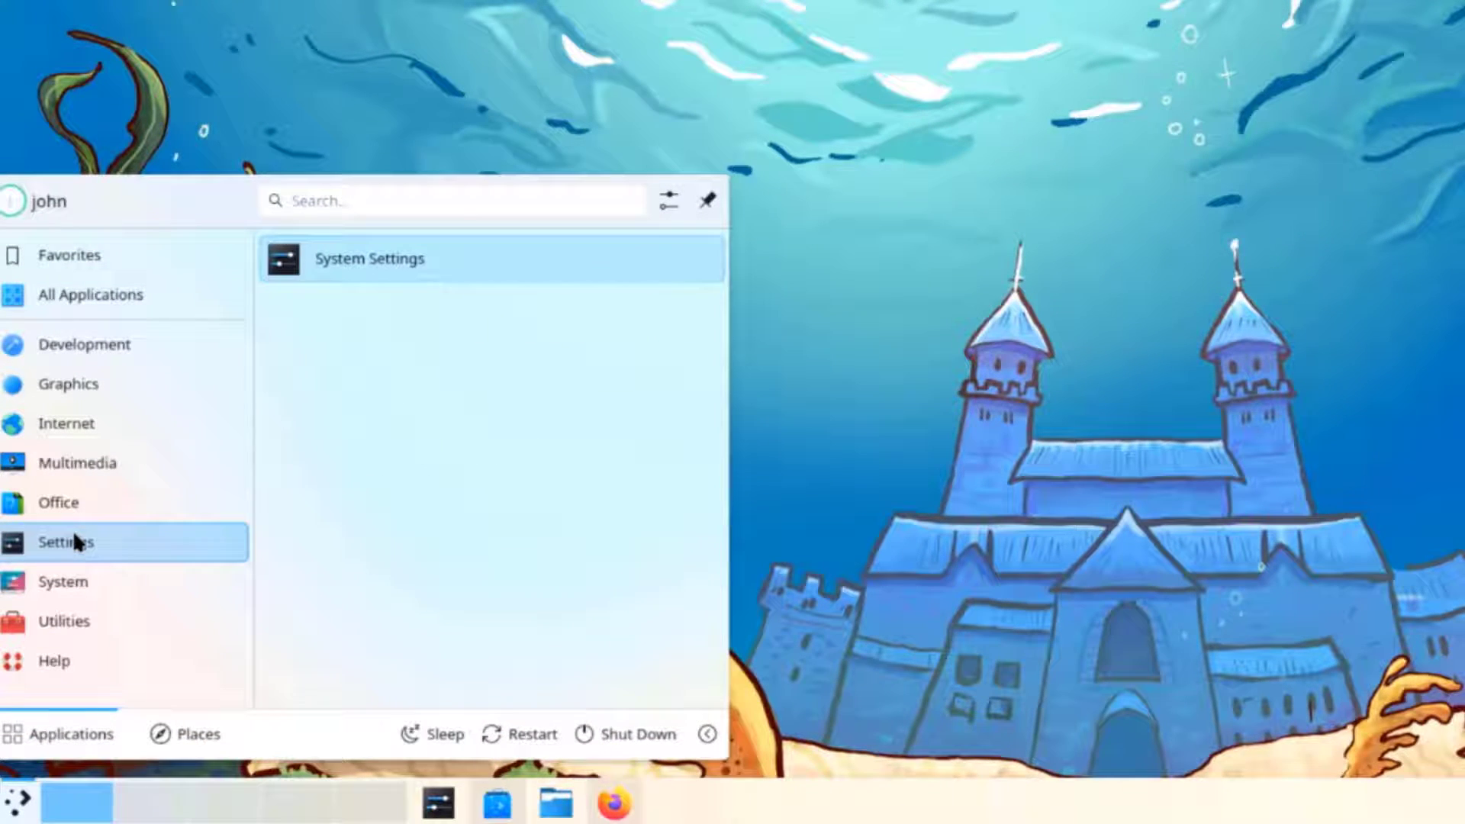
Launch Konsole, run pkcon update, accept with y and authorize with the account password
left_click(63, 582)
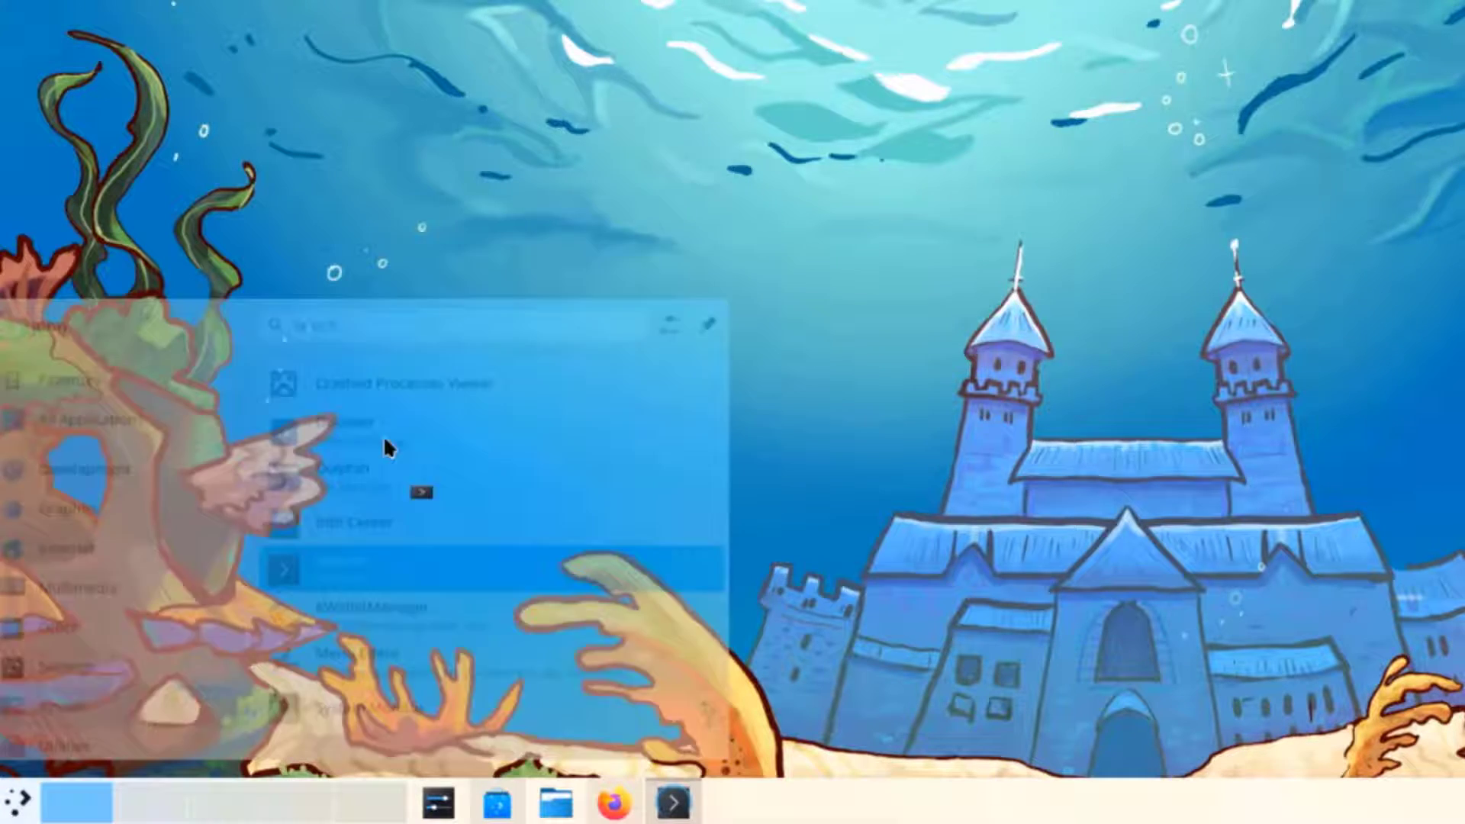
left_click(321, 568)
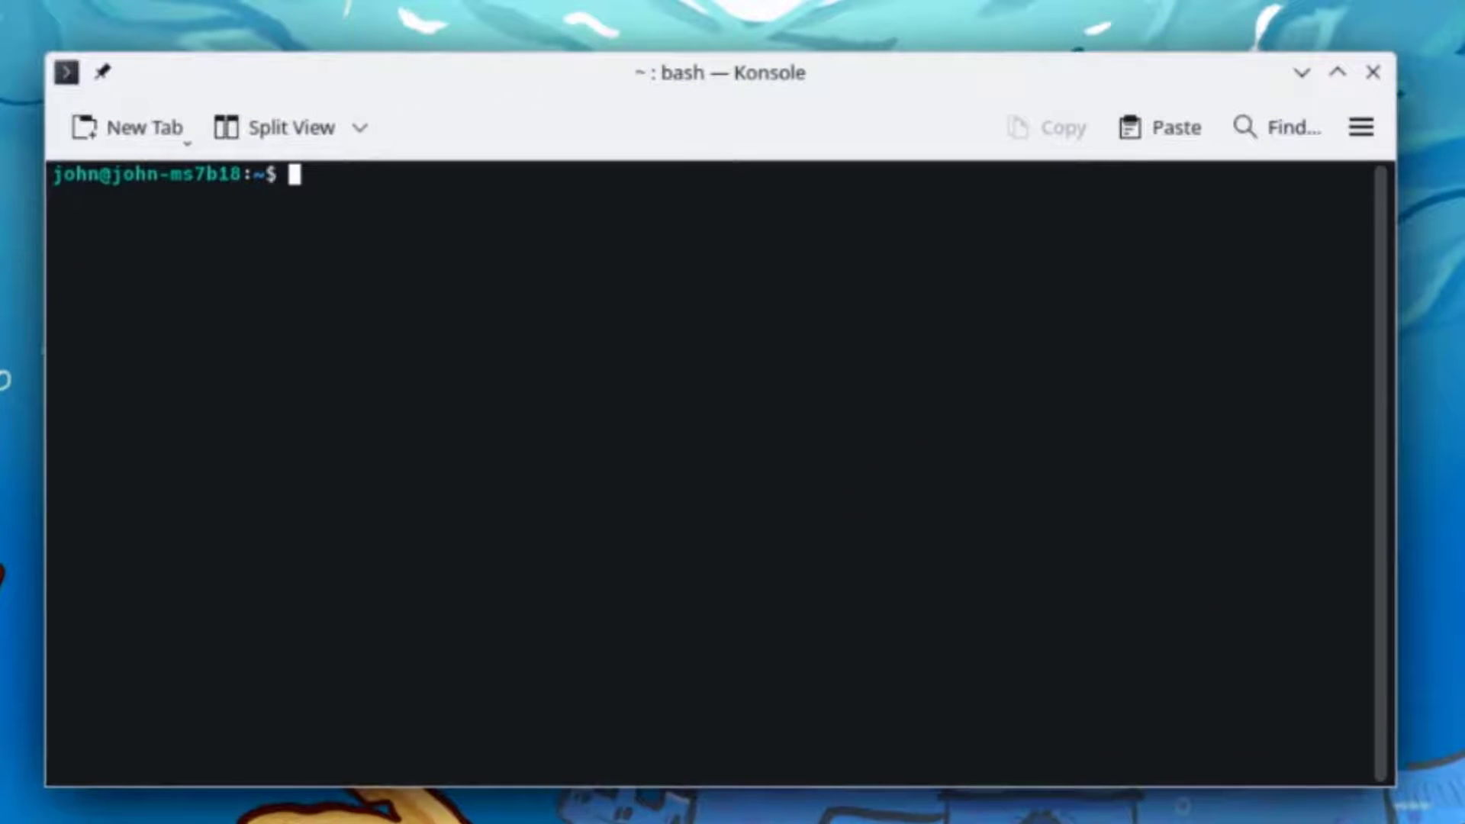
type("pkcon upd")
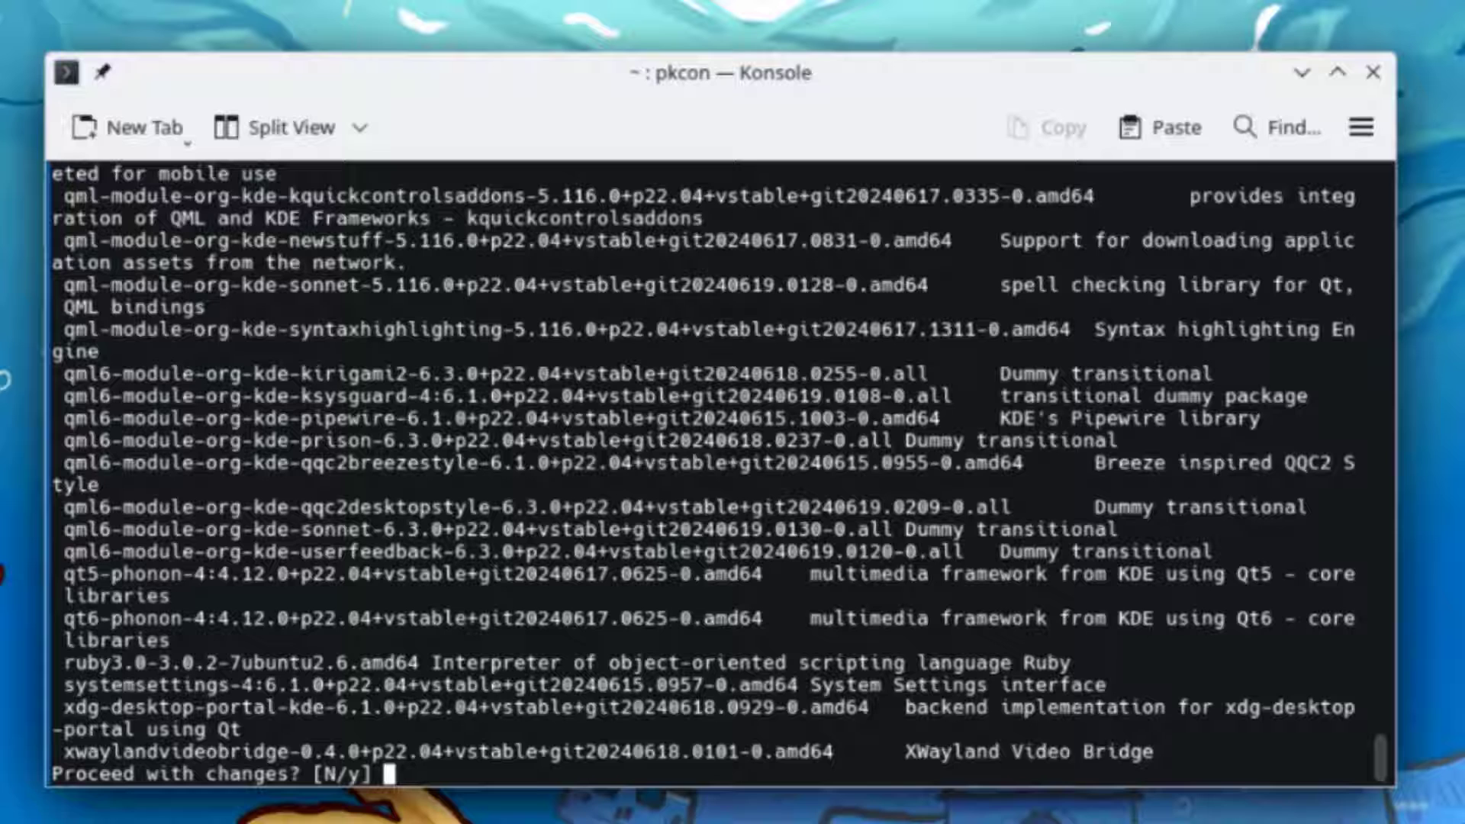
type("y")
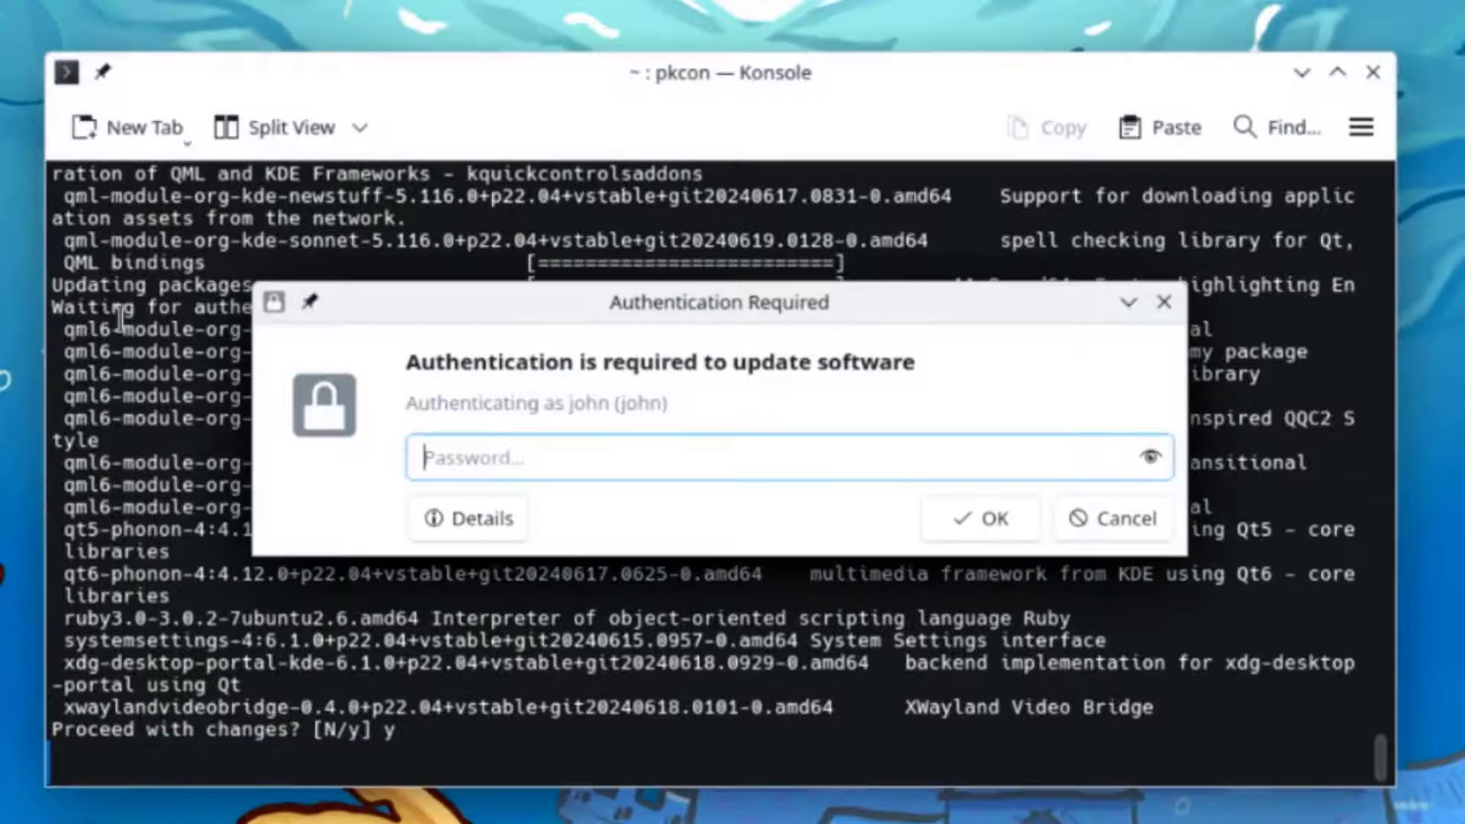
type("•")
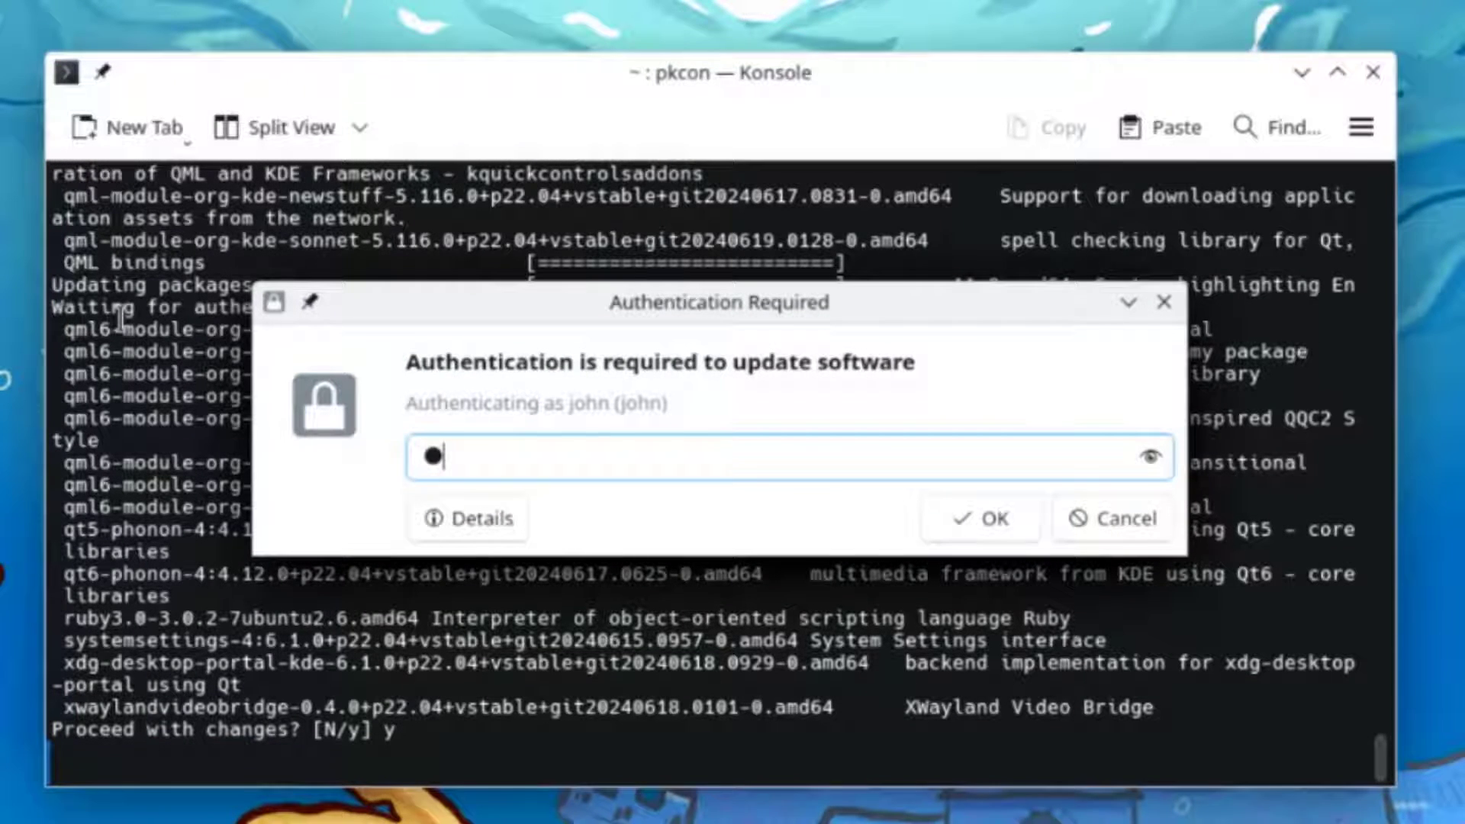
left_click(980, 518)
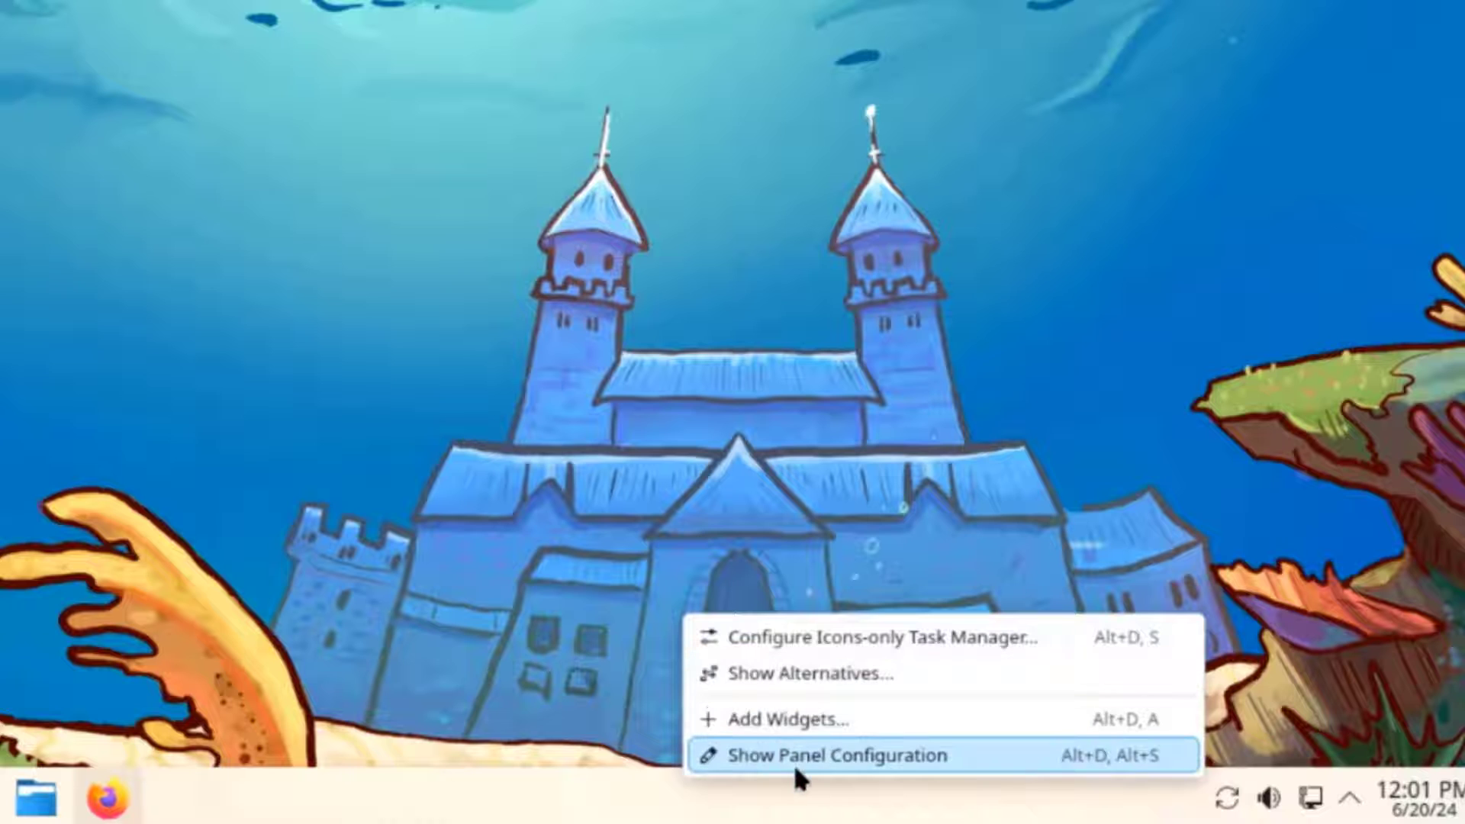
In panel edit mode, adjust the bottom panel height up and down to 44, then finish editing
left_click(826, 756)
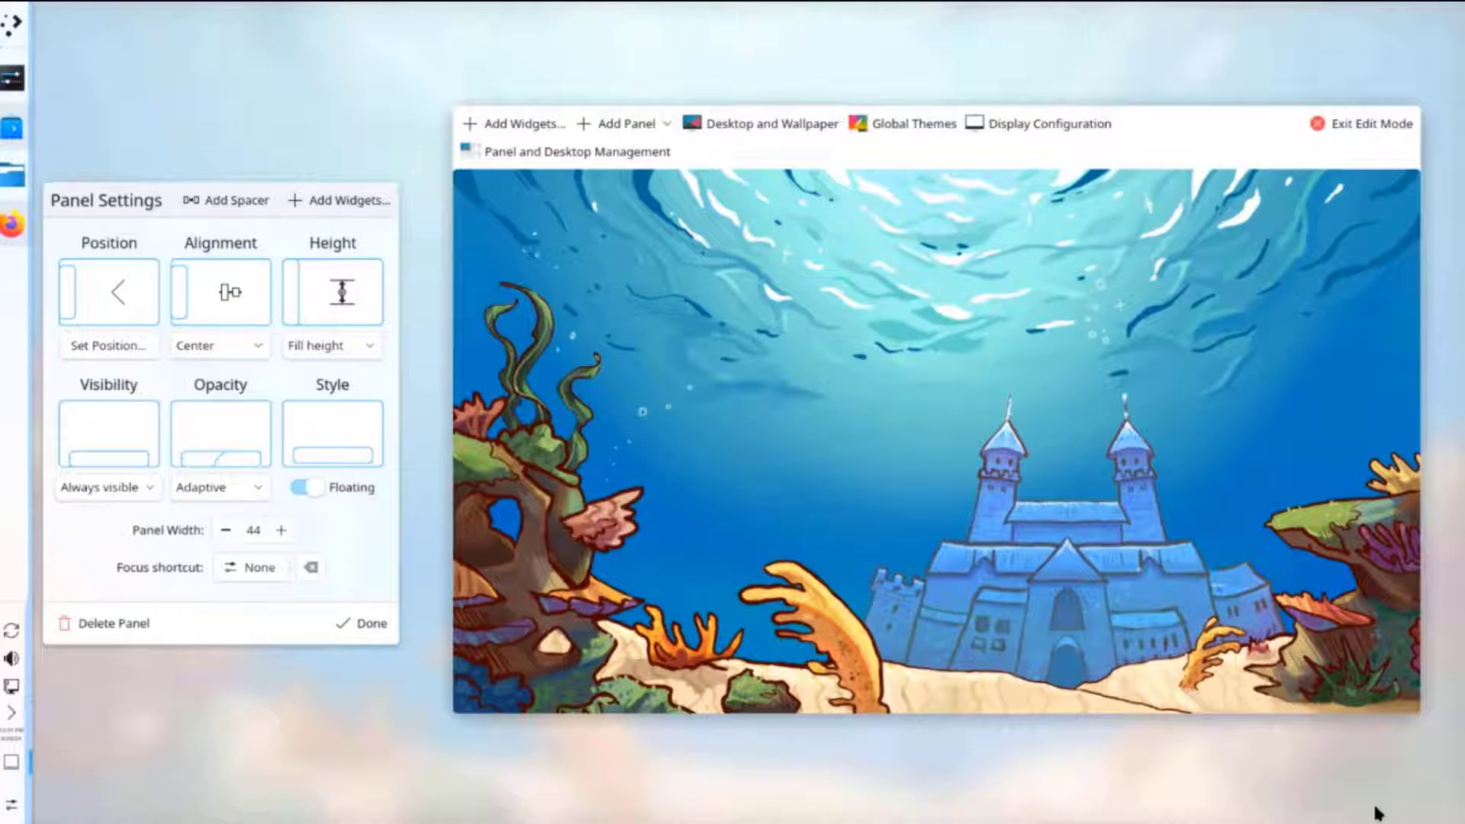
left_click(109, 346)
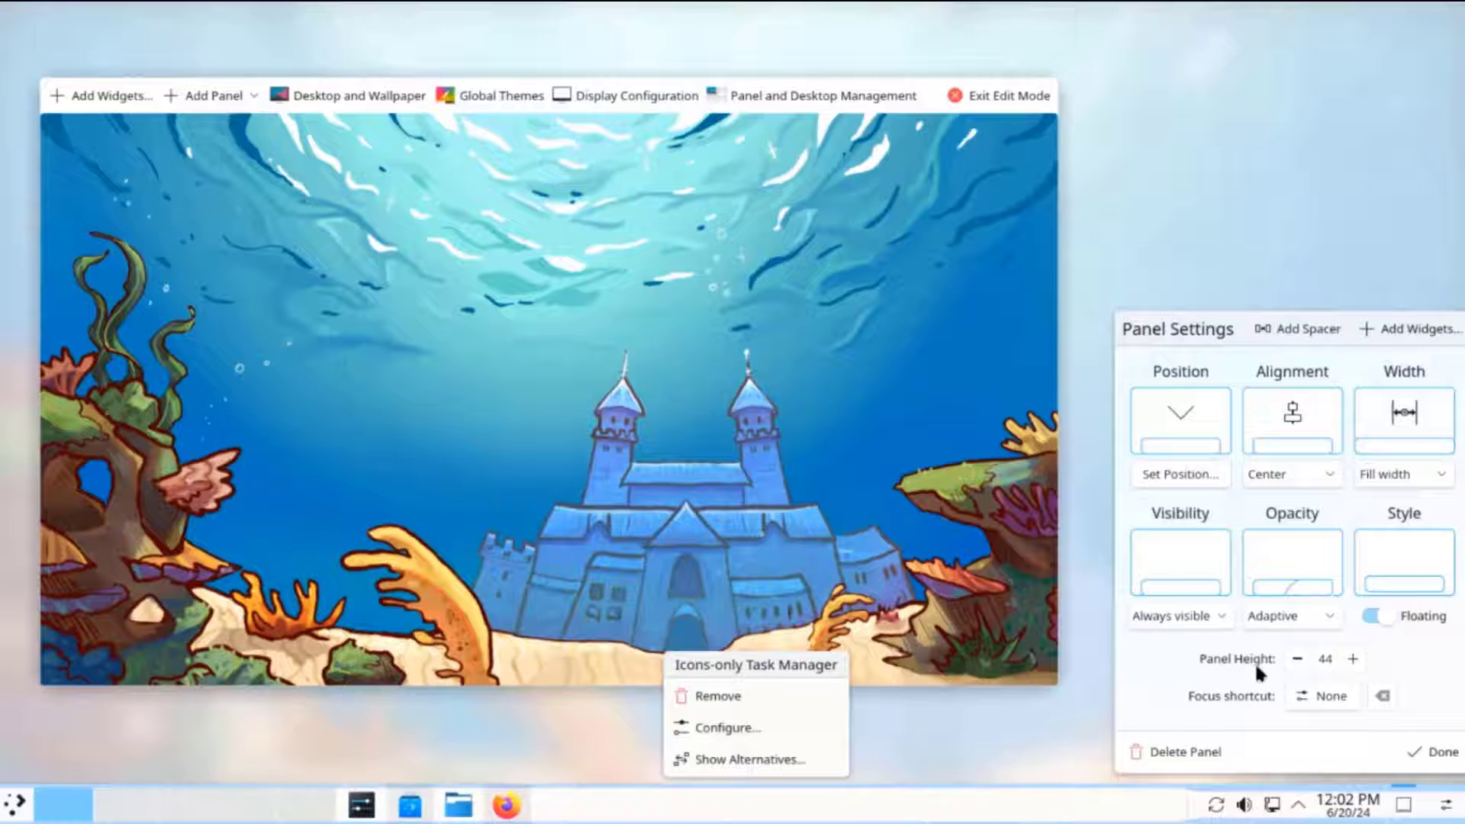
left_click(1352, 654)
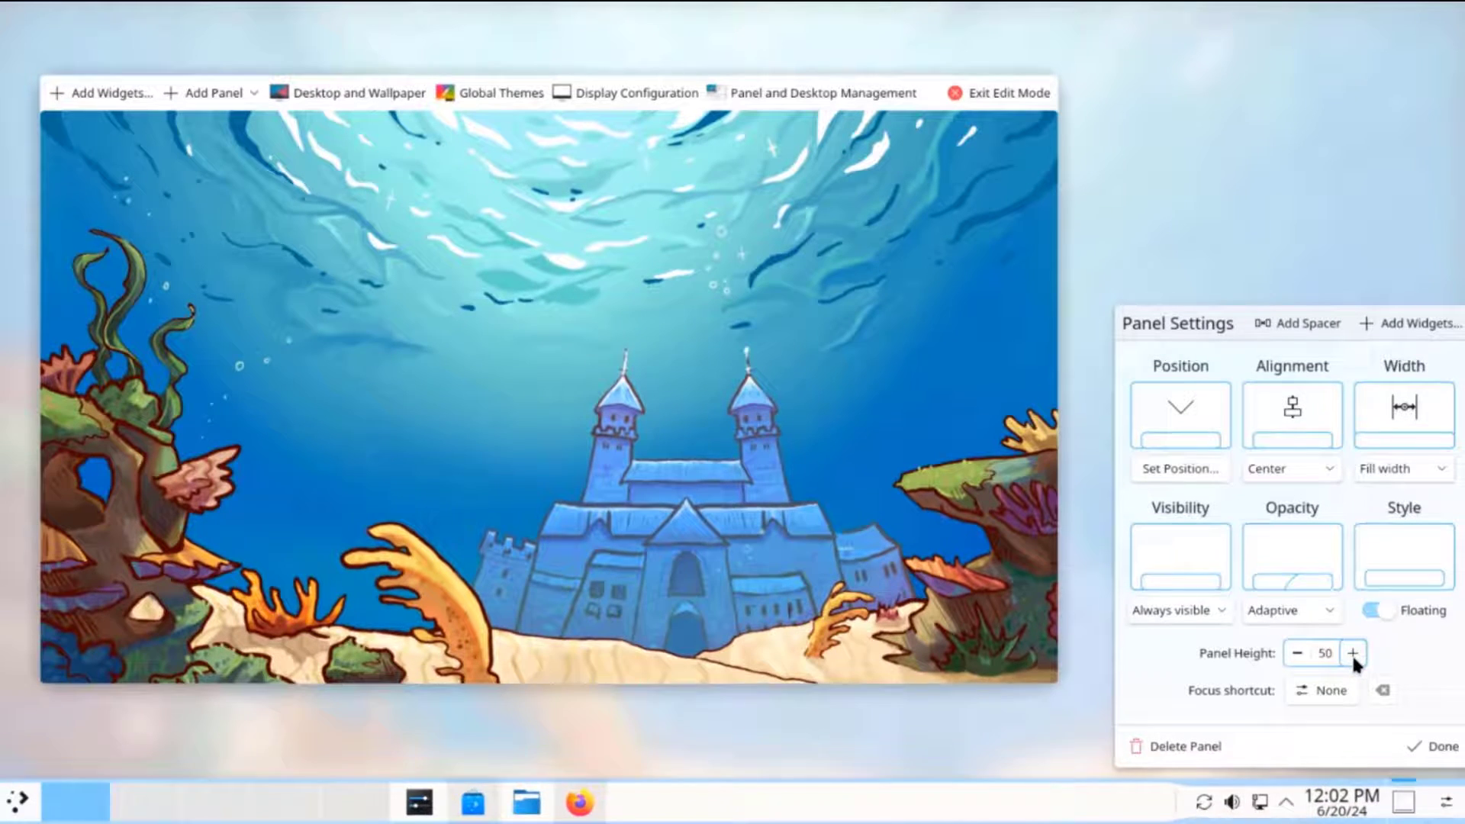
left_click(1354, 654)
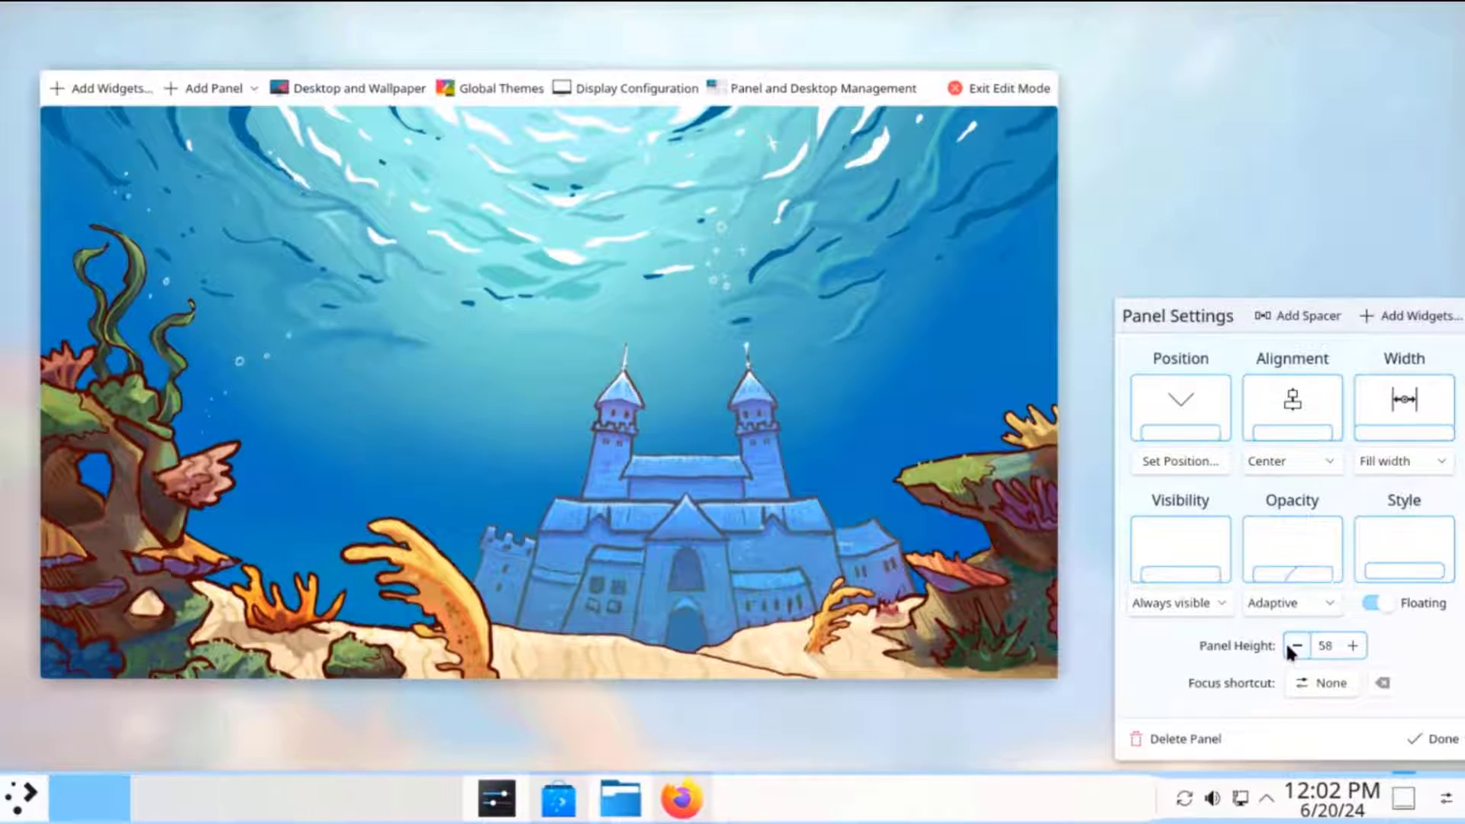
left_click(1298, 646)
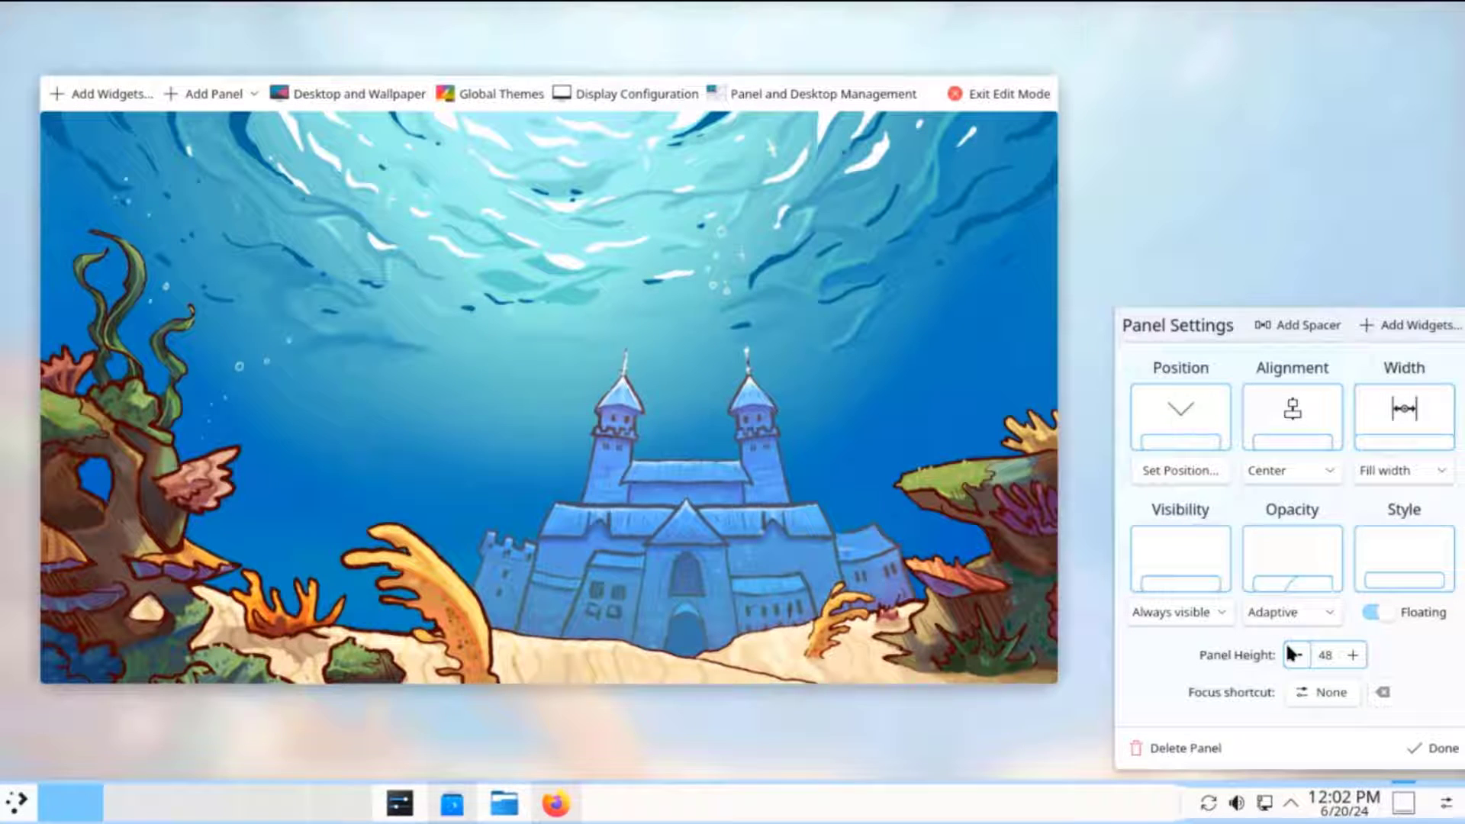
left_click(1296, 655)
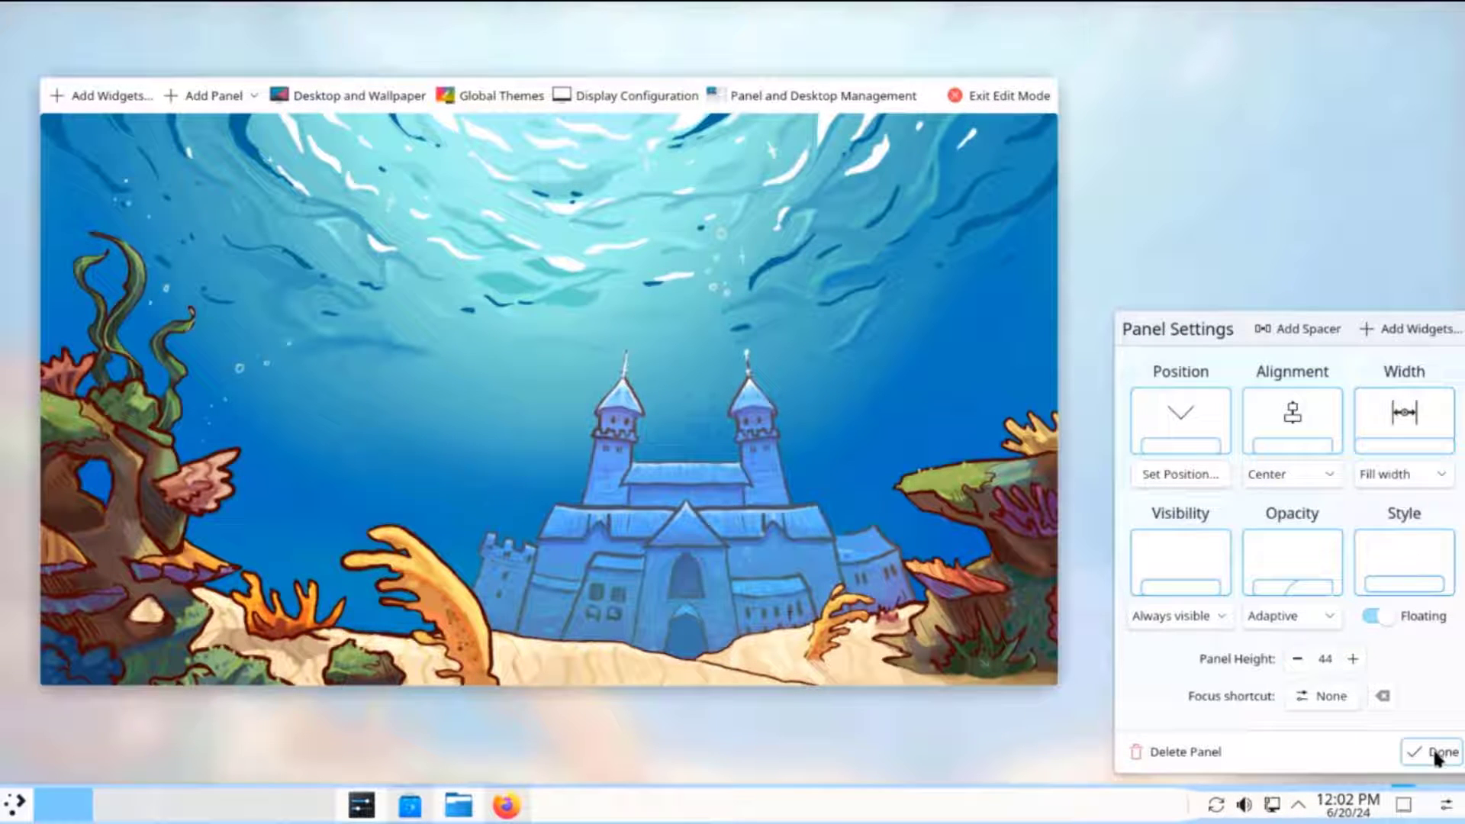
left_click(1434, 751)
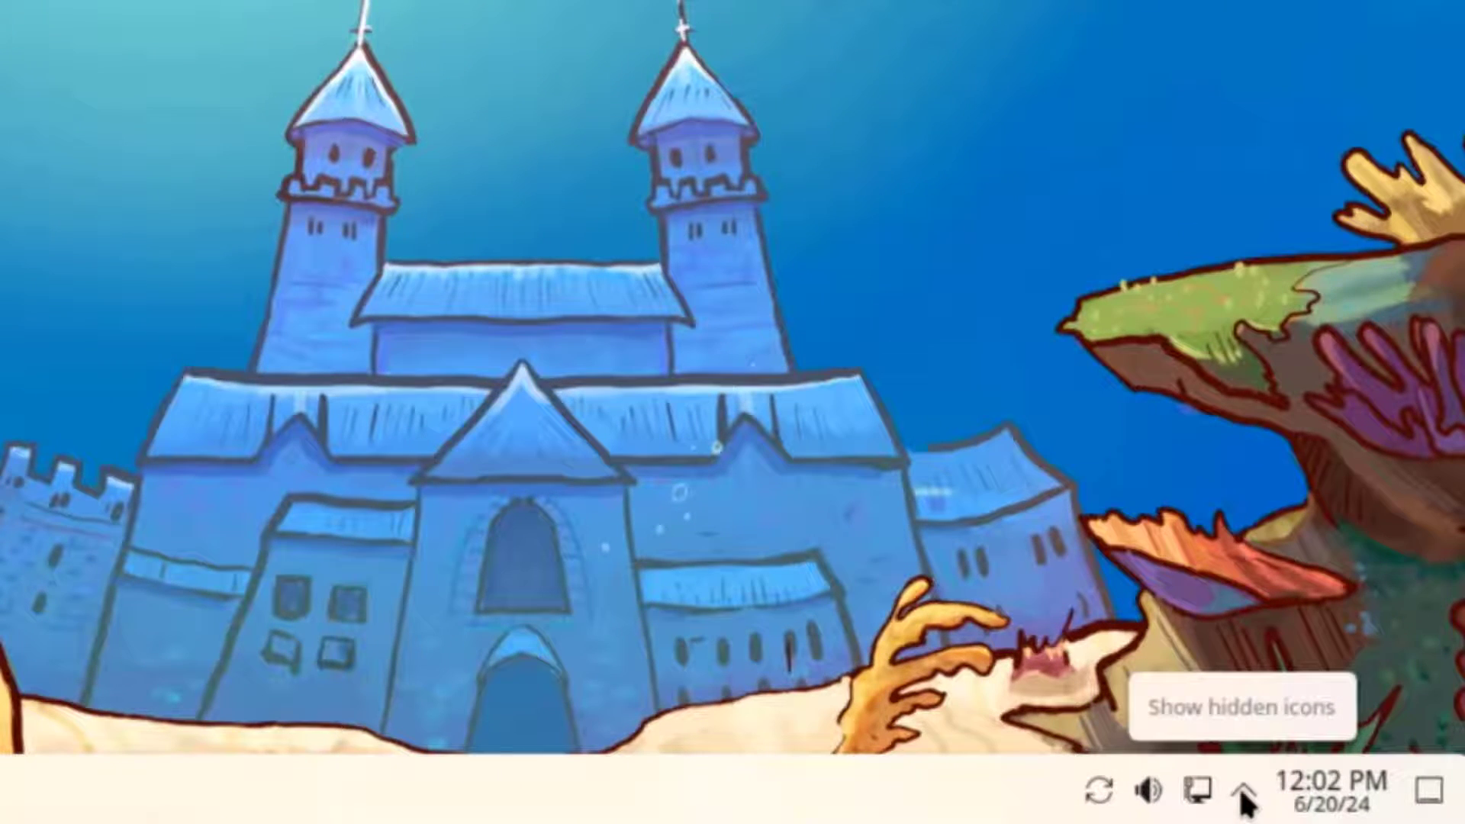
Expand the system tray's hidden icons to show Status and Notifications
left_click(1239, 797)
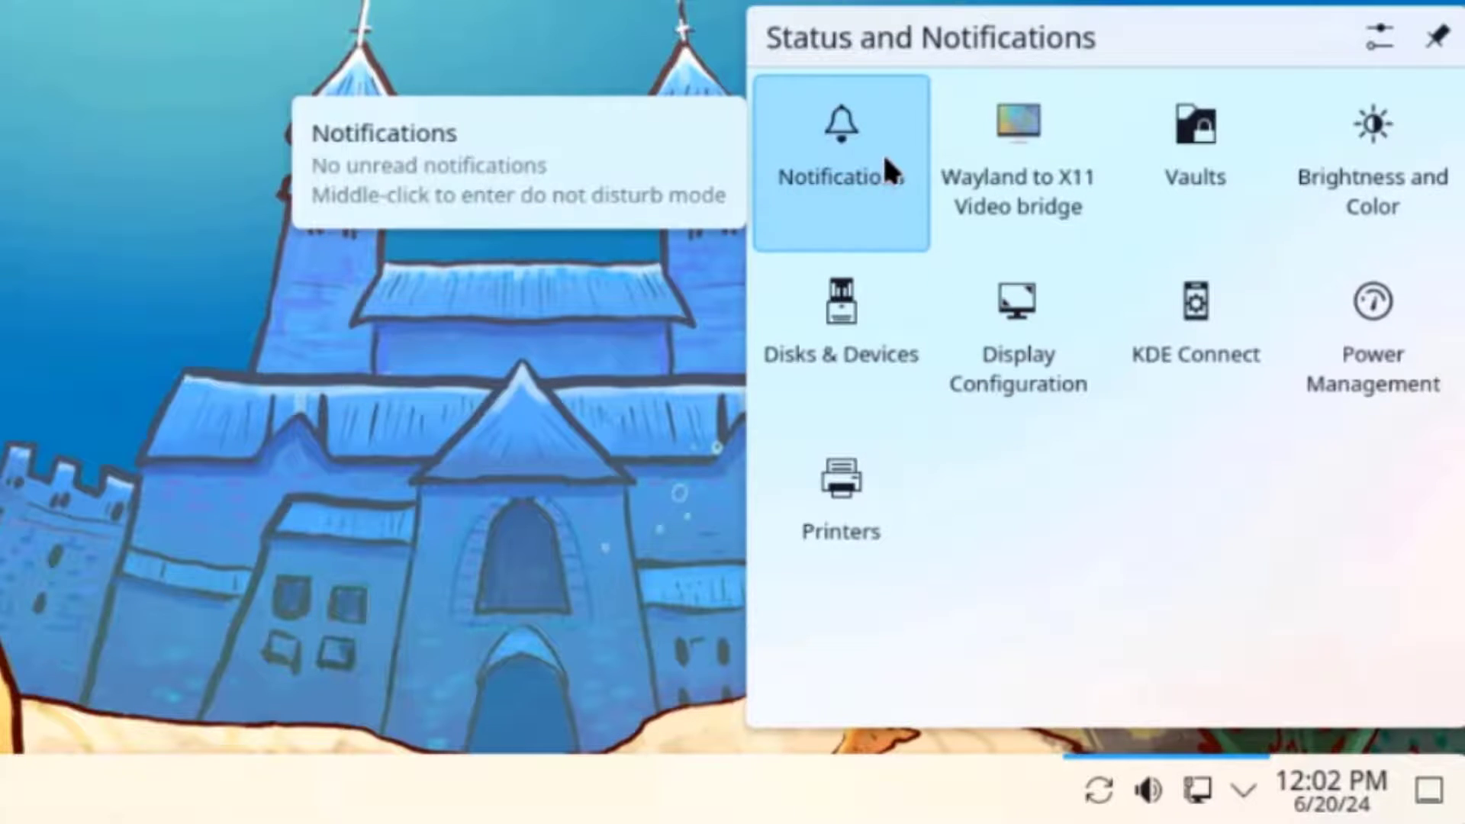
mouse_move(1014, 179)
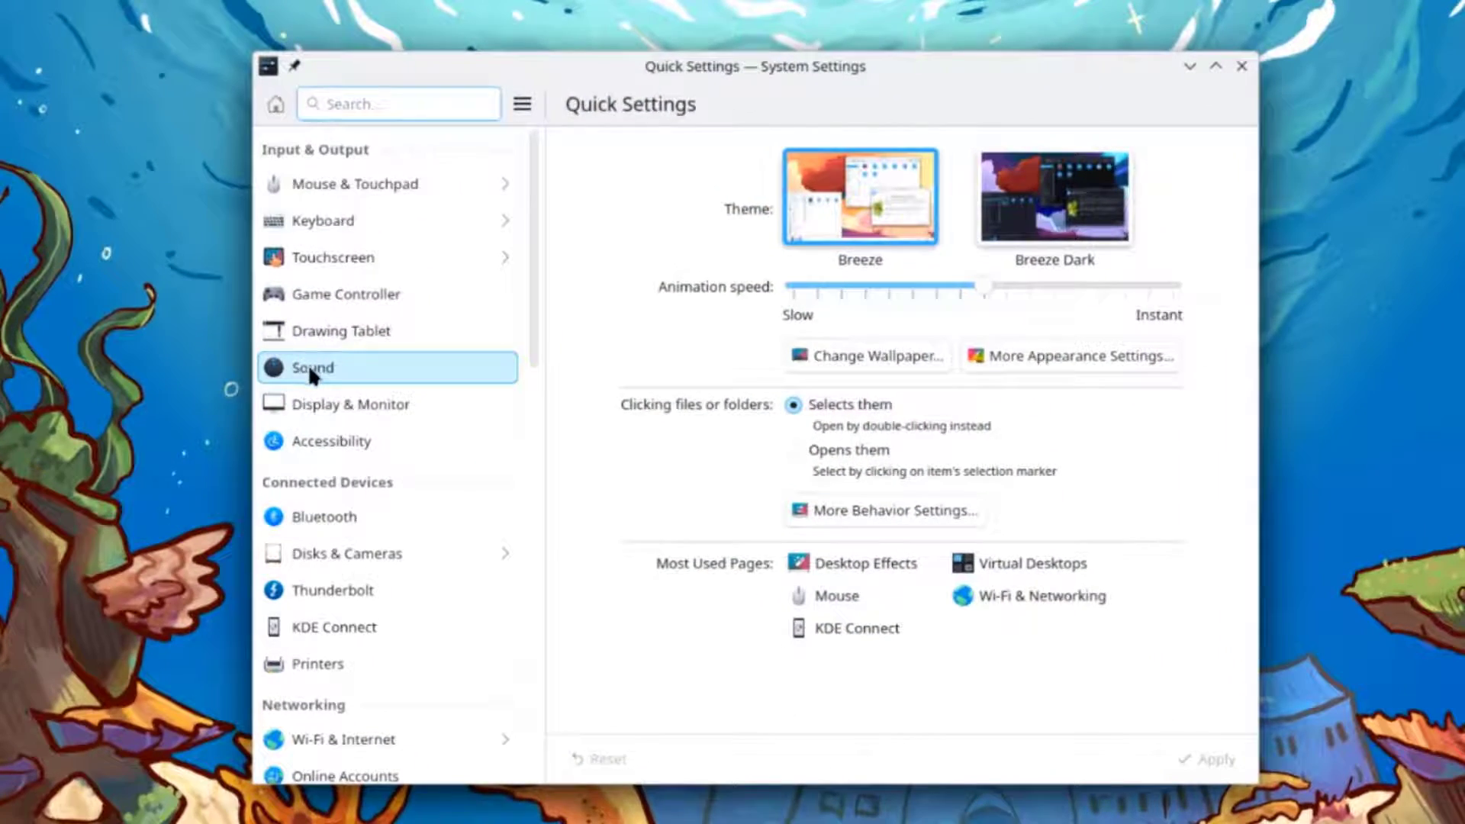
View the Sound page and its Volume Controls subpage, then close System Settings
left_click(312, 368)
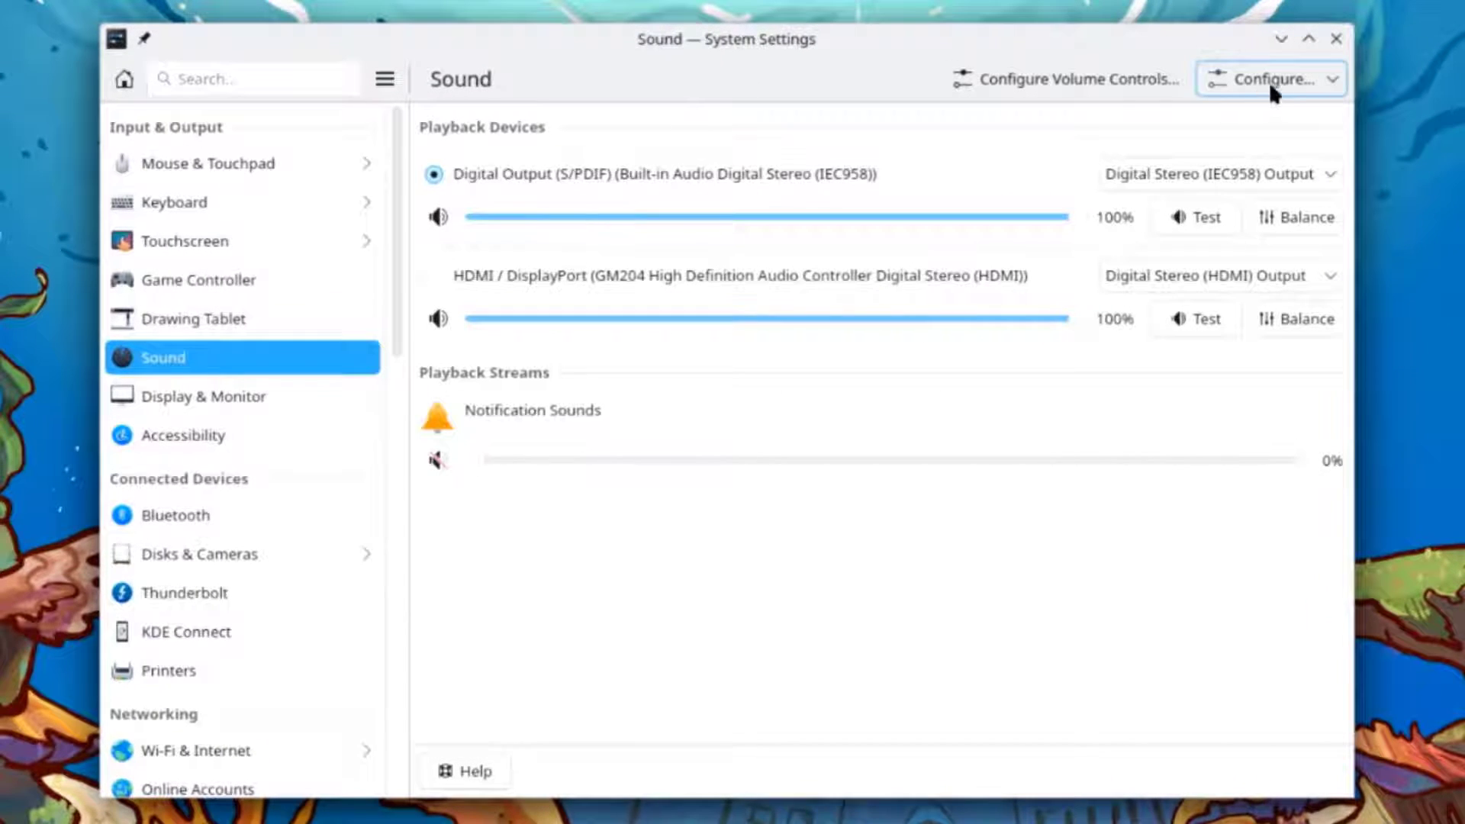
left_click(1274, 80)
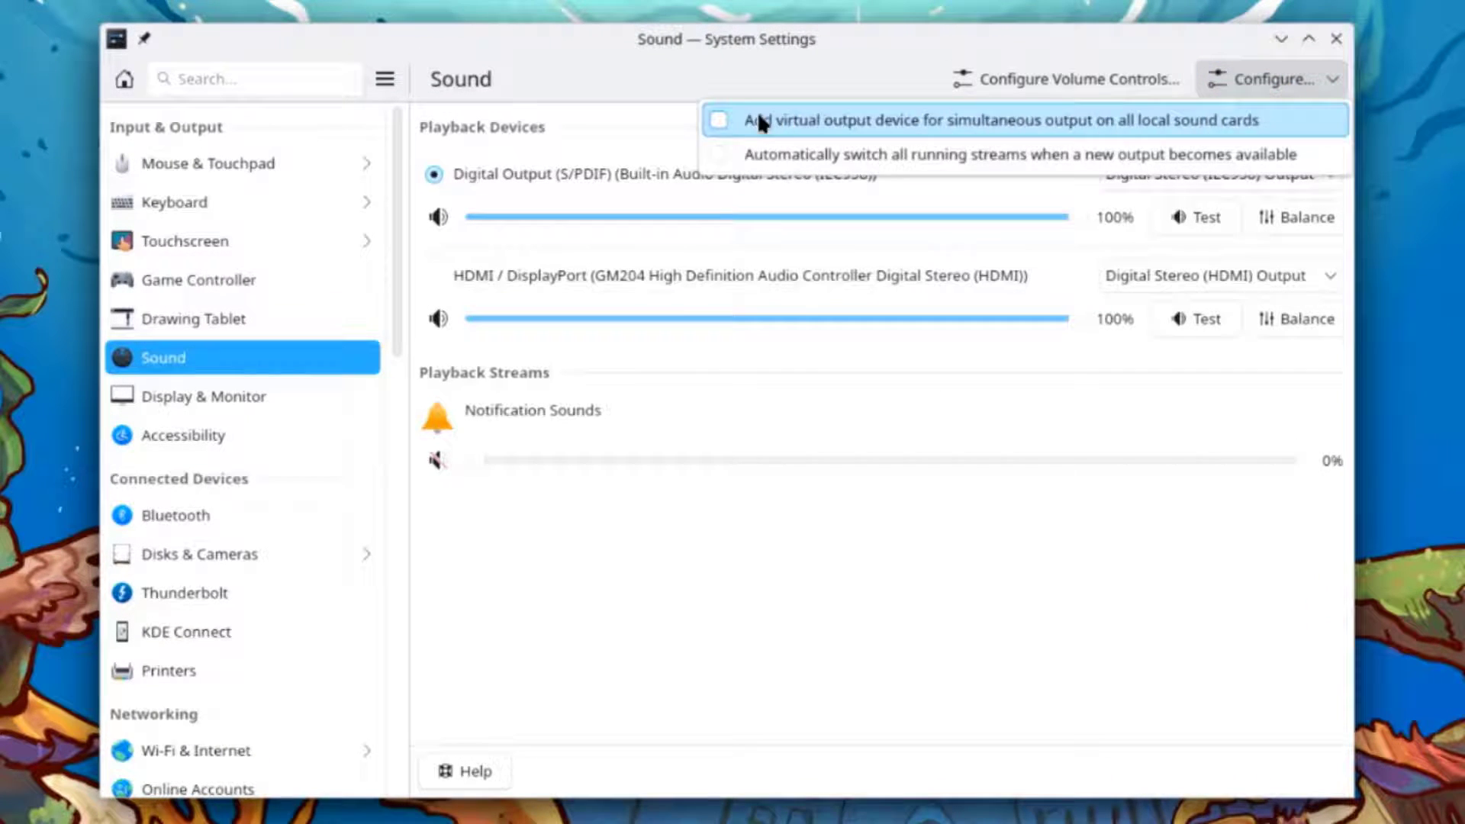
mouse_move(795, 145)
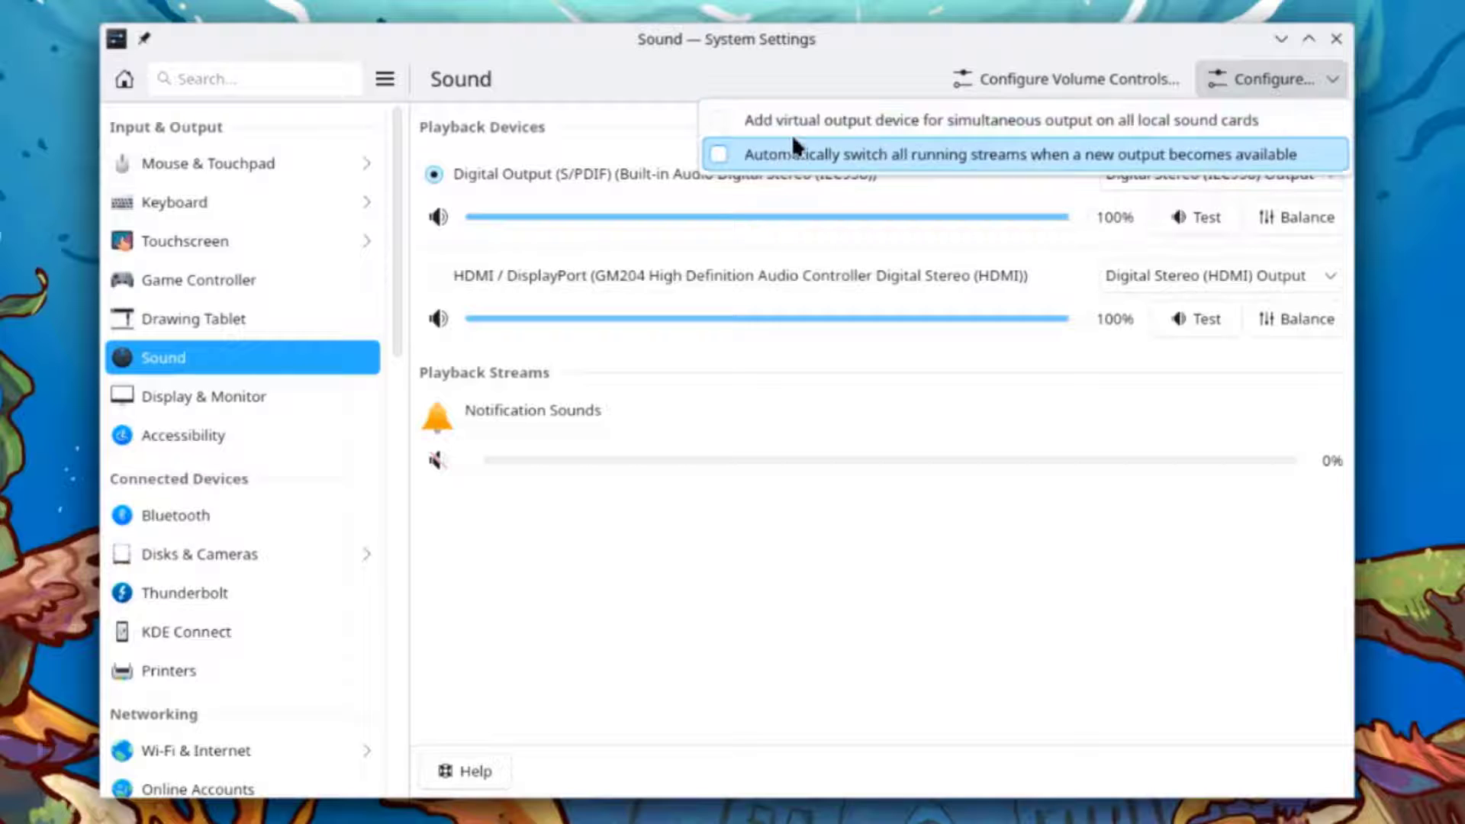
left_click(1070, 79)
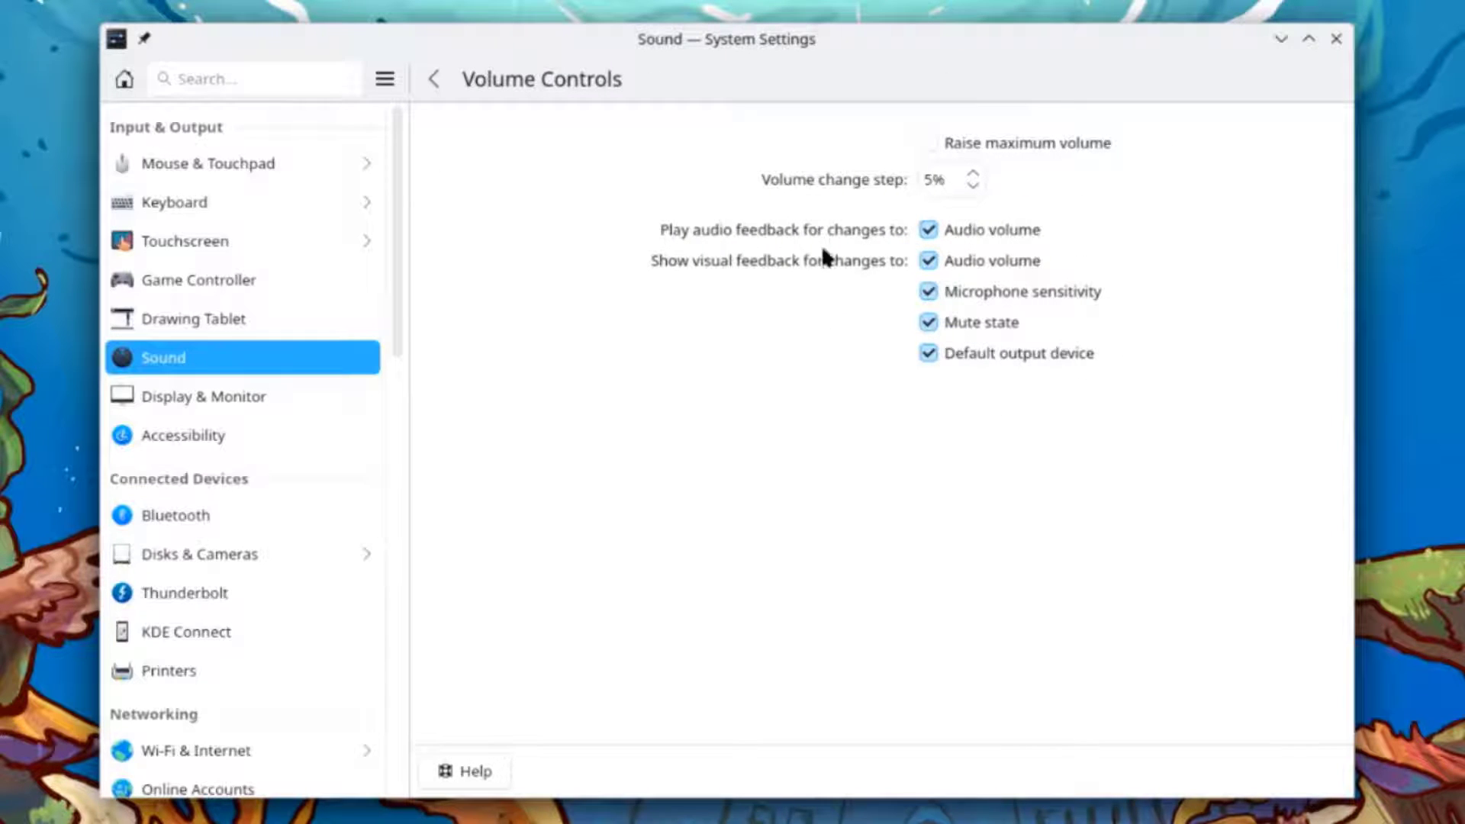
left_click(1335, 41)
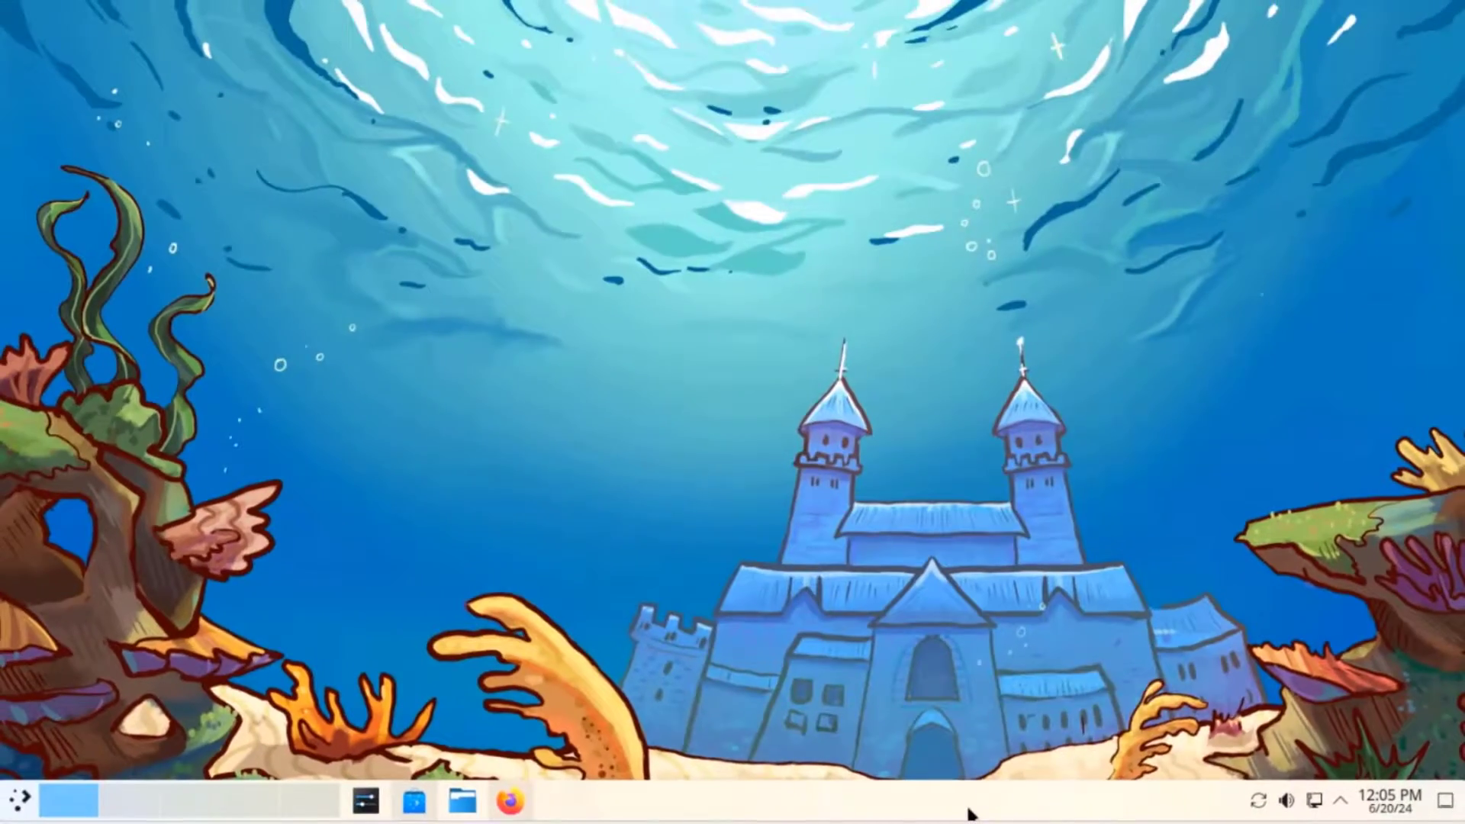
right_click(370, 802)
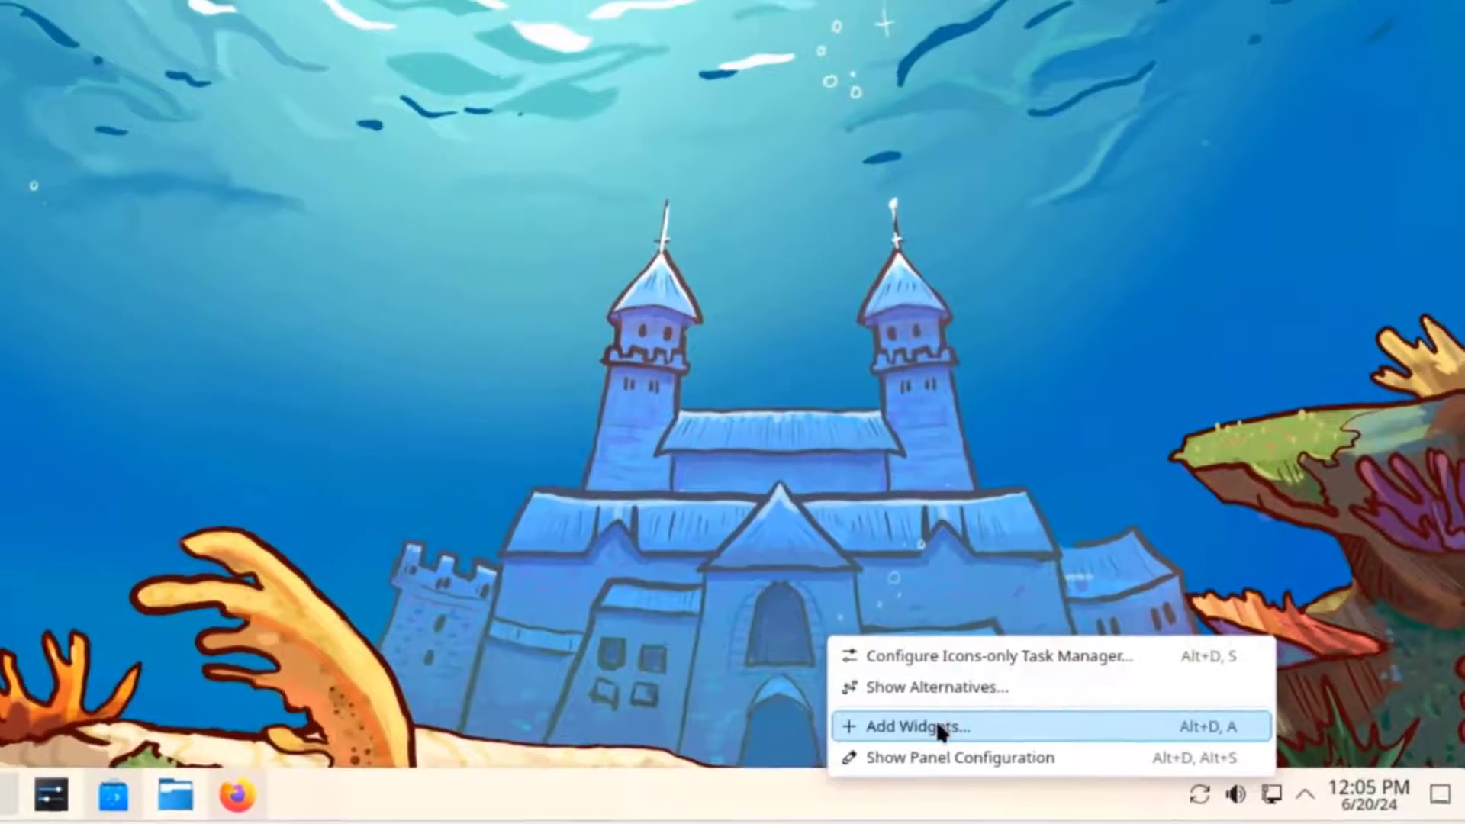
left_click(922, 727)
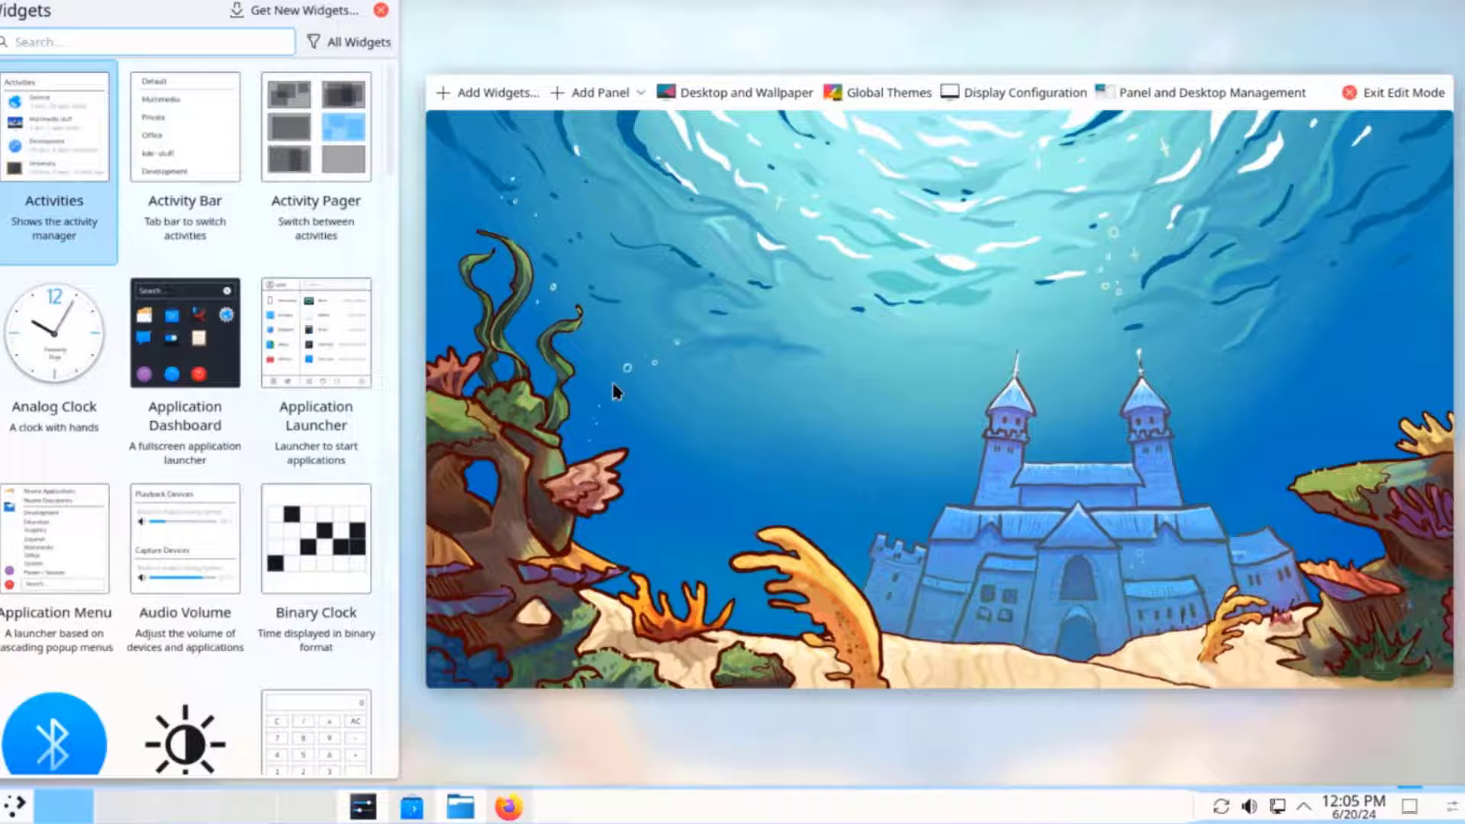
scroll("down", 3)
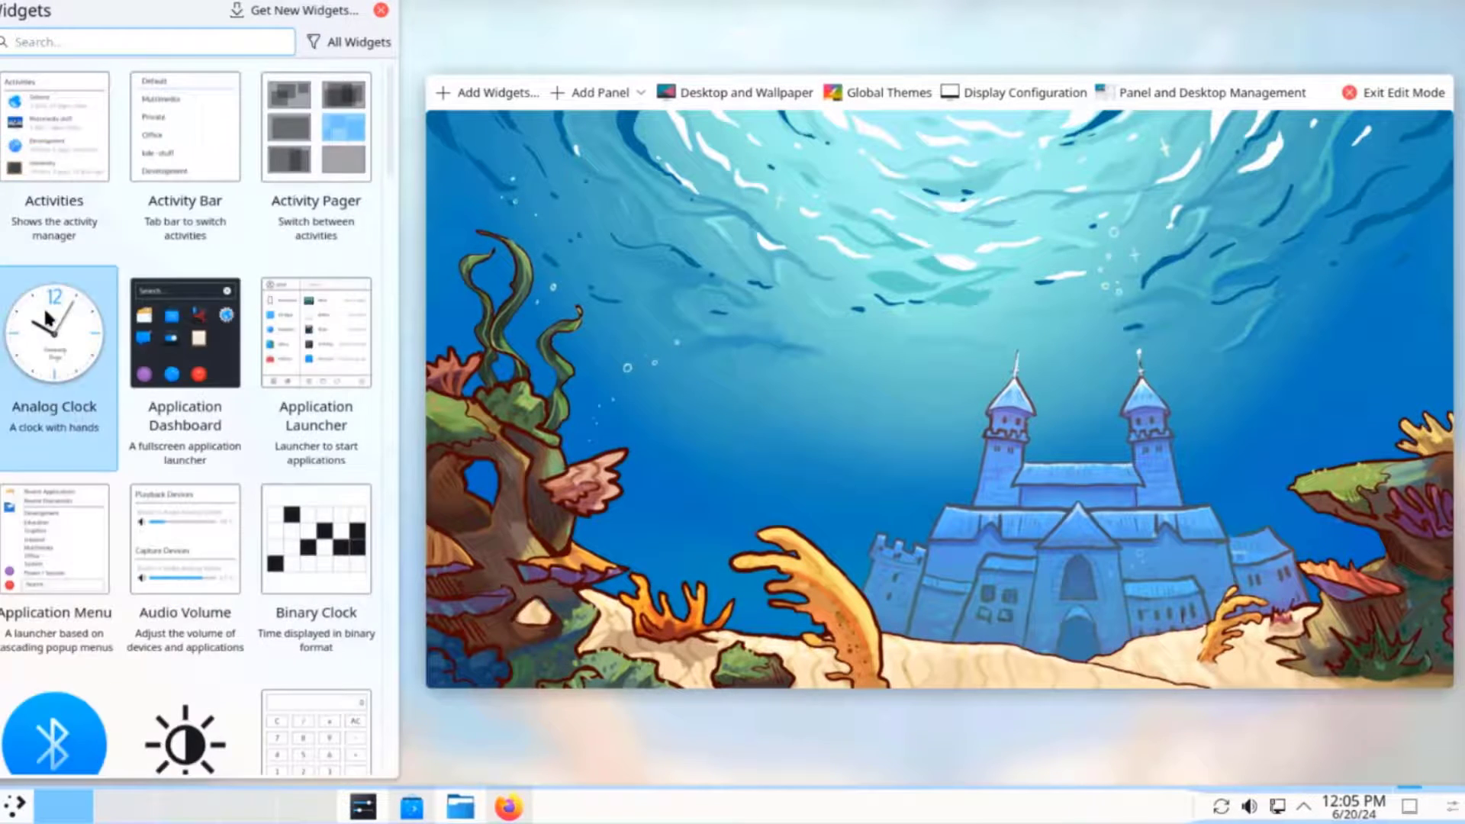
left_click_drag(54, 330, 911, 332)
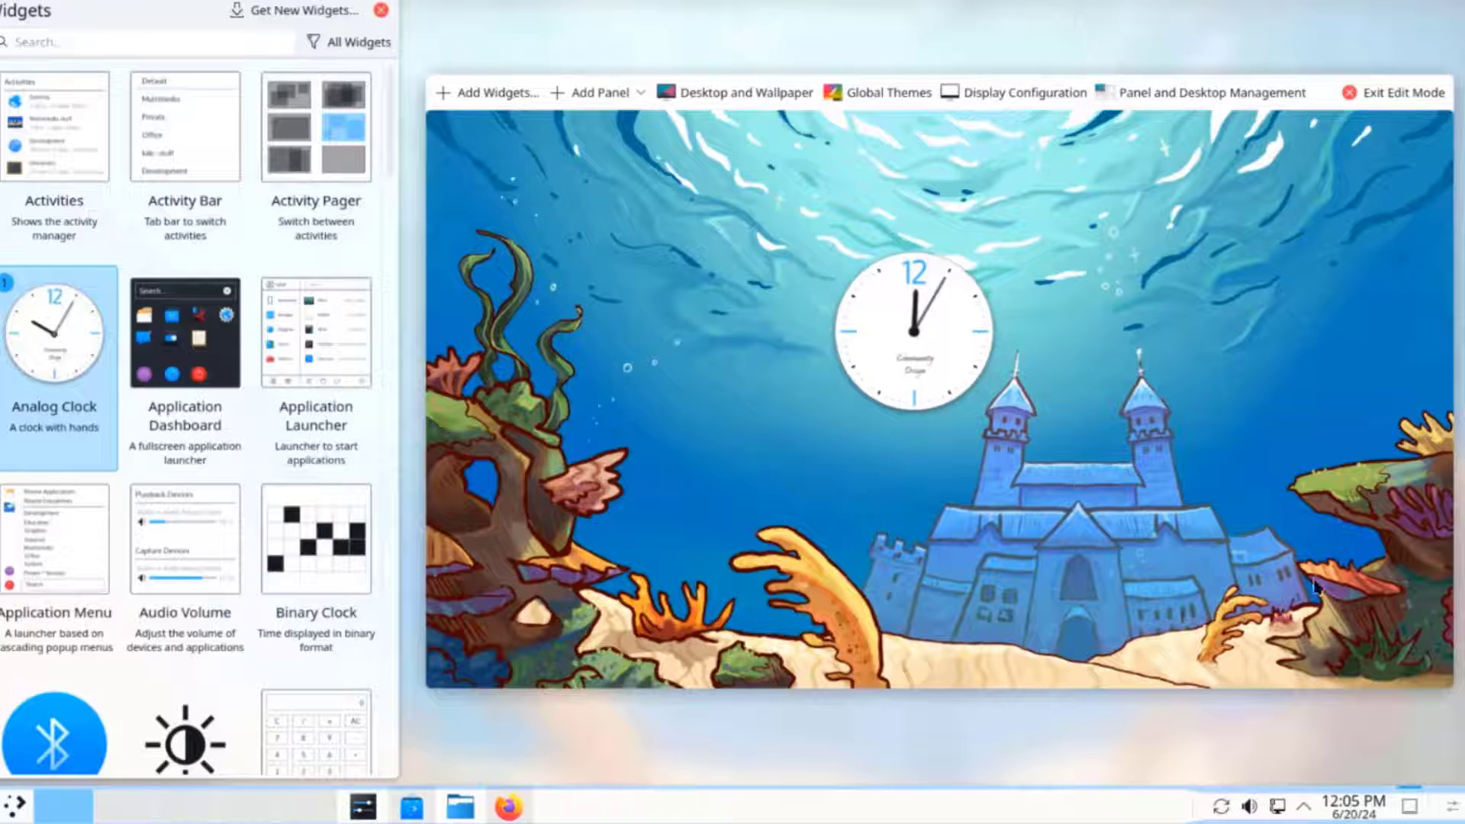
right_click(910, 331)
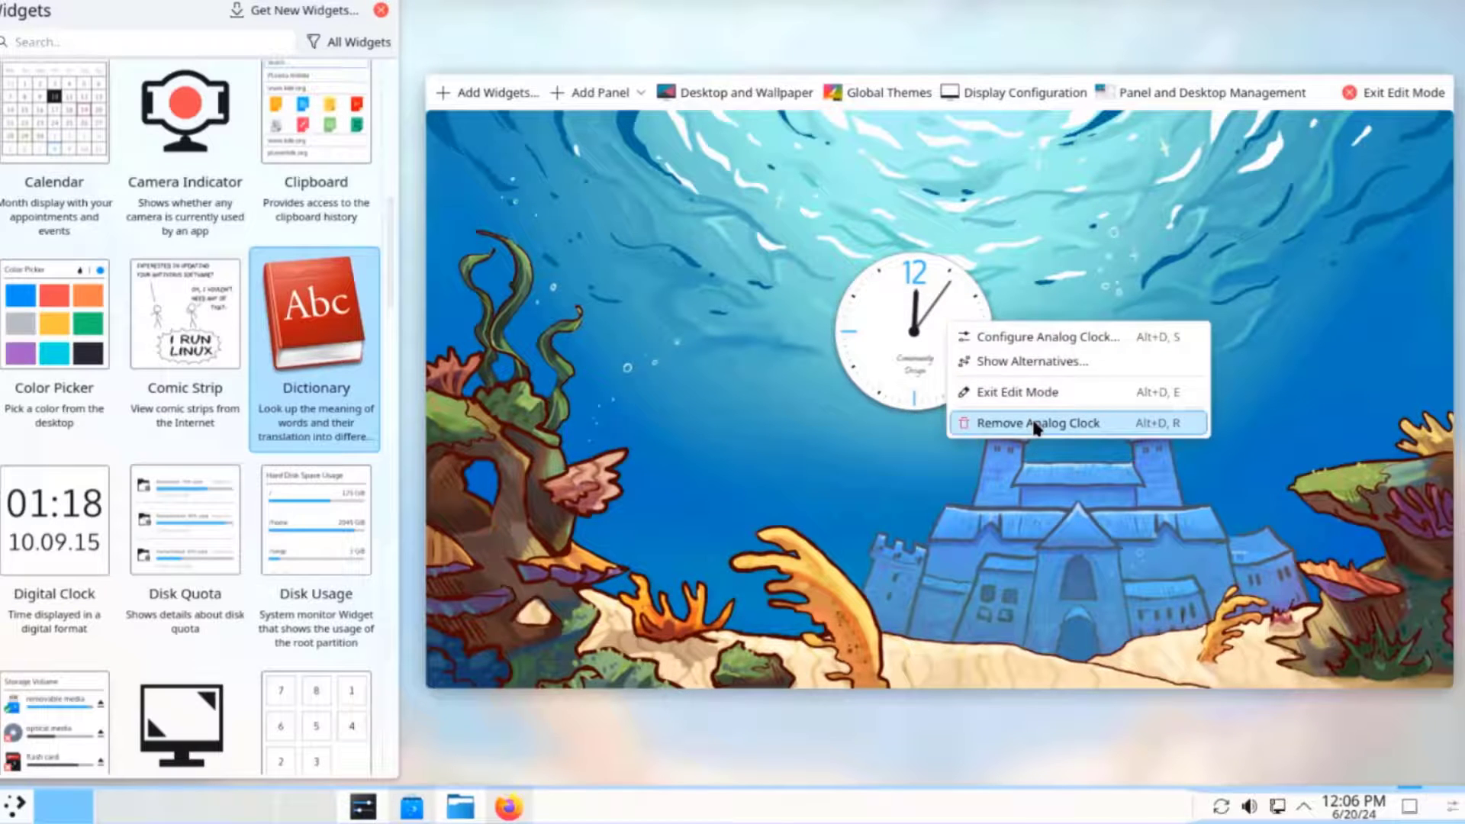
left_click(1040, 423)
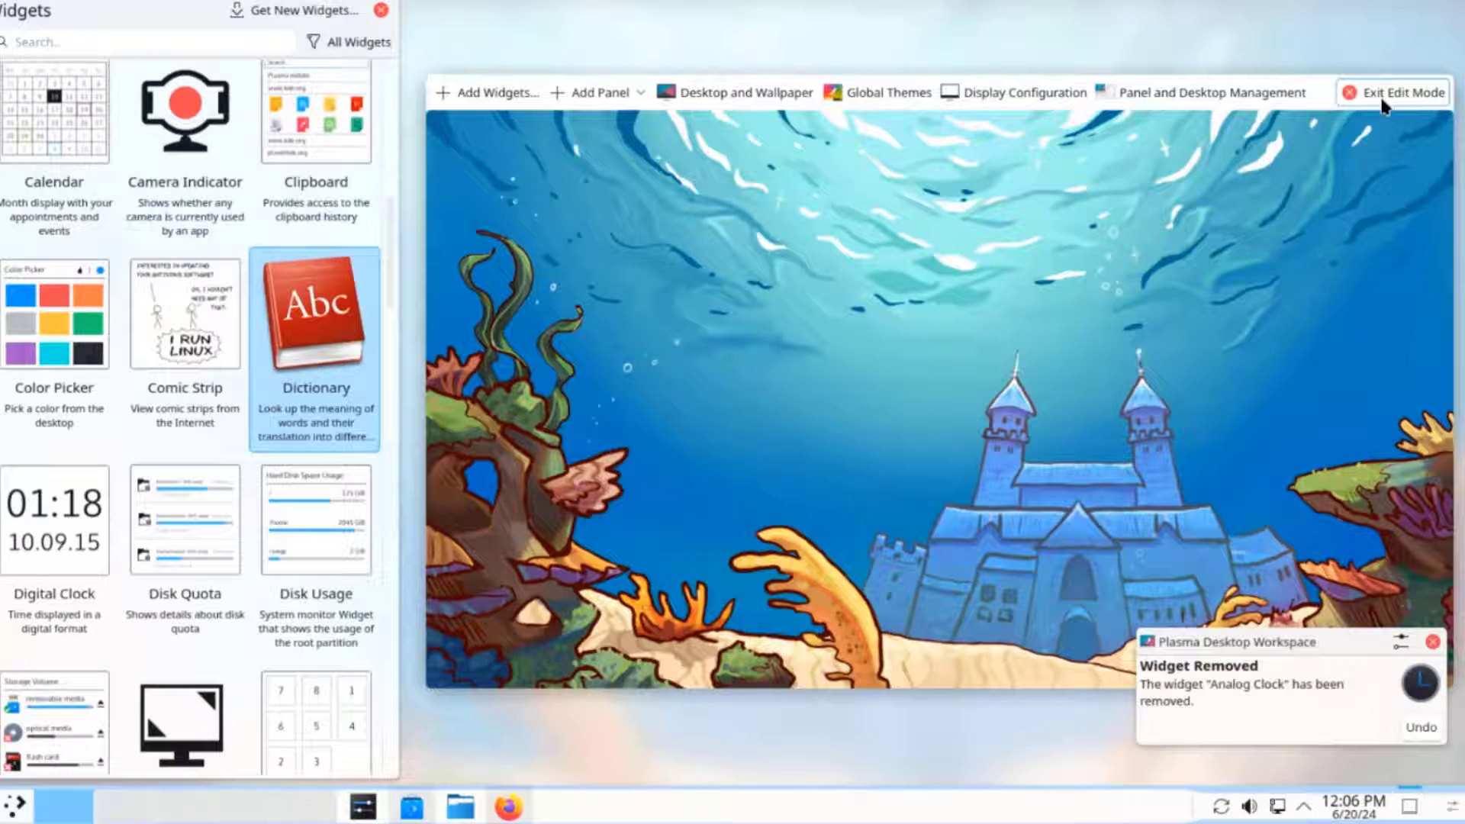
left_click(1387, 95)
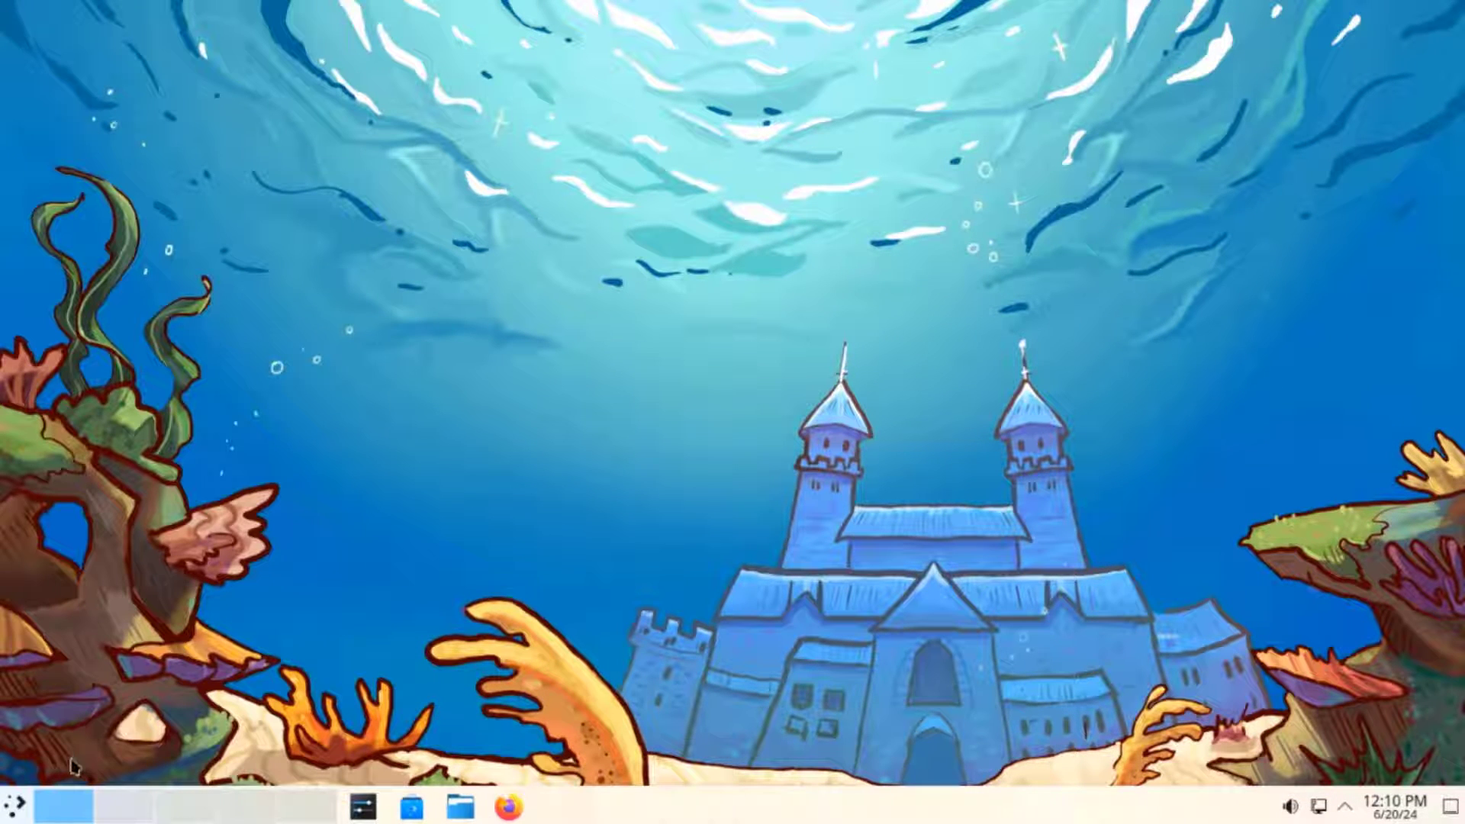
mouse_move(11, 804)
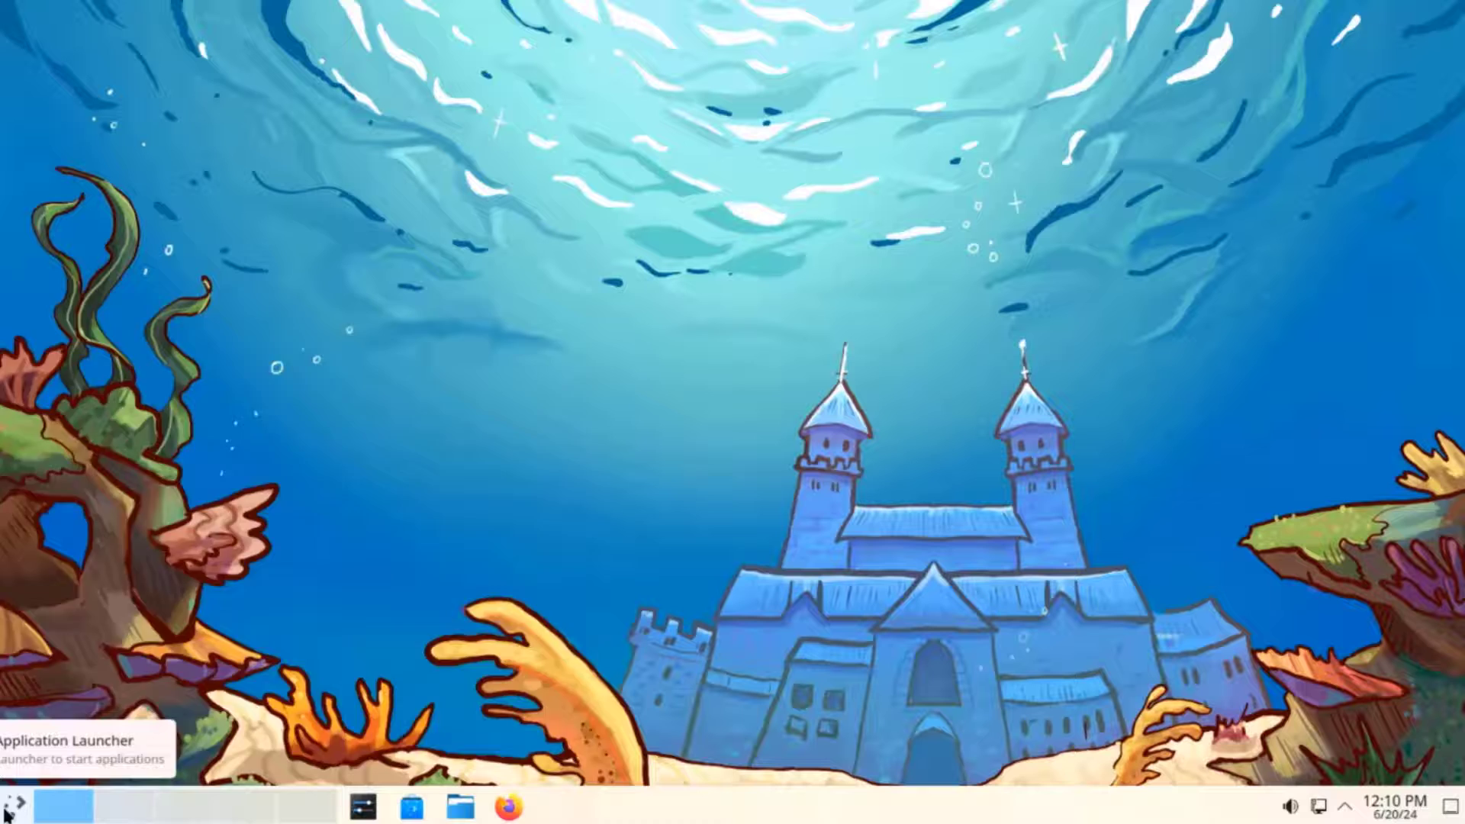
Search 'ka' in the Application Launcher and launch Kate
left_click(13, 799)
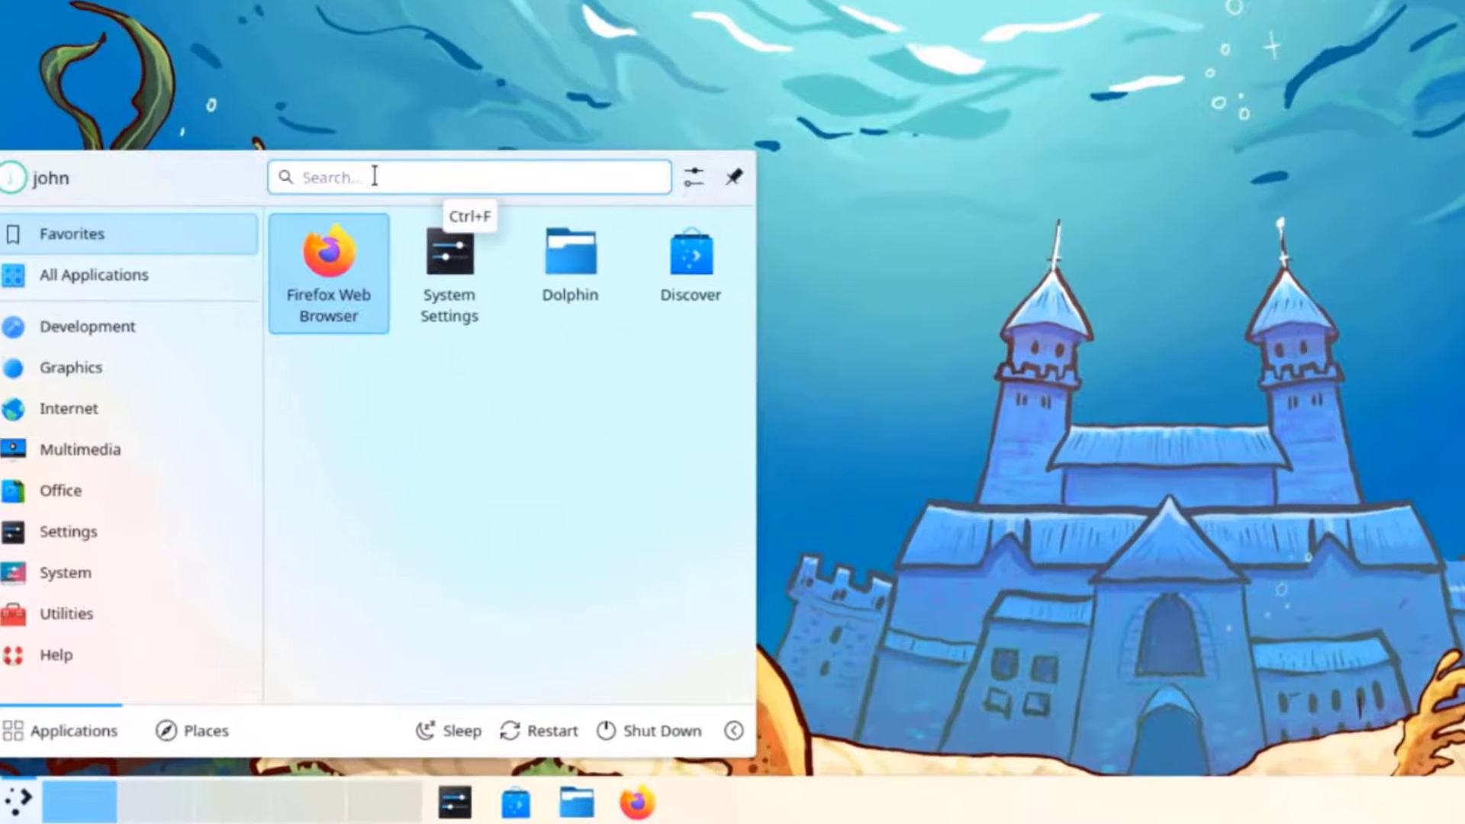
type("kate")
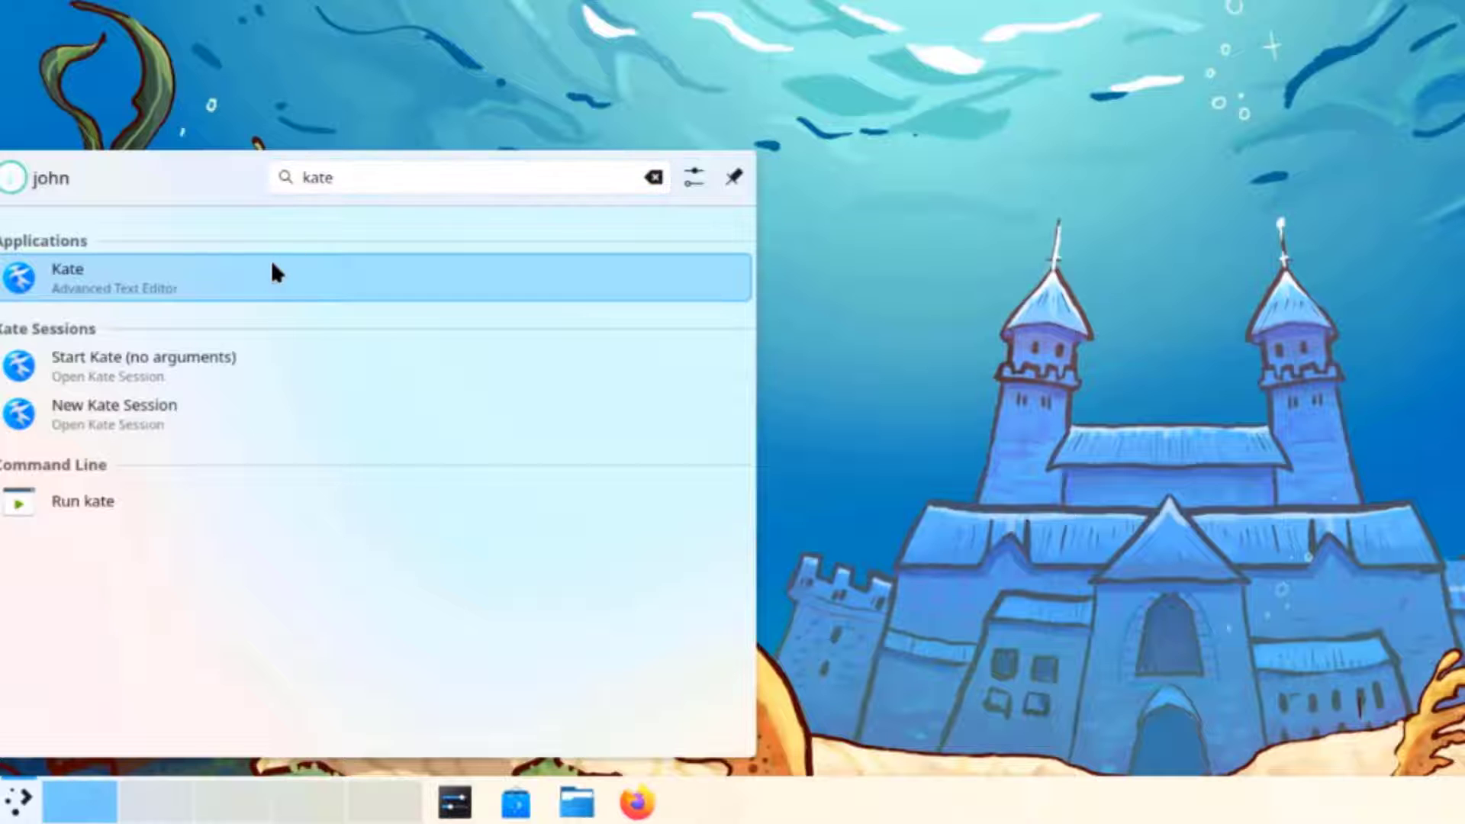
left_click(67, 278)
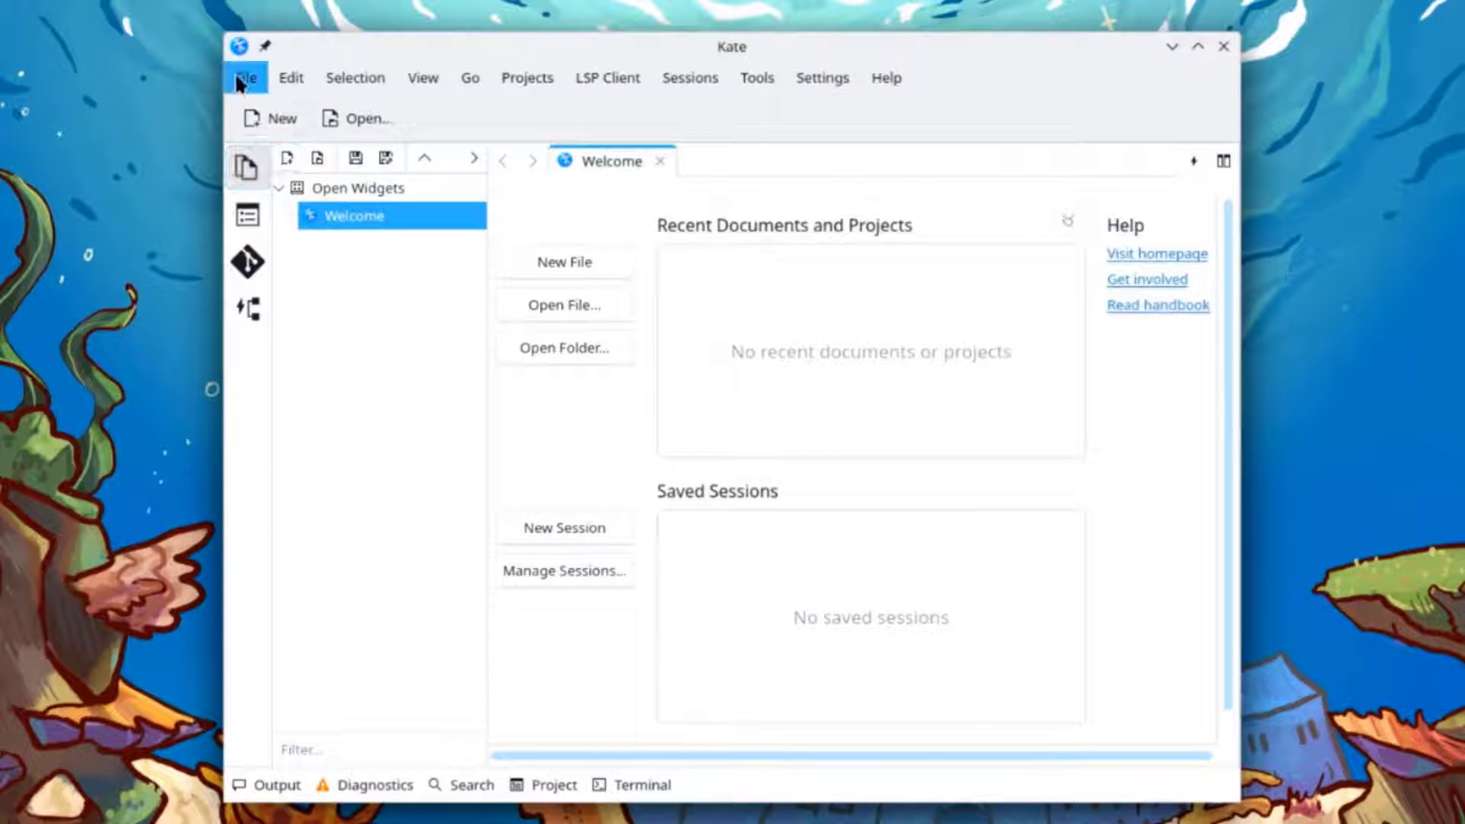
Browse Kate's Edit, Go, Tools and Help menus, and view About Kate's libraries and authors
left_click(295, 77)
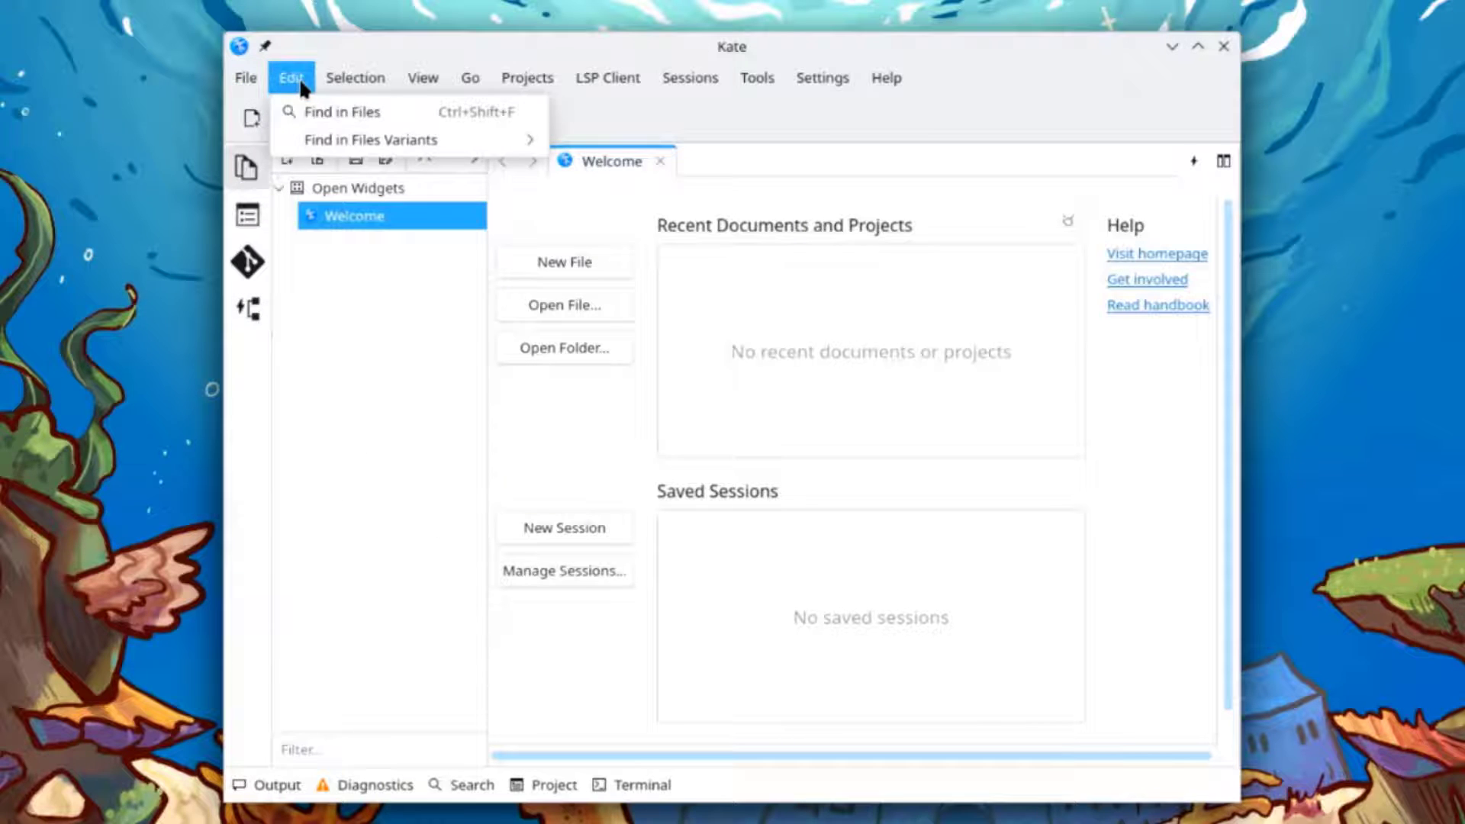
left_click(470, 77)
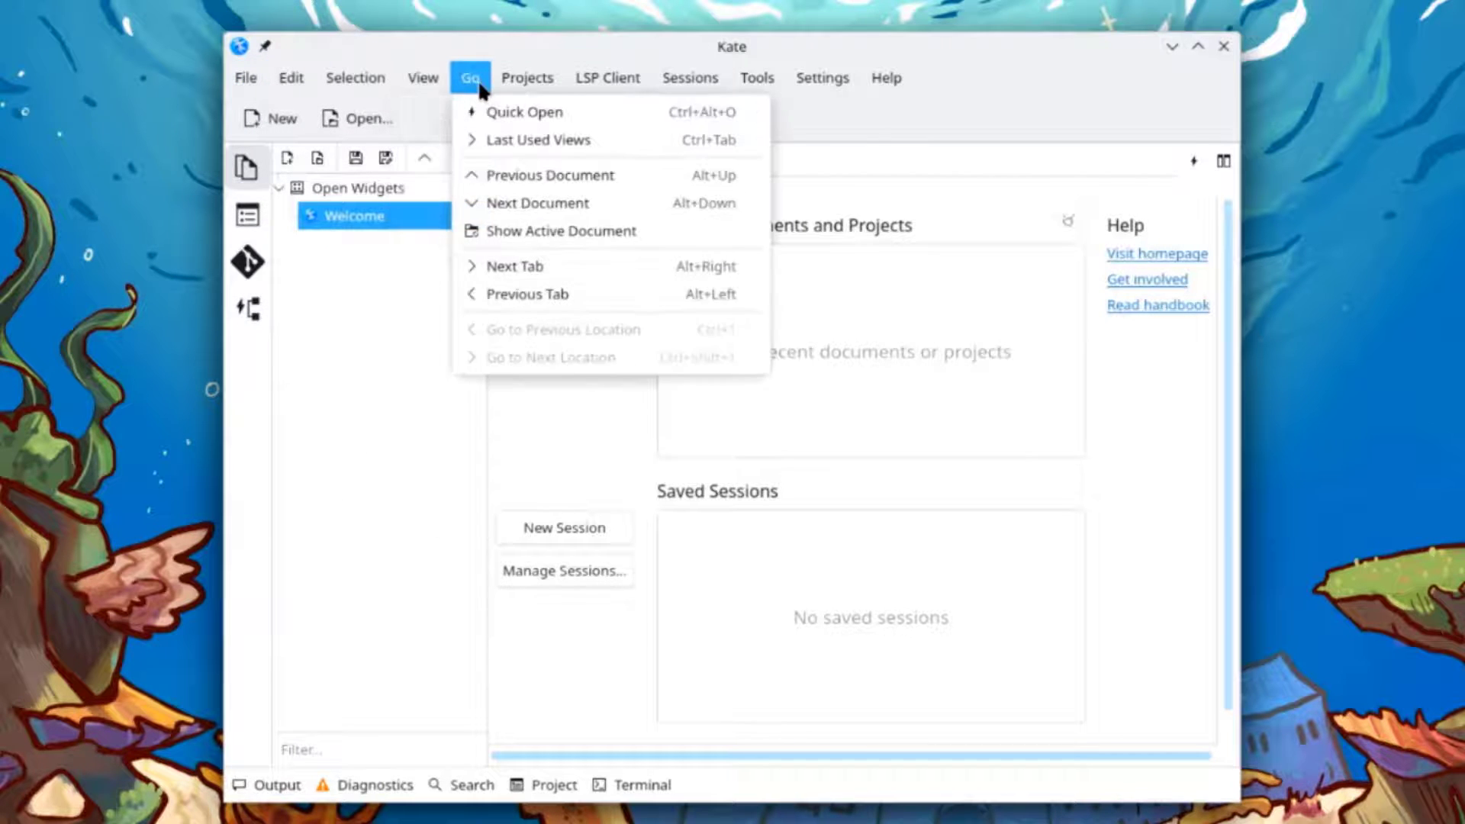
left_click(758, 77)
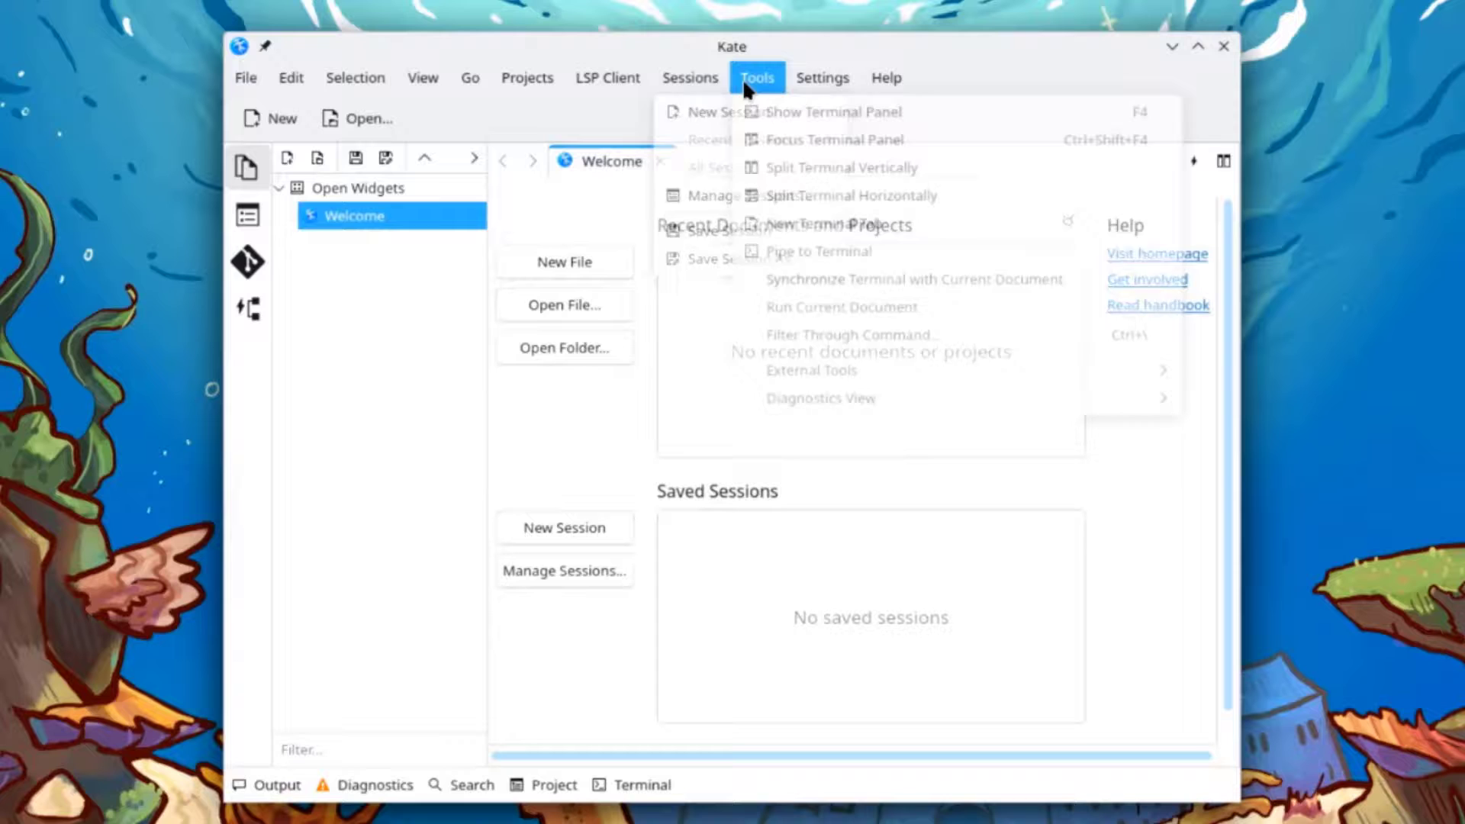
left_click(886, 77)
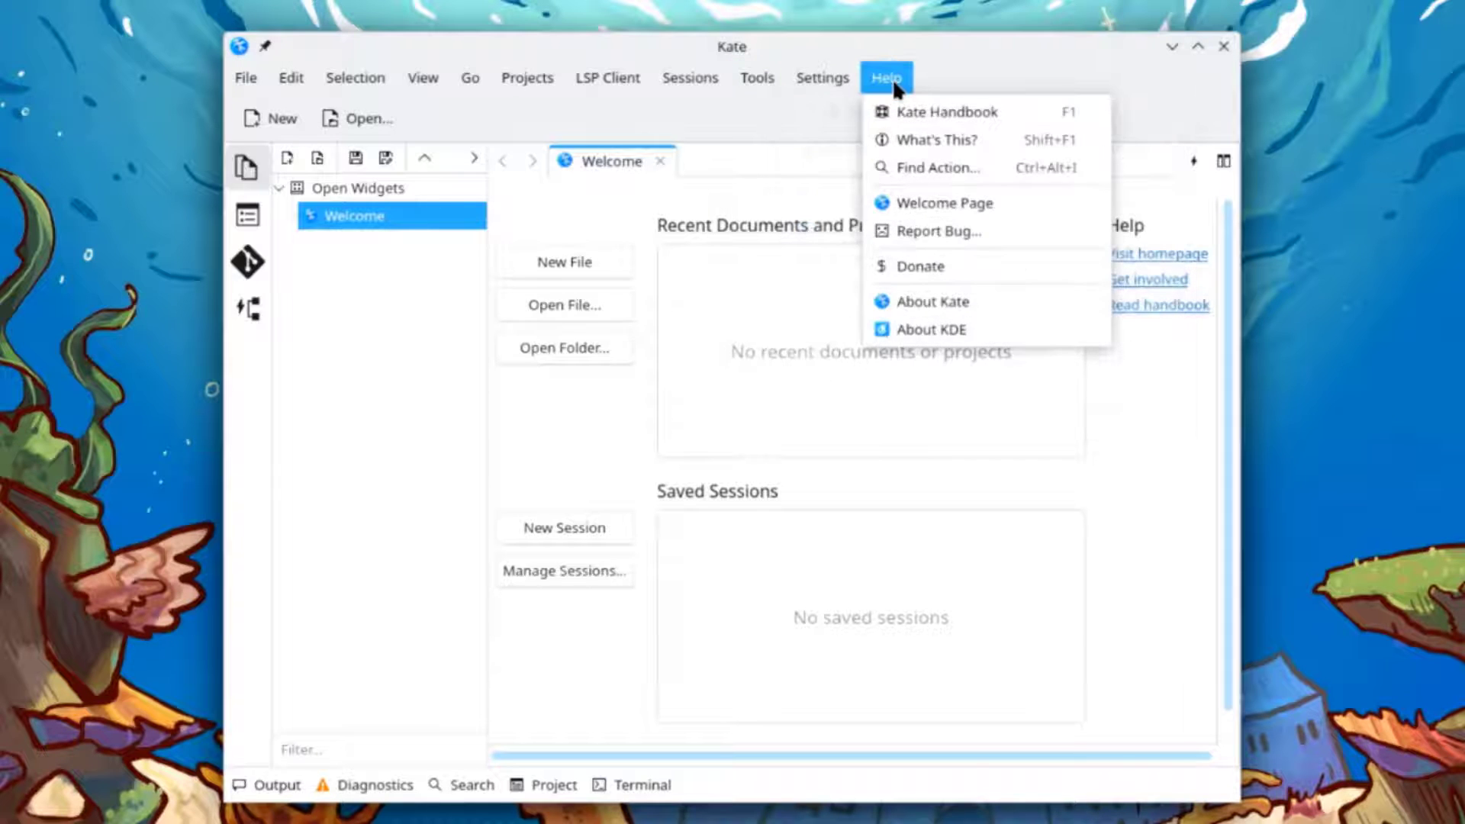
mouse_move(948, 307)
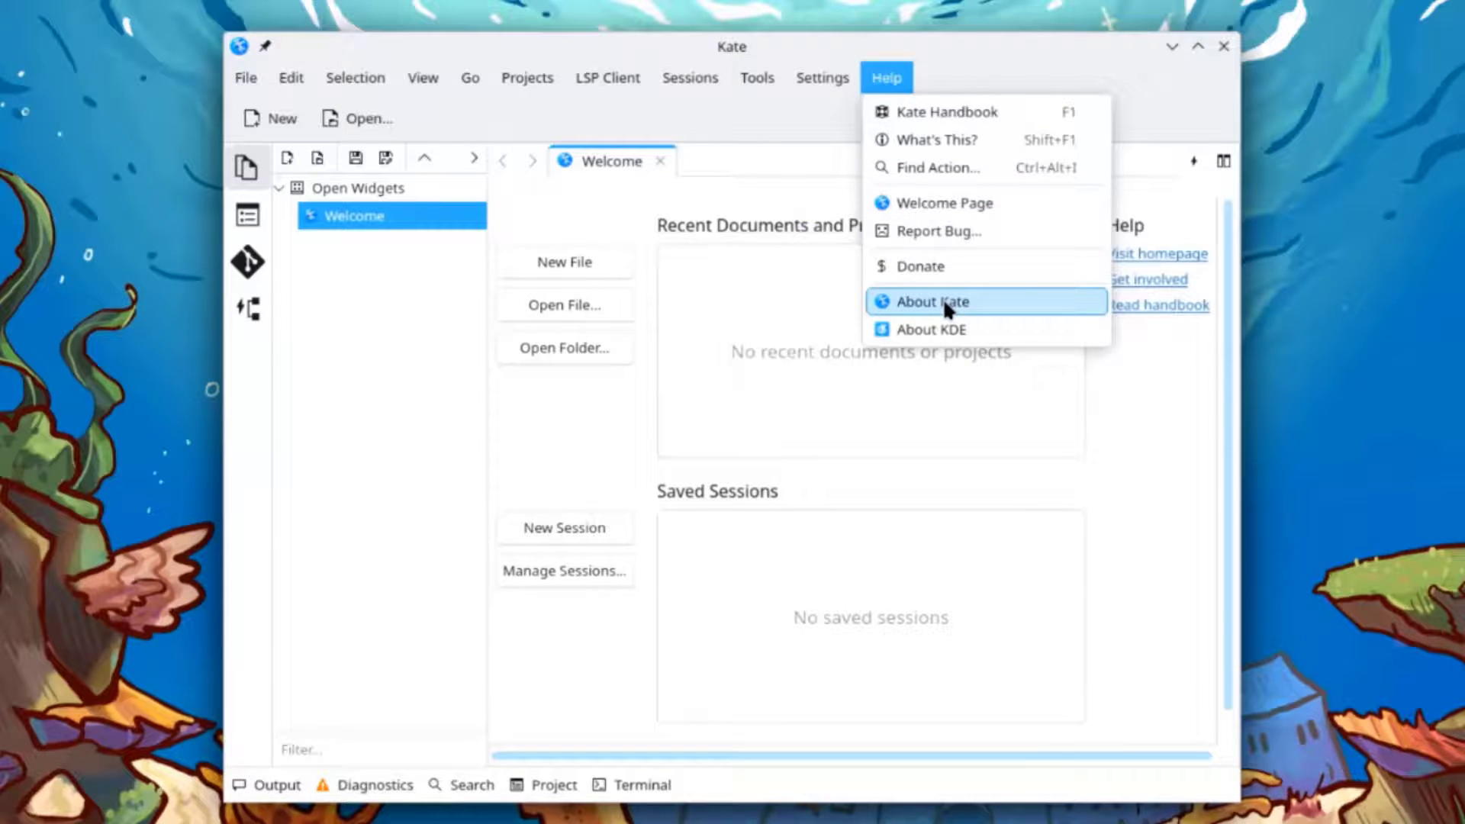
left_click(935, 301)
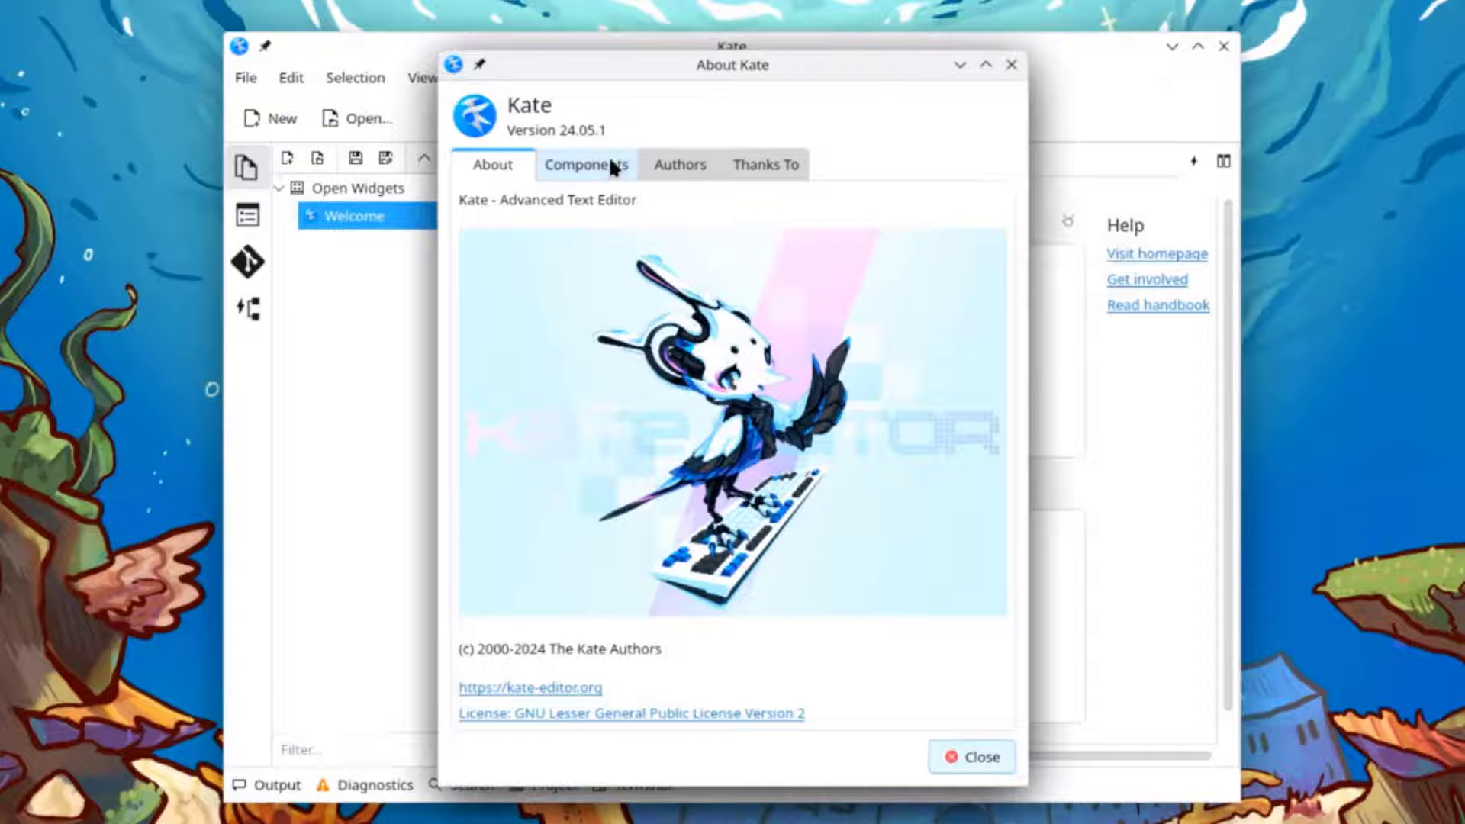
left_click(585, 165)
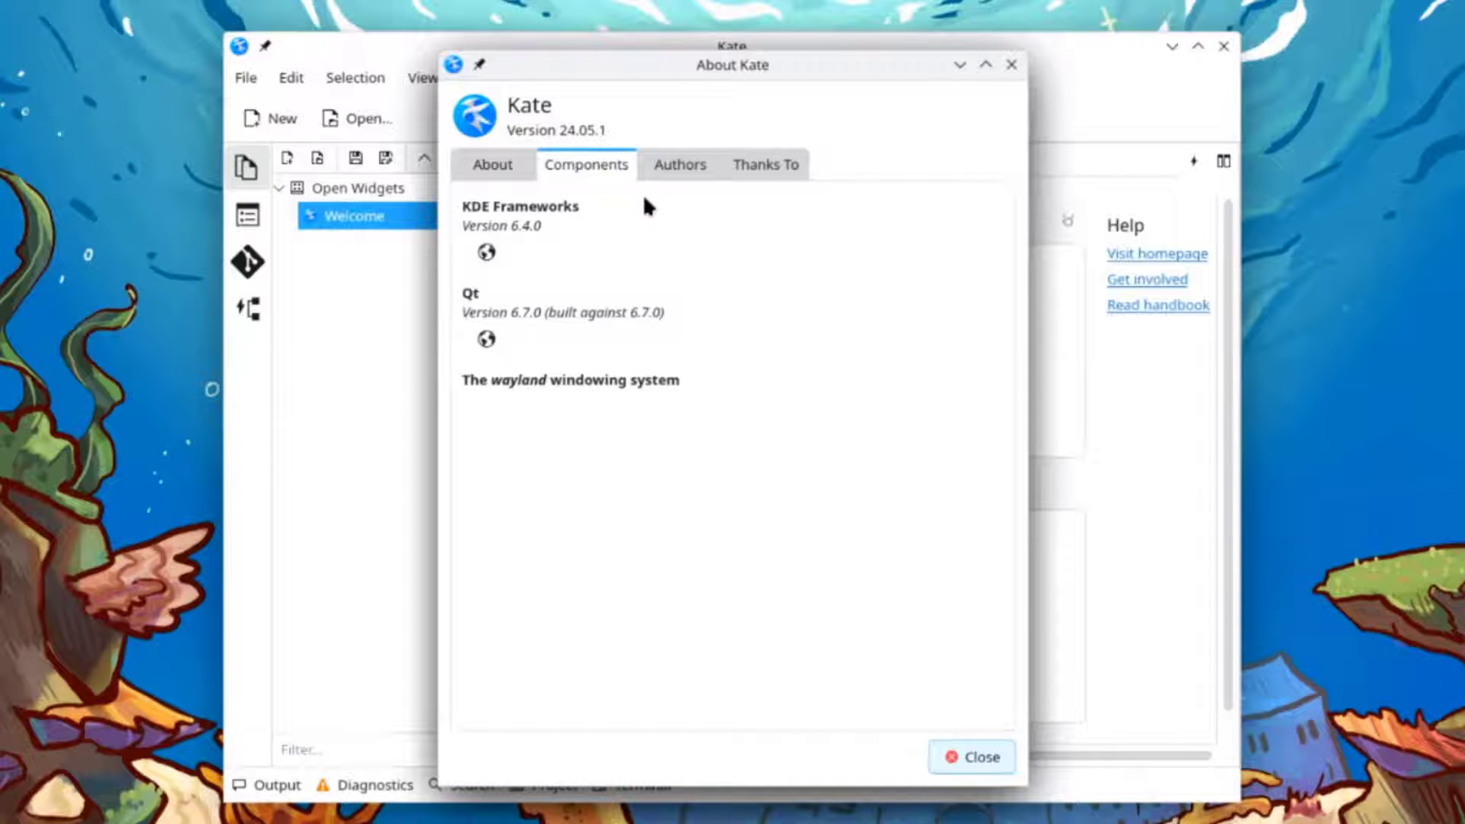
left_click(680, 165)
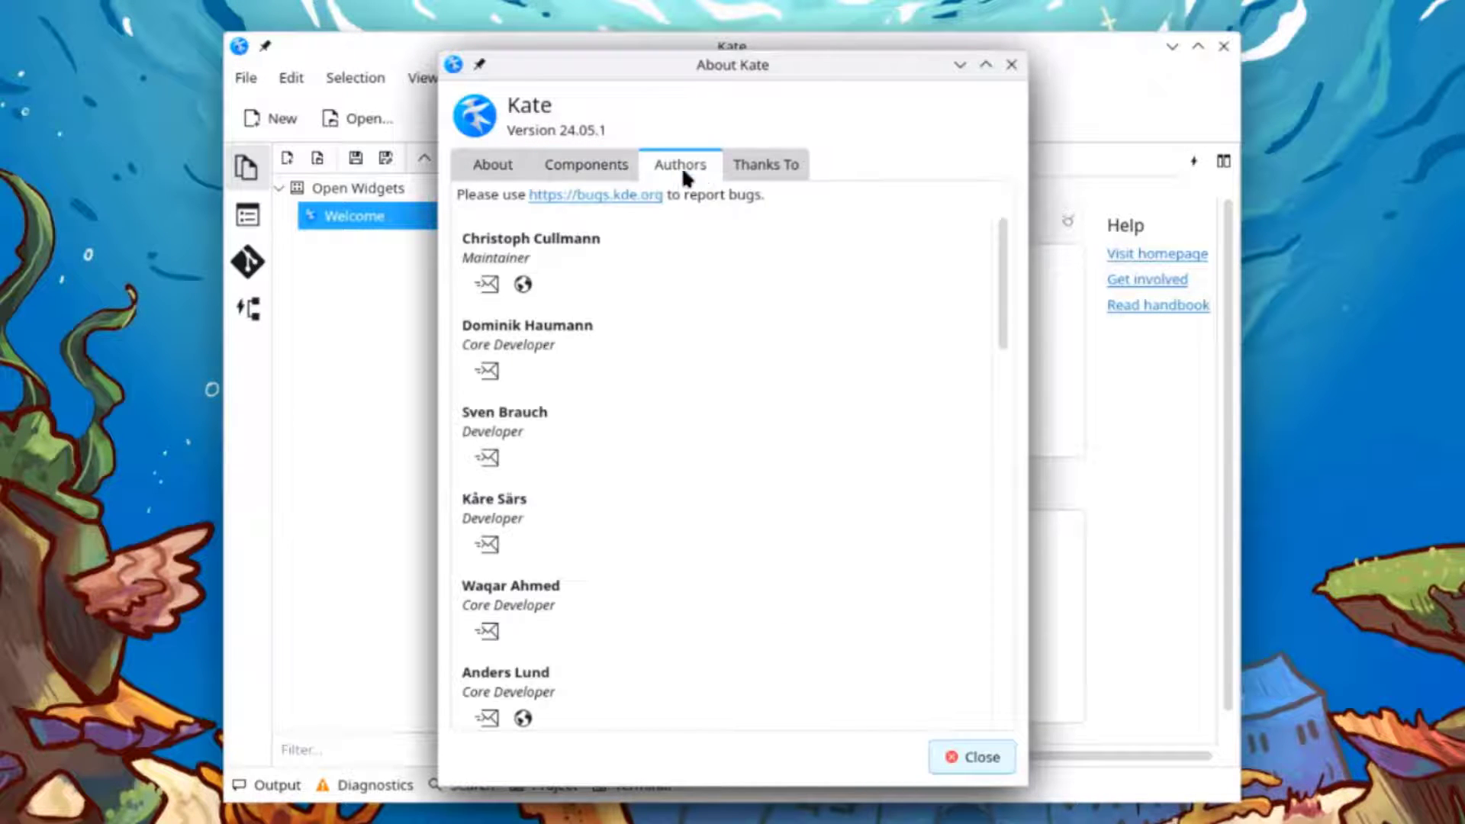
Show the open Documents panel, then switch to the Git view
left_click(979, 757)
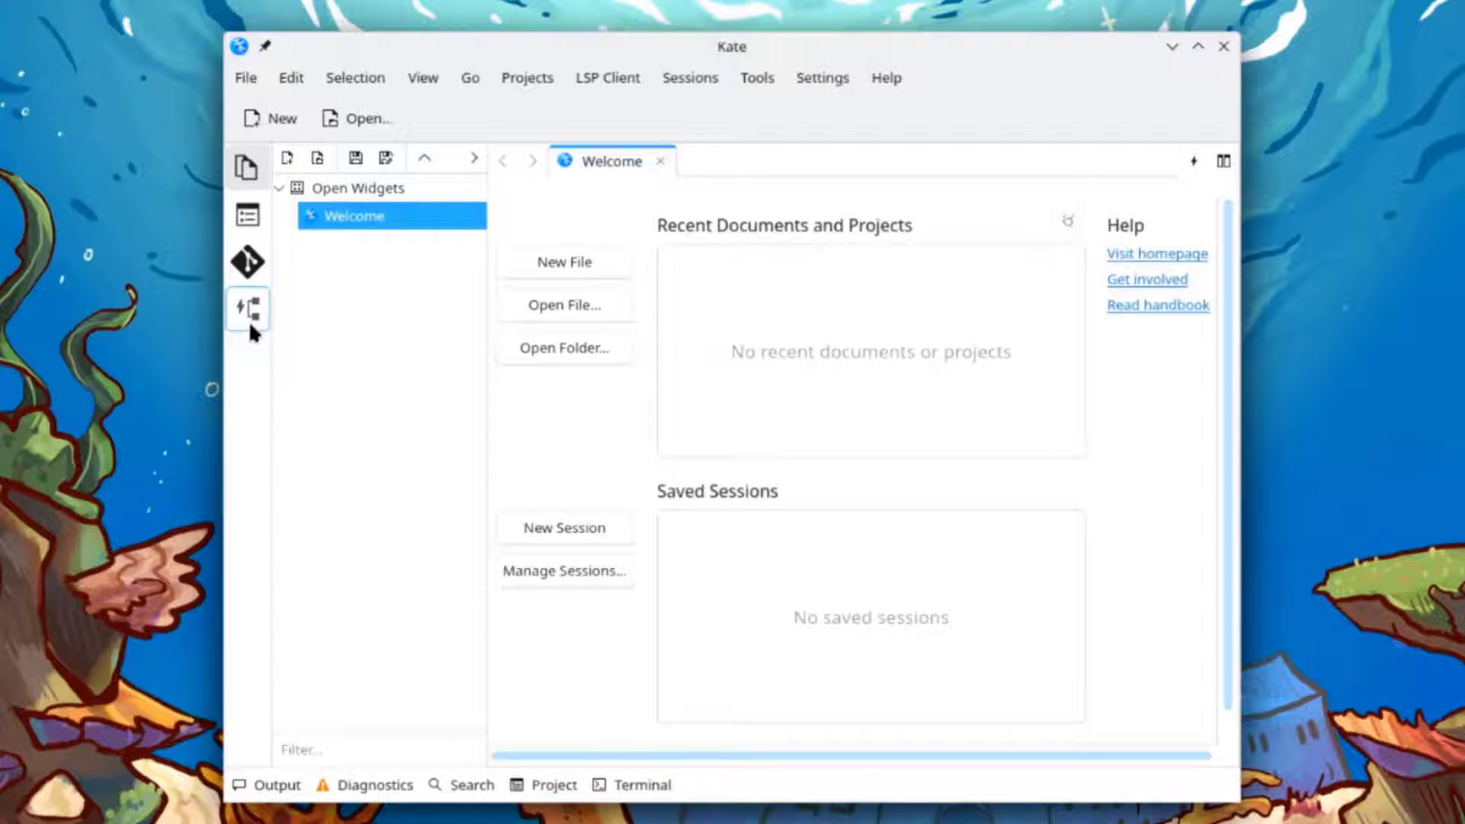
left_click(248, 262)
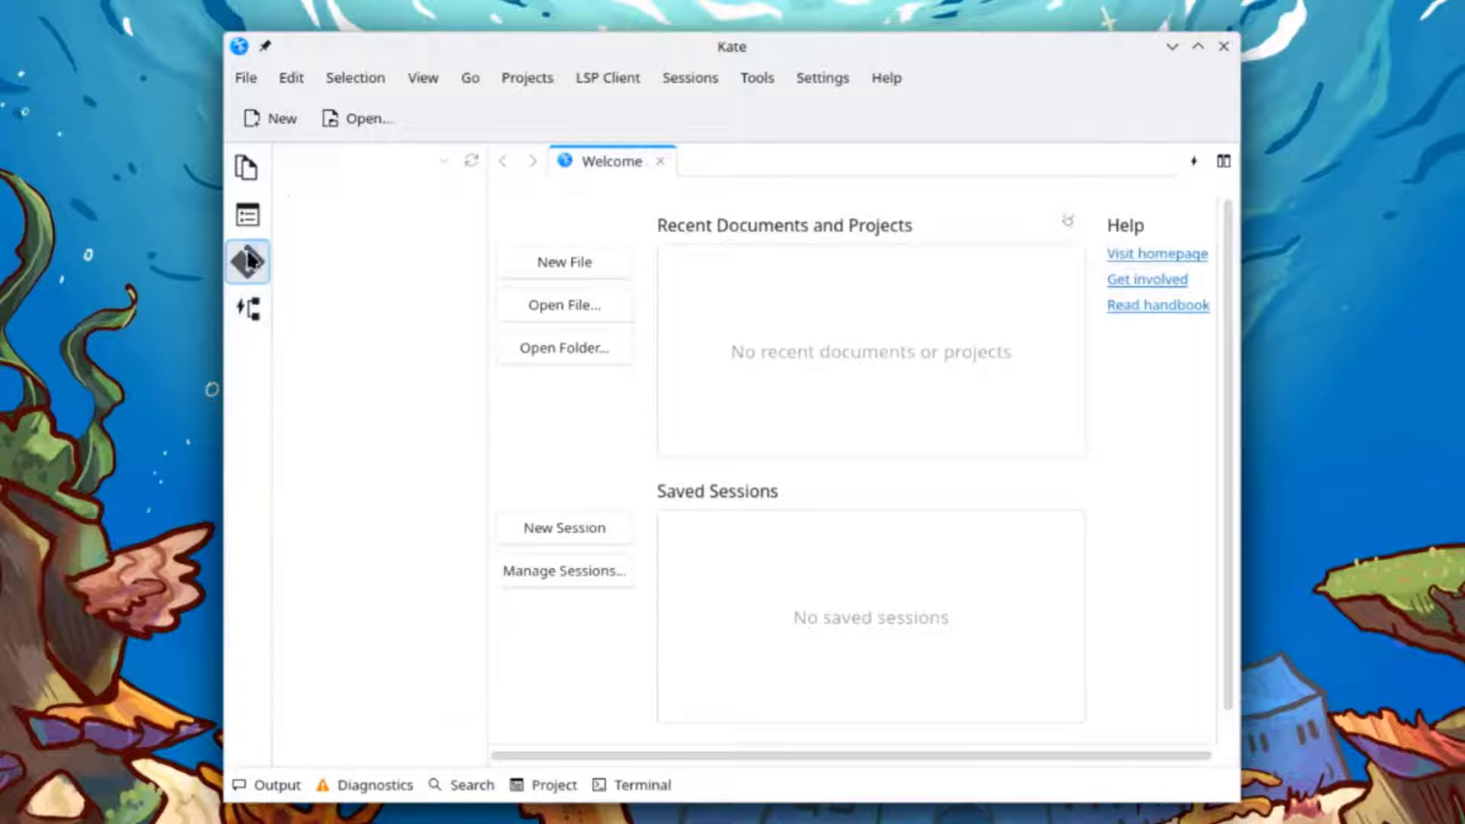
left_click(248, 165)
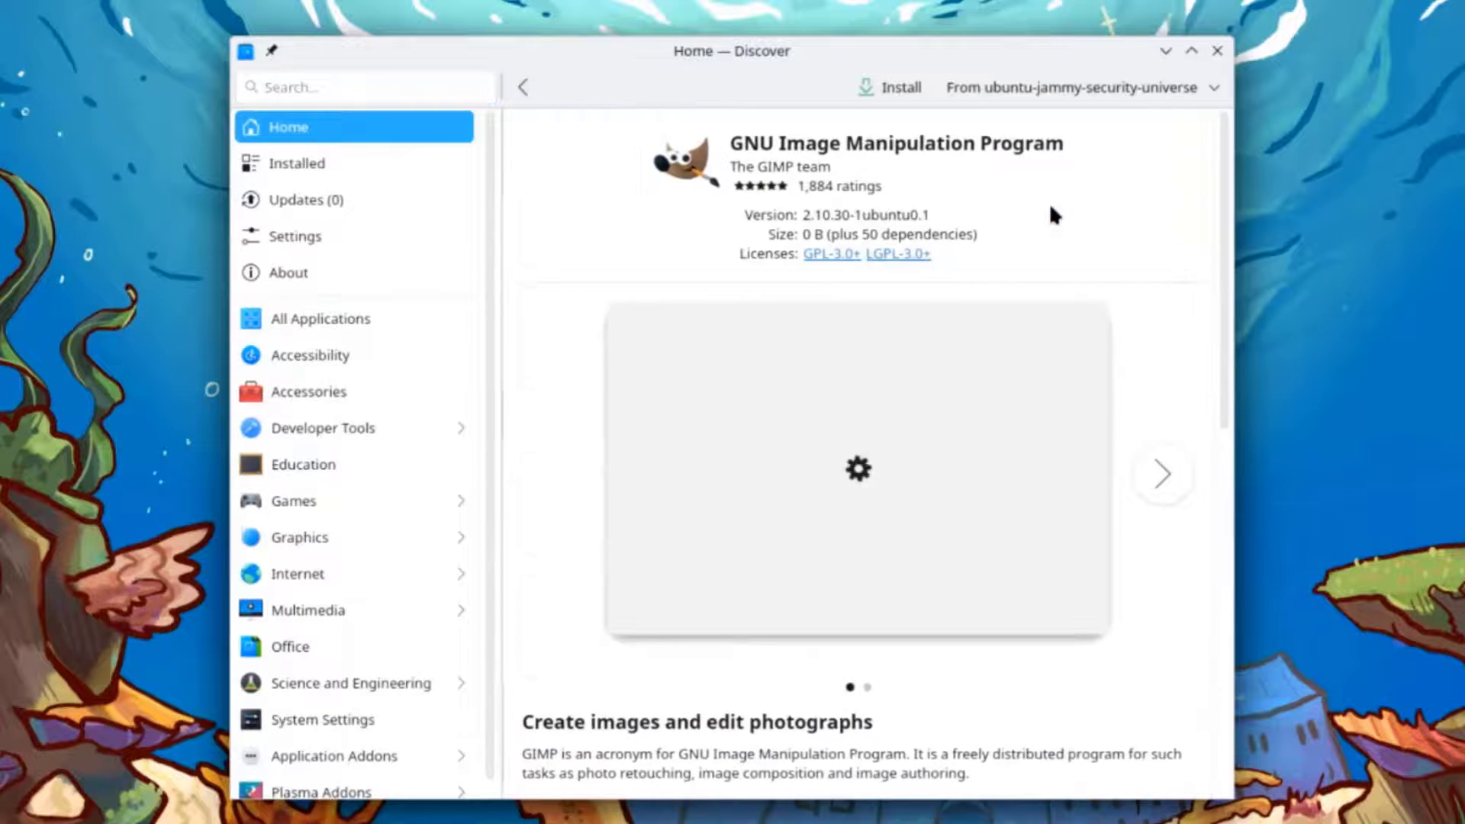
Install GIMP from its Discover page and confirm the authentication
left_click(897, 88)
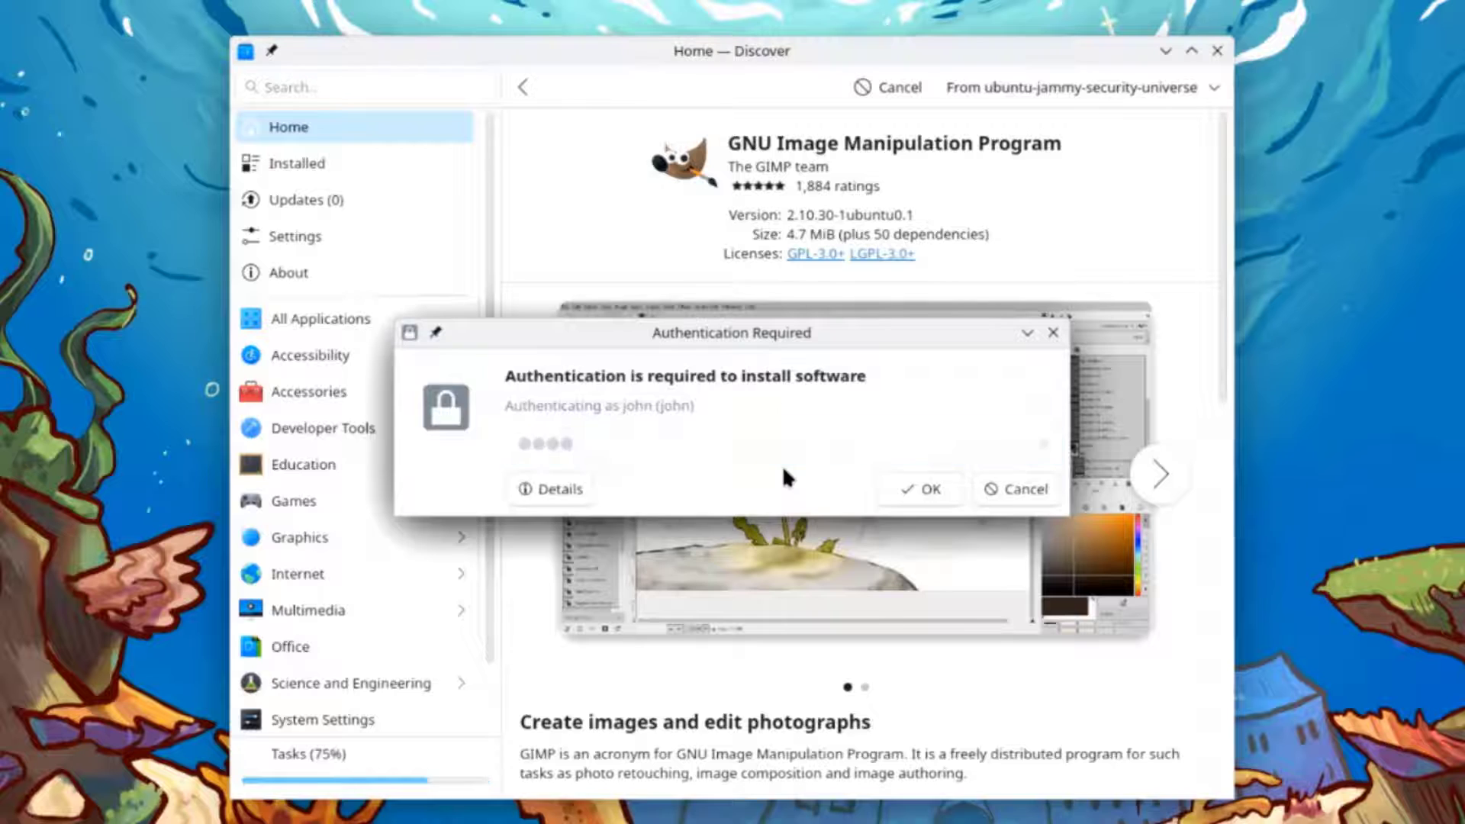
left_click(930, 490)
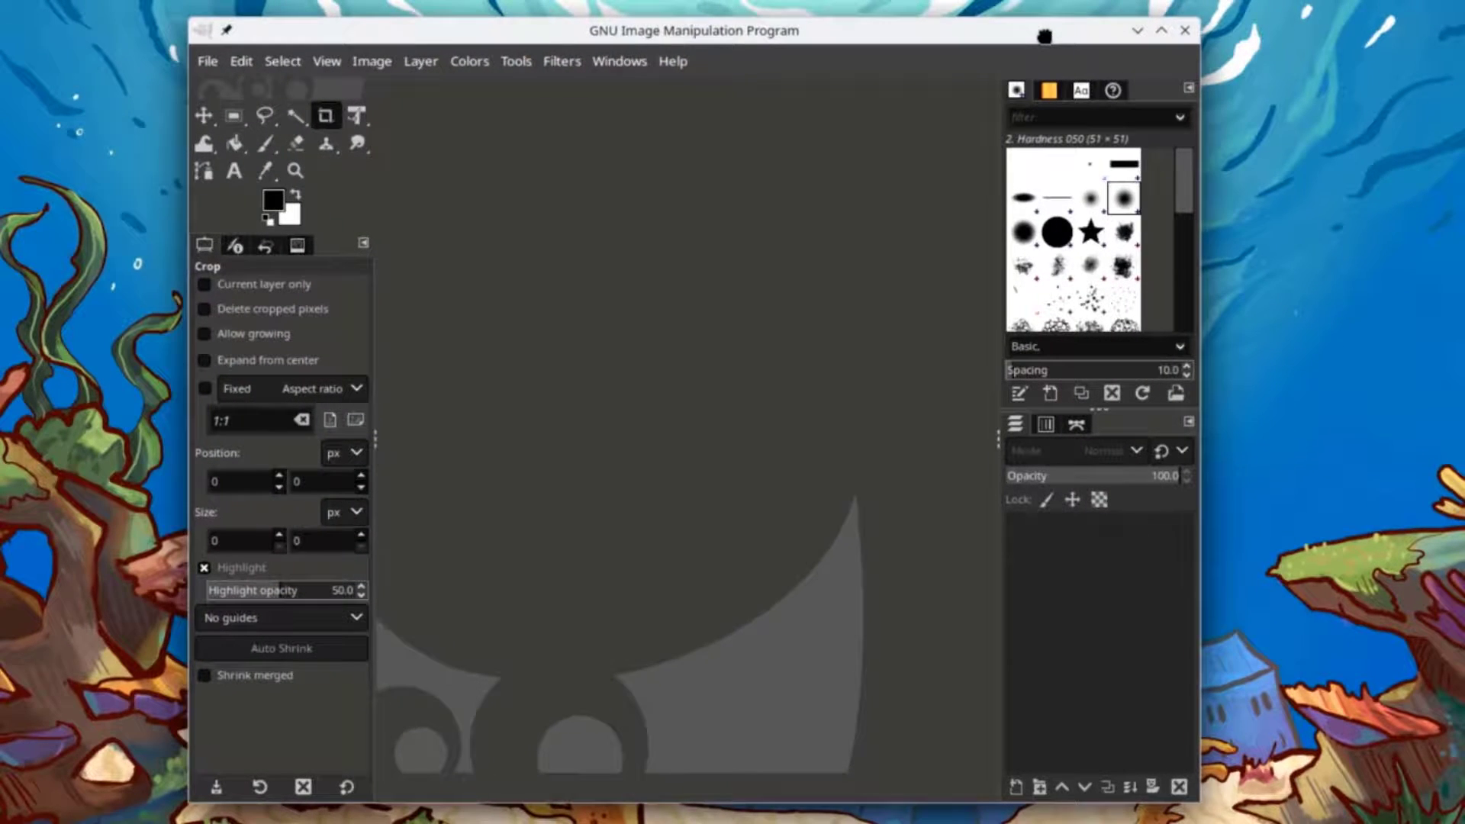
mouse_move(406, 307)
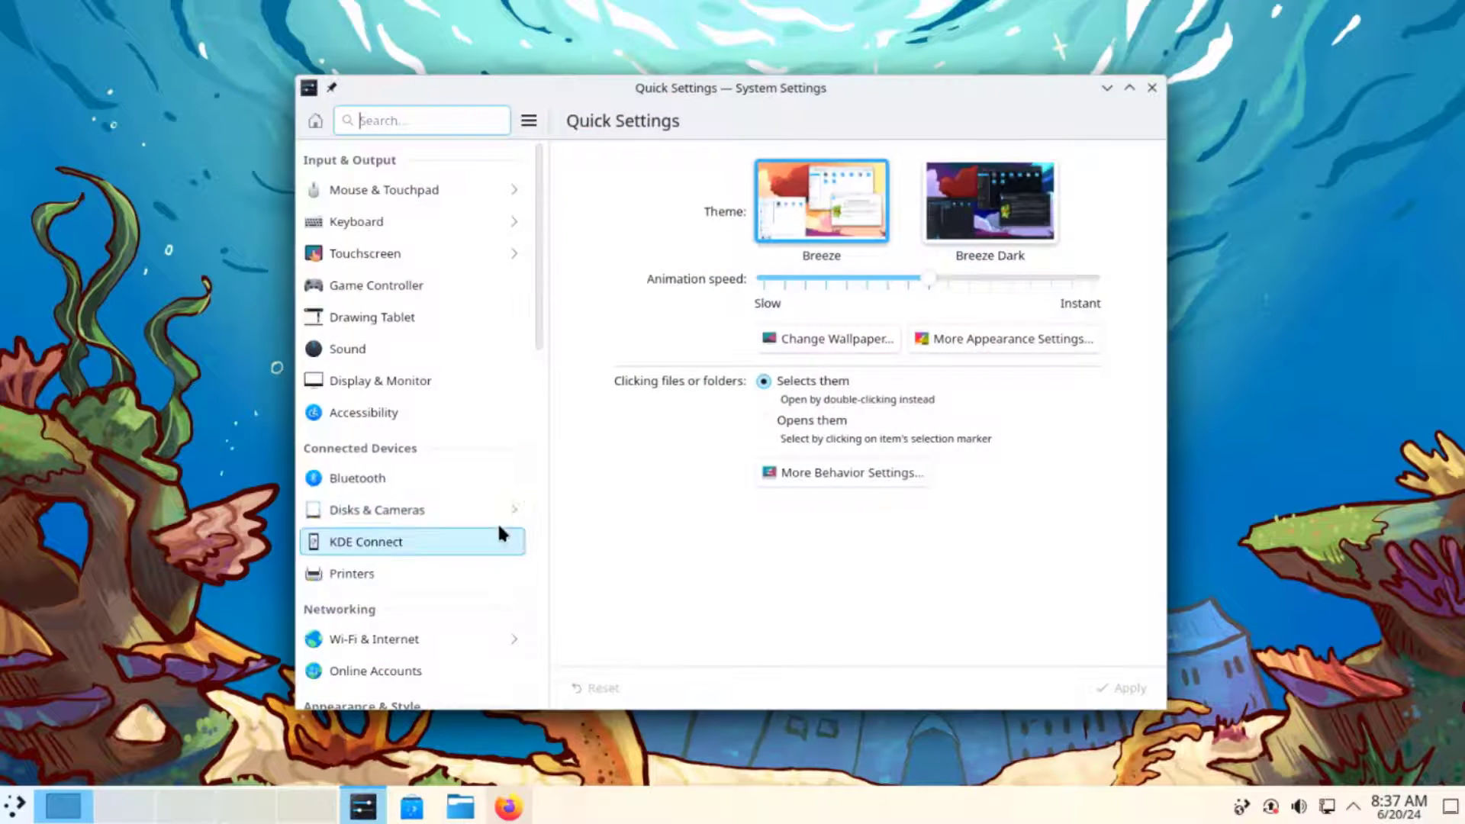
Open Mouse & Touchpad, scroll the category sidebar down to System, then close System Settings
left_click(384, 189)
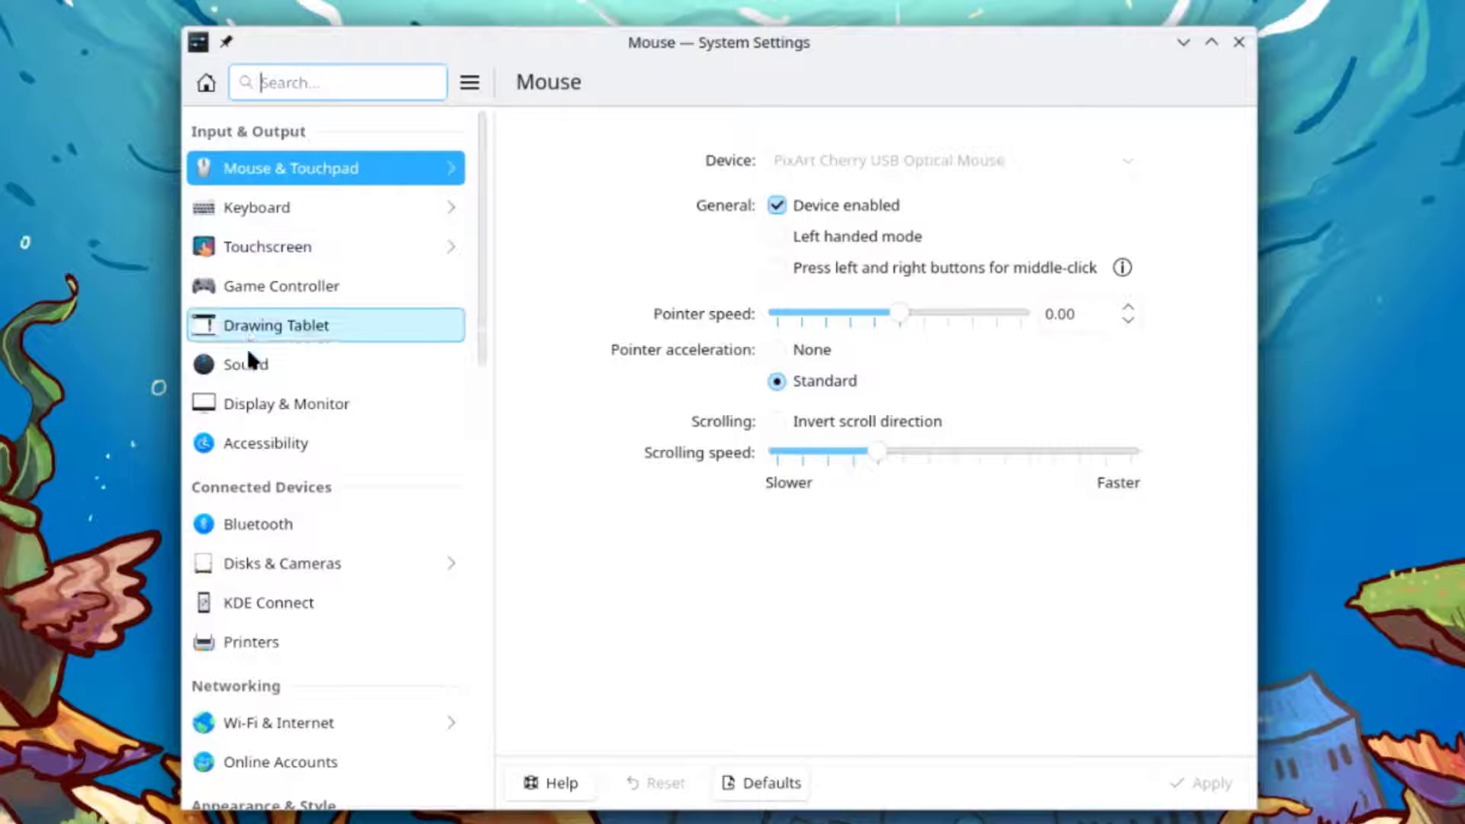
scroll("down", 3)
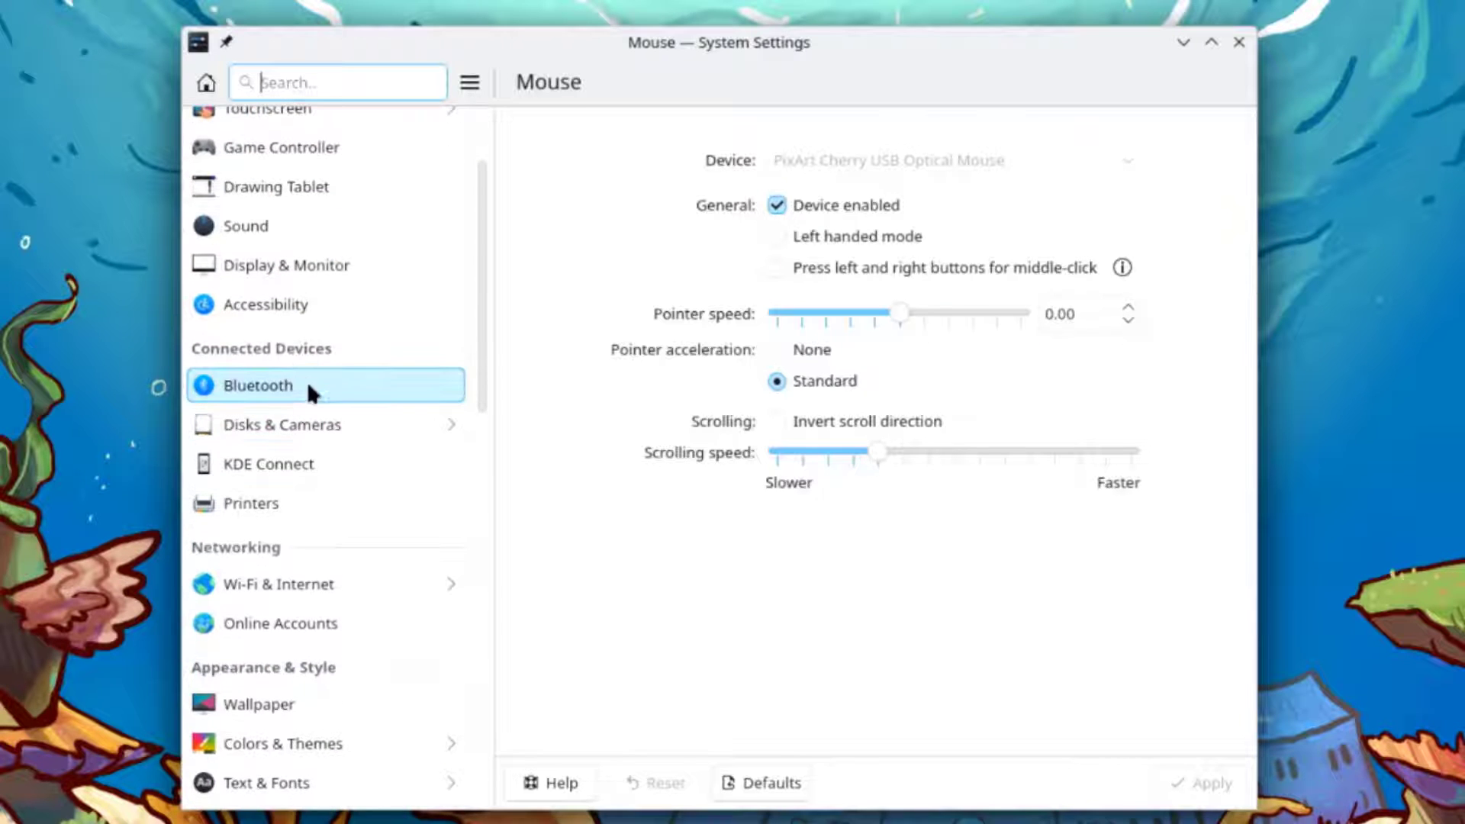
mouse_move(284, 571)
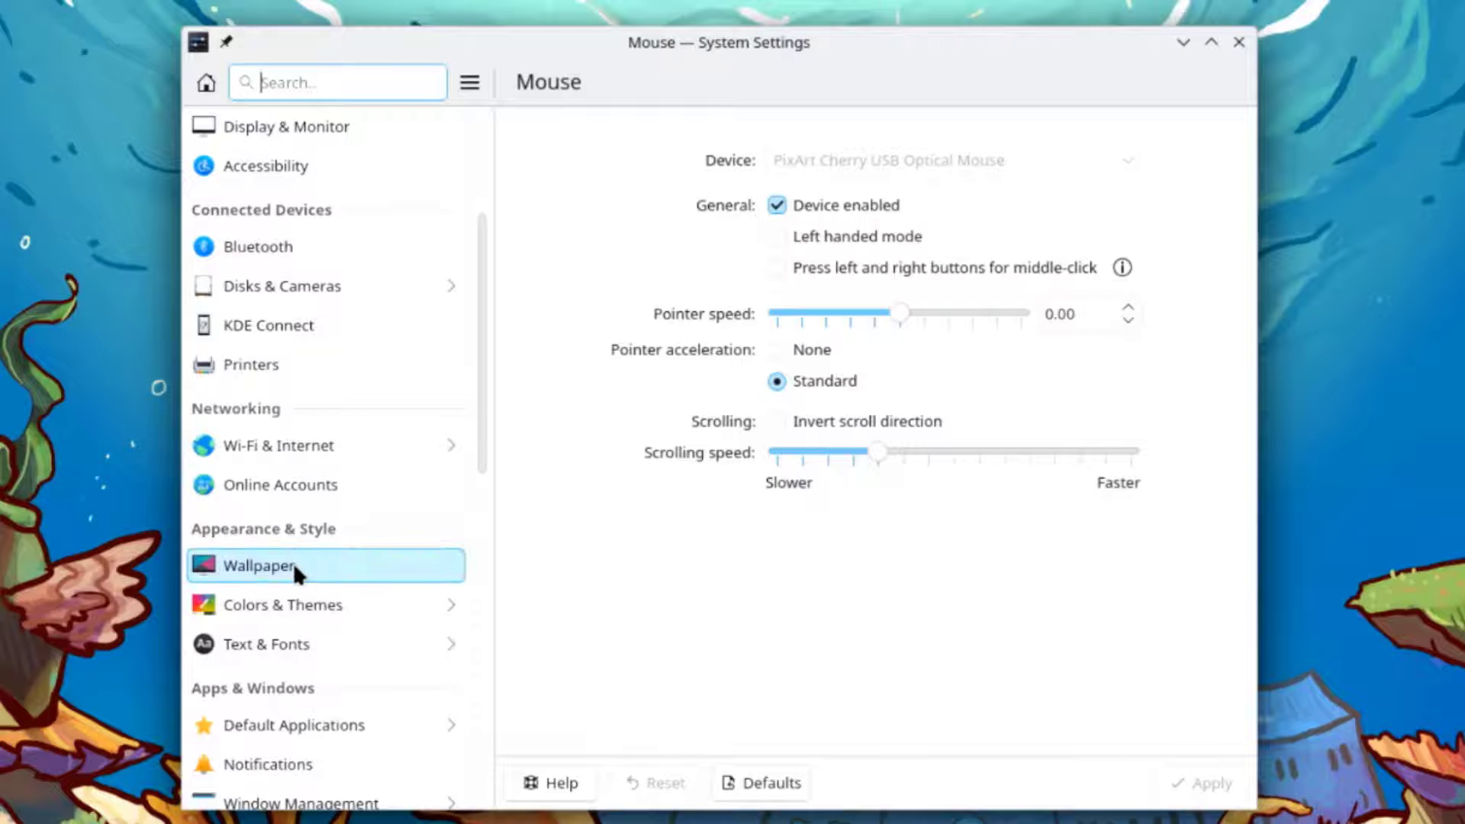
scroll("down", 3)
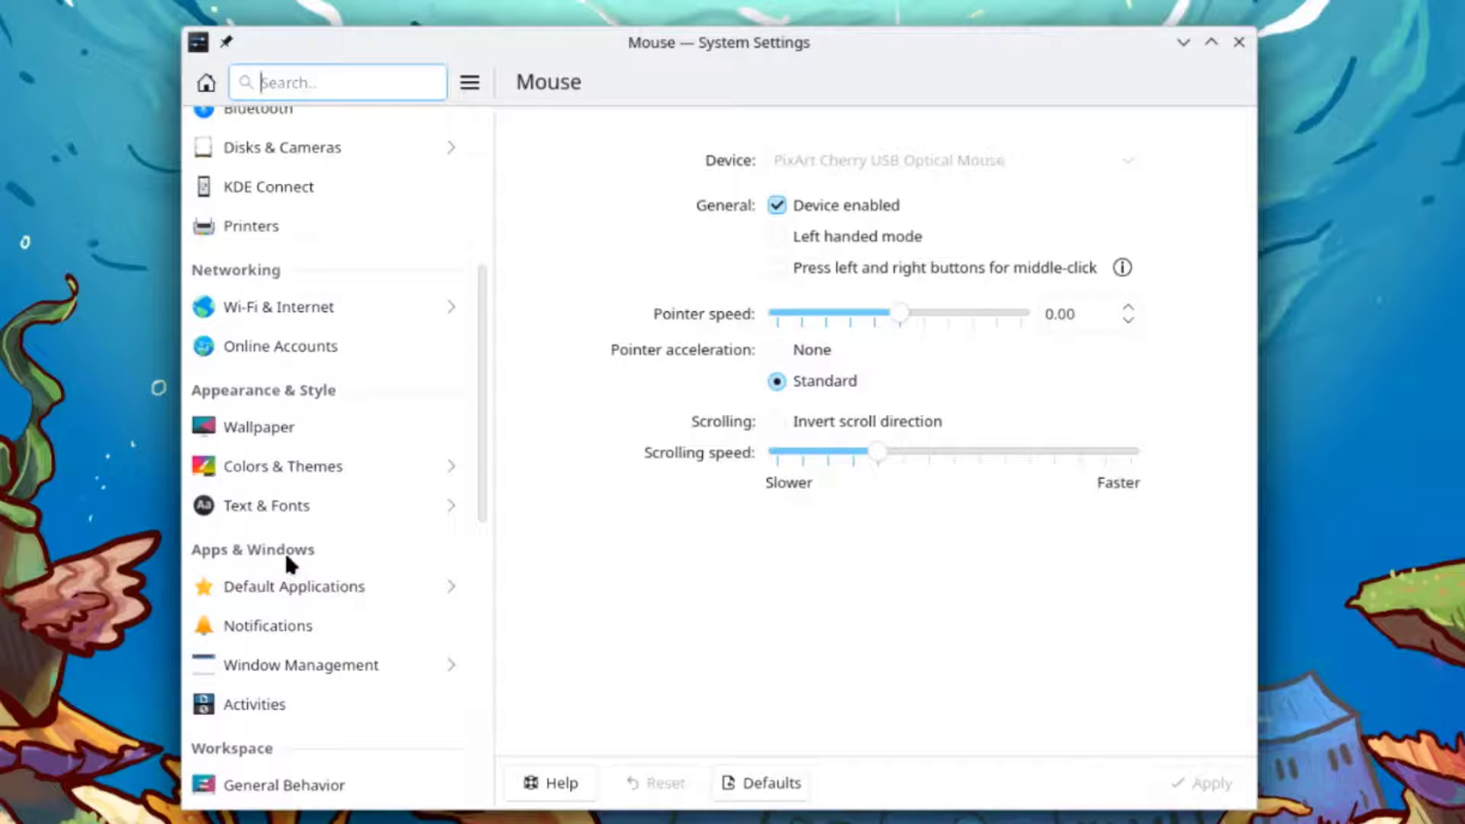
scroll("down", 3)
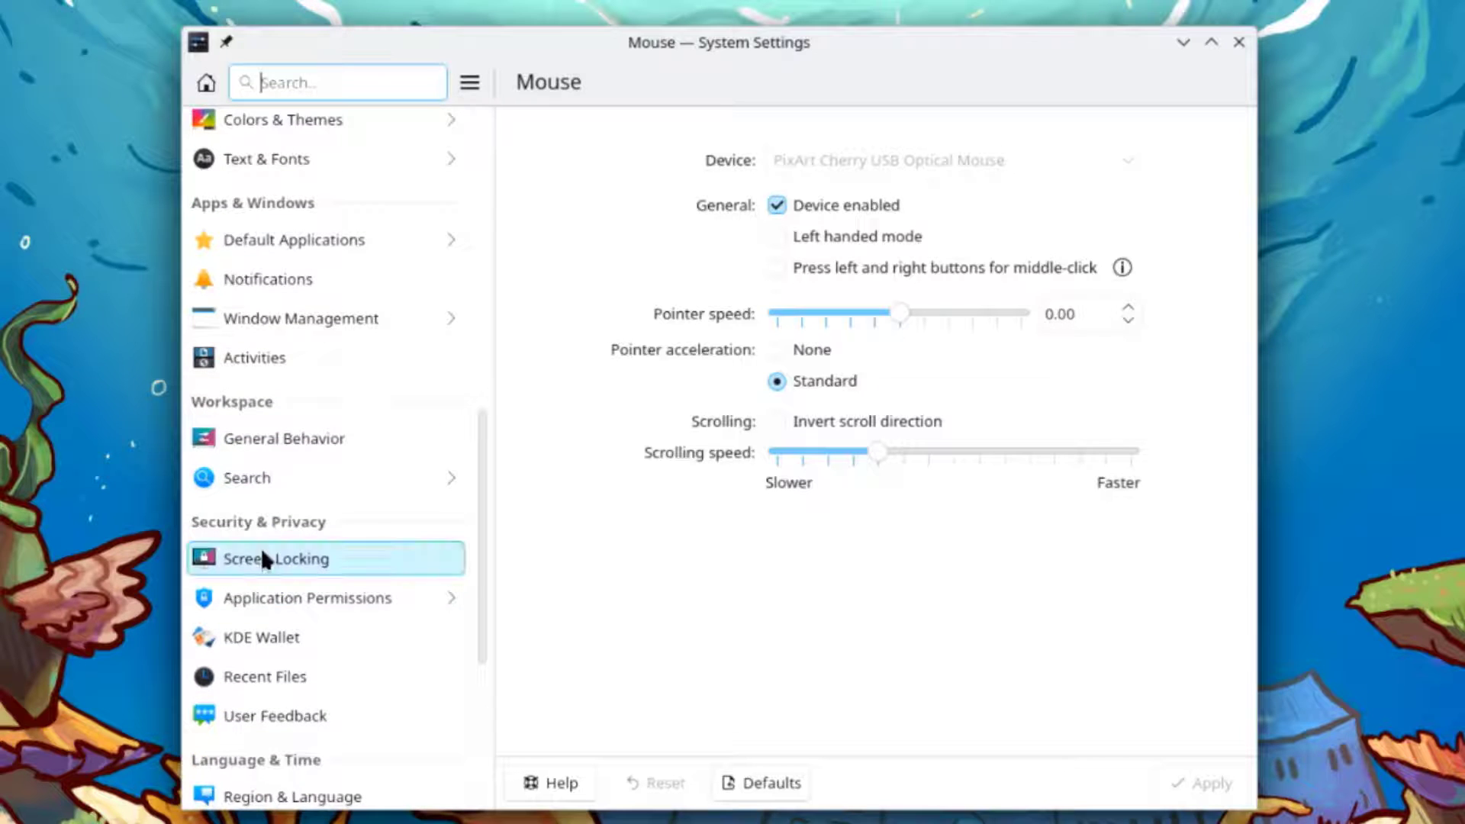
scroll("down", 3)
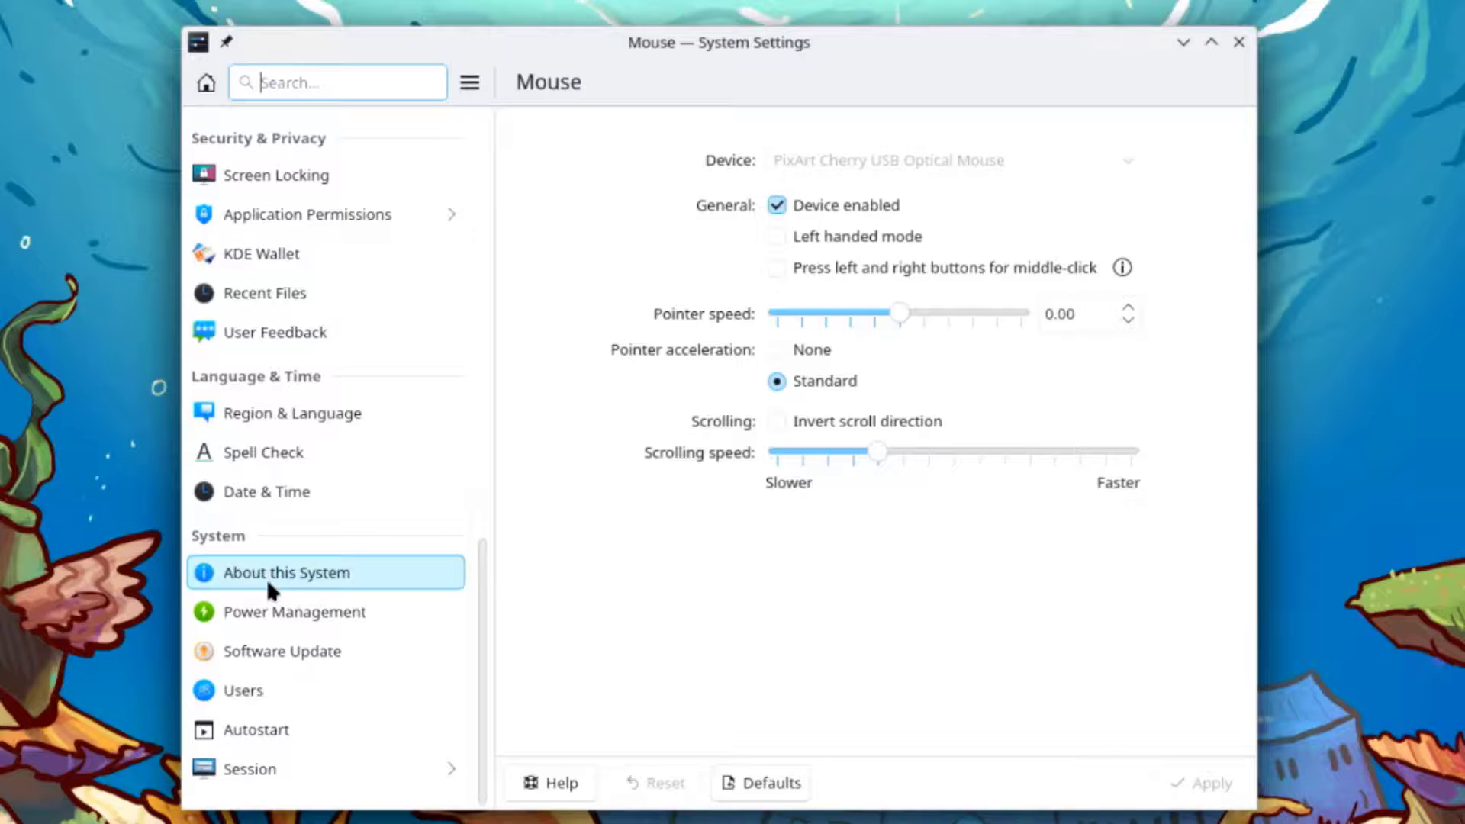
left_click(1238, 43)
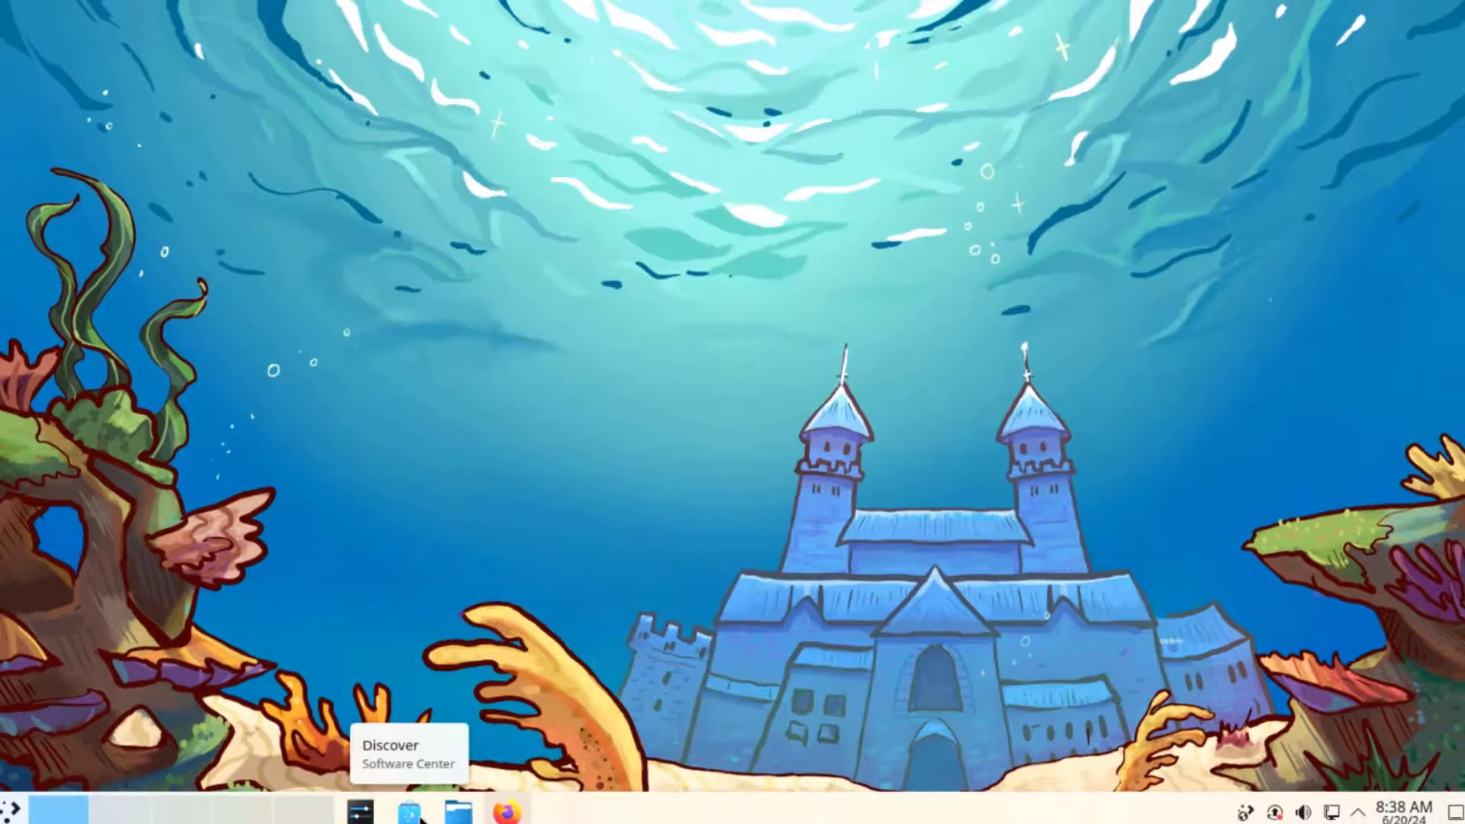
Open Discover, scroll the 350 installed items, then Update All 245 pending packages
left_click(408, 812)
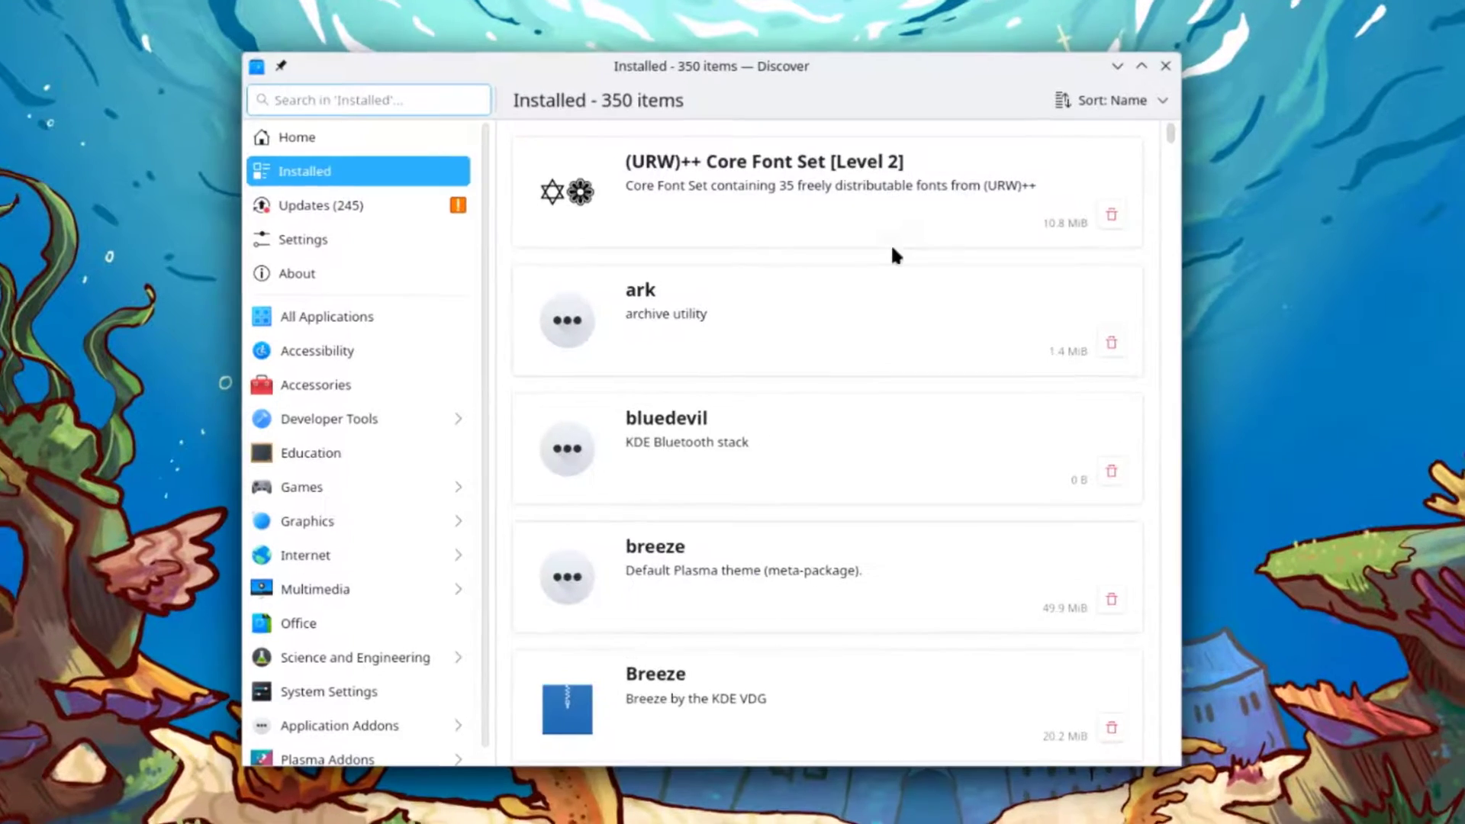
scroll("down", 3)
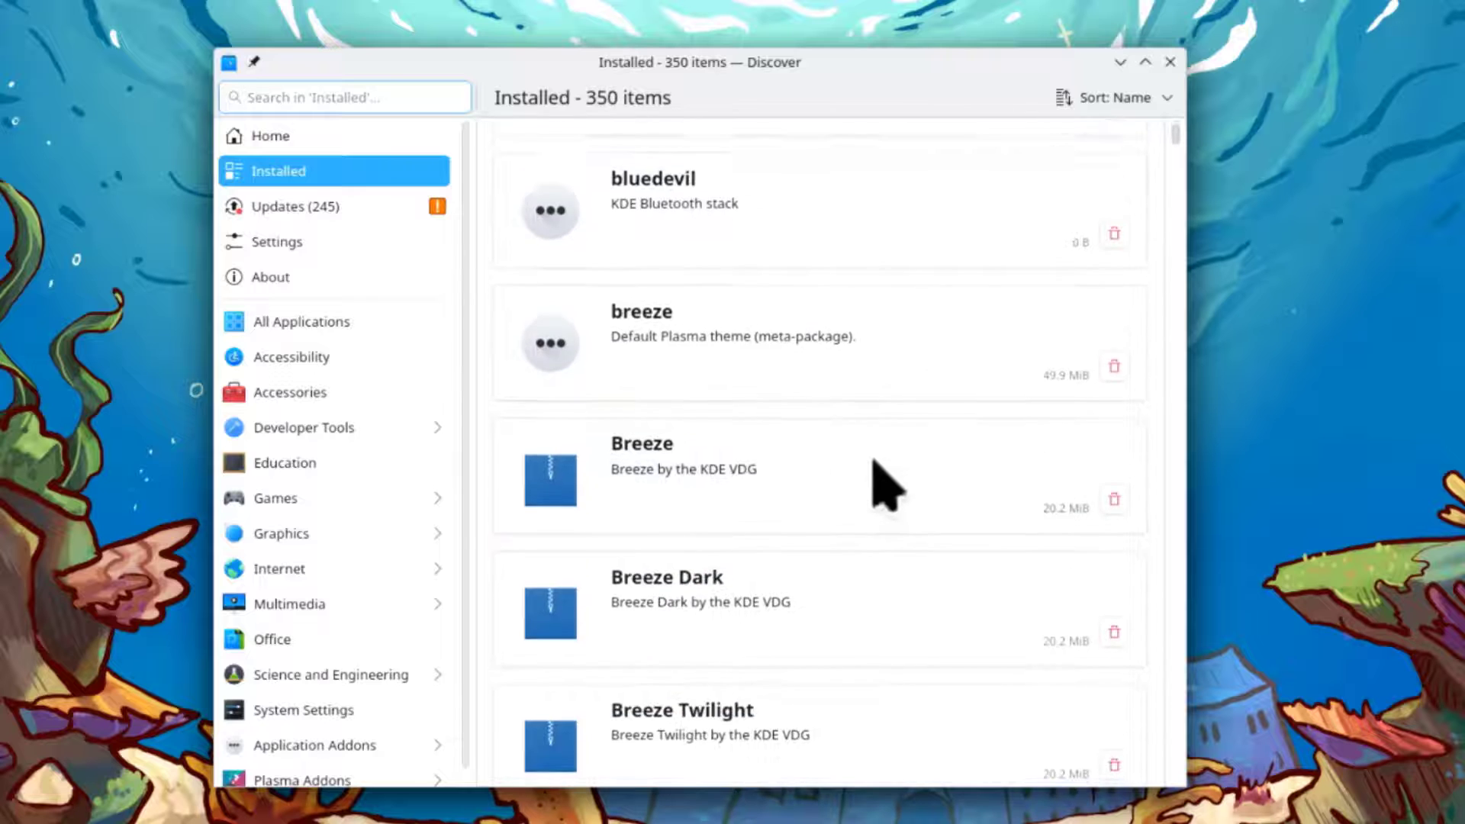
scroll("down", 3)
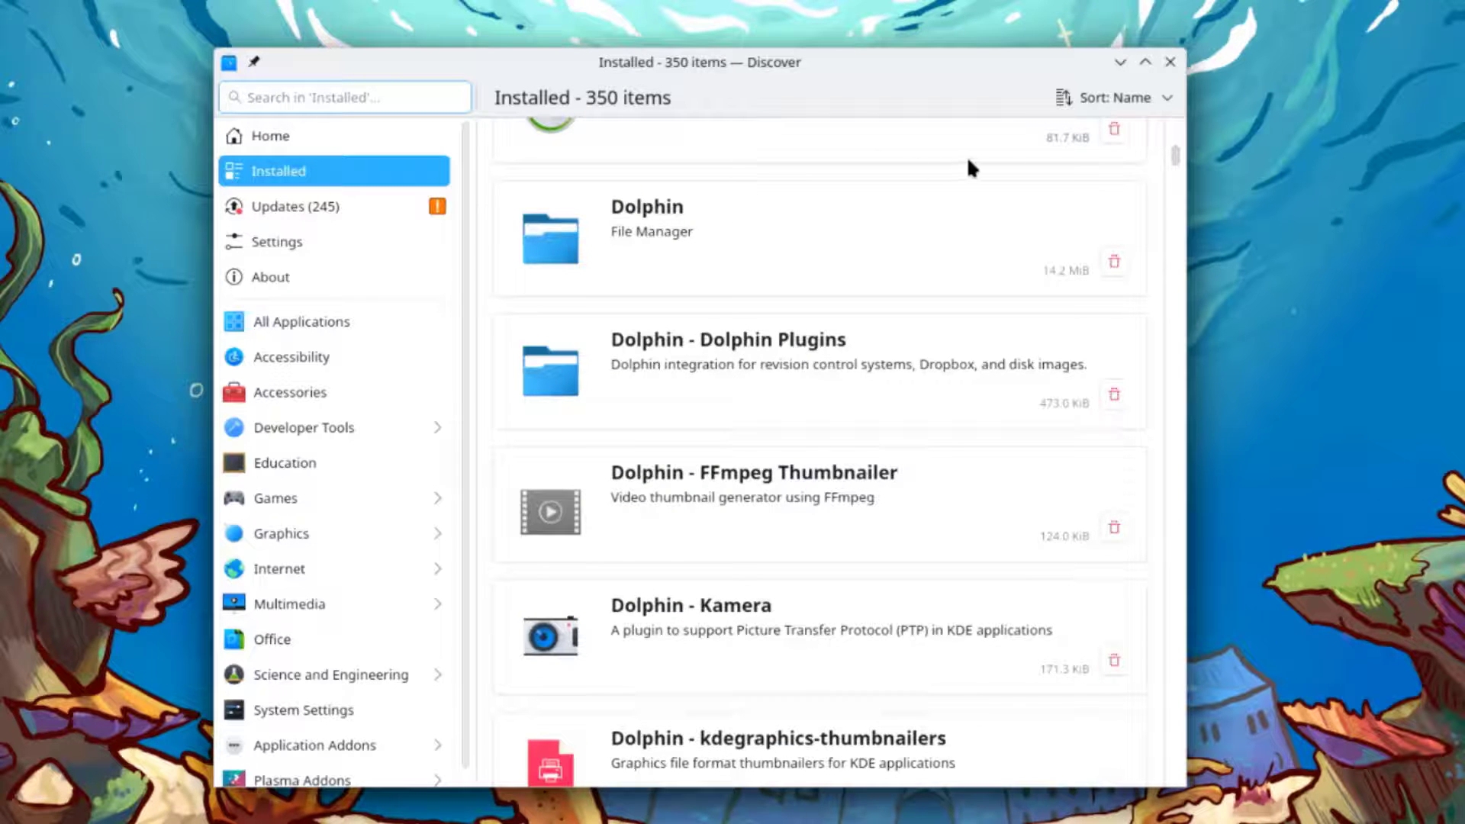
scroll("down", 3)
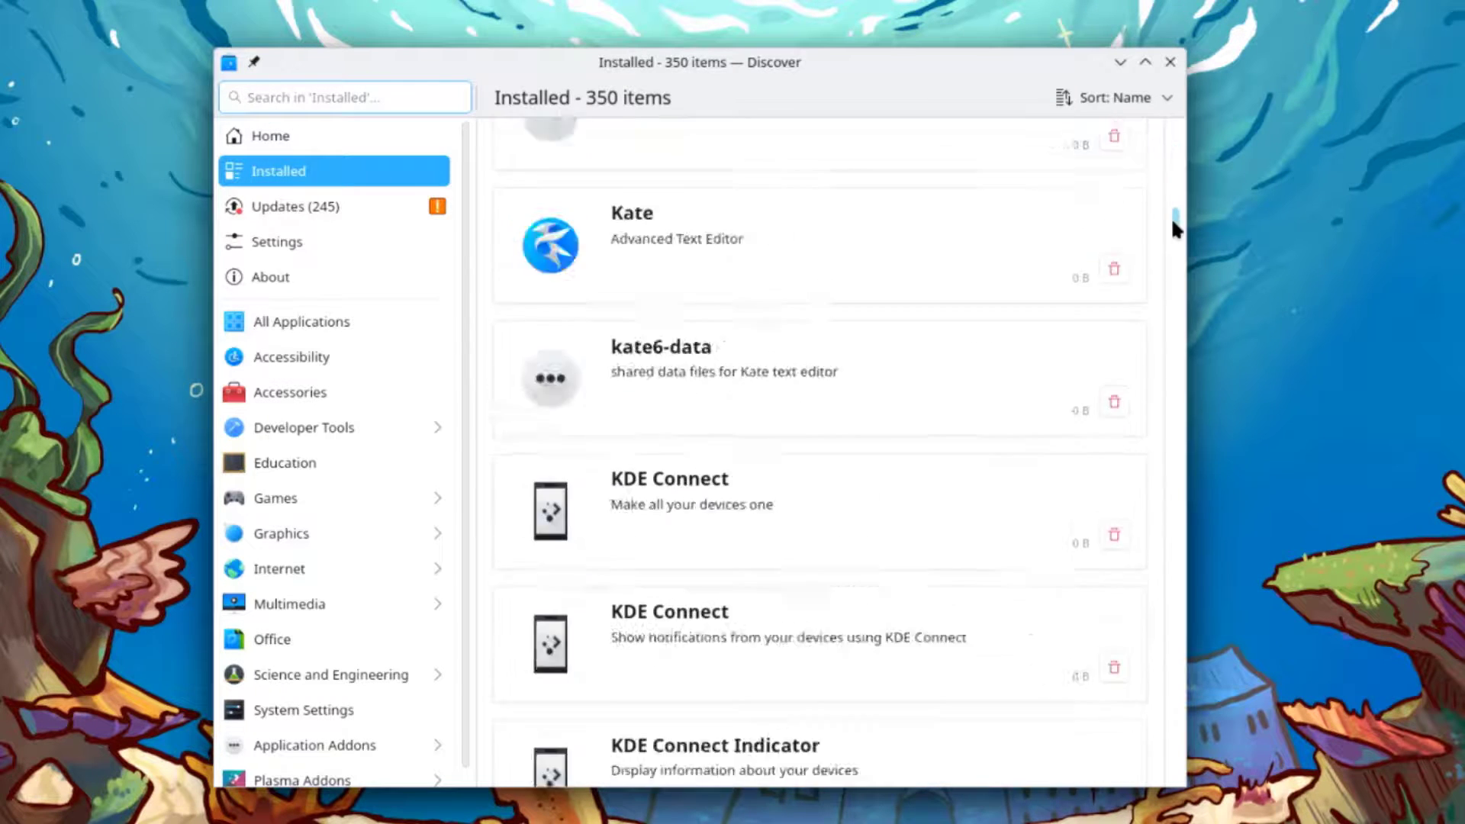
scroll("down", 3)
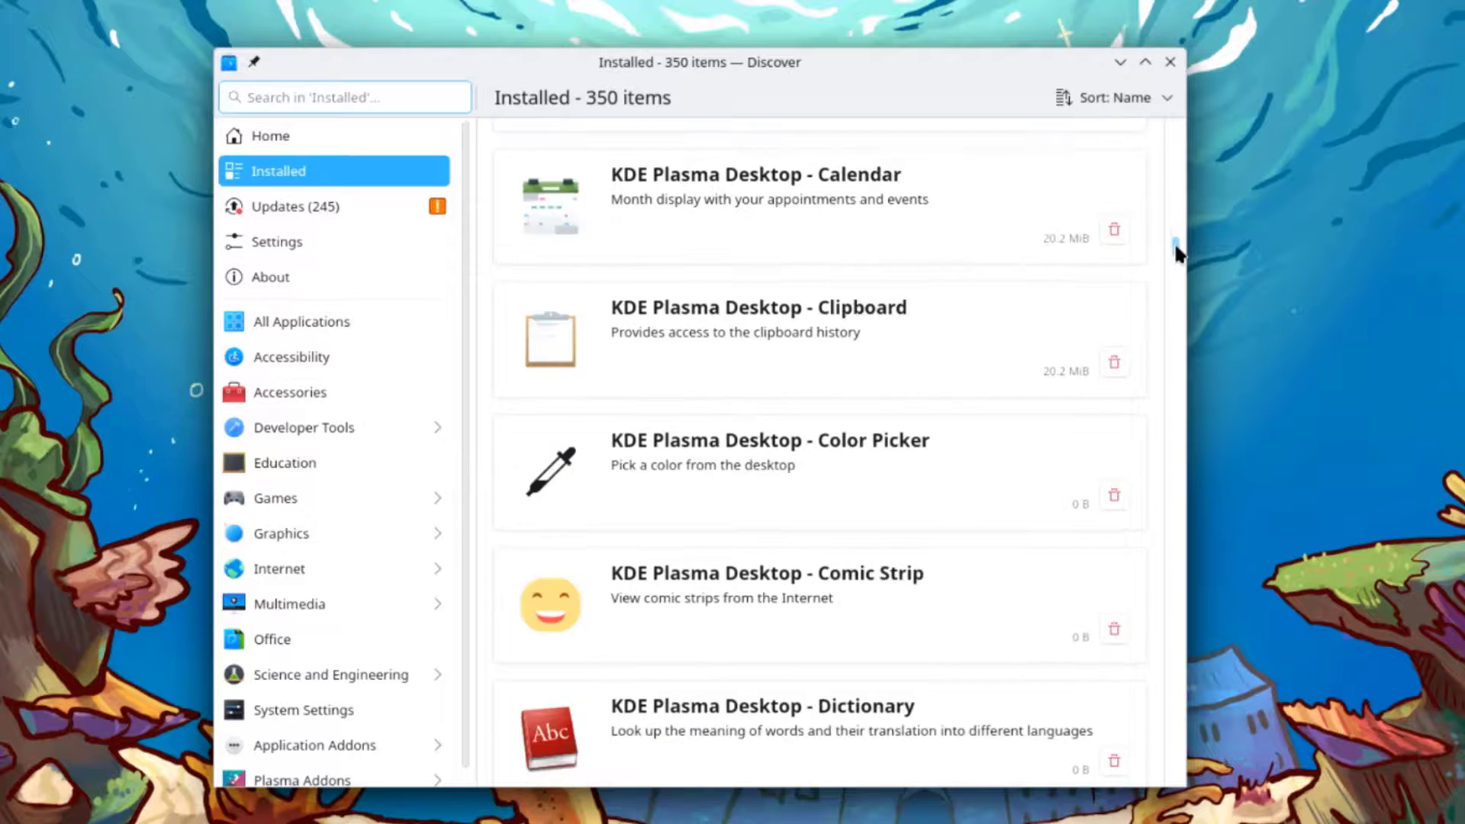
scroll("down", 3)
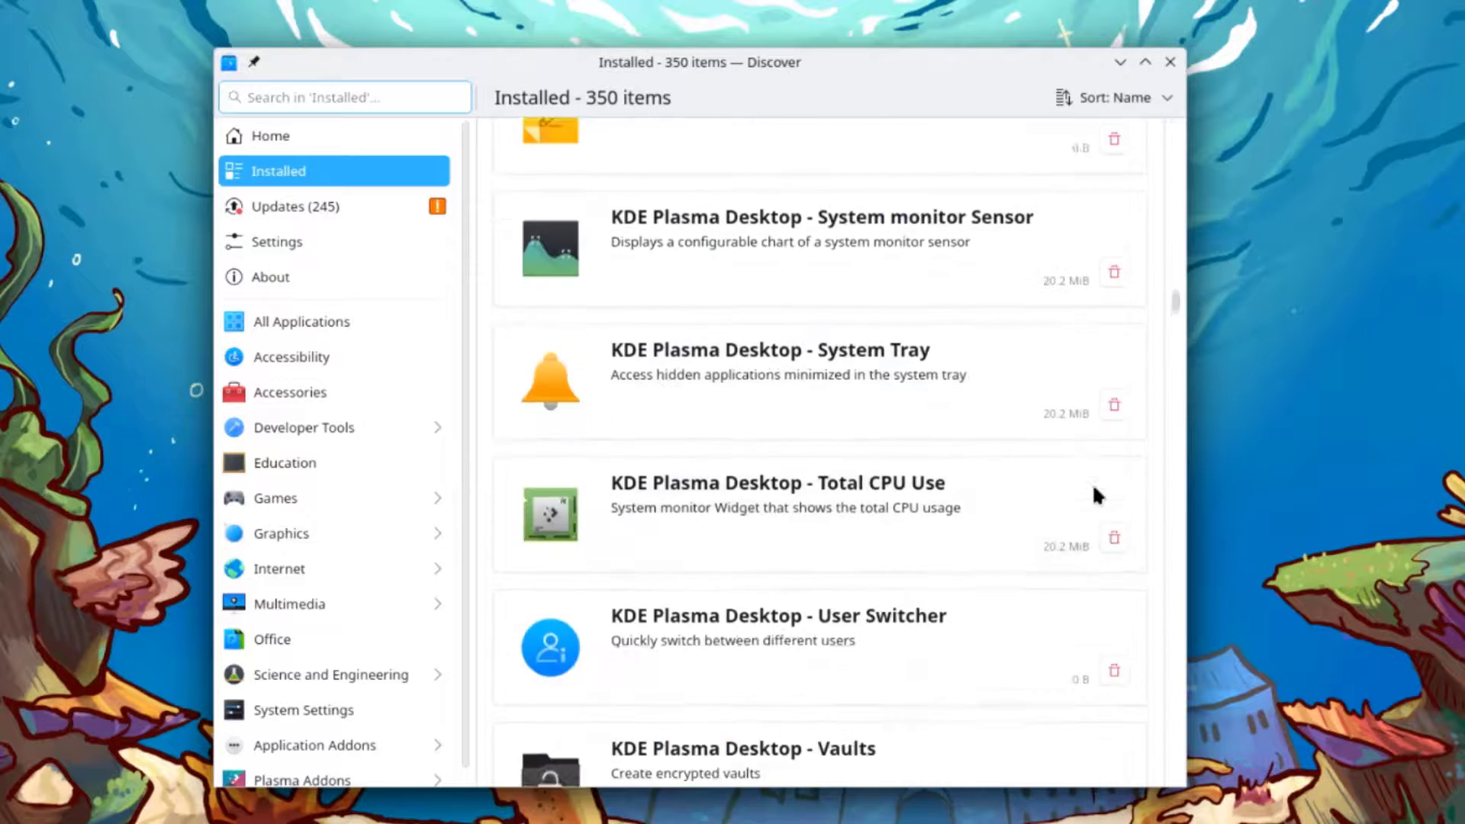
left_click(286, 206)
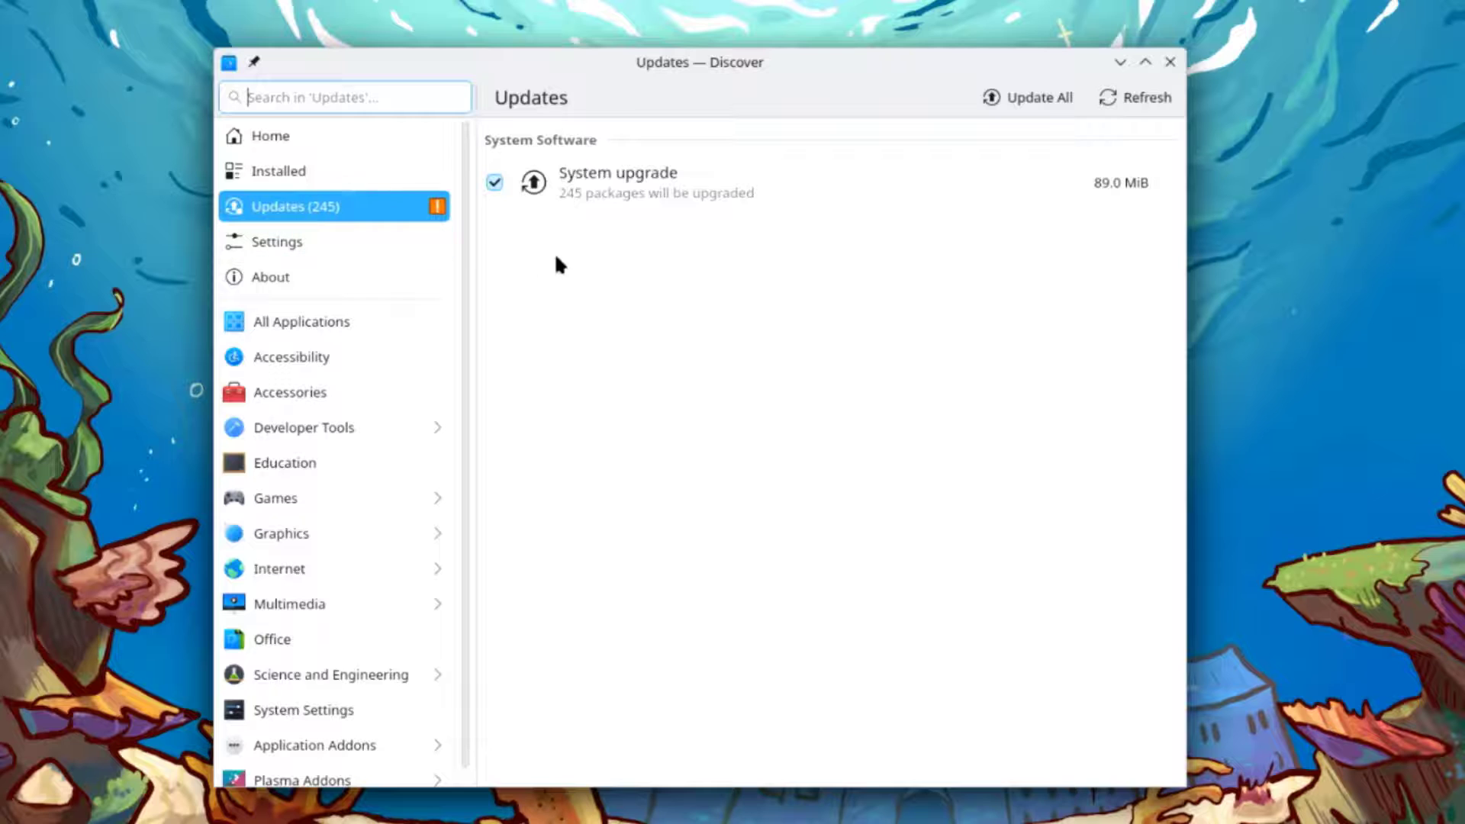
mouse_move(1014, 113)
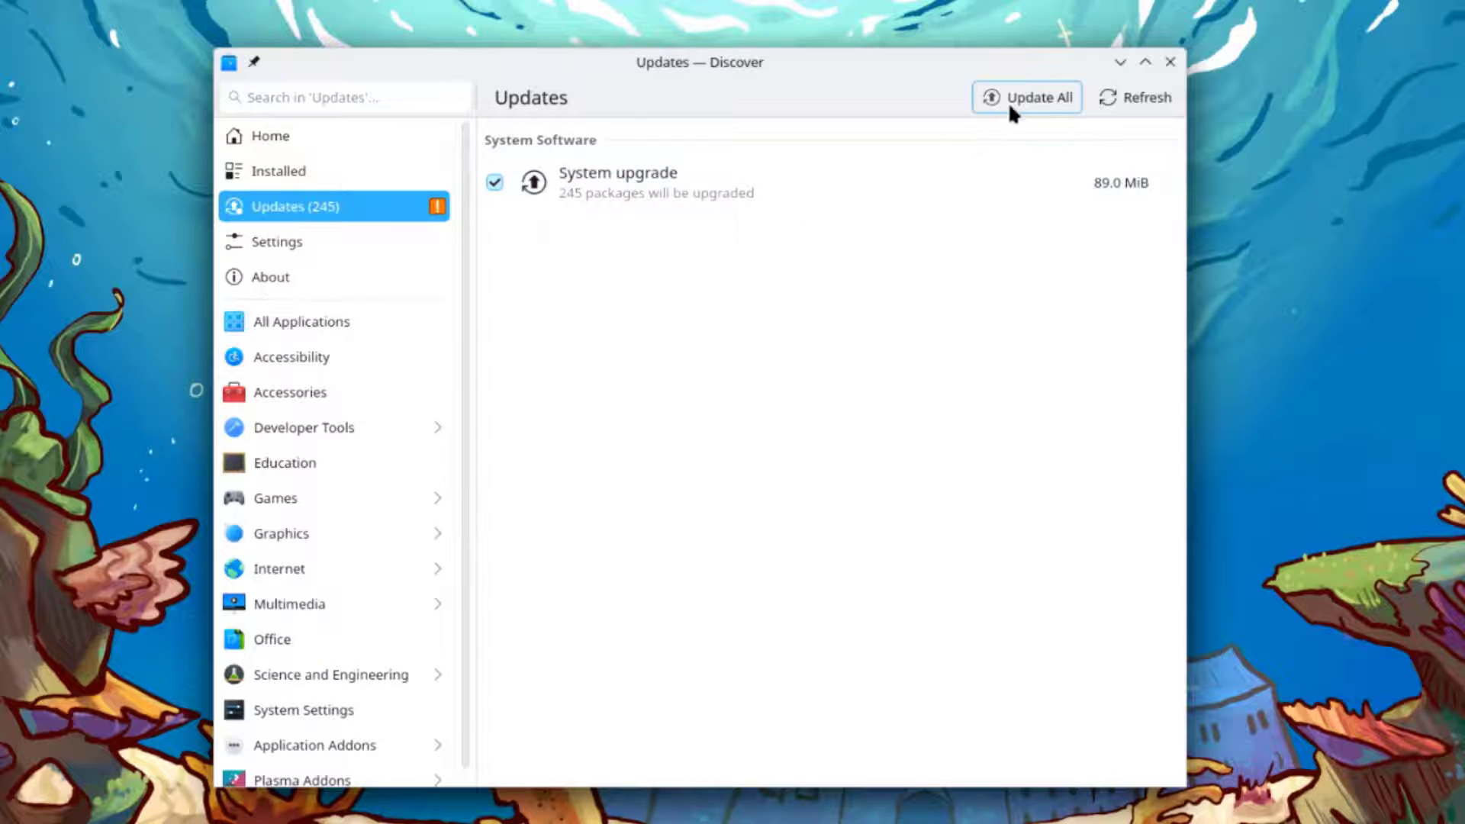
left_click(1035, 97)
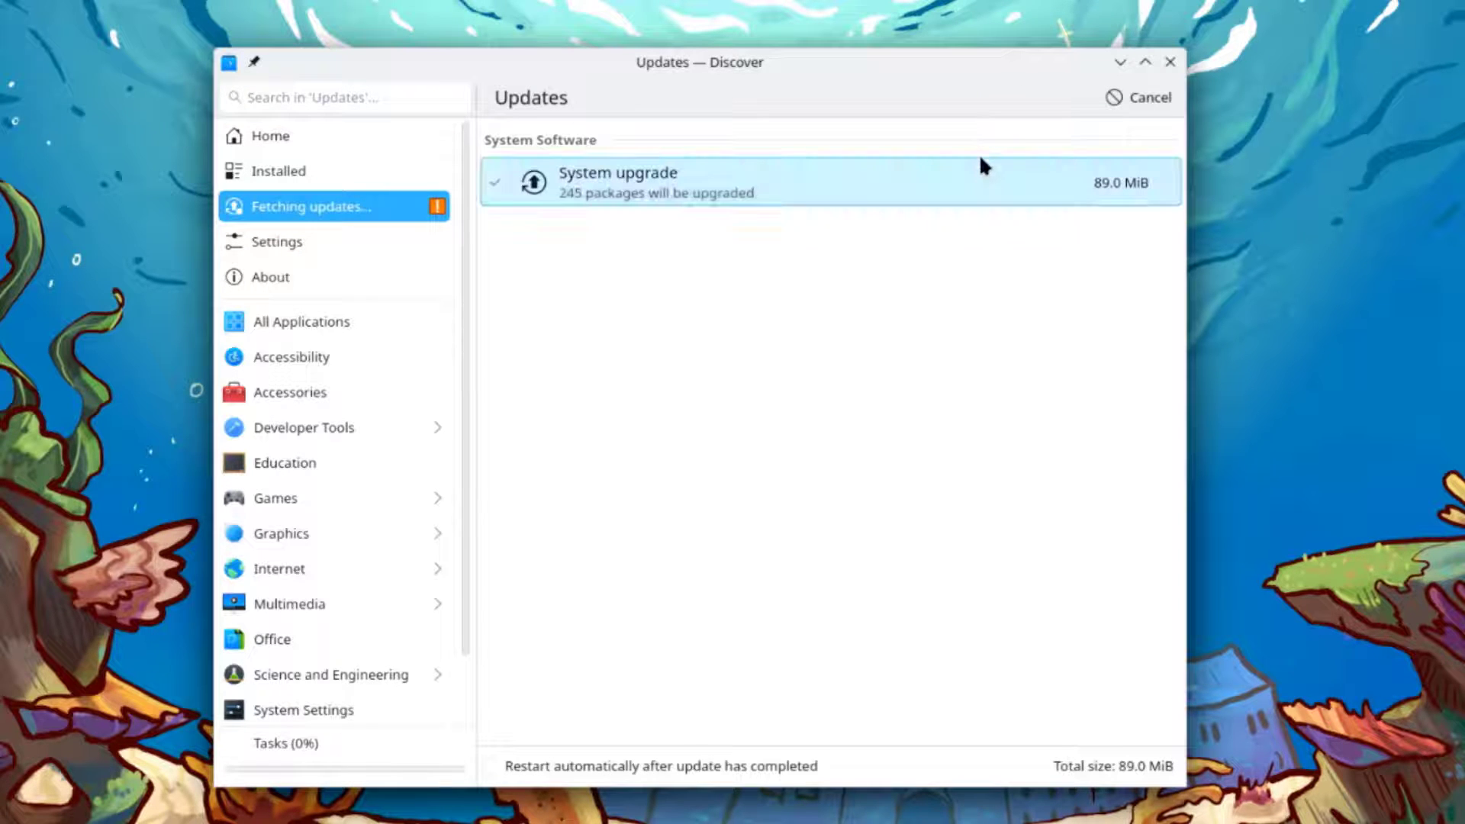
Browse the Accessibility, Accessories, Developer Tools, Education and Games categories in Discover
left_click(302, 321)
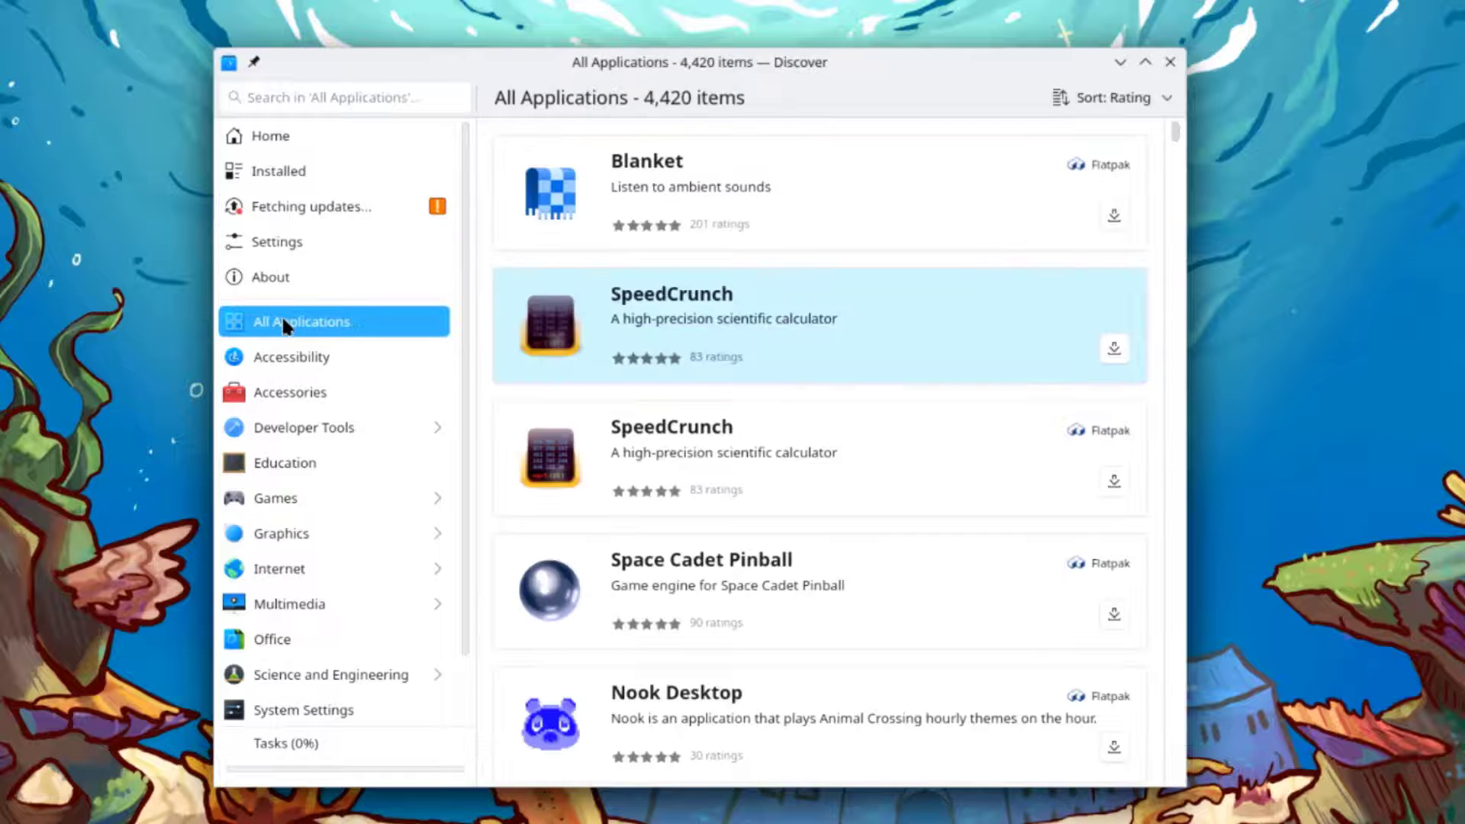
scroll("down", 3)
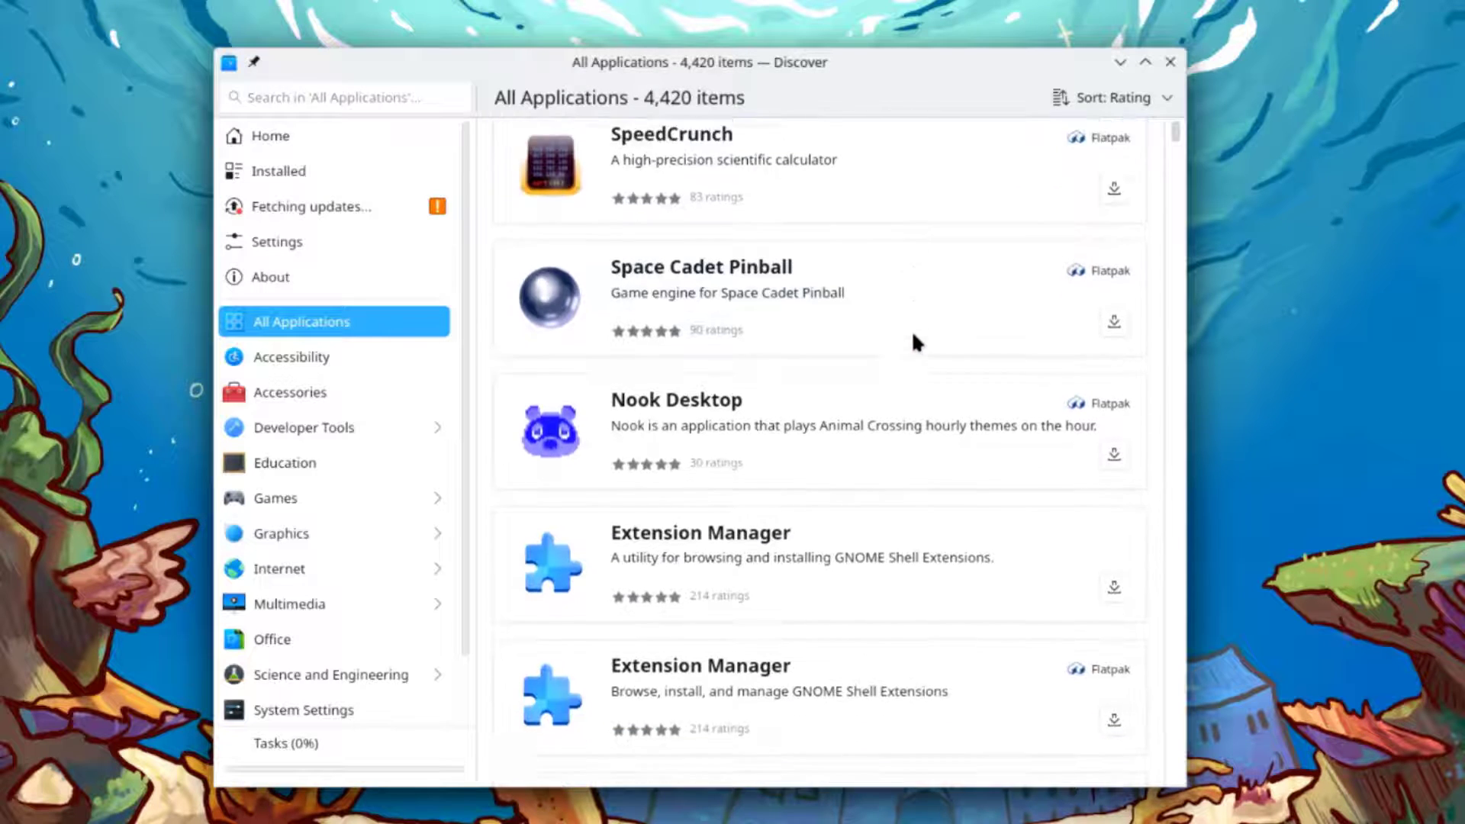
scroll("down", 3)
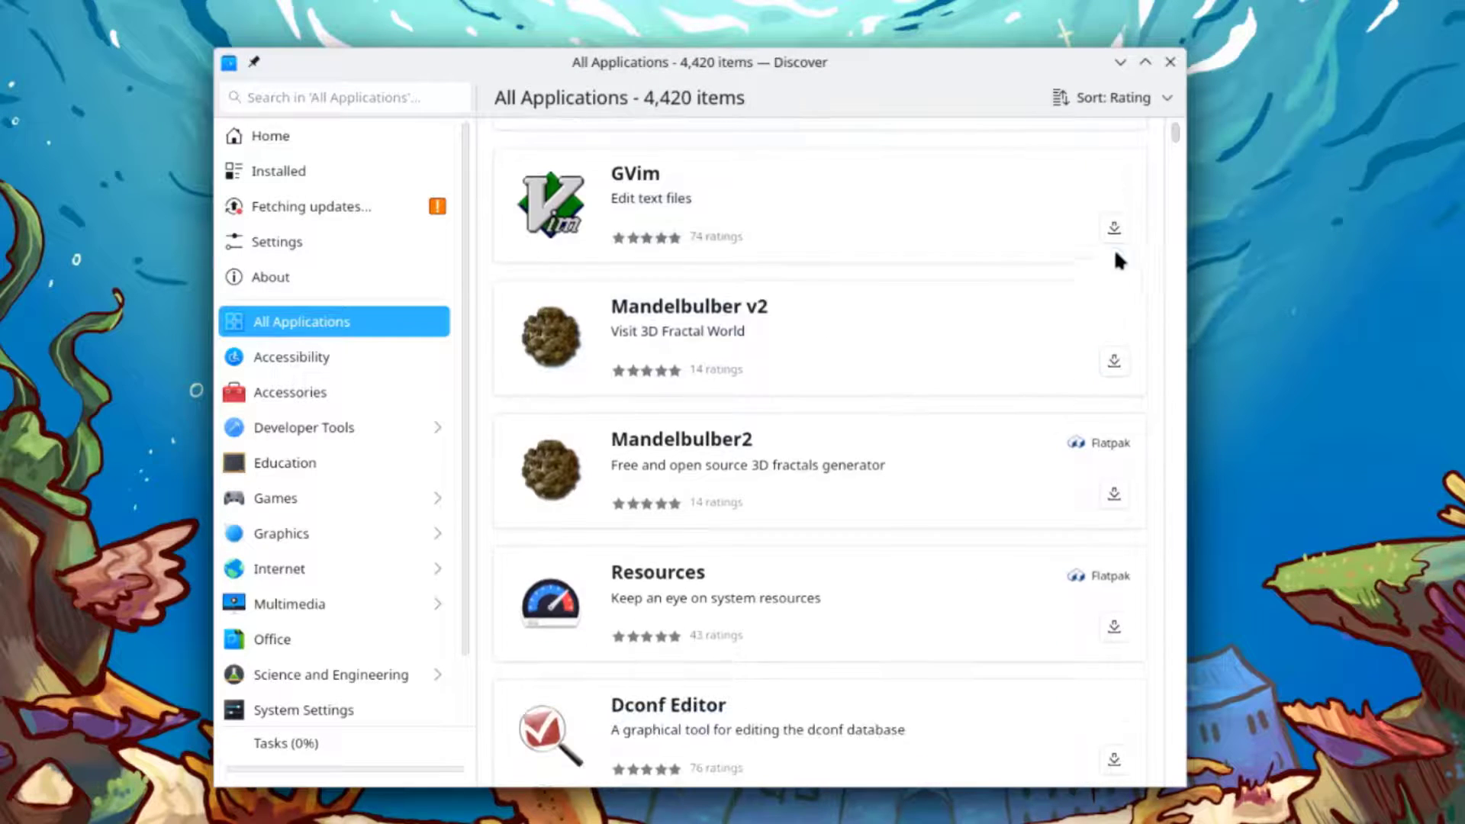
scroll("down", 3)
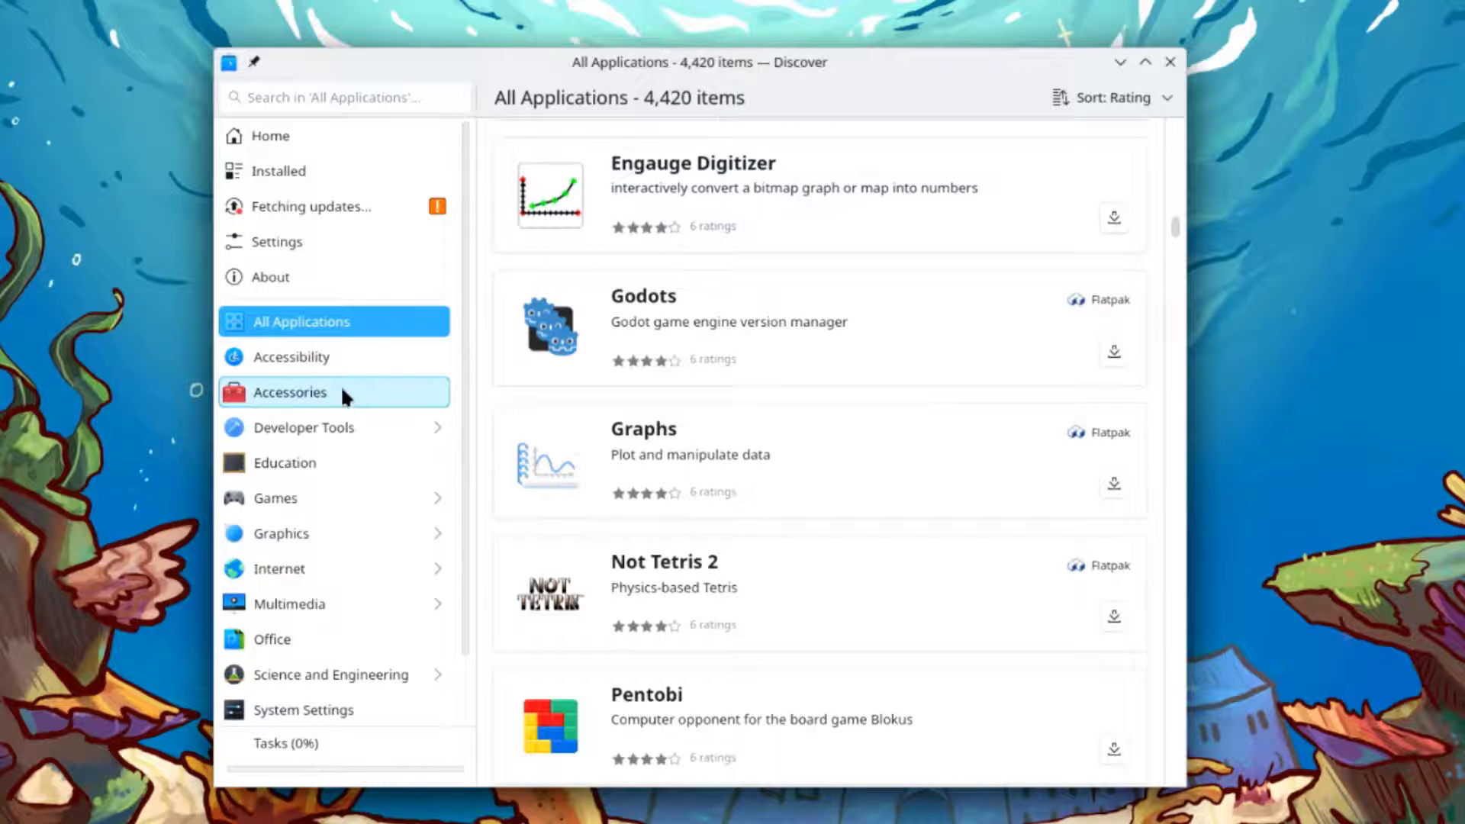
left_click(291, 356)
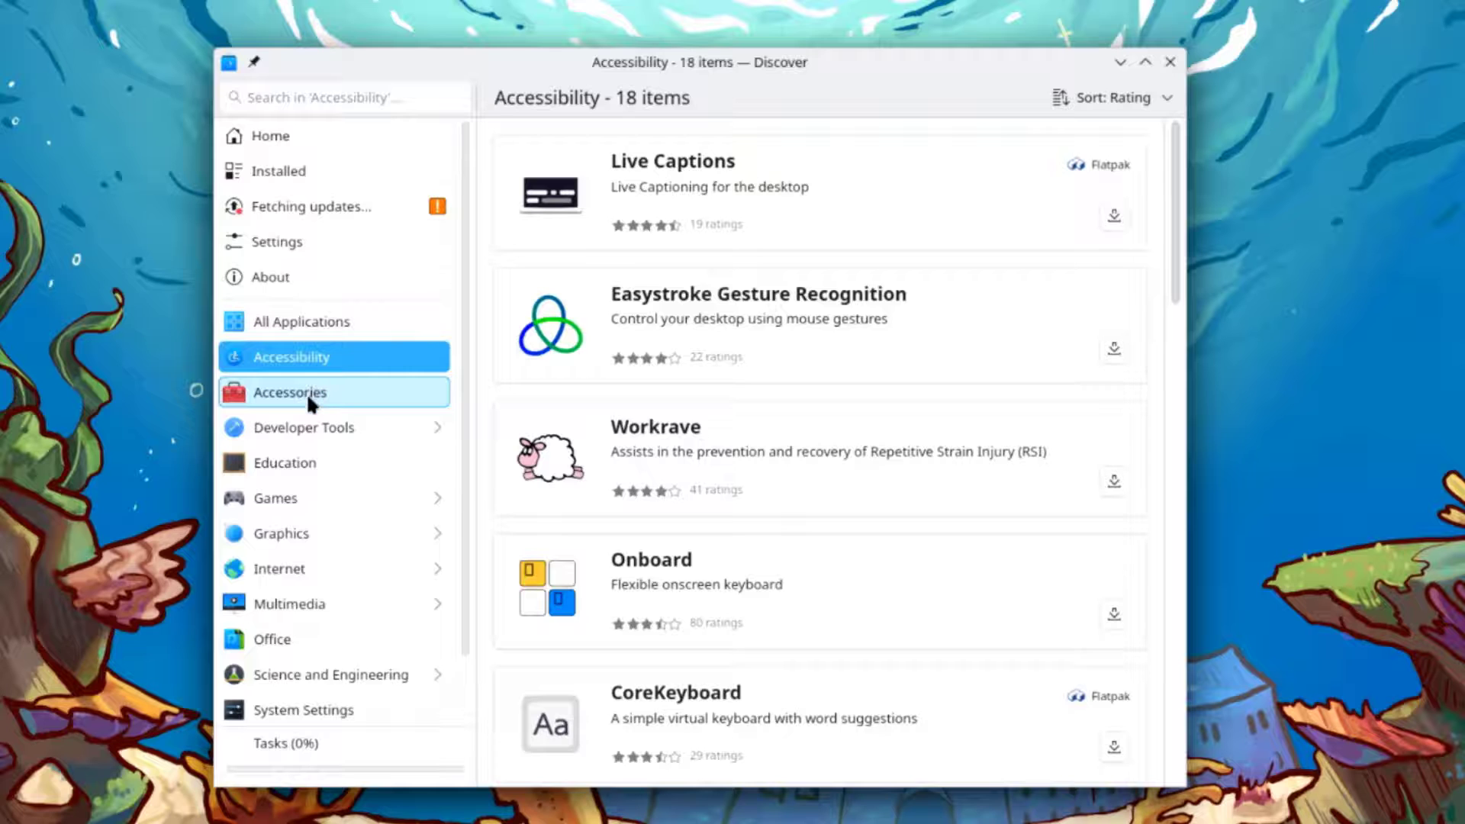
left_click(291, 393)
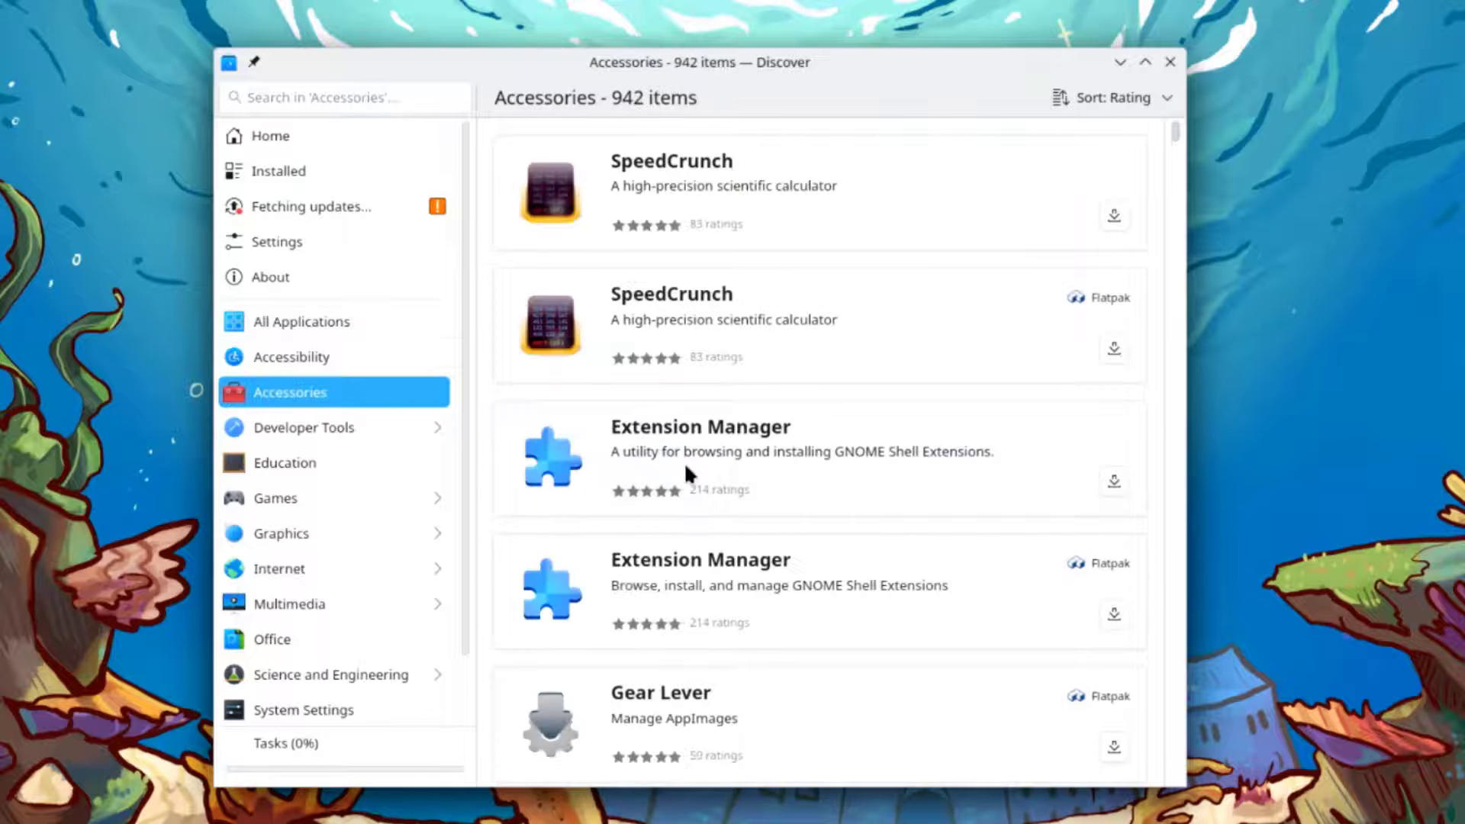
left_click(303, 427)
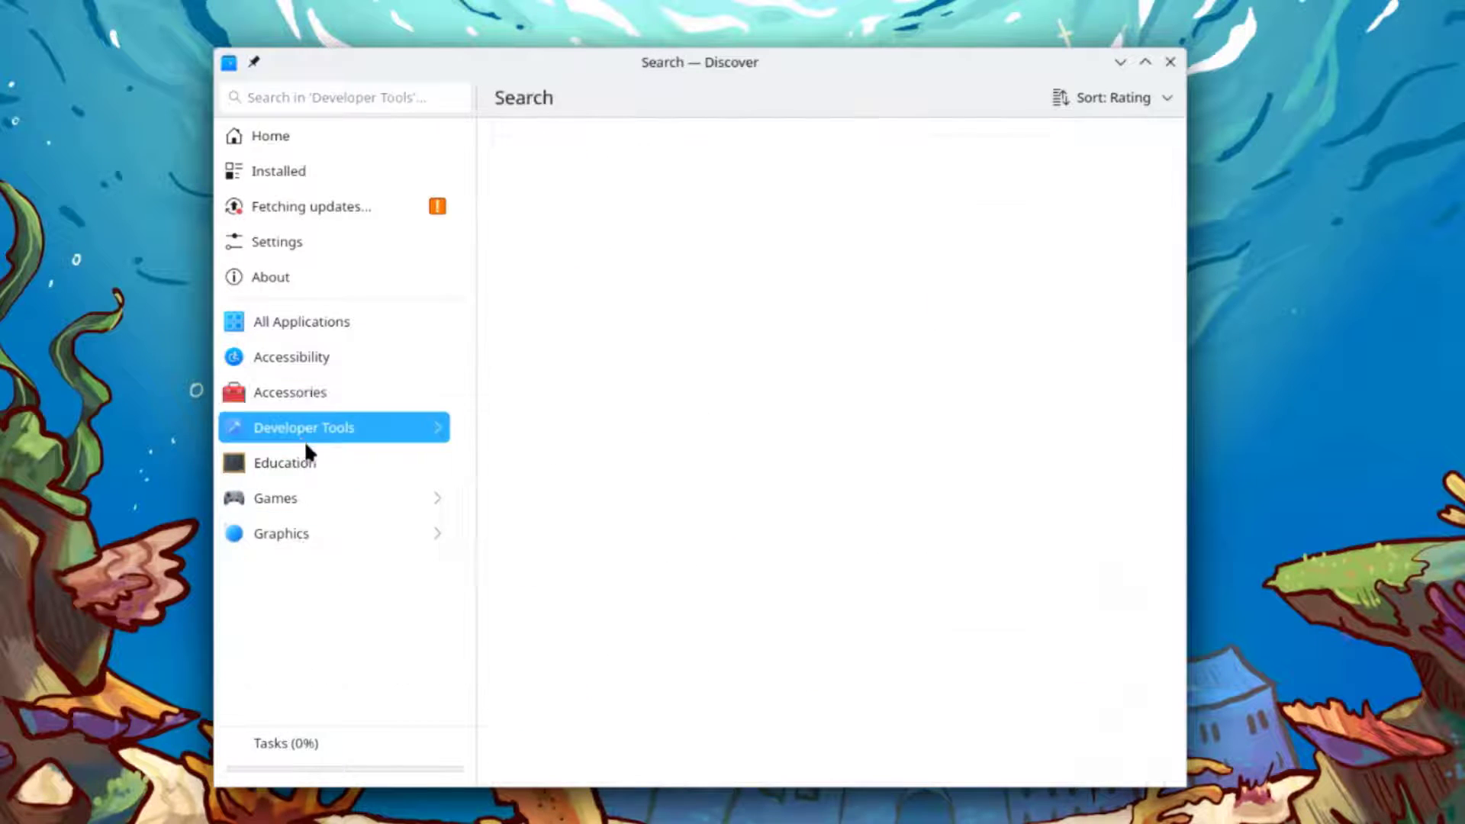
left_click(304, 427)
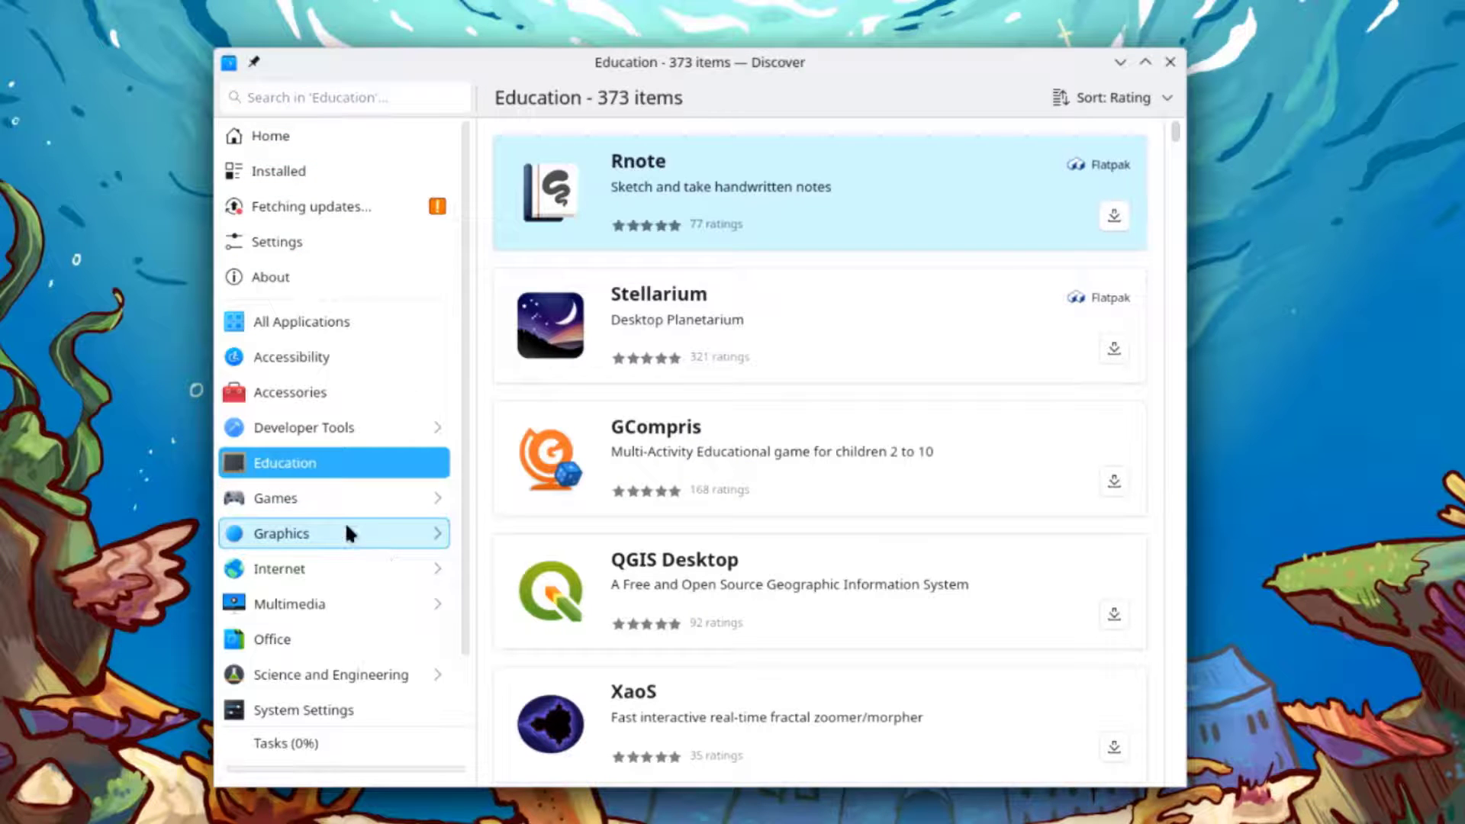
left_click(274, 499)
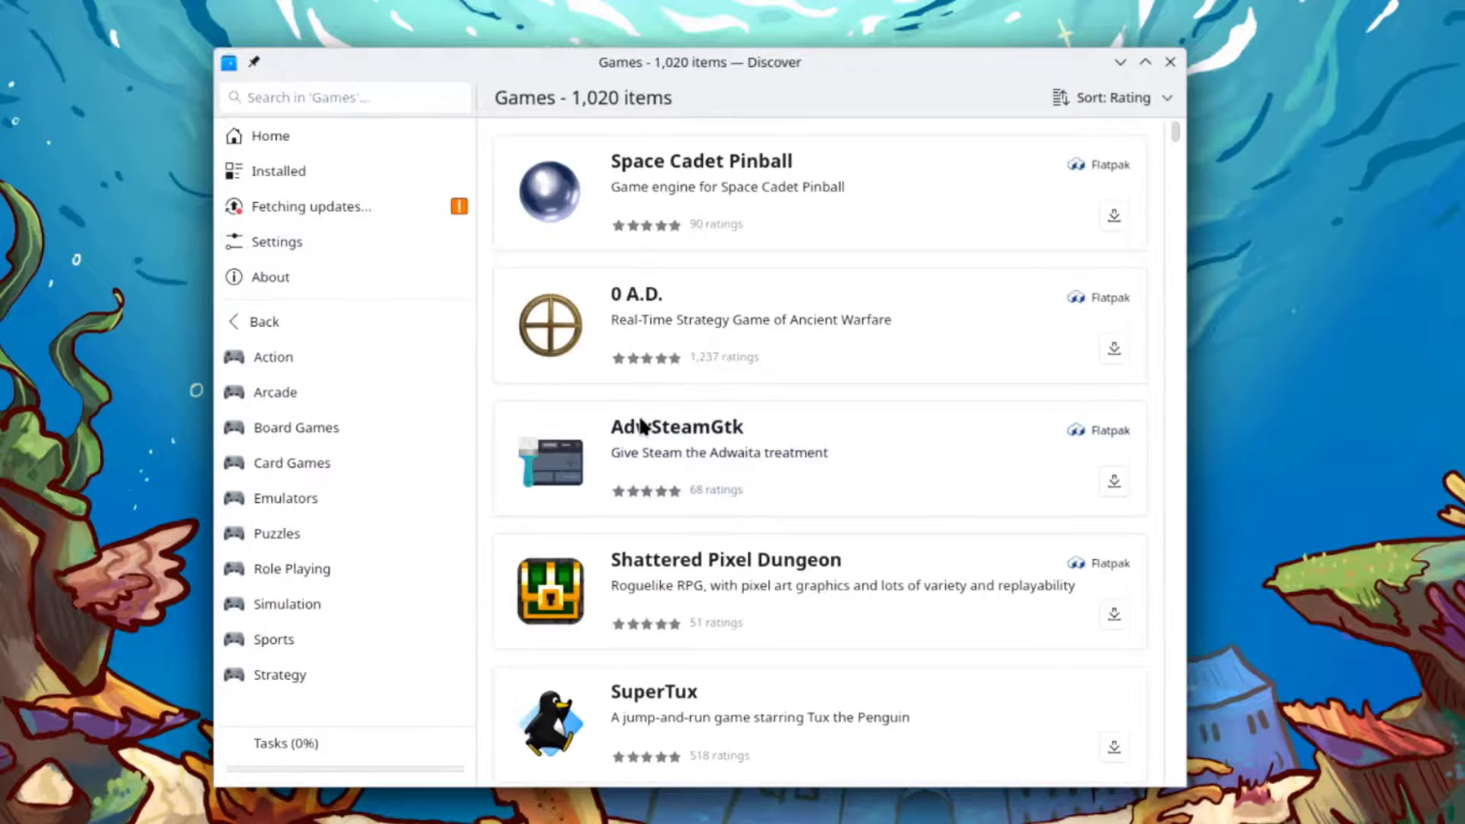
View the Office and Science and Engineering apps, then go back to the category list
scroll("down", 3)
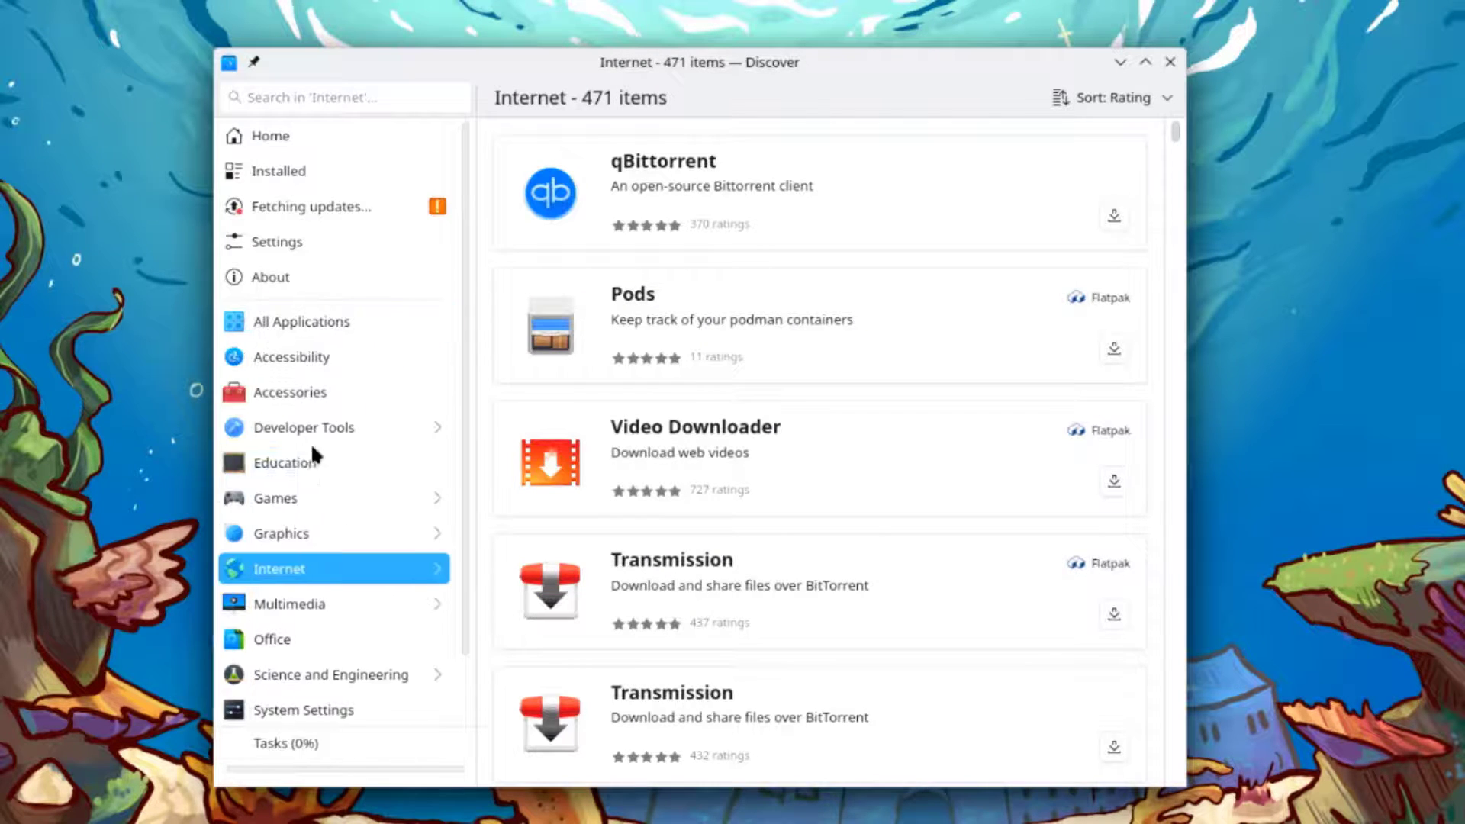
left_click(289, 603)
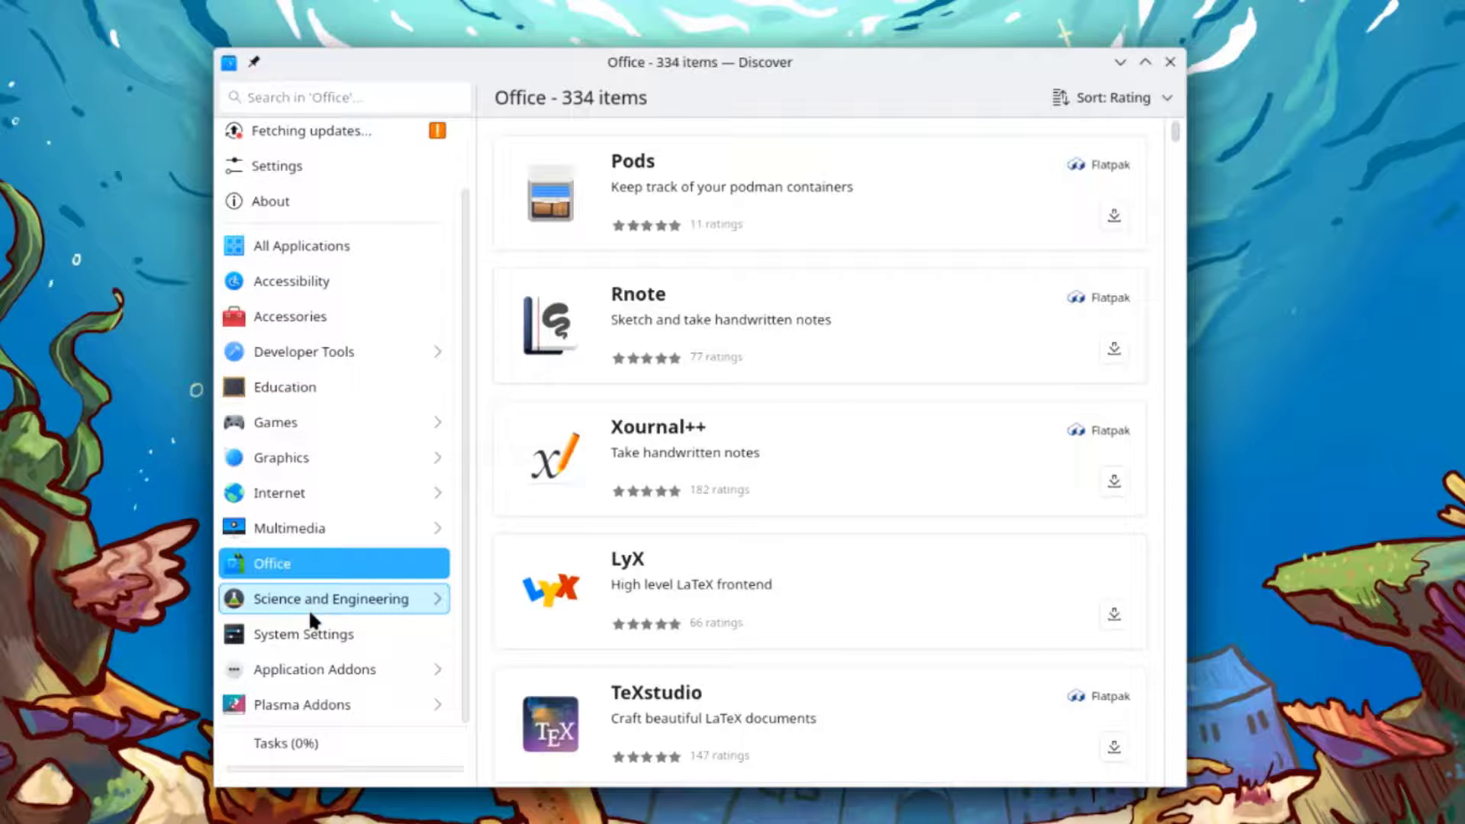
left_click(333, 599)
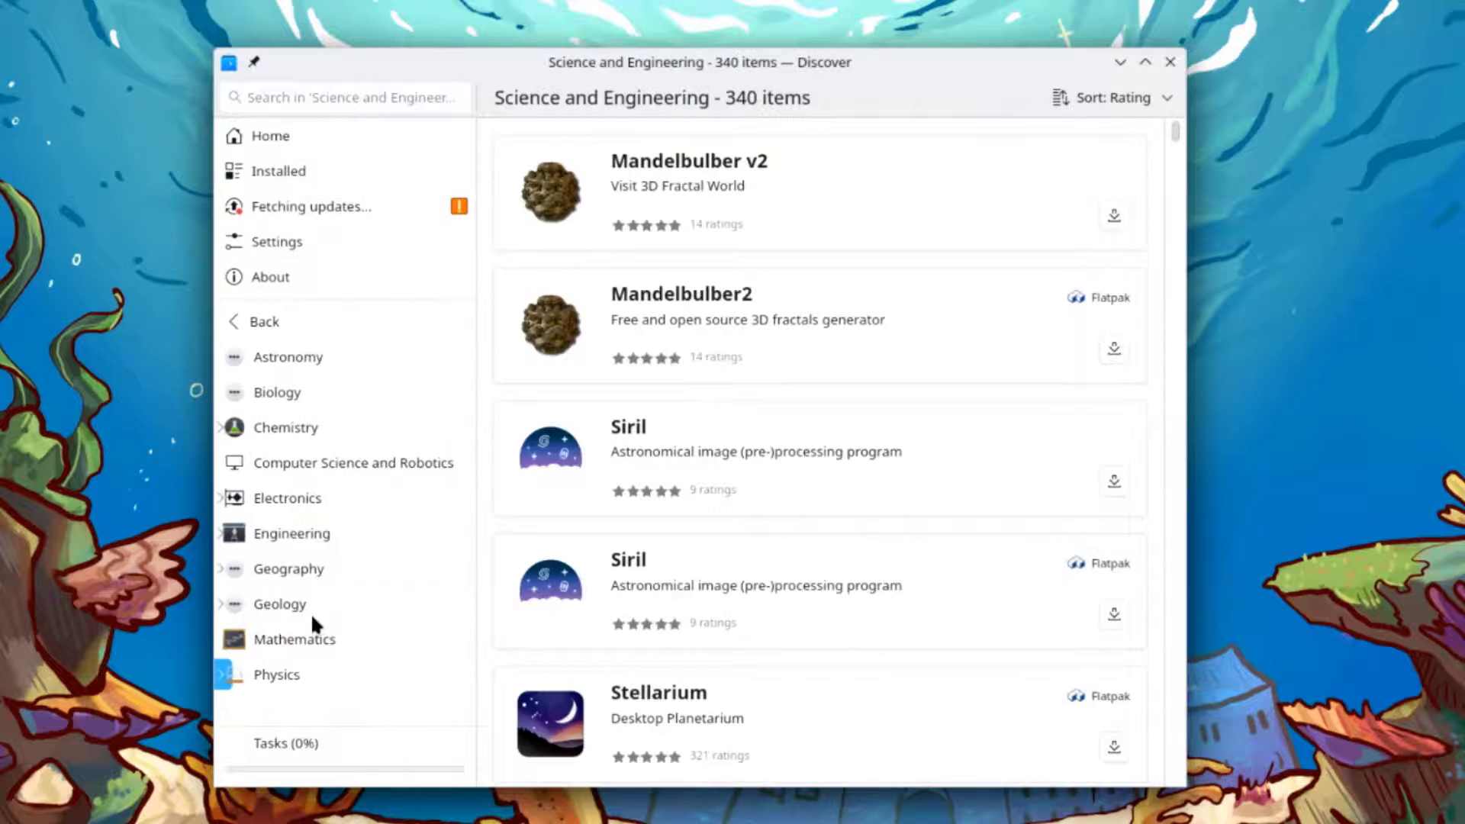
mouse_move(264, 350)
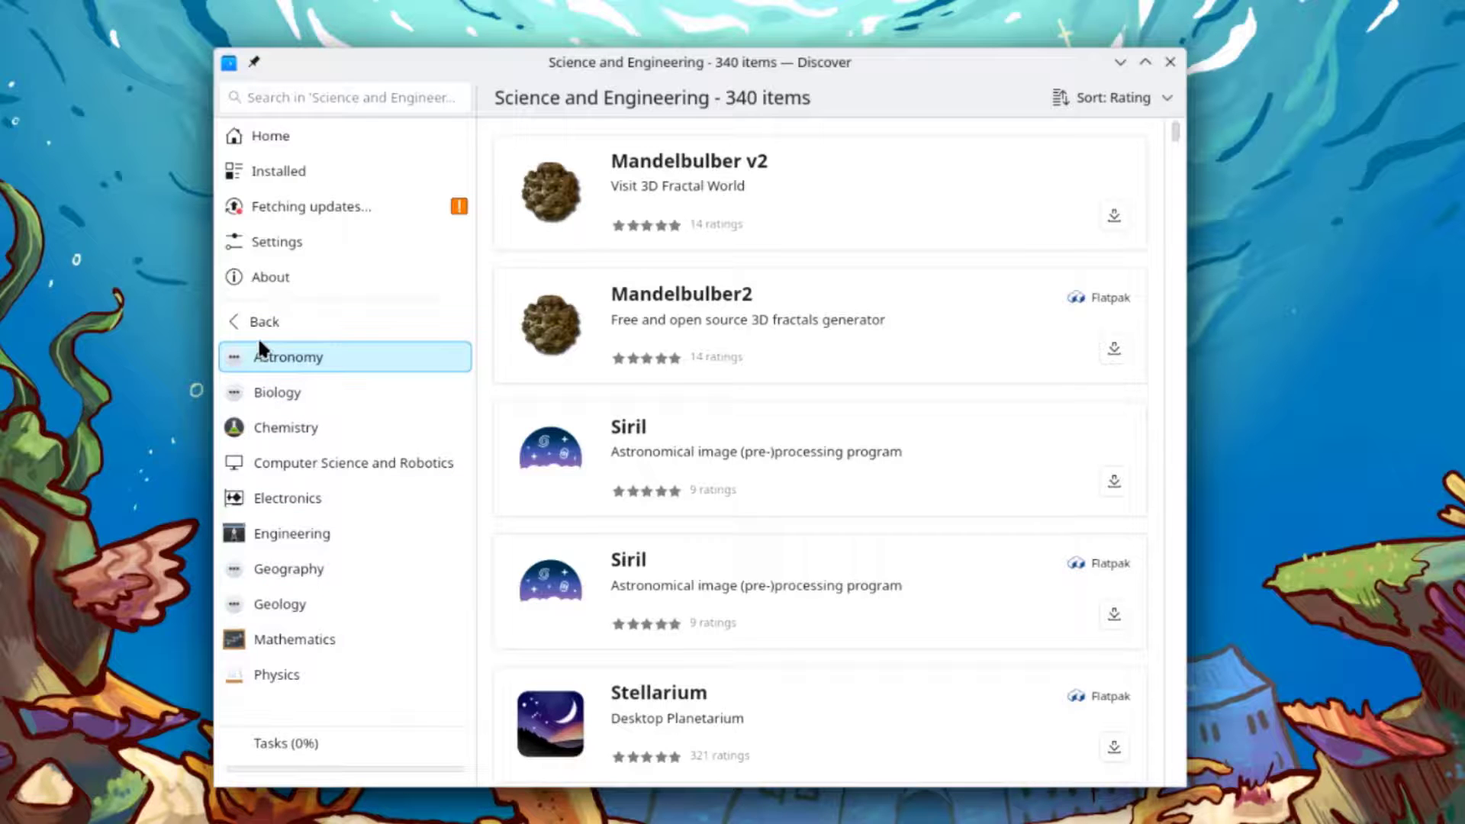
left_click(265, 322)
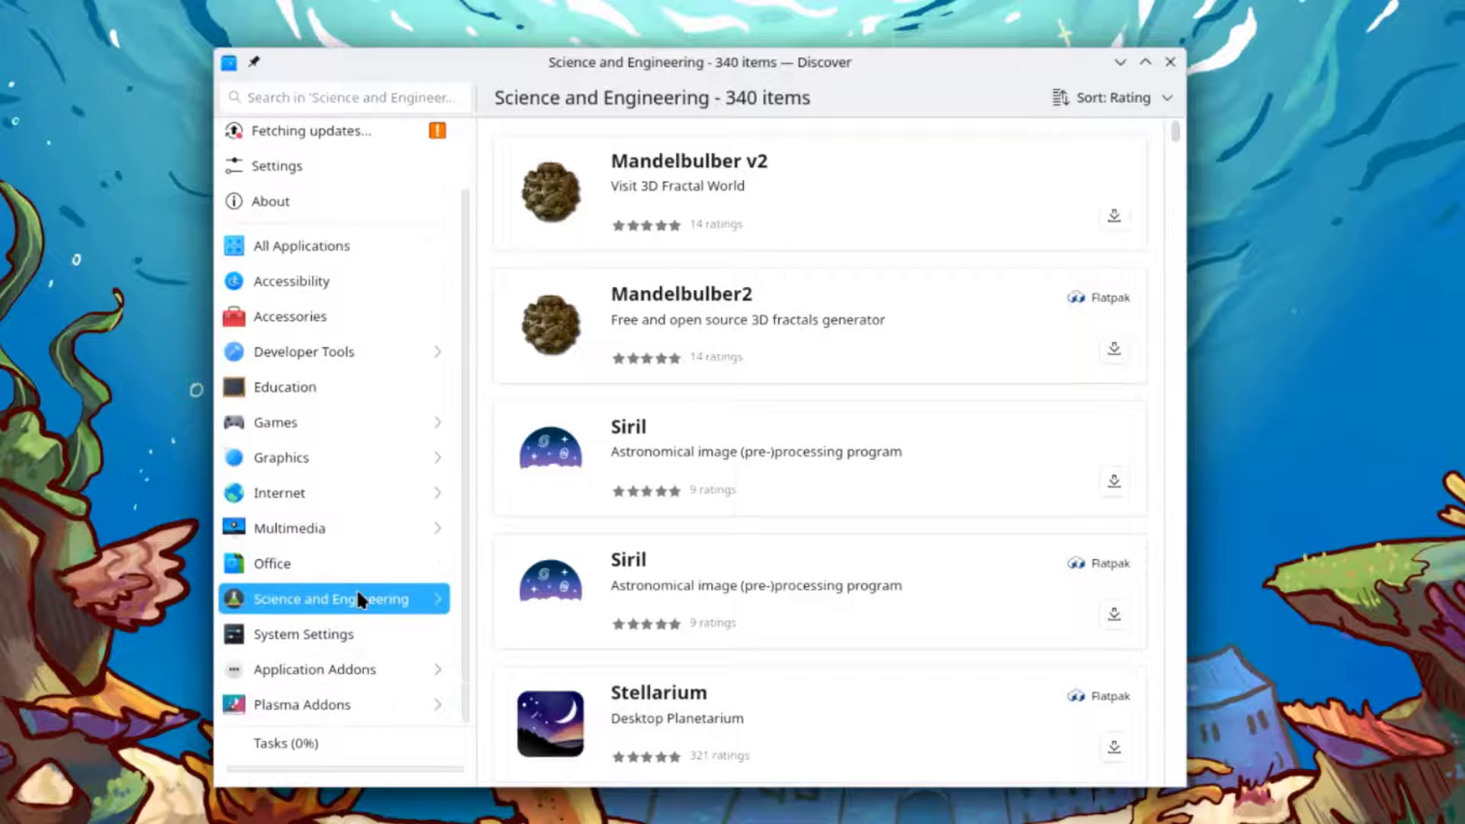
left_click(1172, 62)
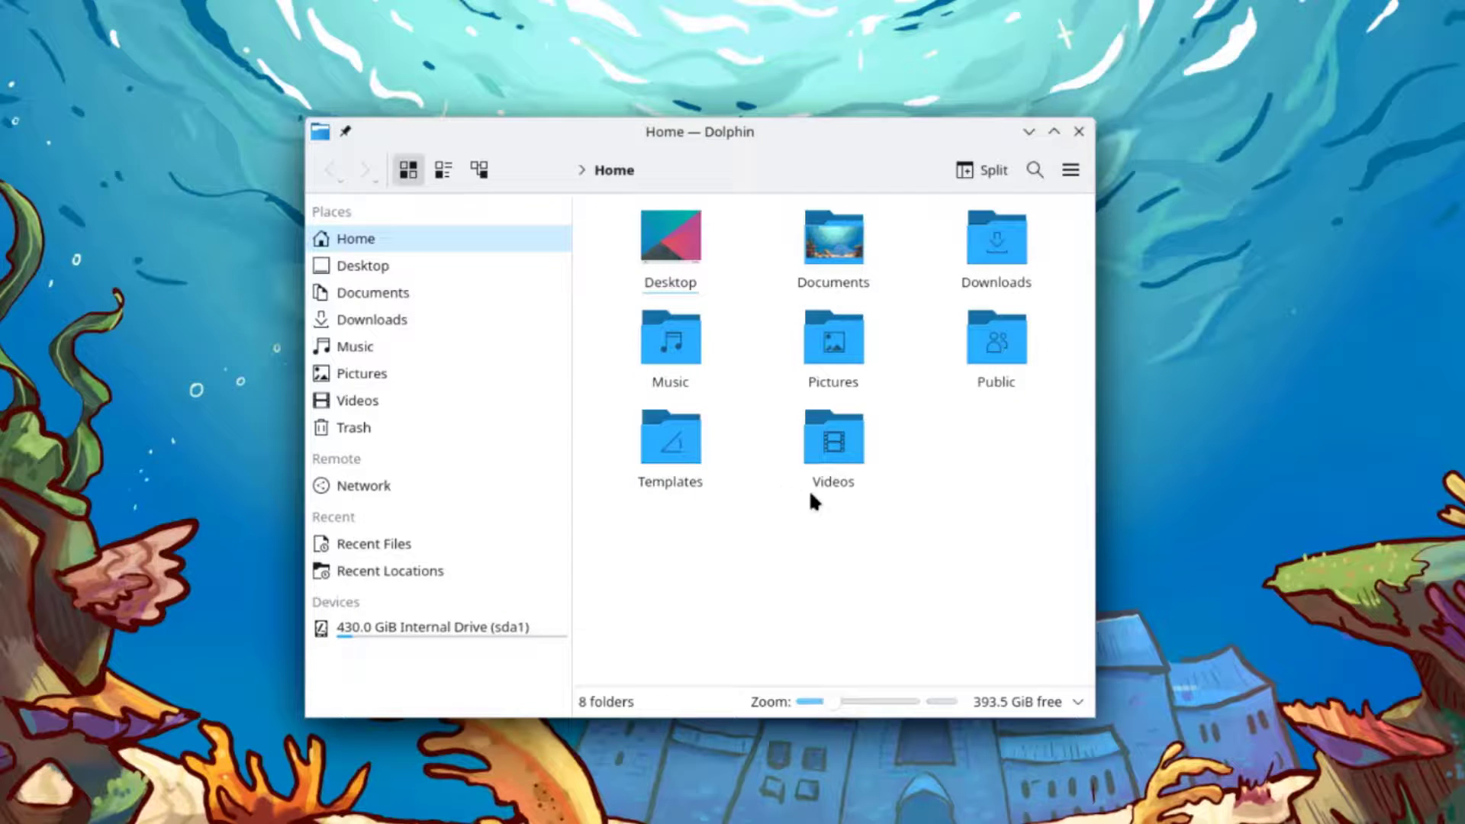
Try Dolphin's split view on the home folder, then view and close the Documents folder's Properties
left_click(981, 170)
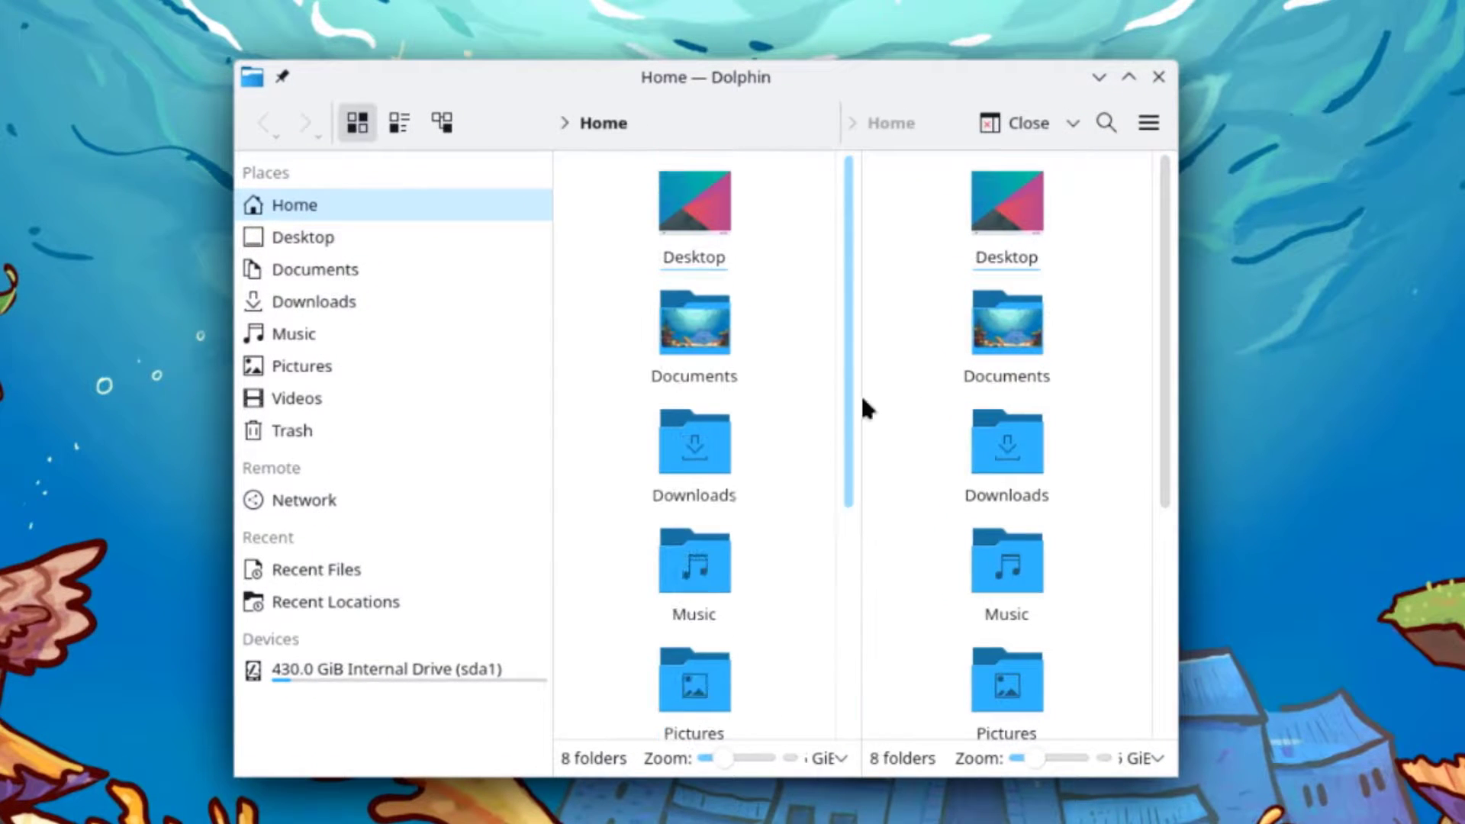
left_click(1014, 123)
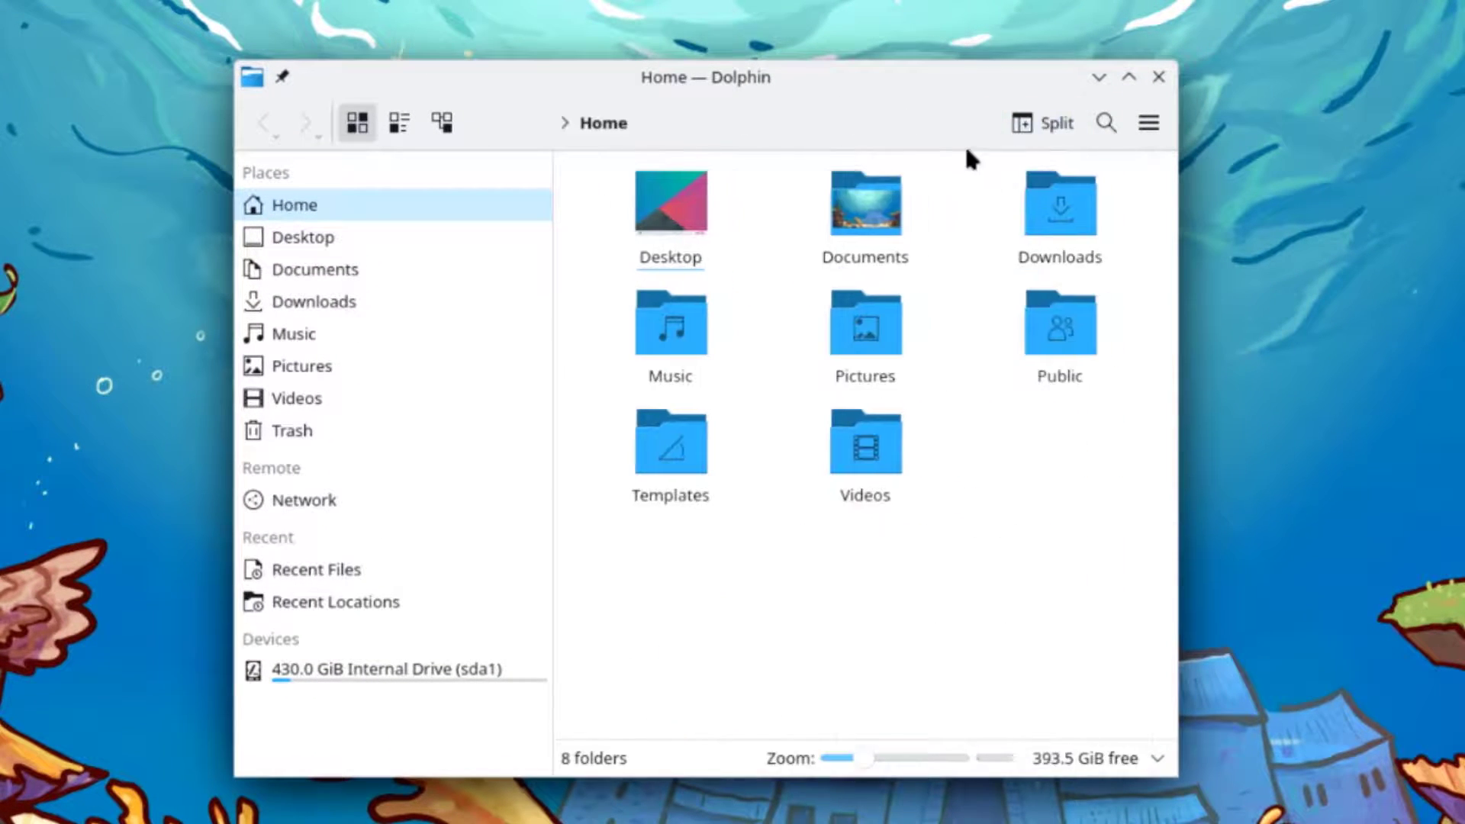
right_click(864, 202)
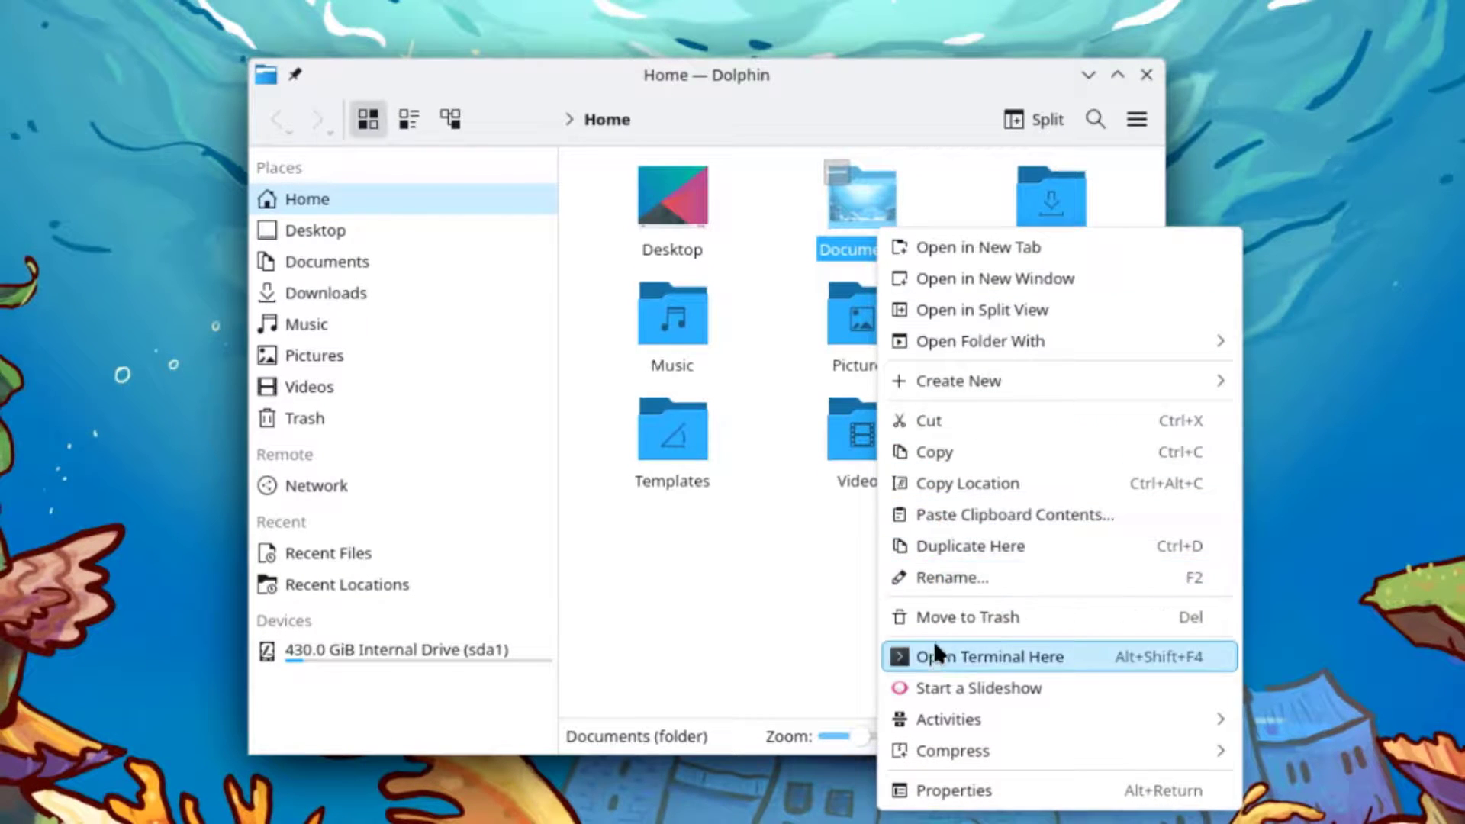
mouse_move(963, 801)
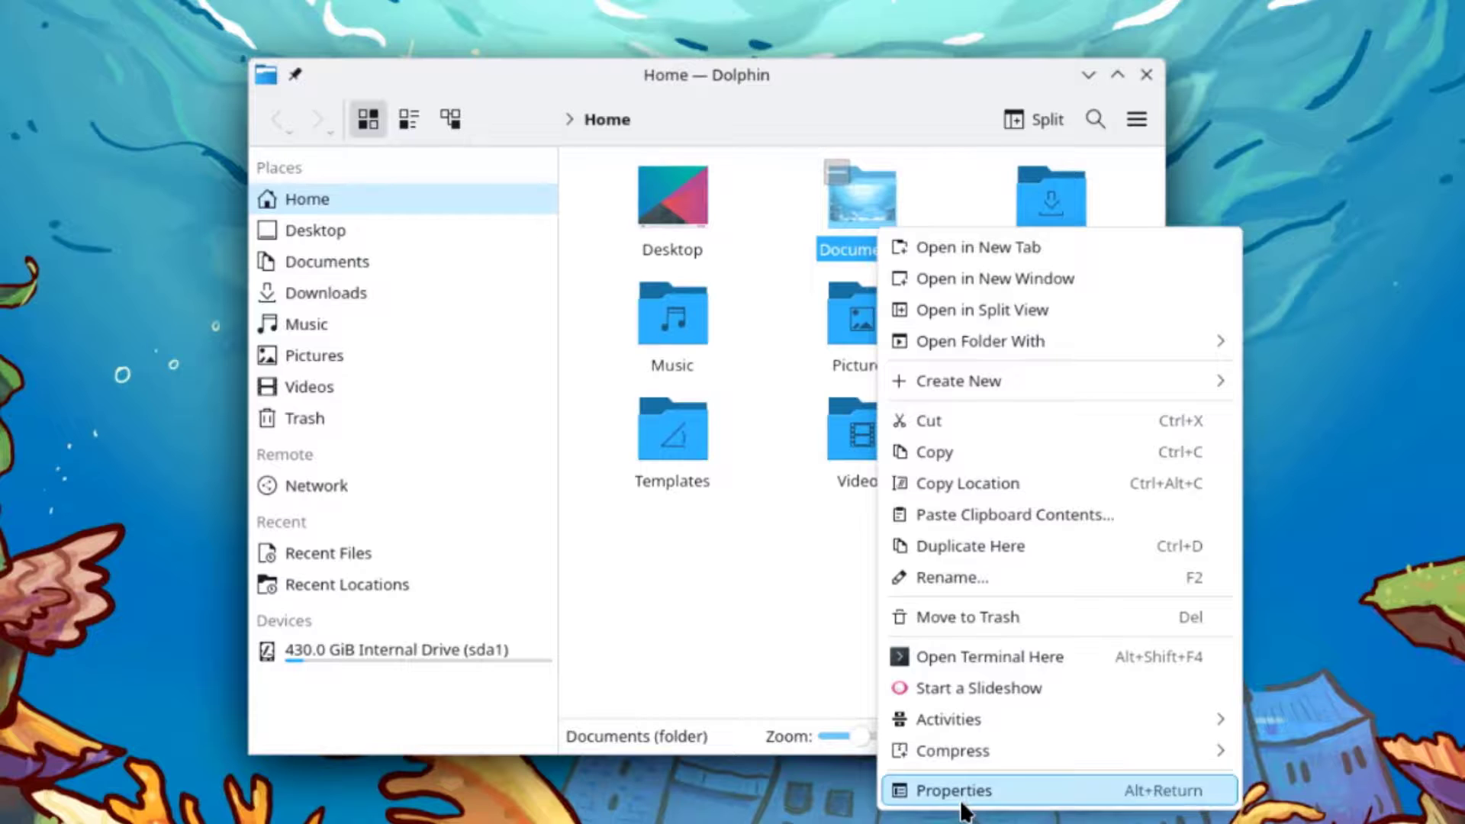
left_click(955, 791)
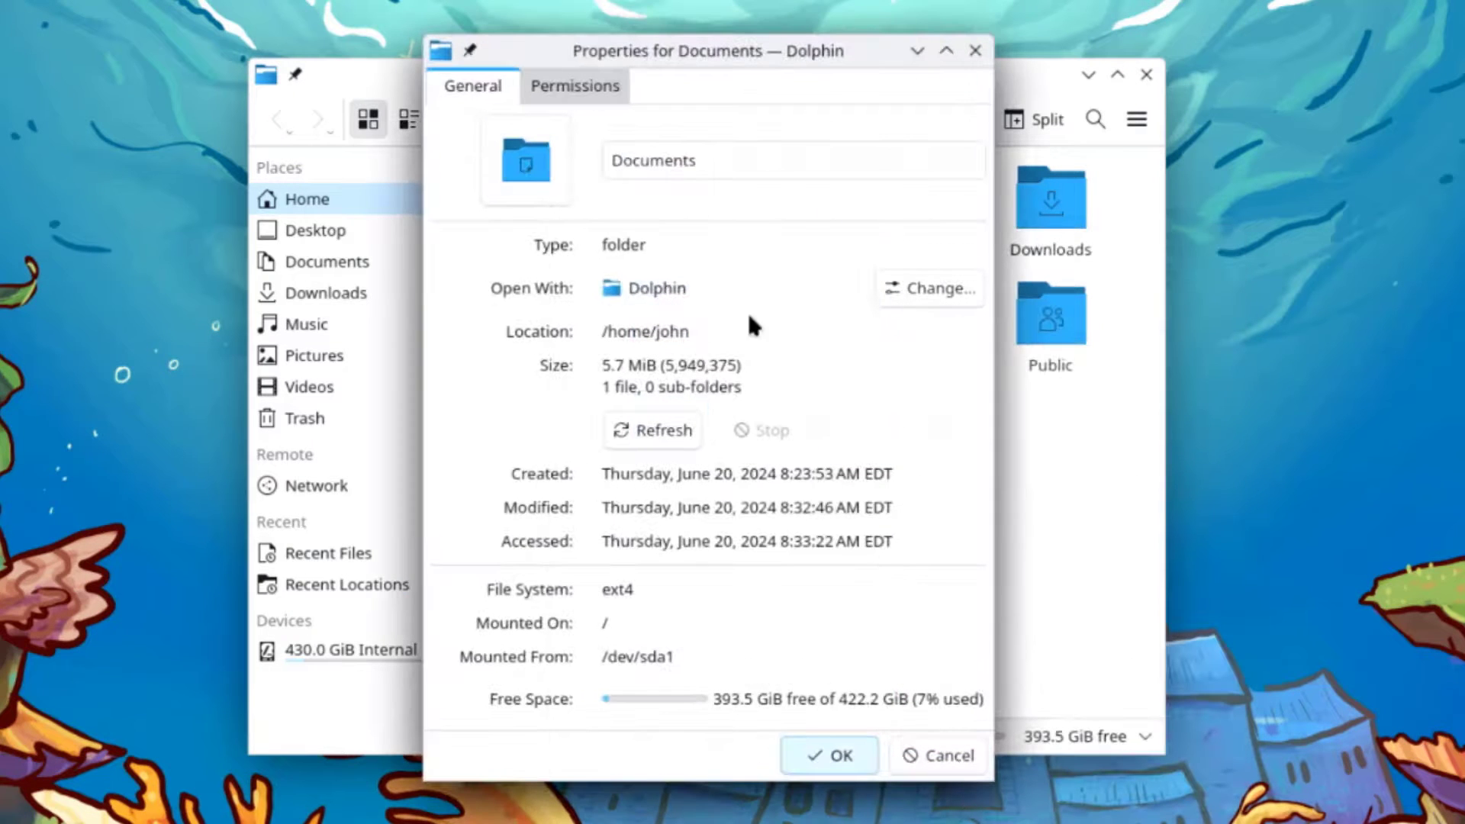
left_click(573, 85)
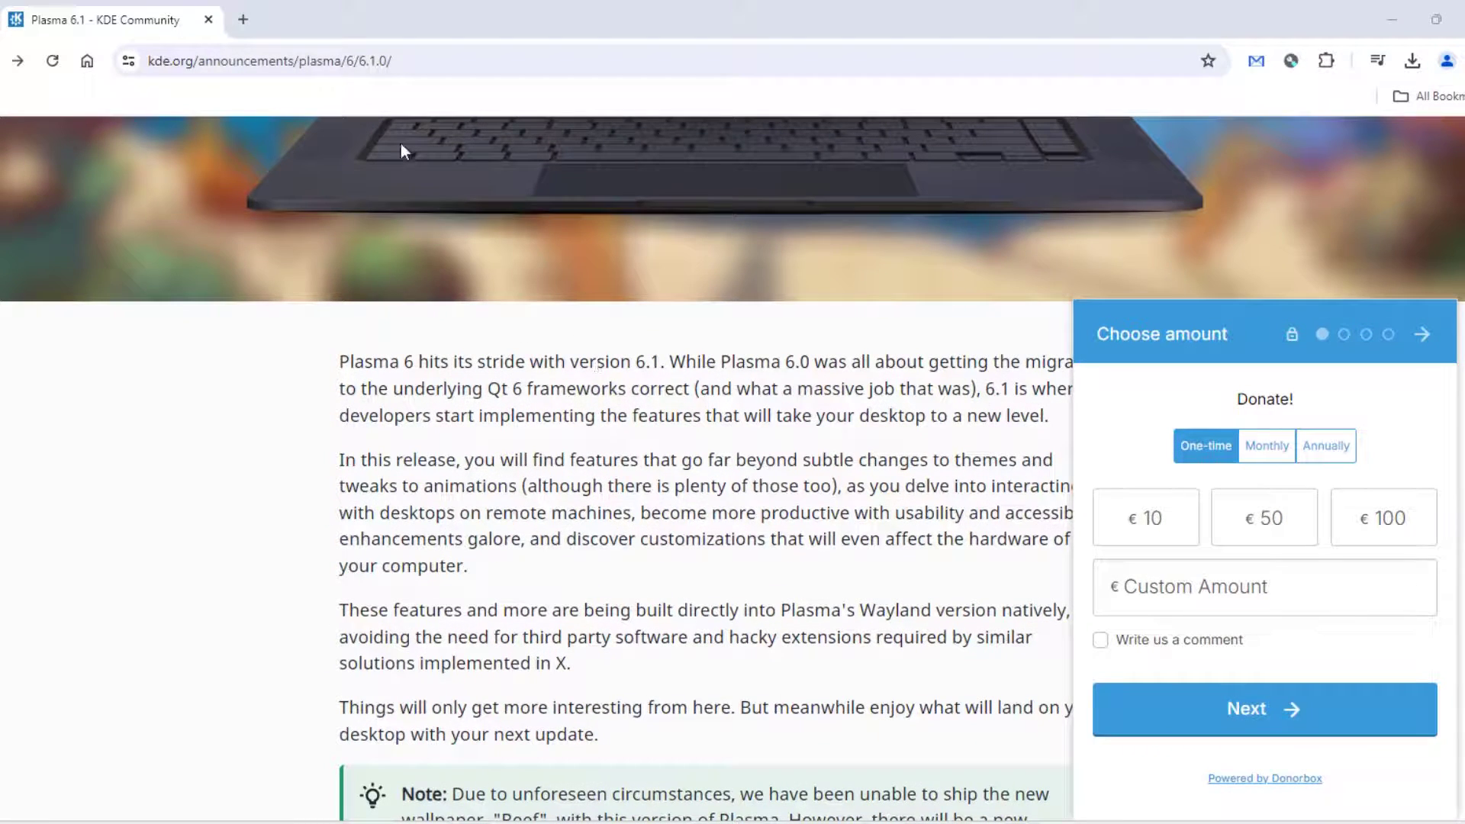
Scroll through the Plasma 6.1 announcement, highlighting the Access Remote Plasma Desktops heading
scroll("down", 3)
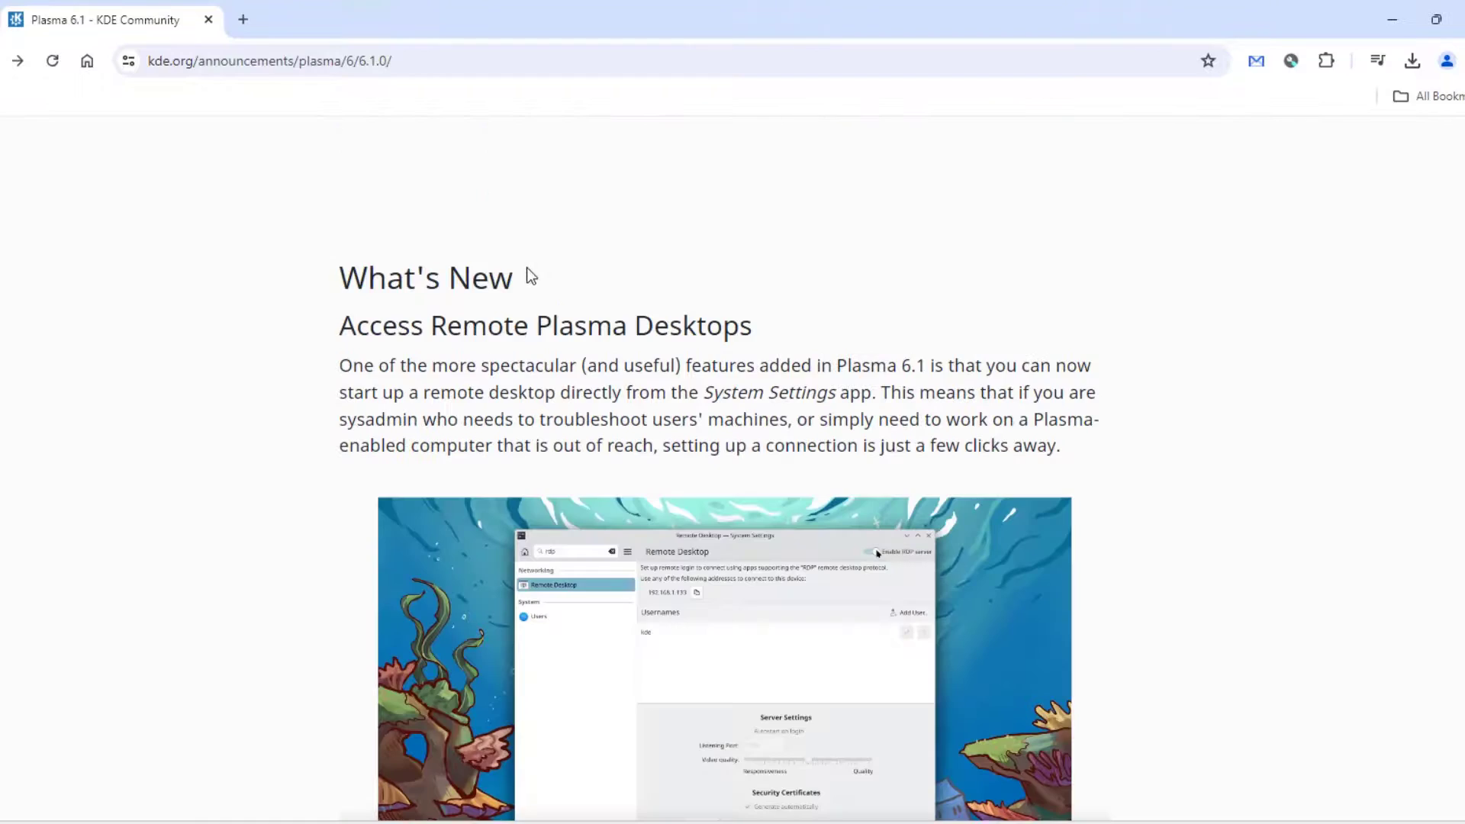
left_click_drag(338, 325, 488, 325)
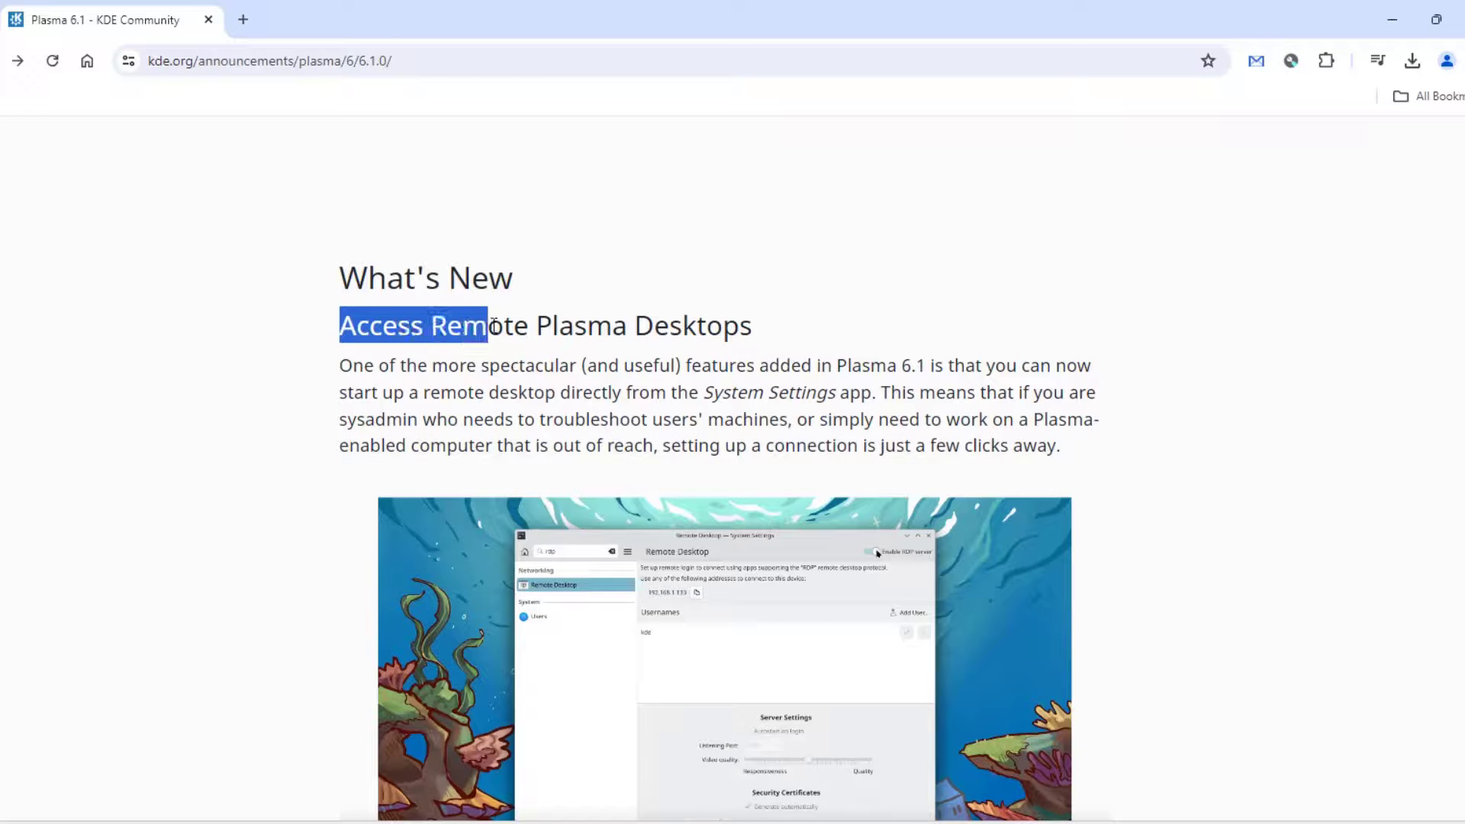
left_click_drag(486, 325, 753, 325)
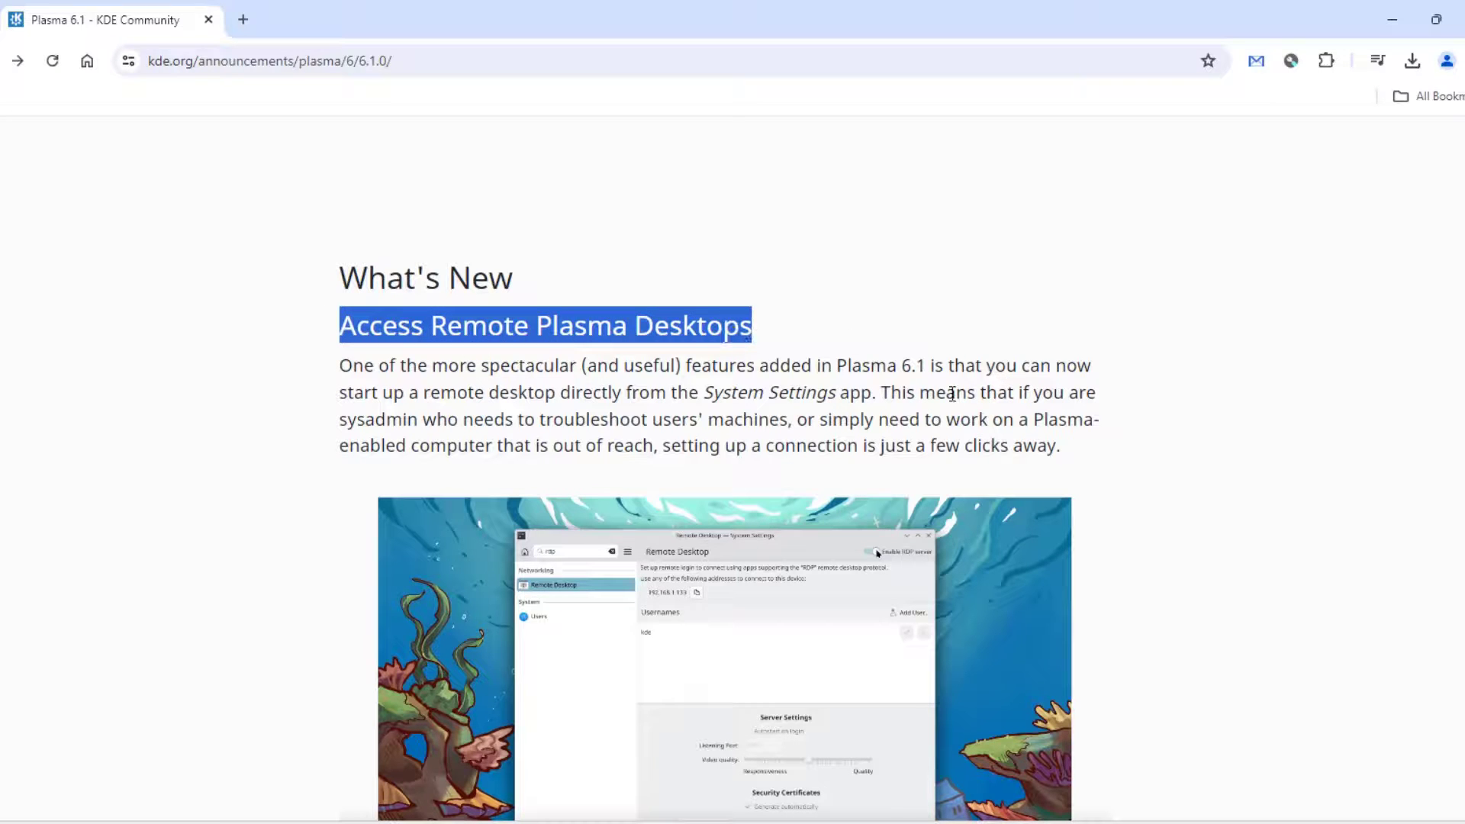
scroll("down", 3)
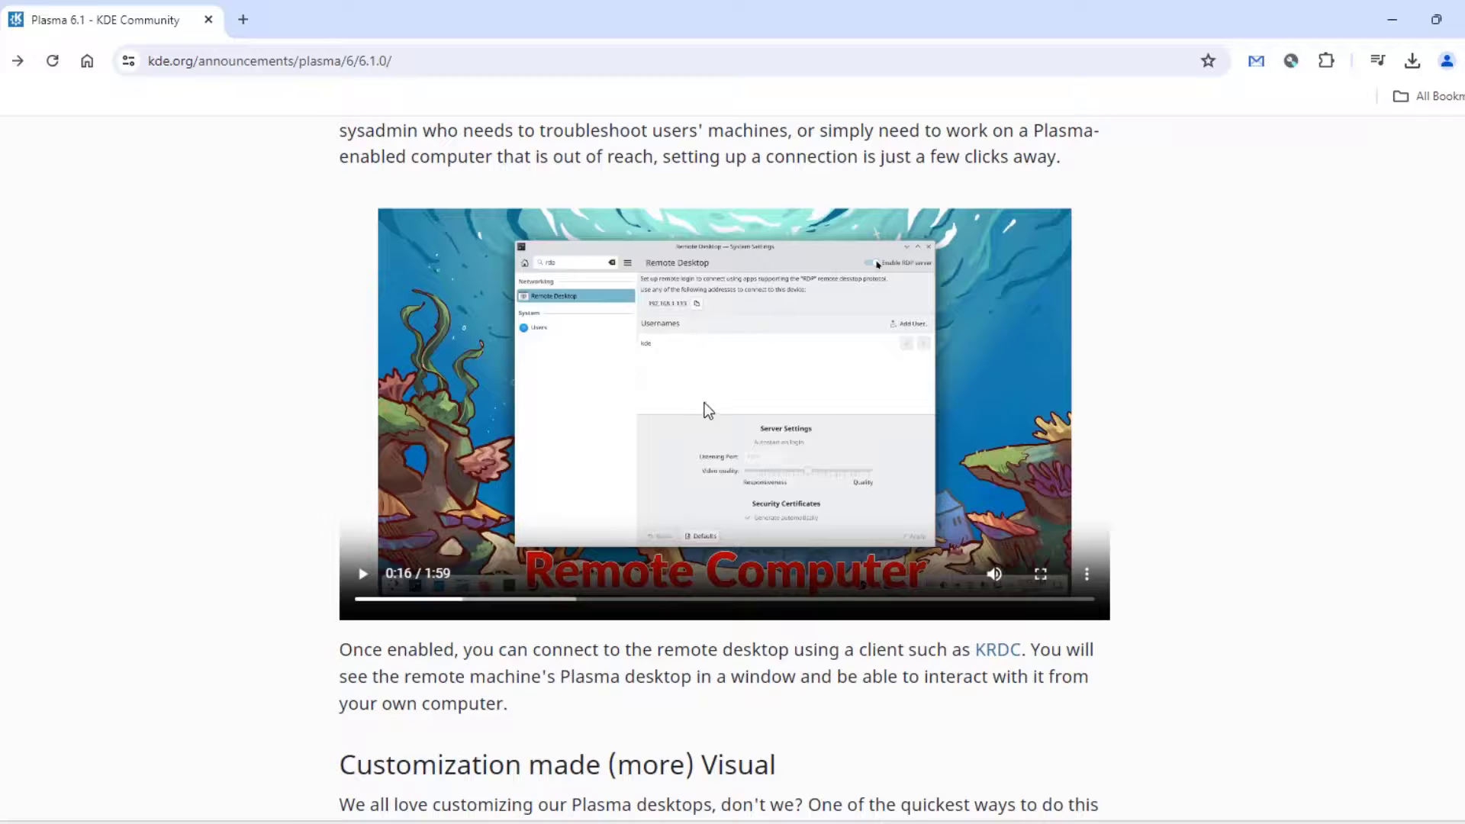
scroll("down", 3)
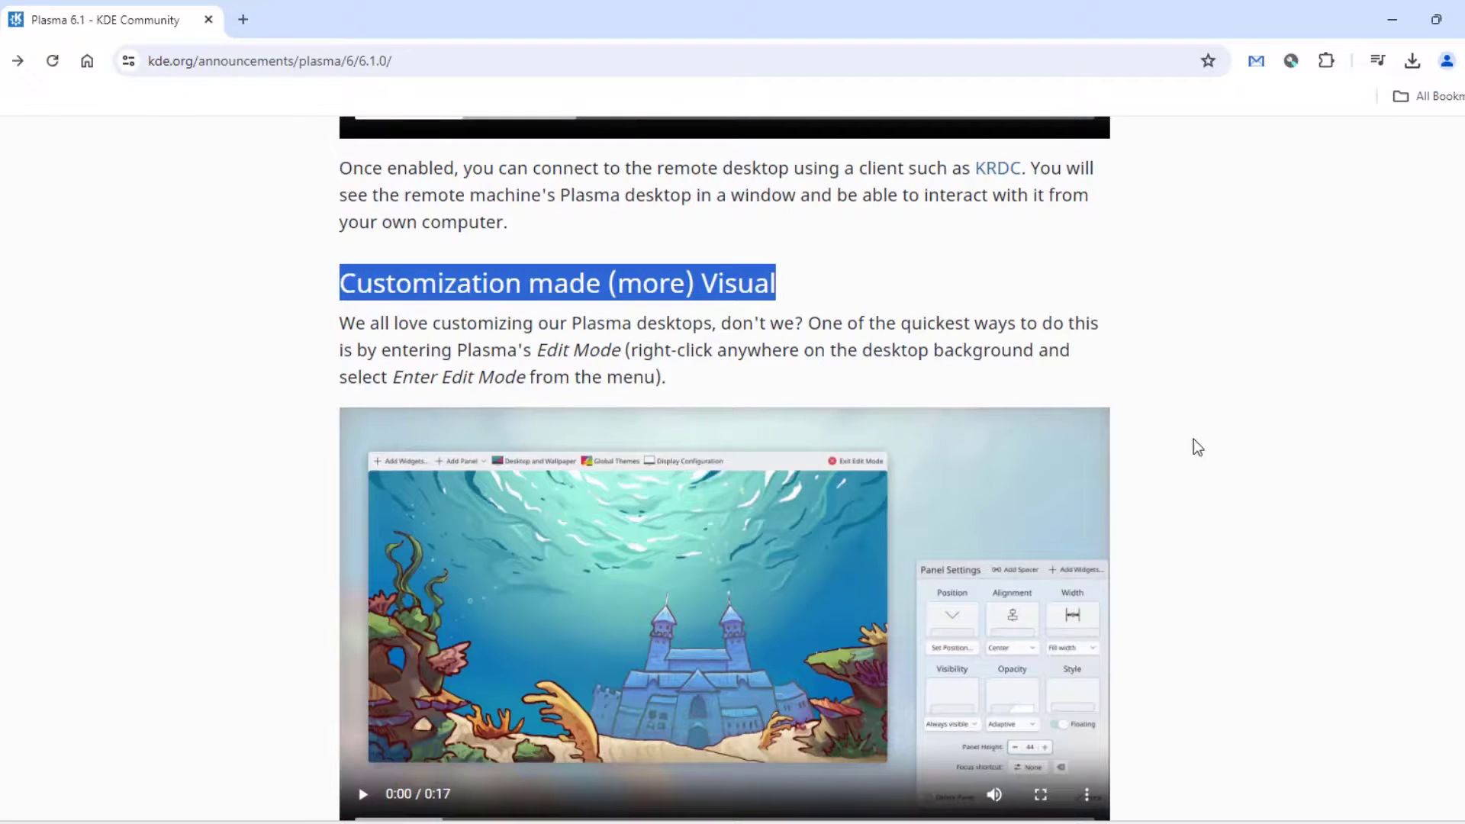
scroll("down", 3)
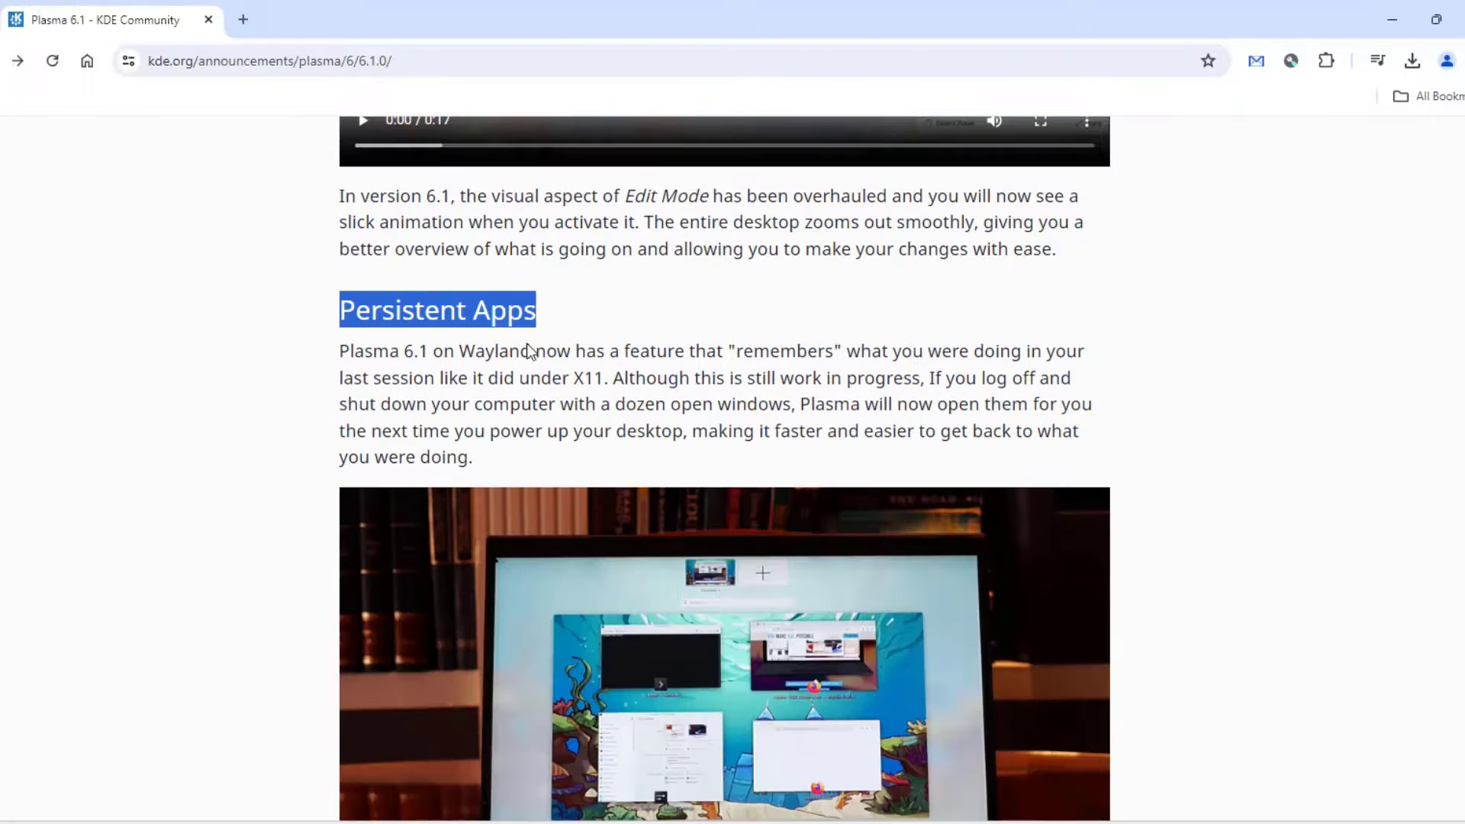
scroll("down", 3)
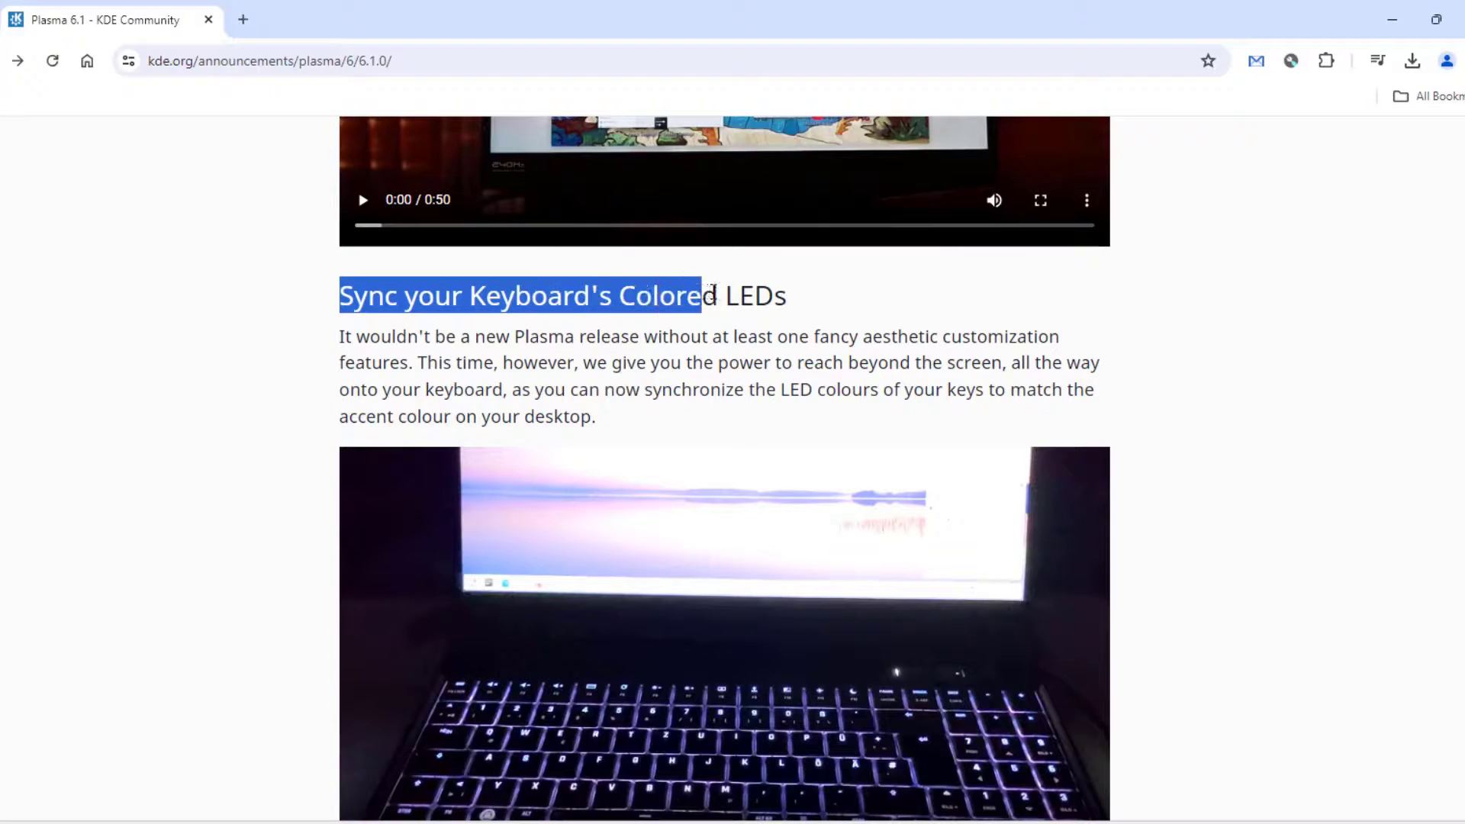
scroll("down", 3)
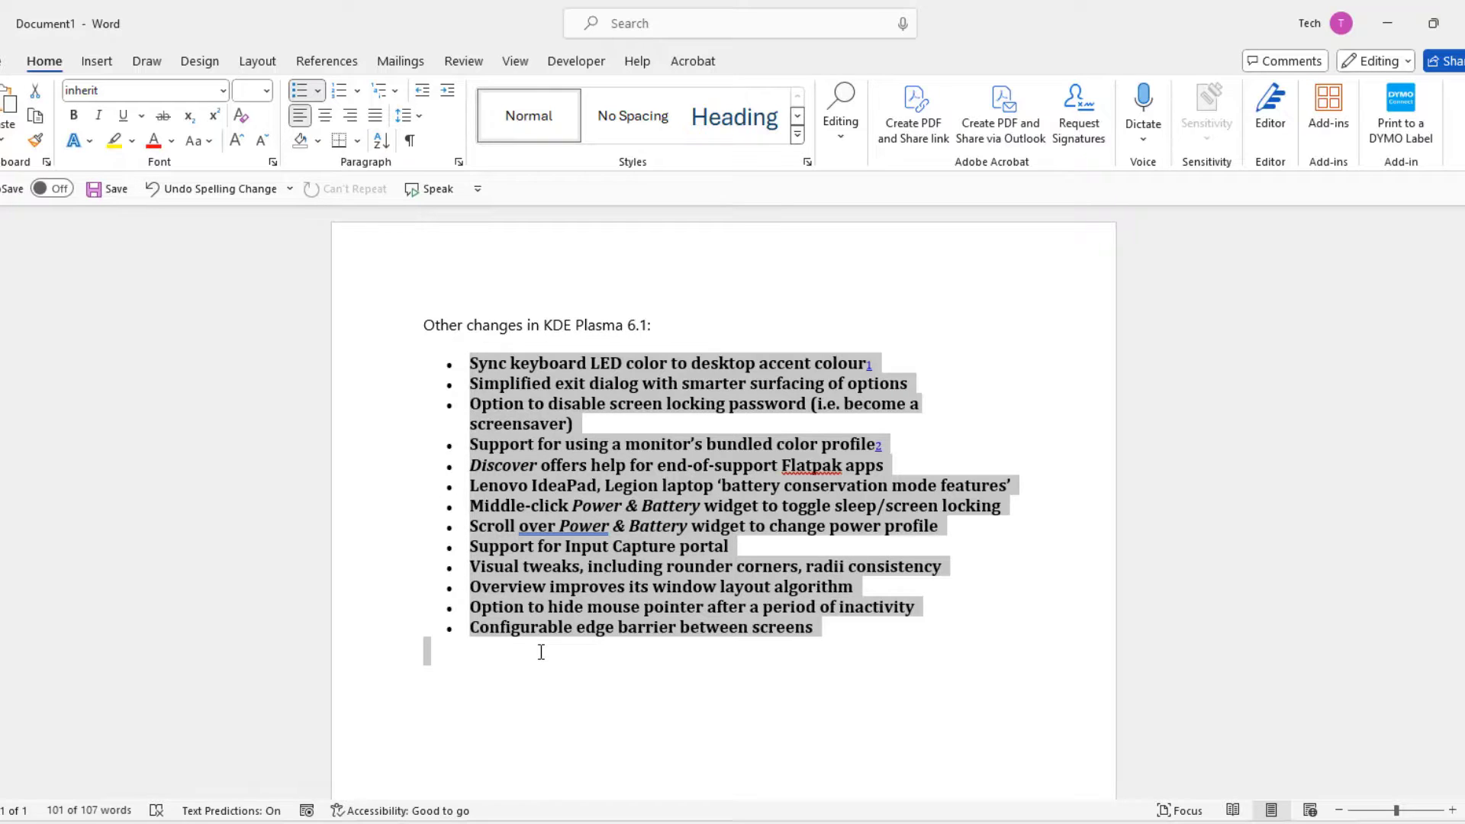
mouse_move(995, 640)
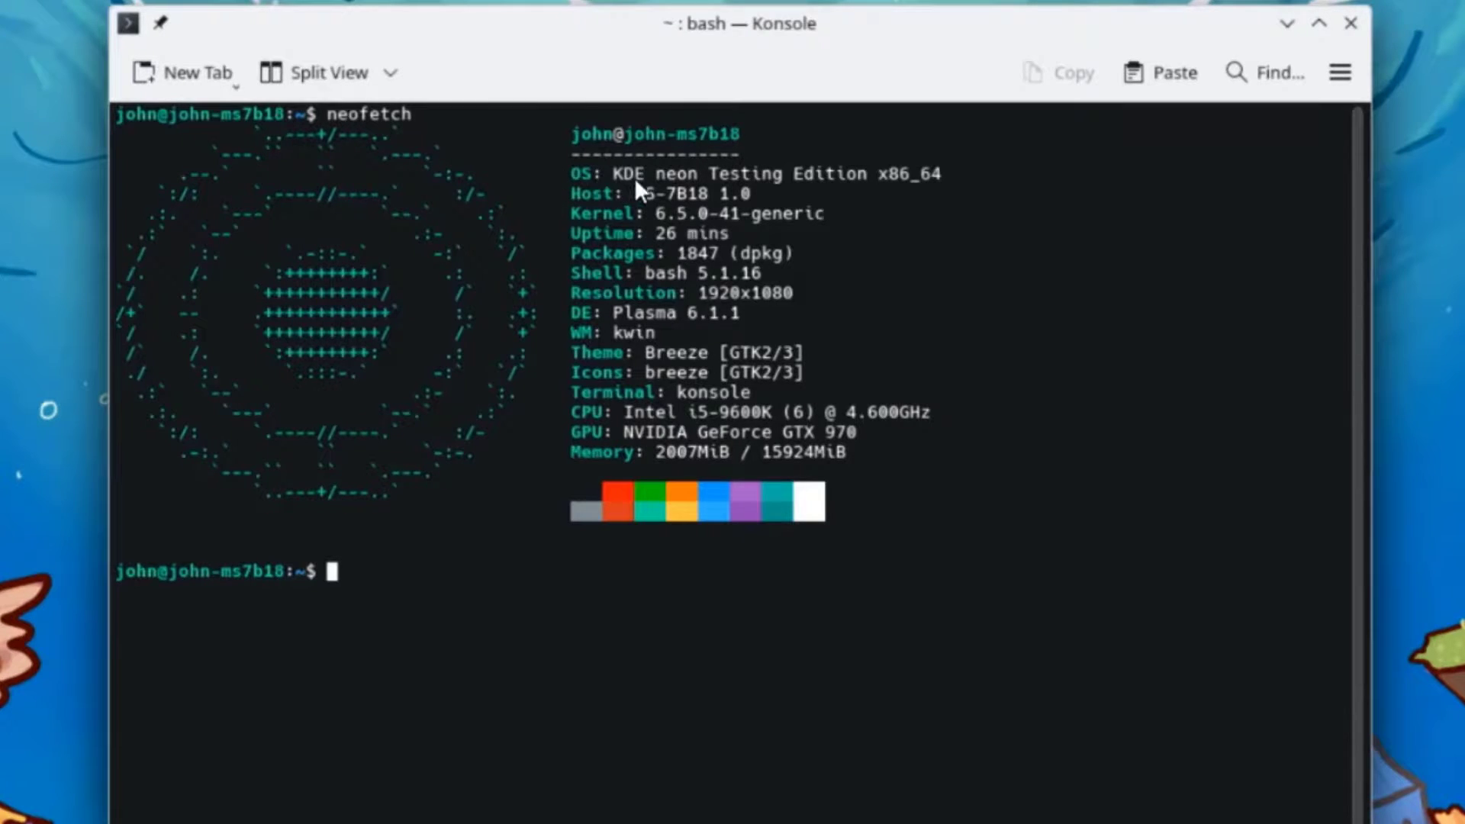
mouse_move(672, 227)
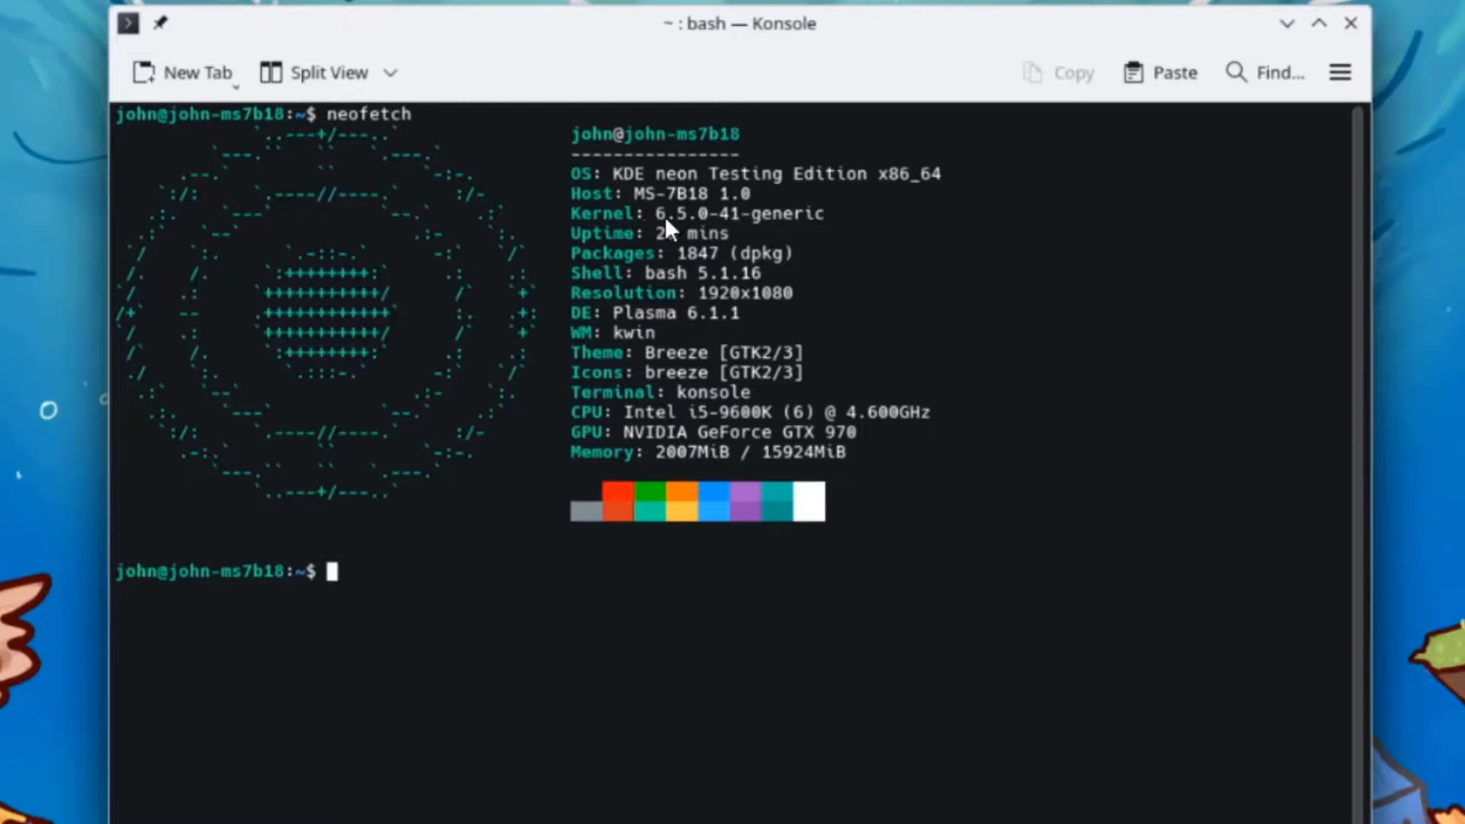
mouse_move(599, 325)
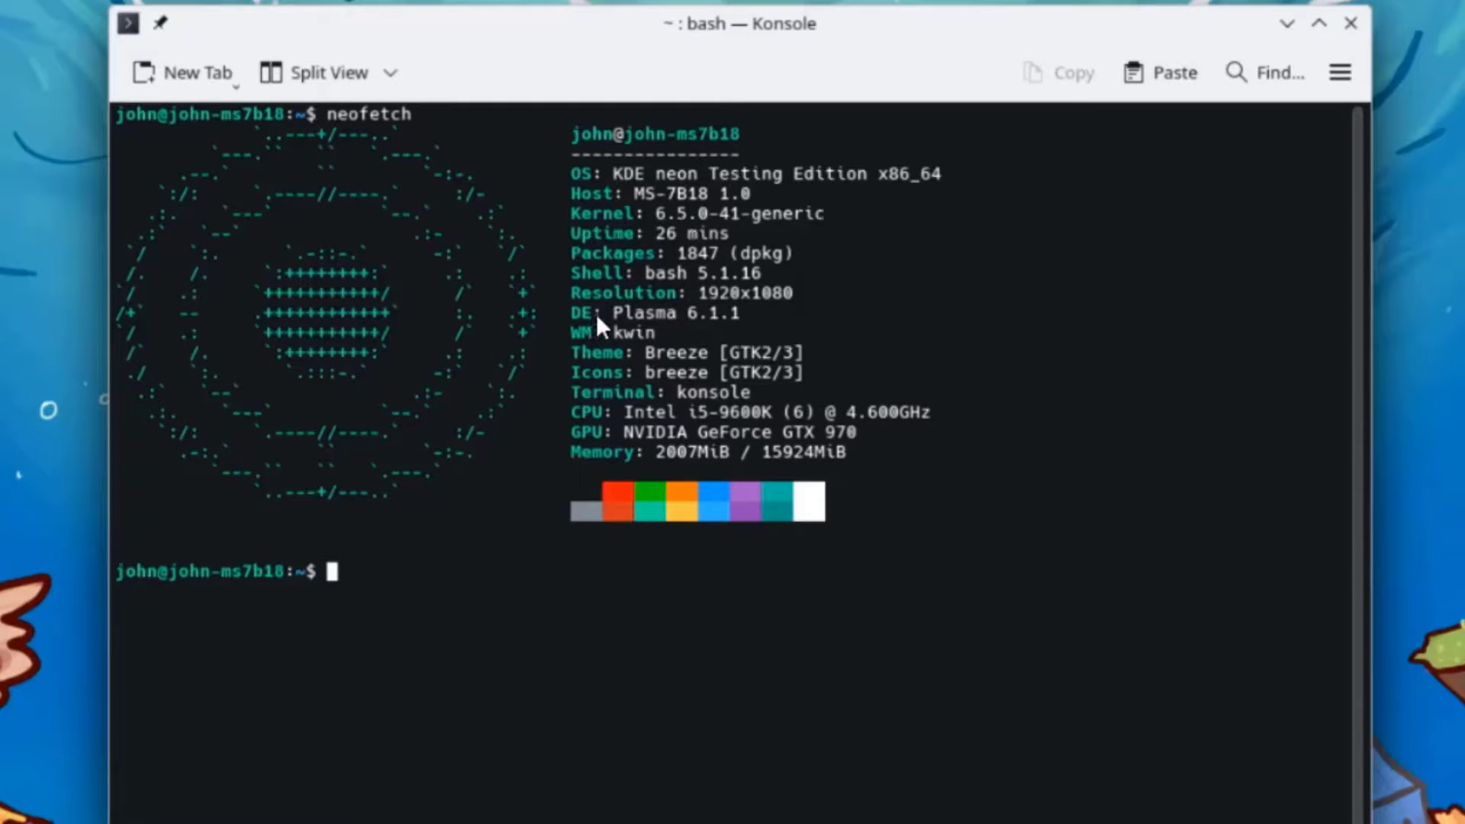
mouse_move(702, 324)
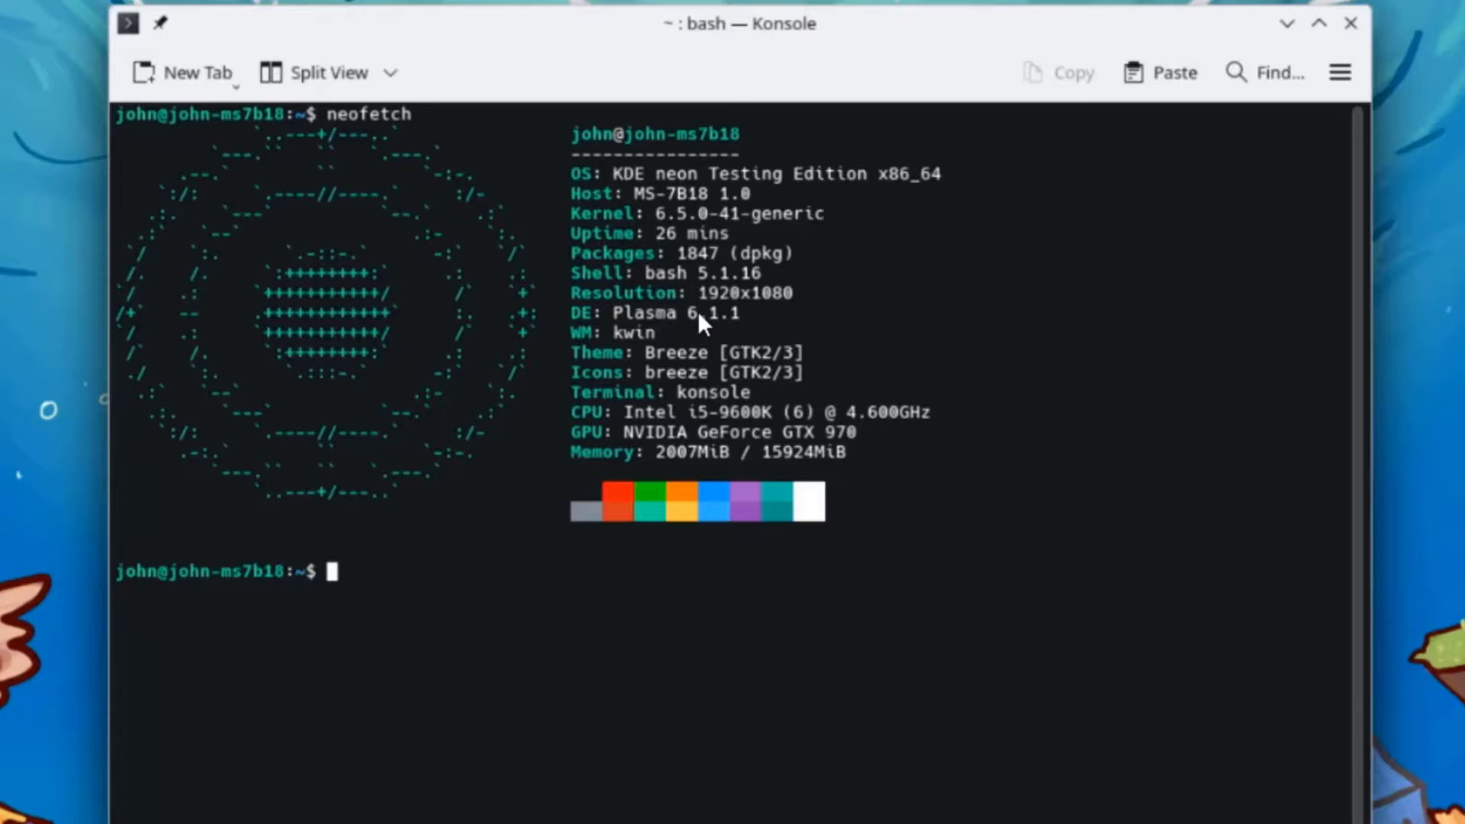
mouse_move(750, 329)
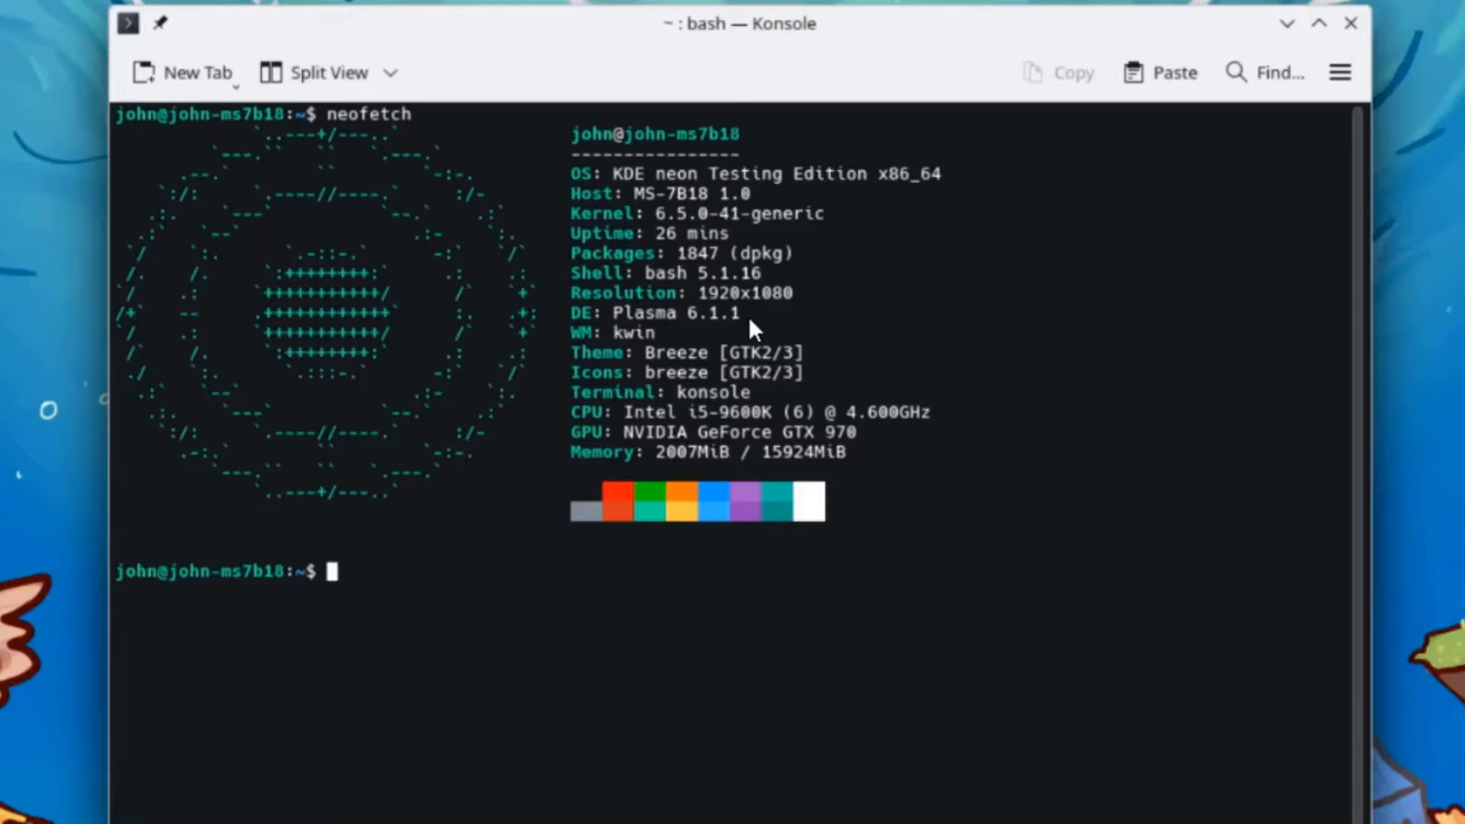
mouse_move(680, 419)
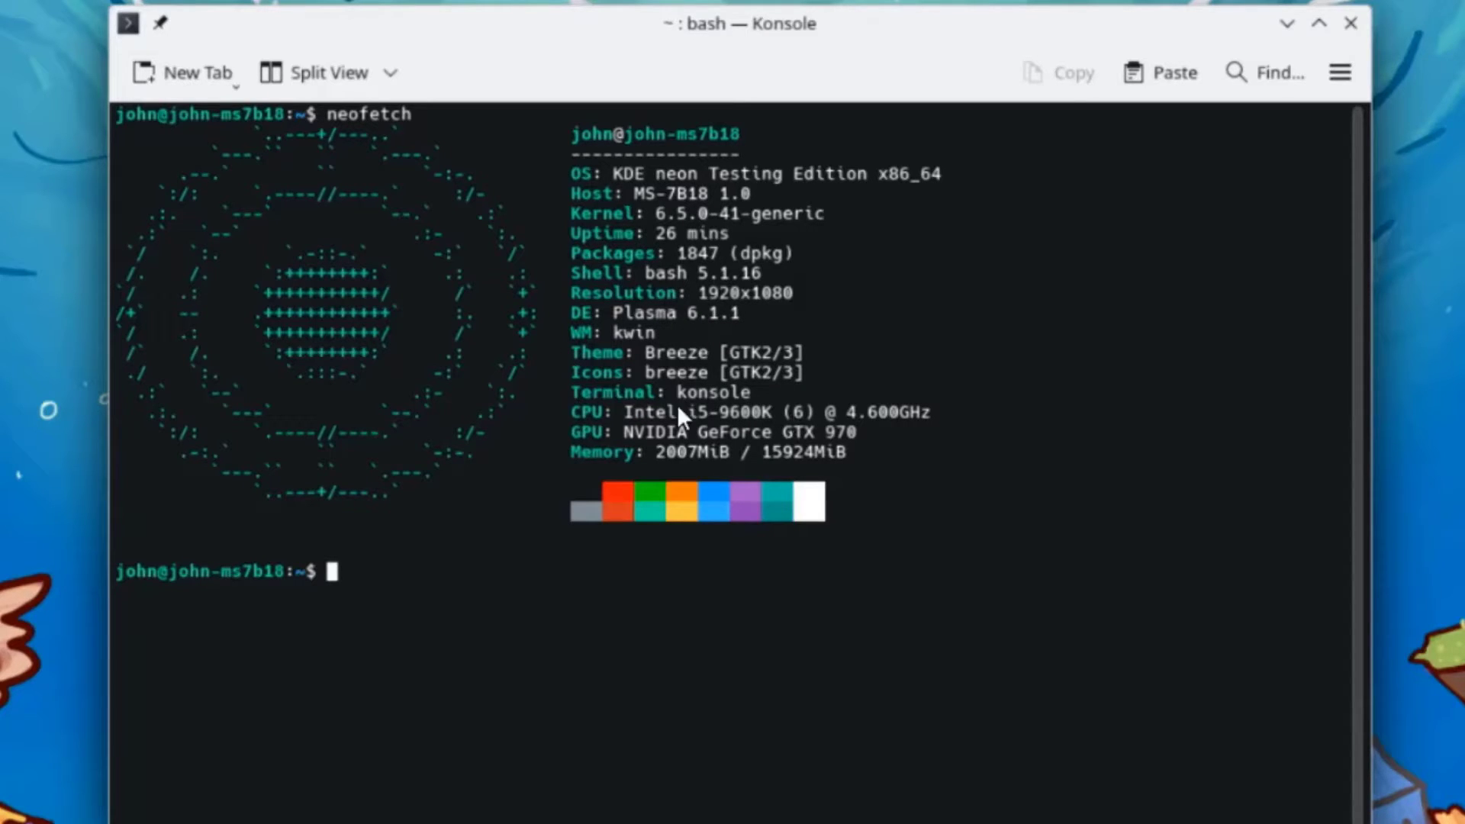
mouse_move(828, 455)
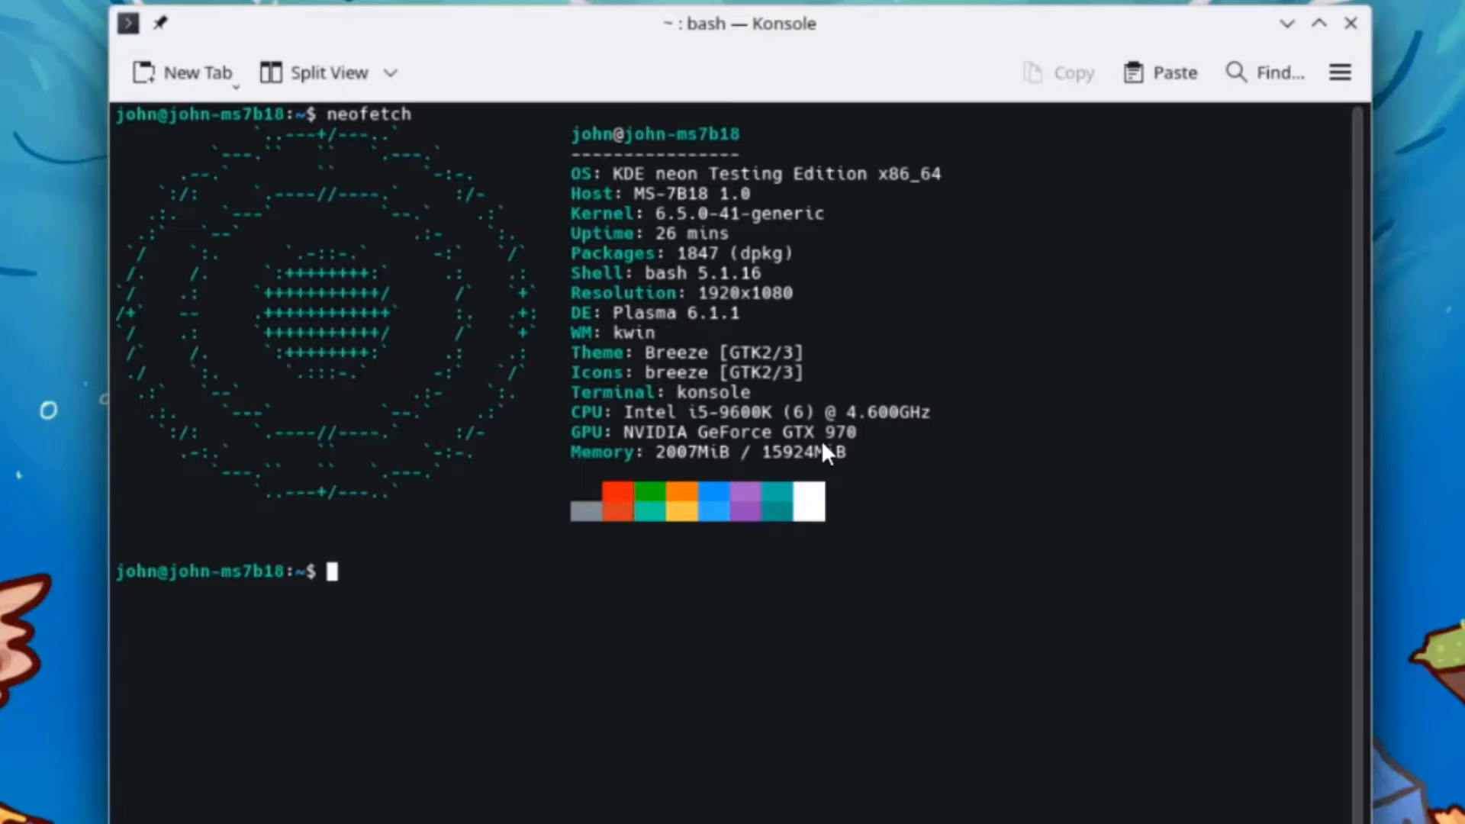
mouse_move(723, 485)
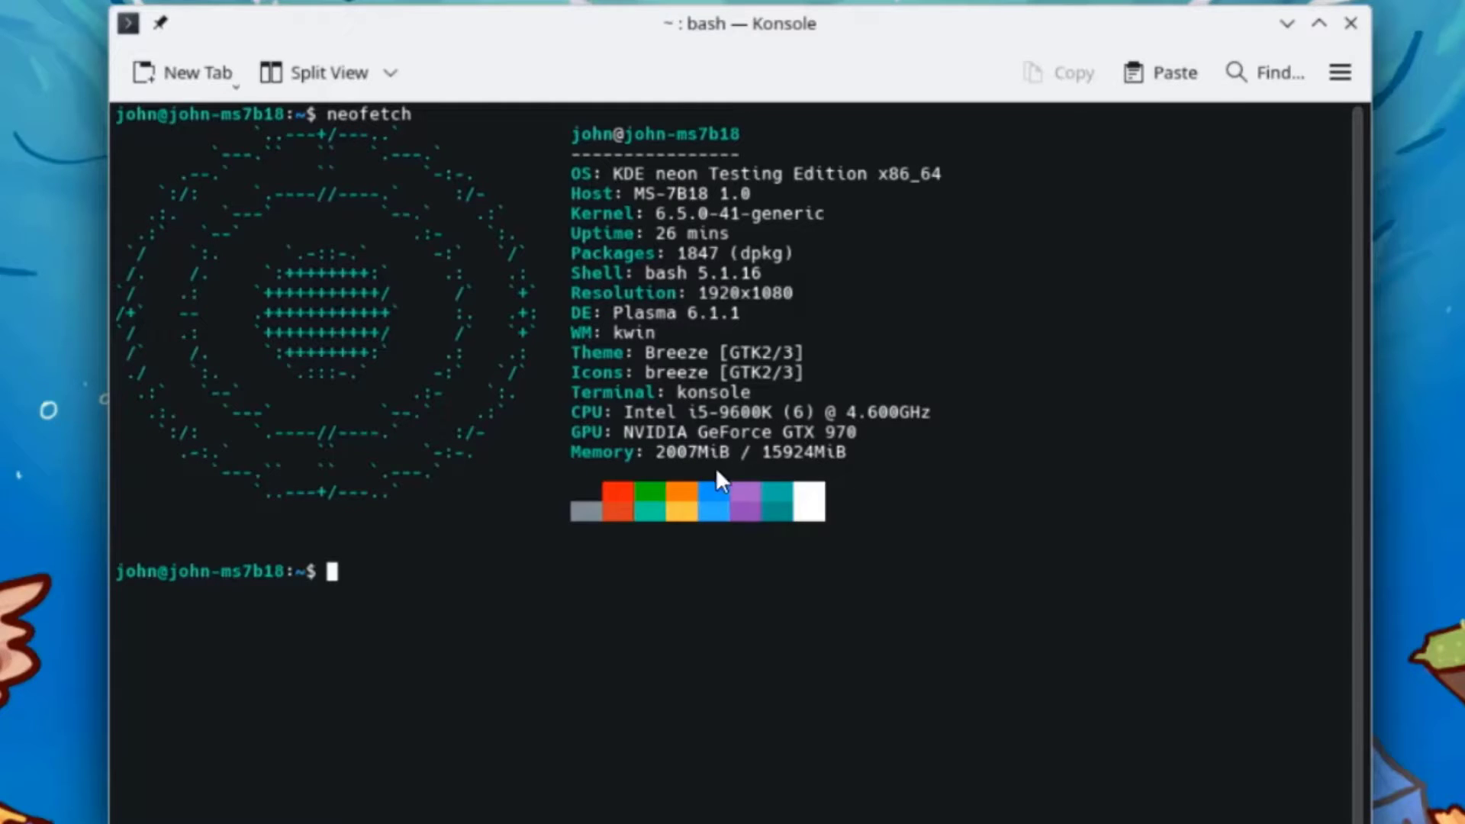
Close the Konsole window after reading the neofetch output
left_click(1345, 25)
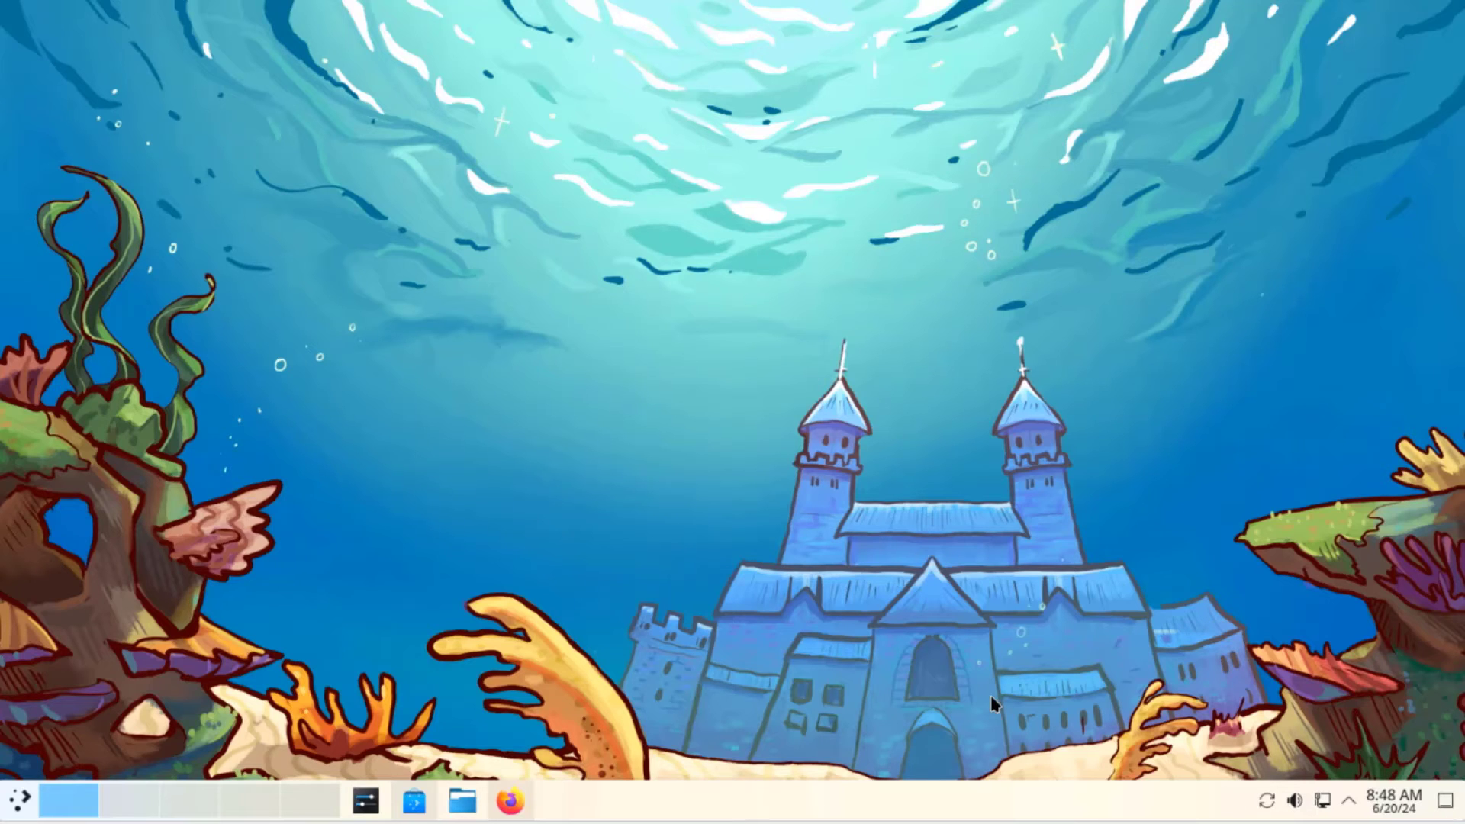